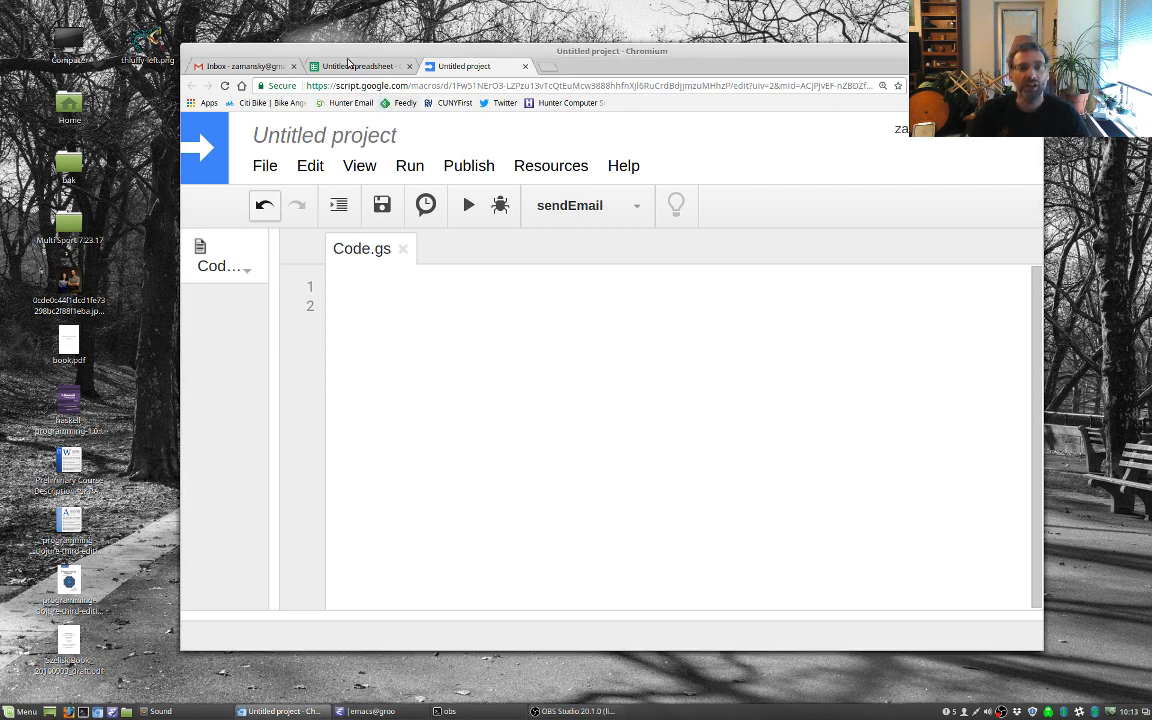
View the Dear %FIRST% template on the Msg sheet, then open the Script editor.
click(357, 66)
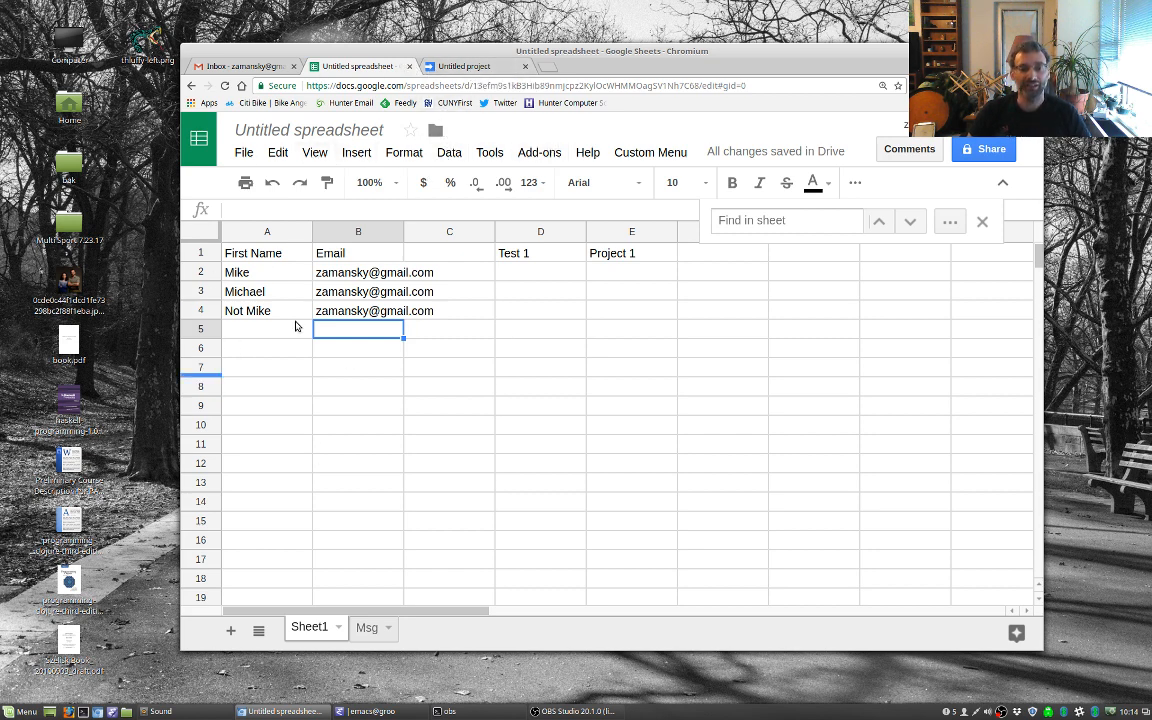
mouse_move(370, 291)
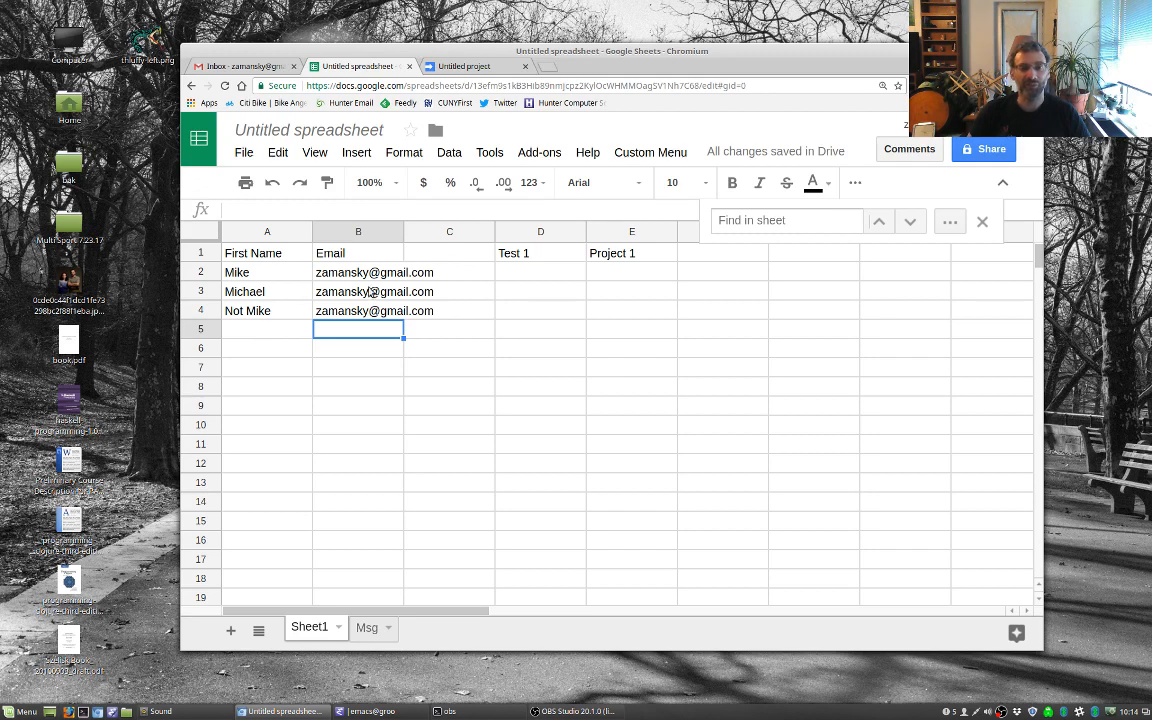
mouse_move(336, 586)
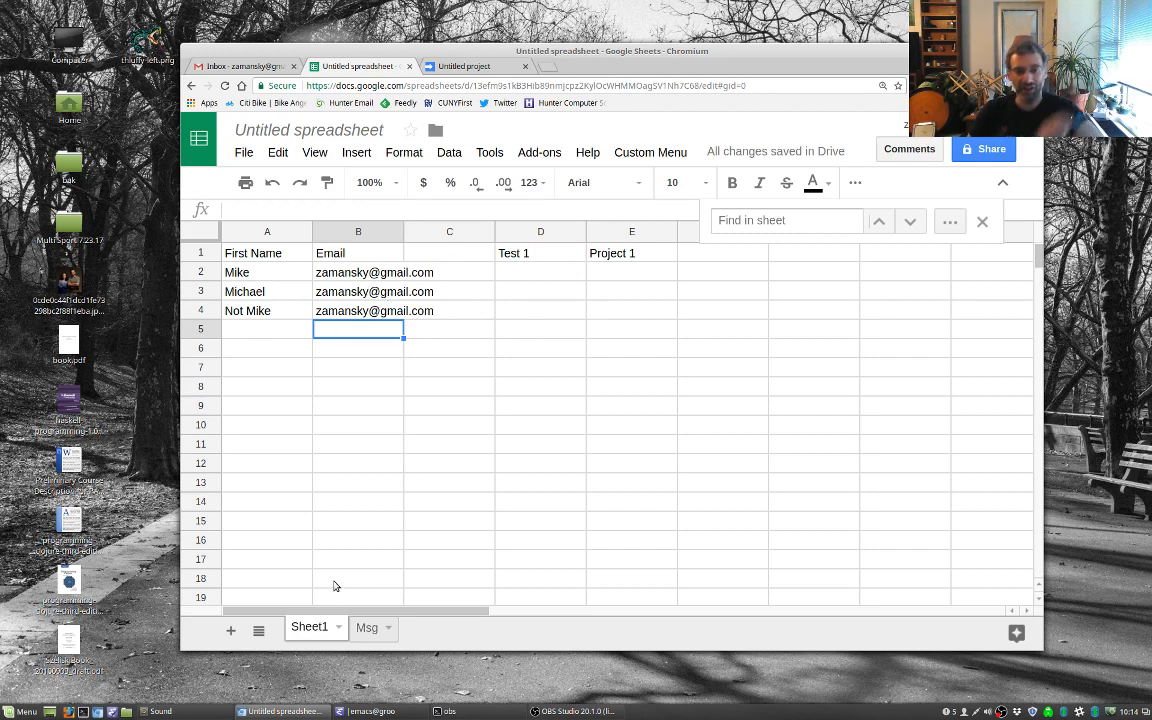
click(367, 627)
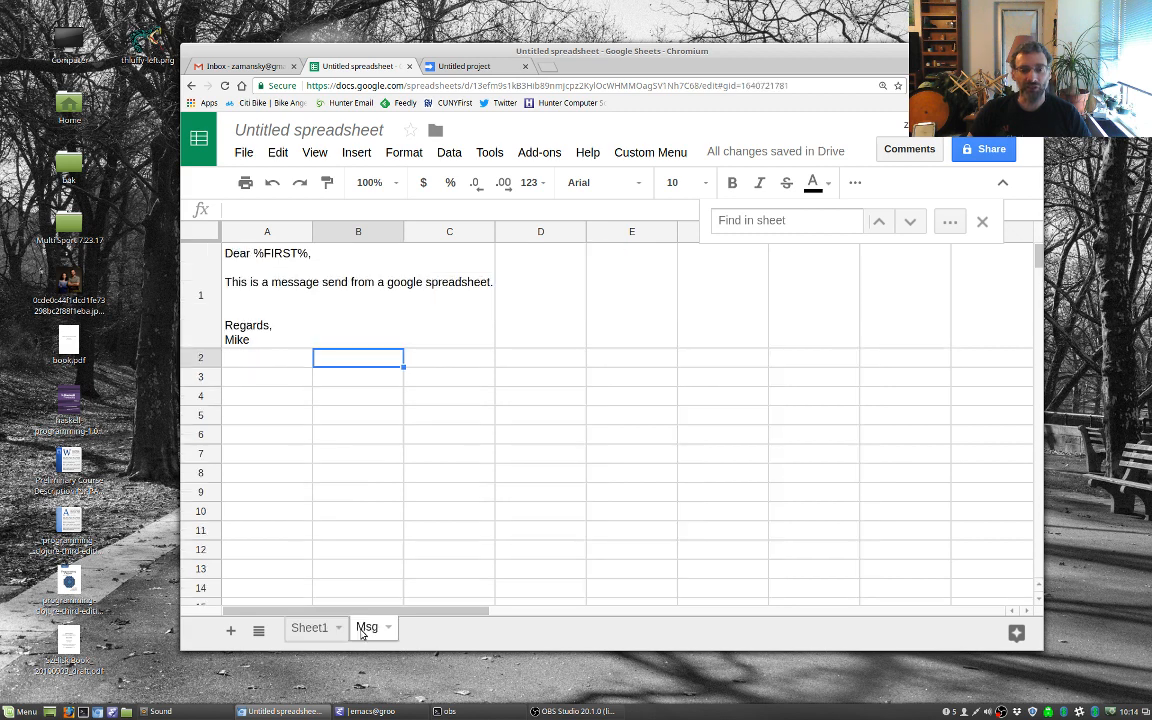
mouse_move(449, 152)
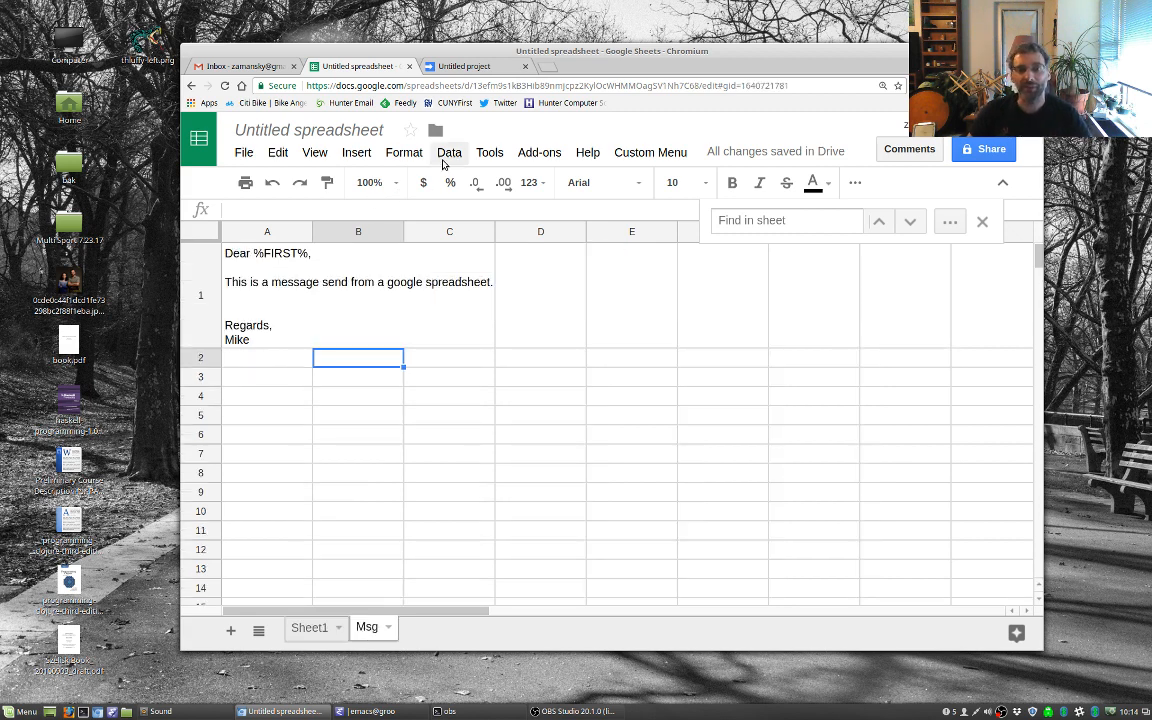
click(489, 152)
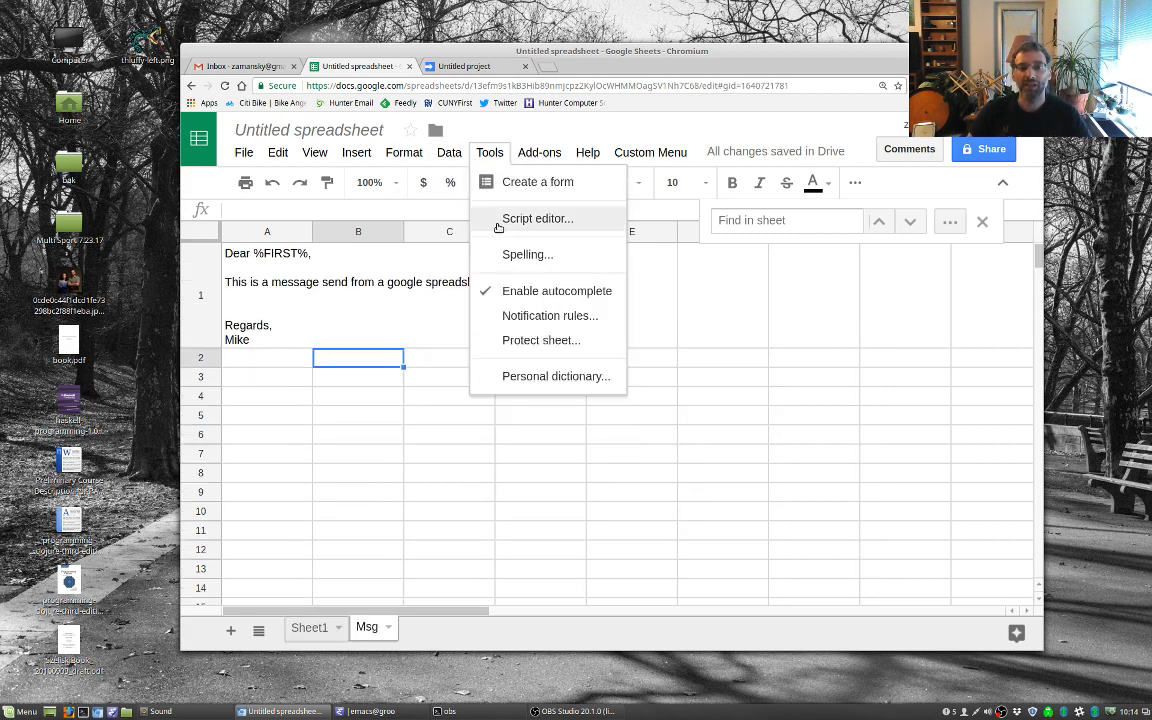
click(537, 218)
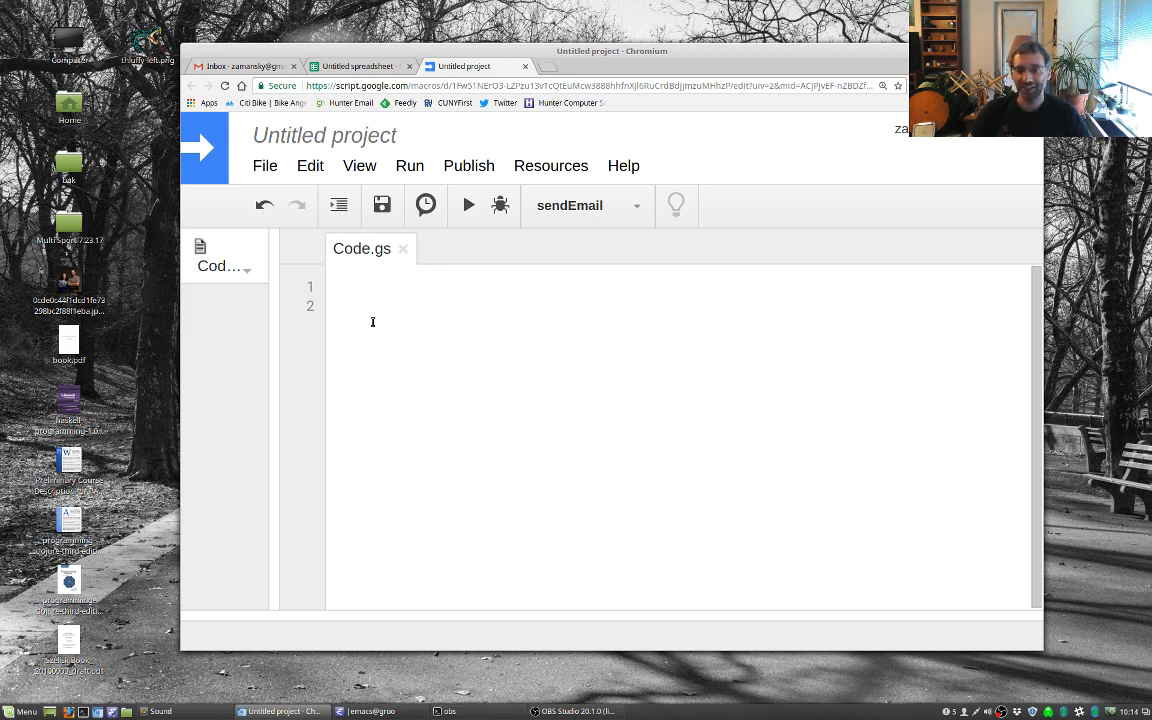
mouse_move(703, 352)
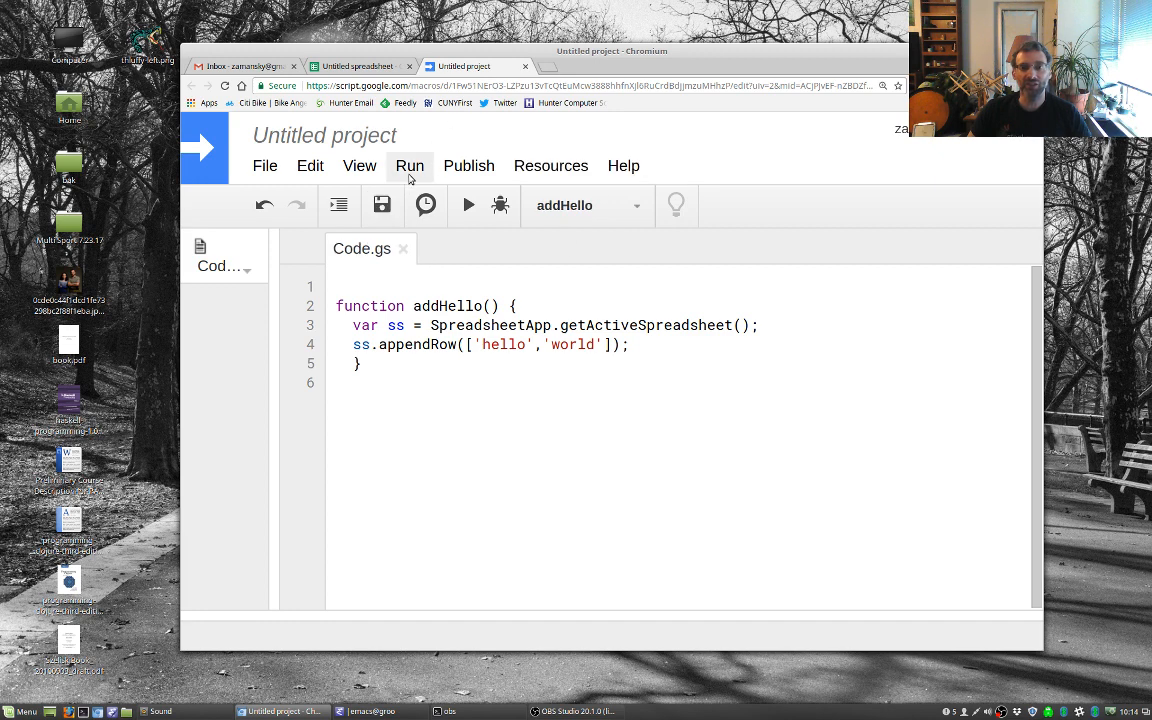
Run addHello and delete the appended hello and world cells from Sheet1.
click(409, 165)
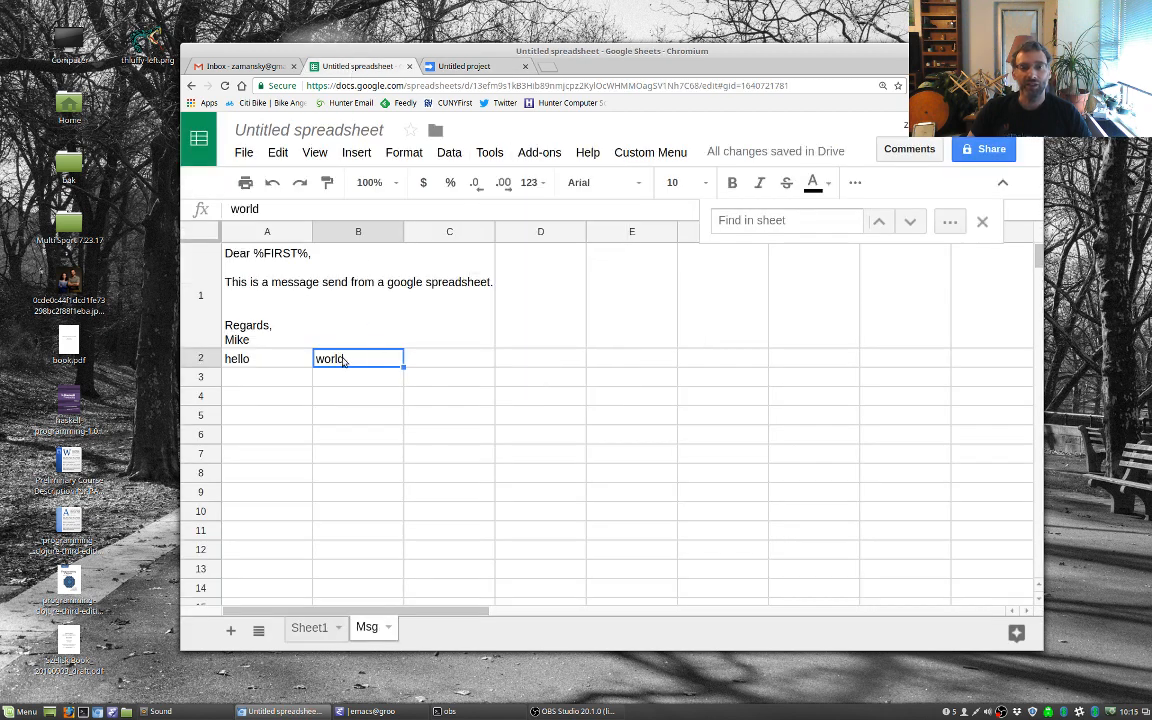
click(267, 358)
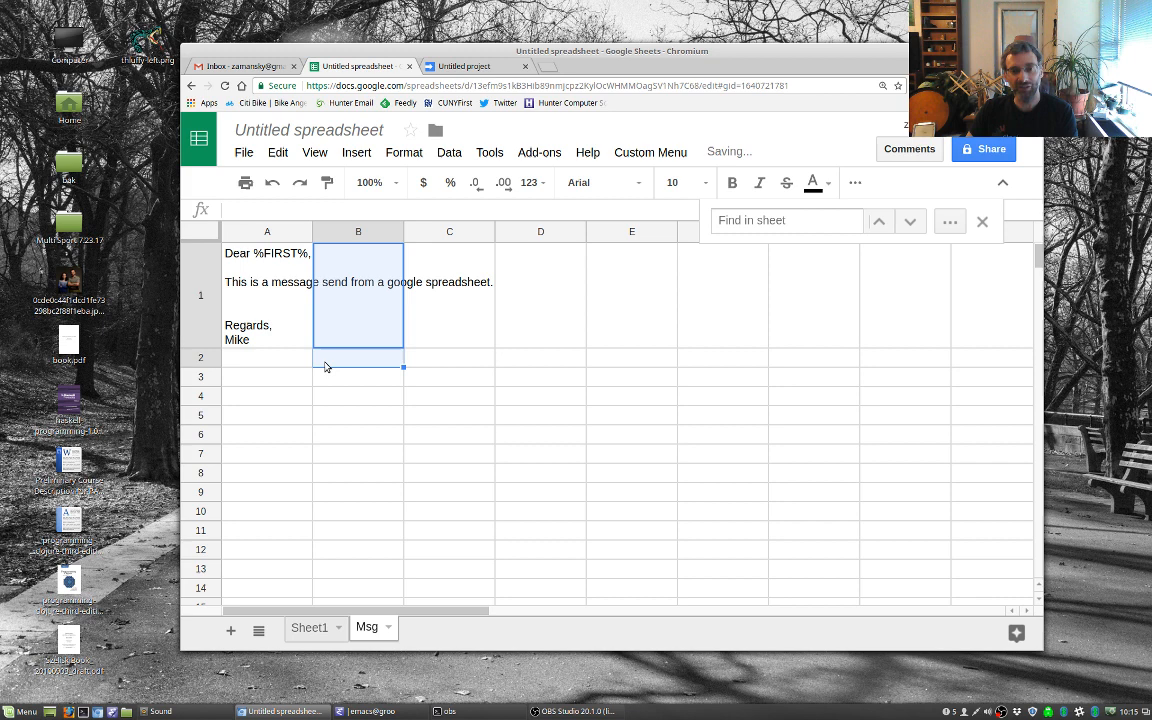
click(309, 627)
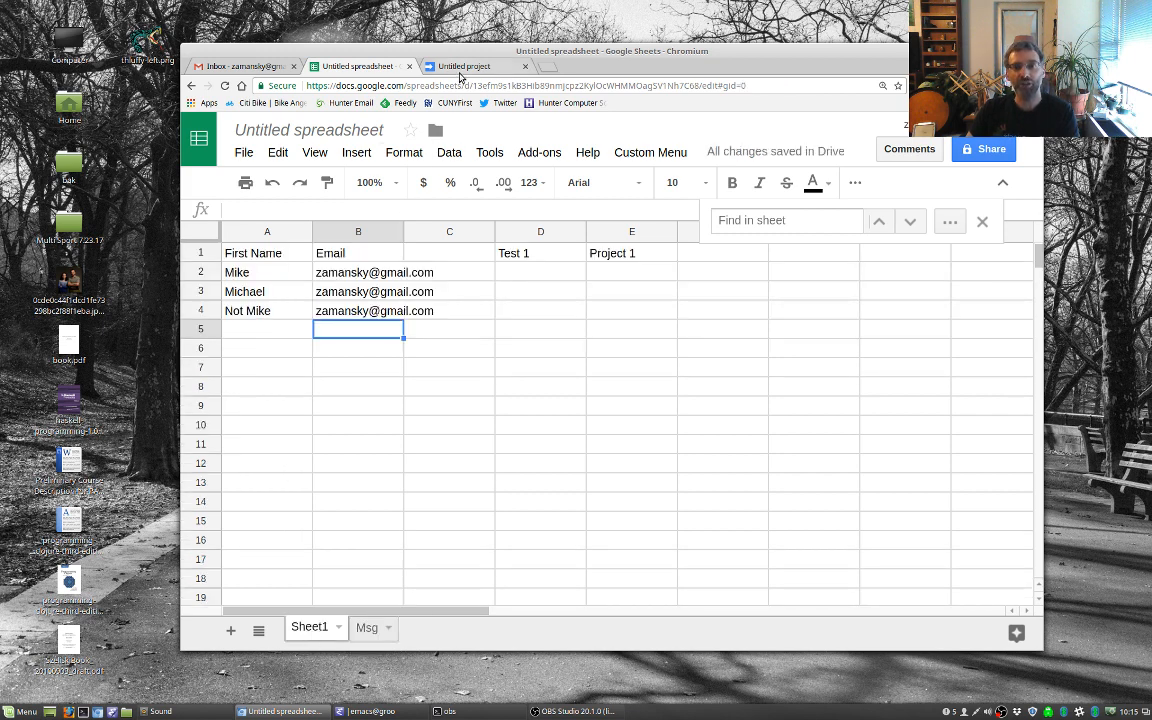
click(473, 66)
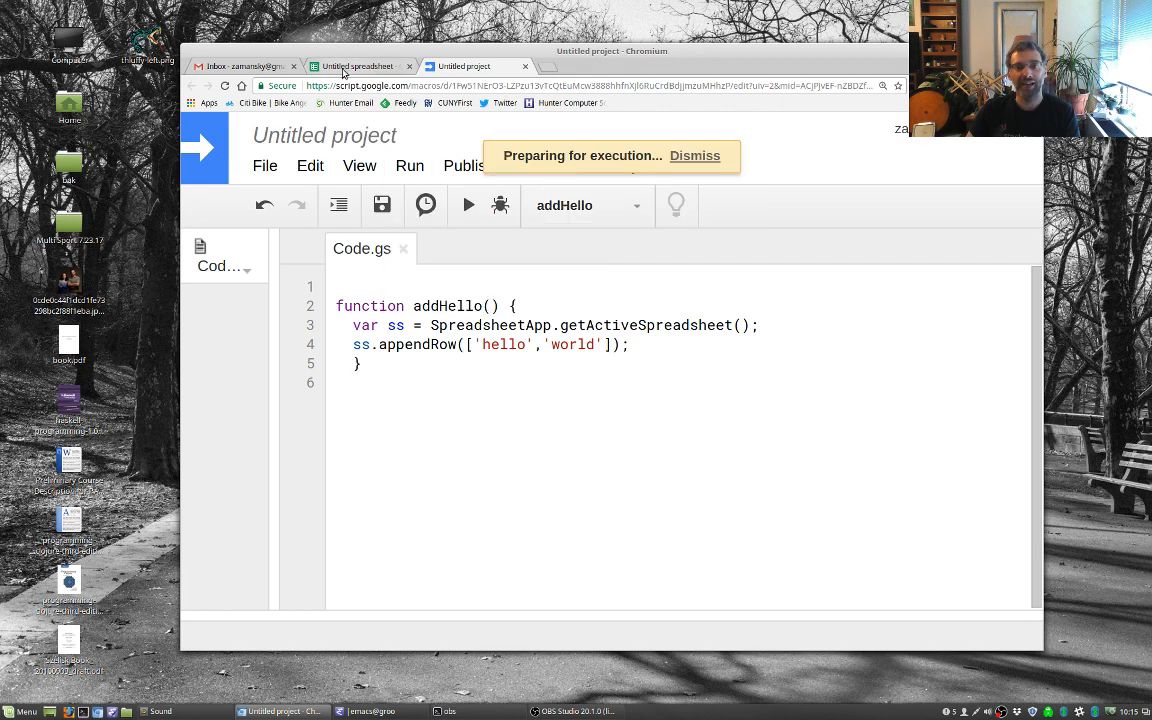
click(357, 66)
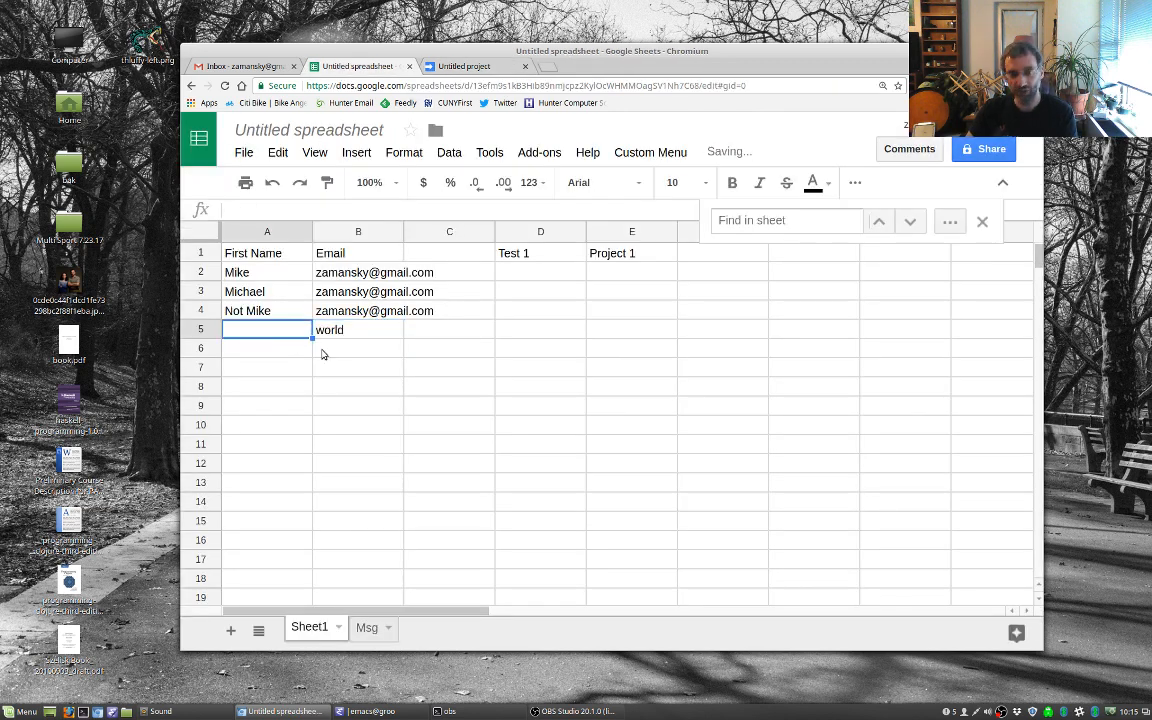
click(463, 66)
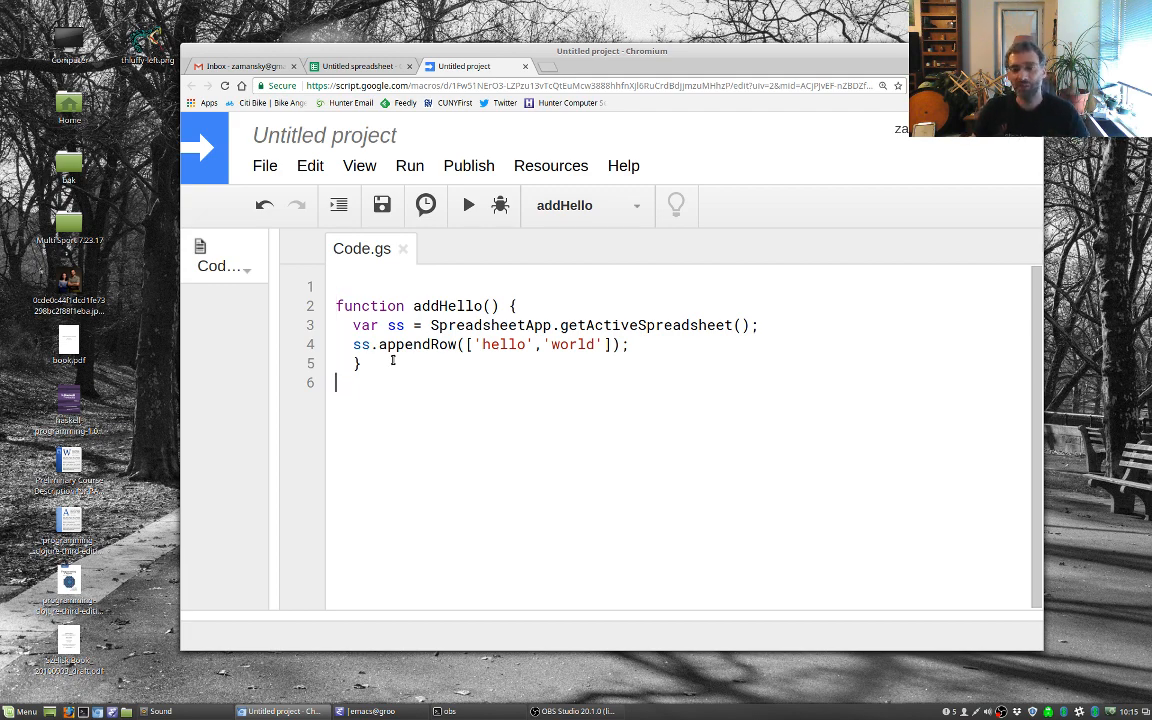
click(358, 66)
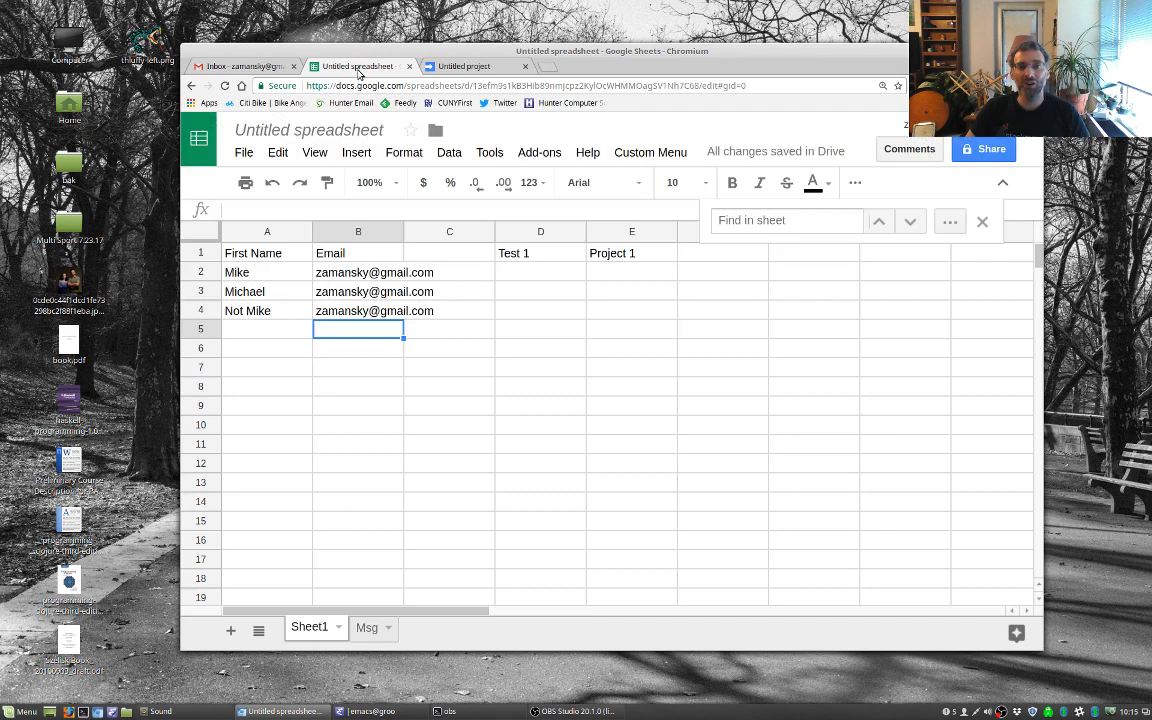
mouse_move(505, 128)
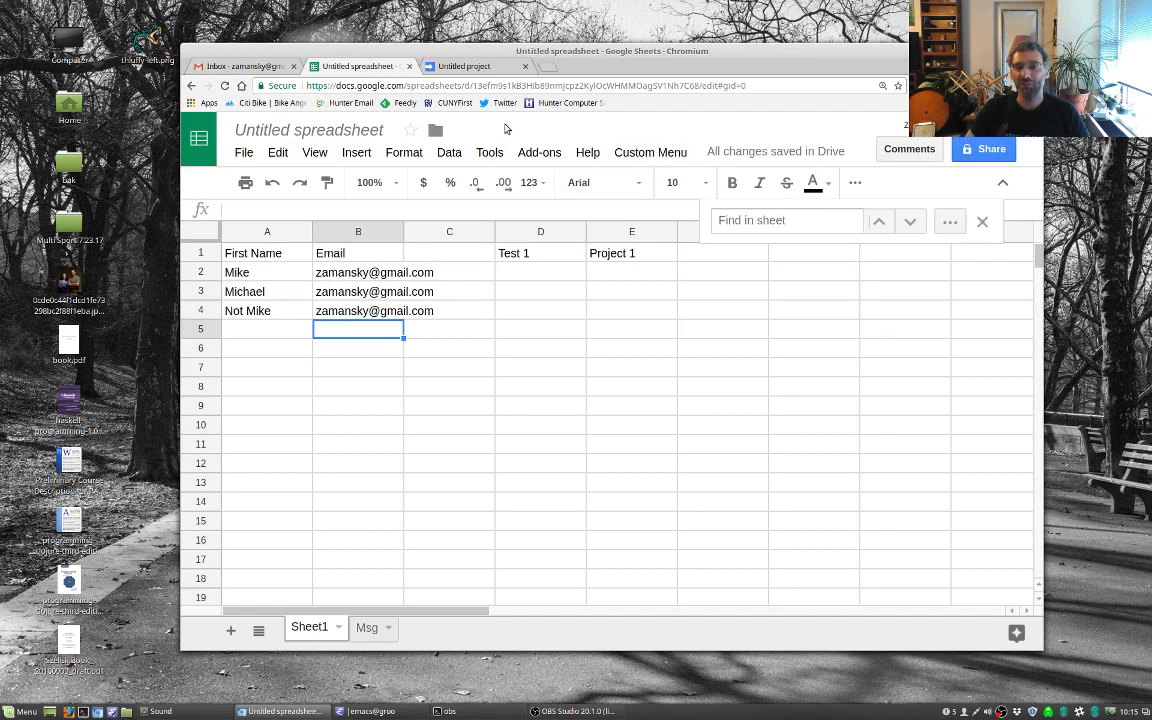
Delete all the addHello test code from Code.gs.
click(410, 165)
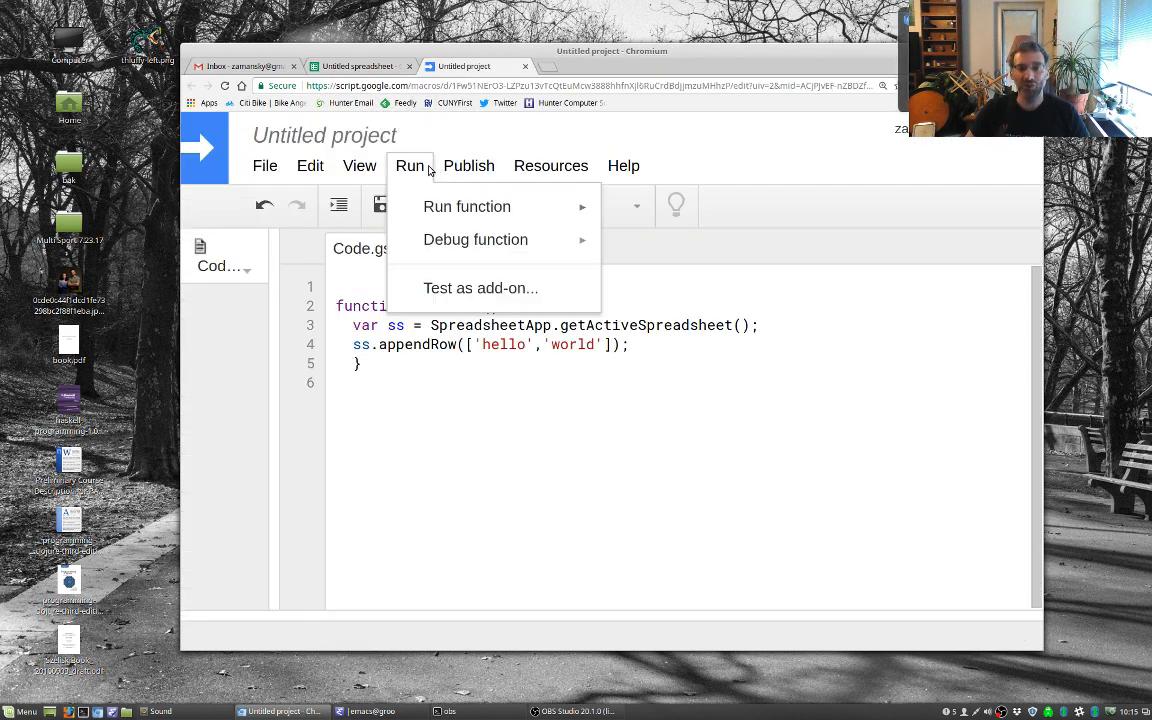
click(623, 165)
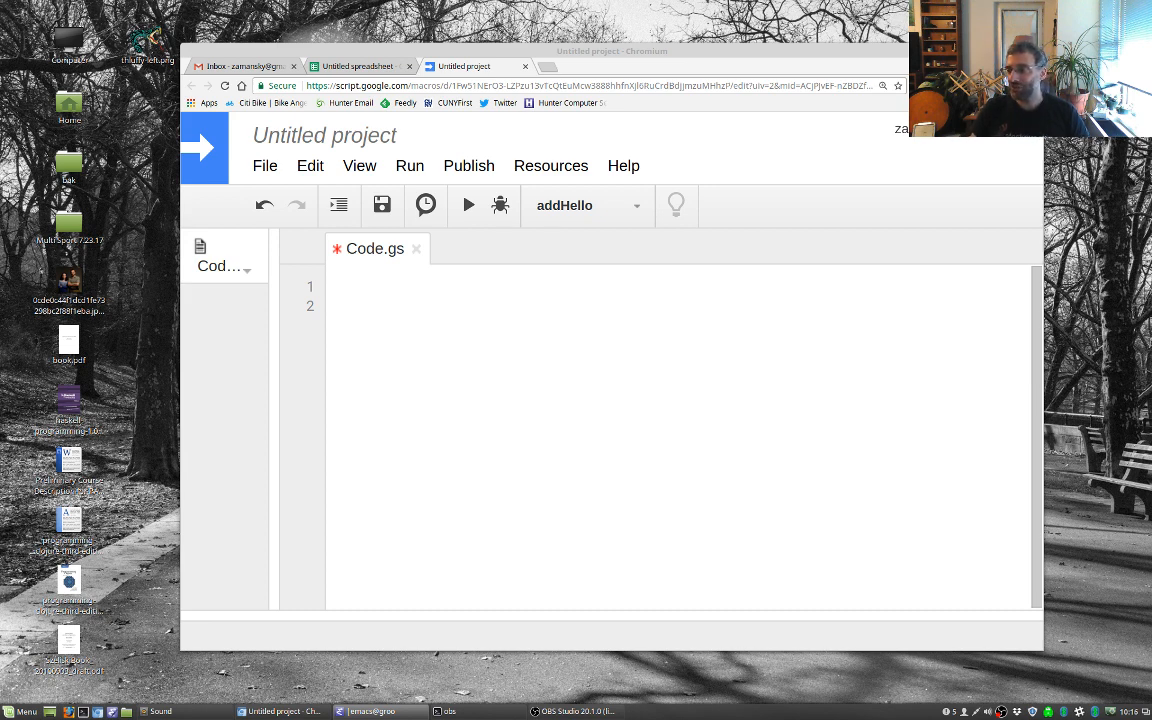
Write a sendEmail(email, subject, msg) function that wraps GmailApp.sendEmail.
text(func)
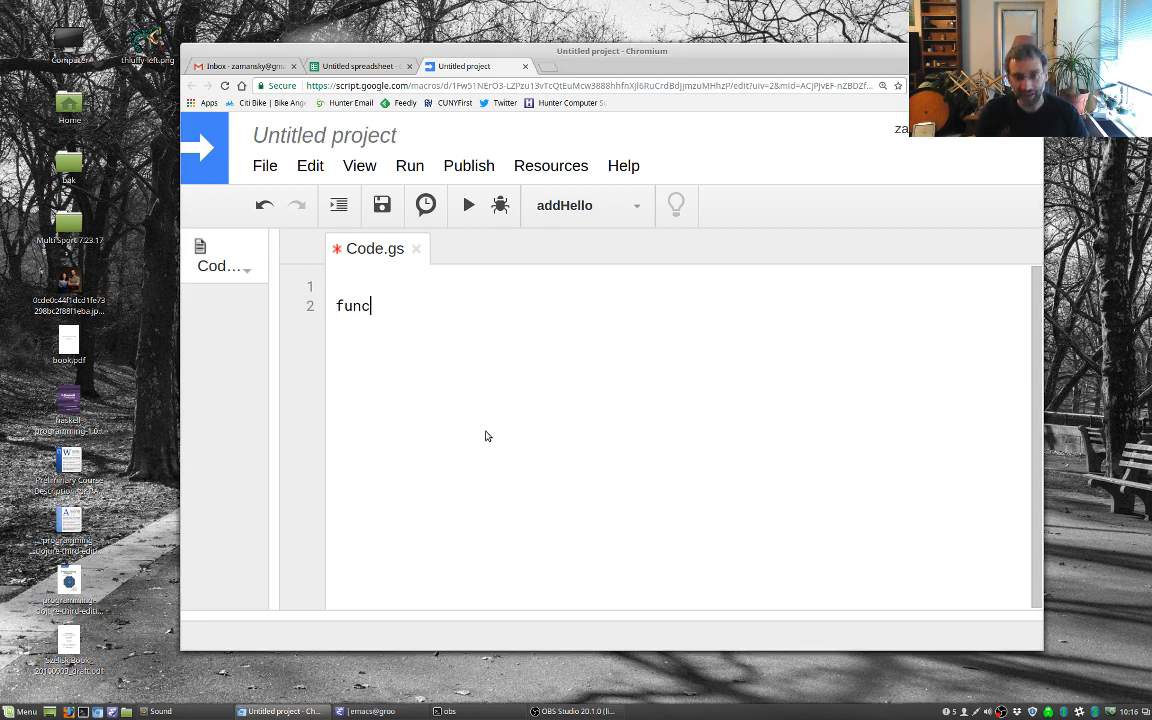
text(tion sendEm)
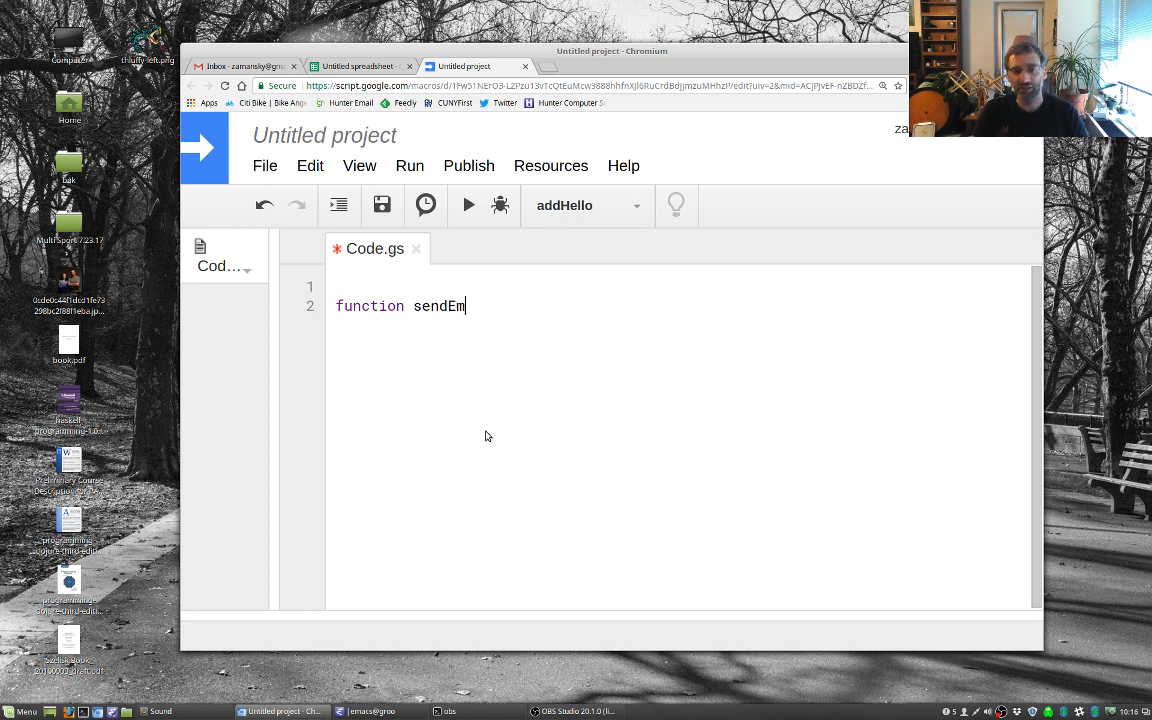
text(ail(email,)
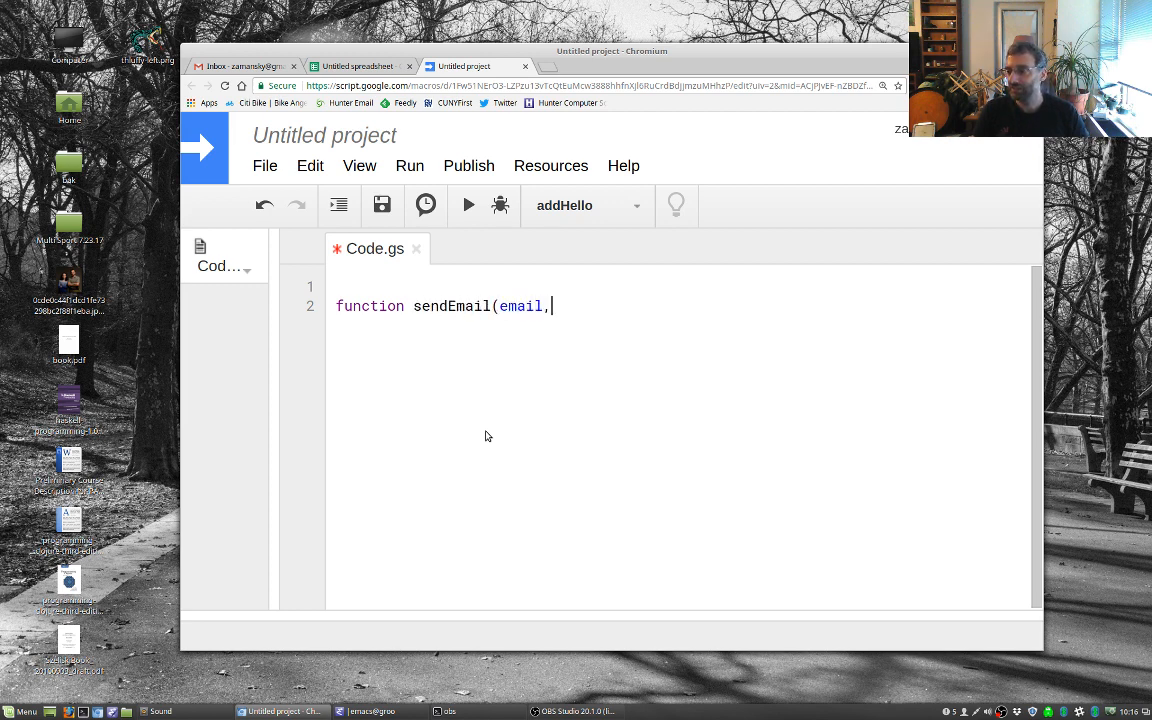
text(subject,msg){)
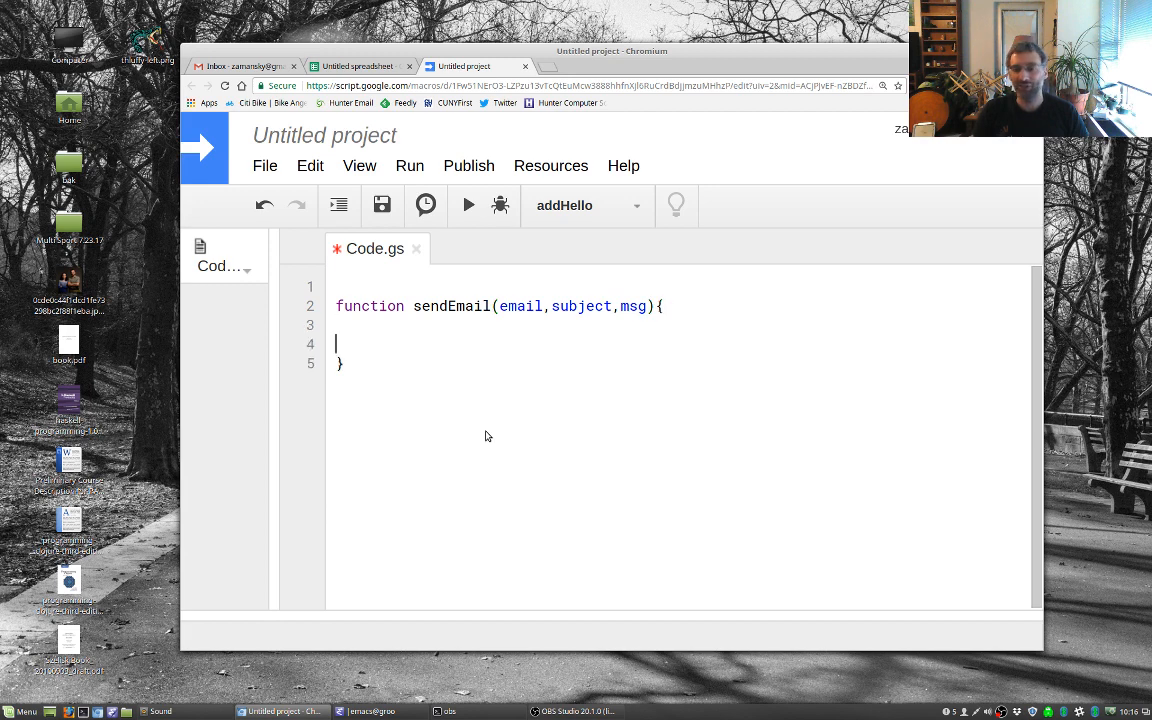
text(G)
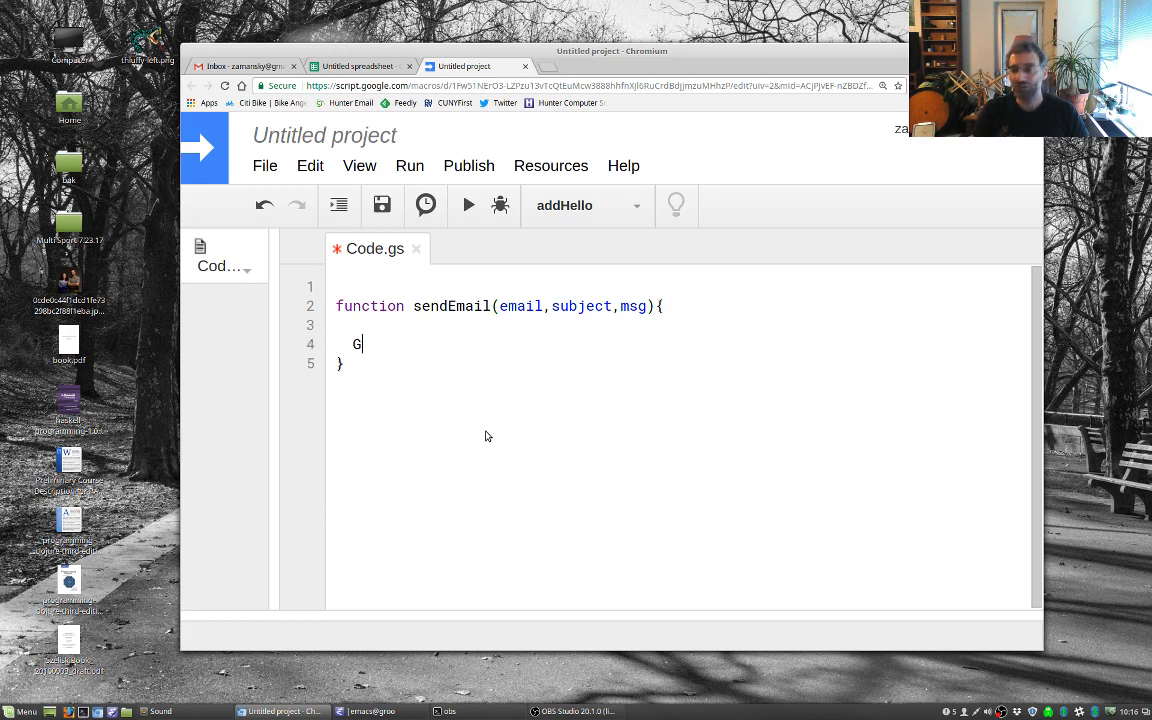
text(mailApp.sendEmail(")
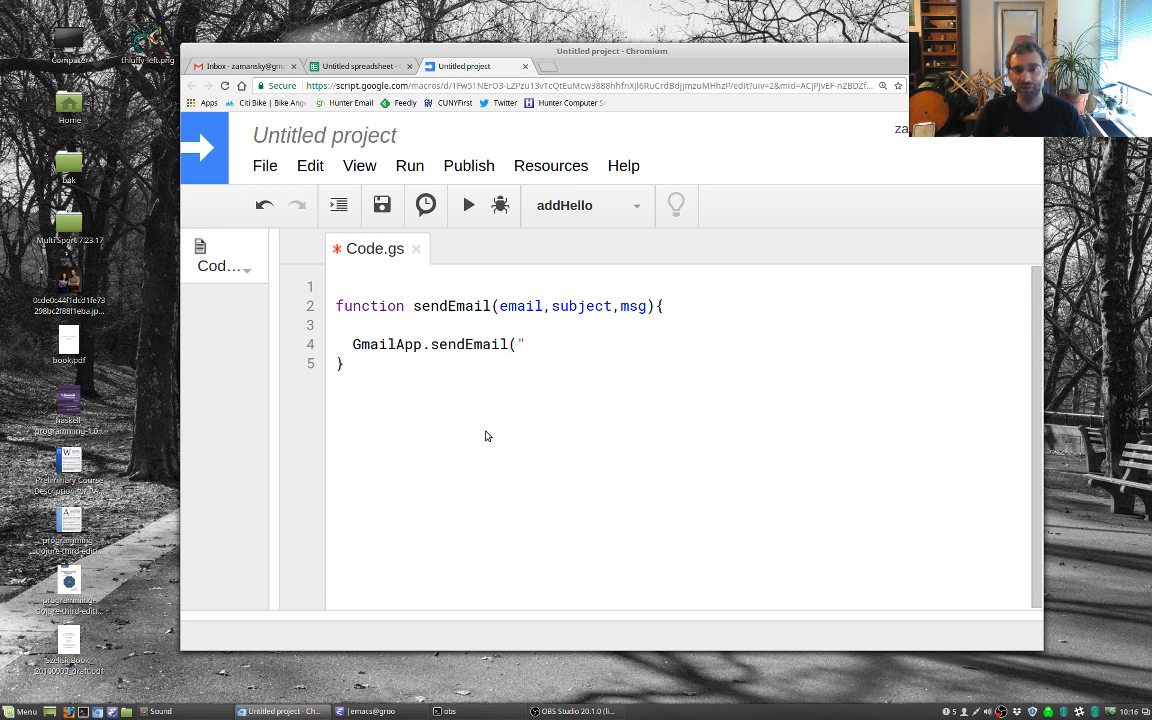
text(email)
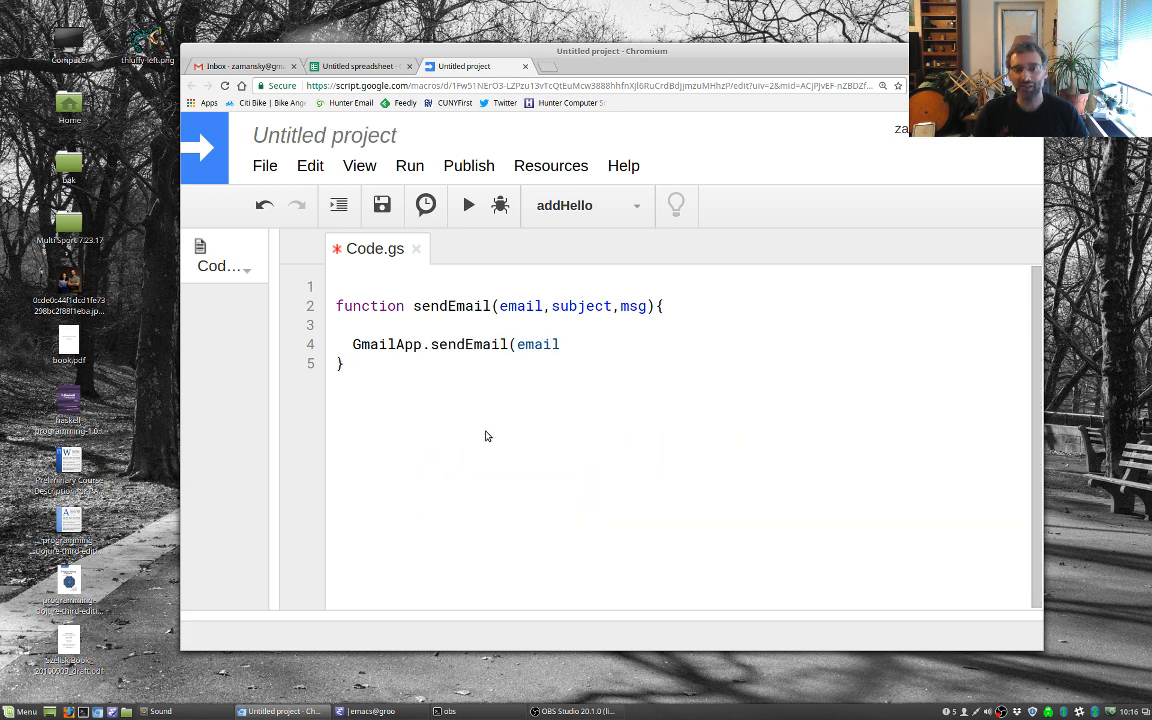
text(to)
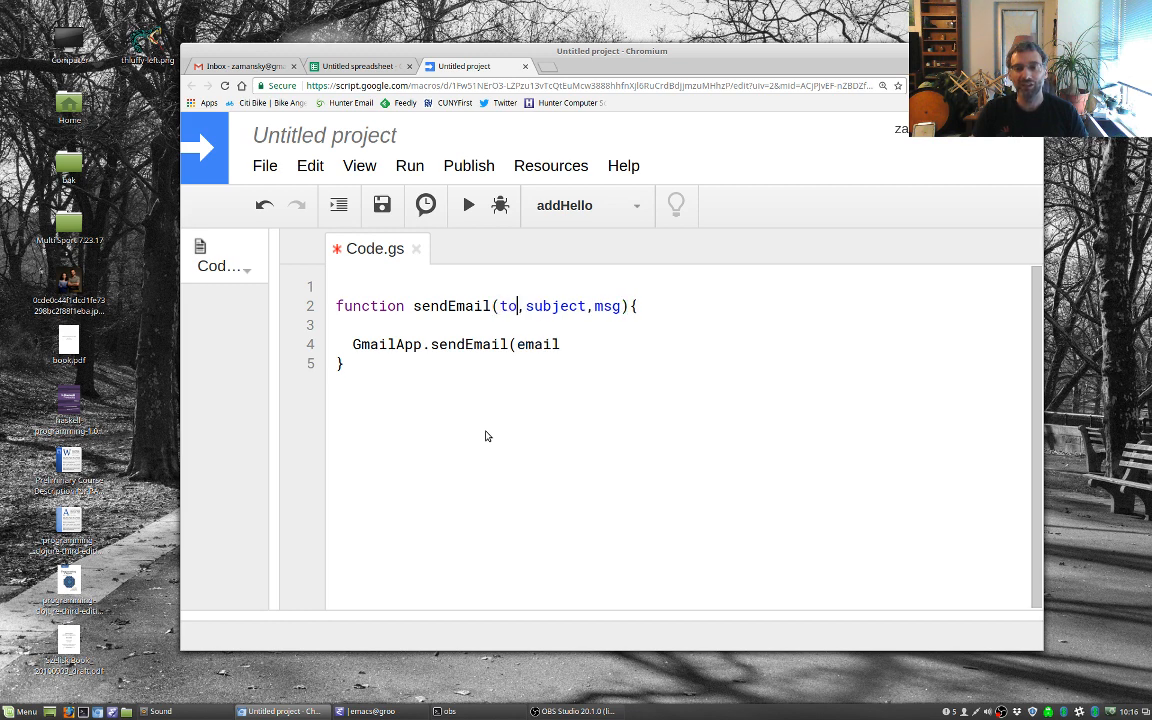
text(to)
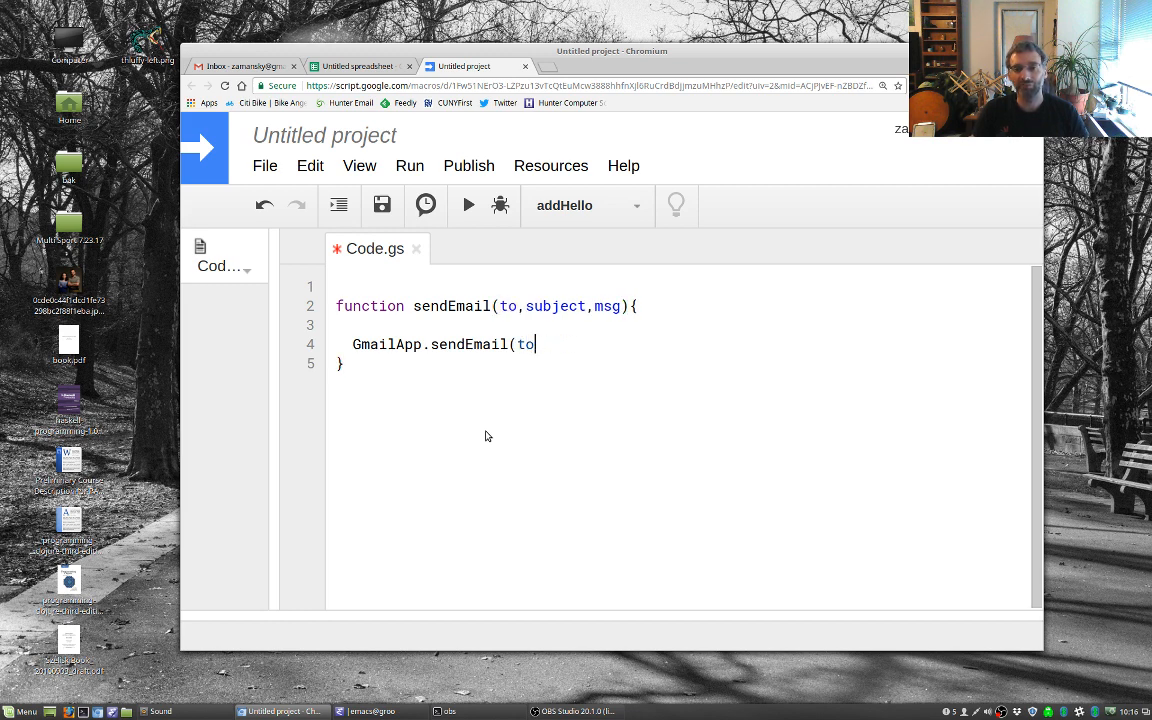
text(,s)
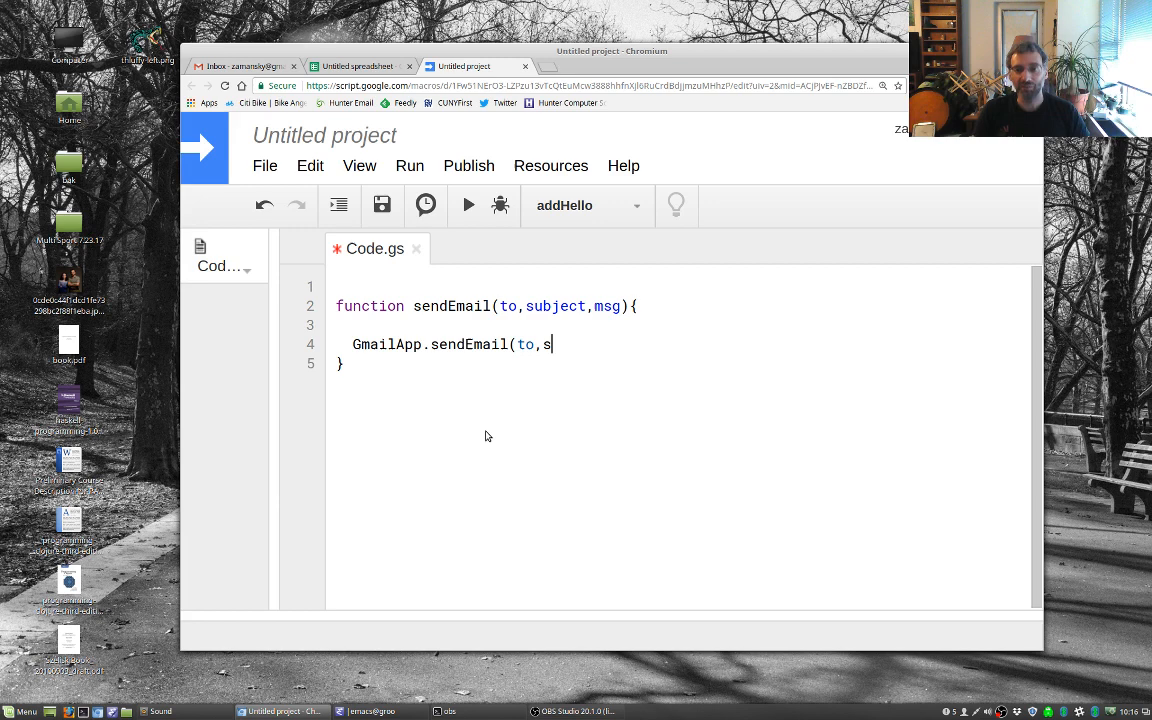
text(ubjectg,msg)
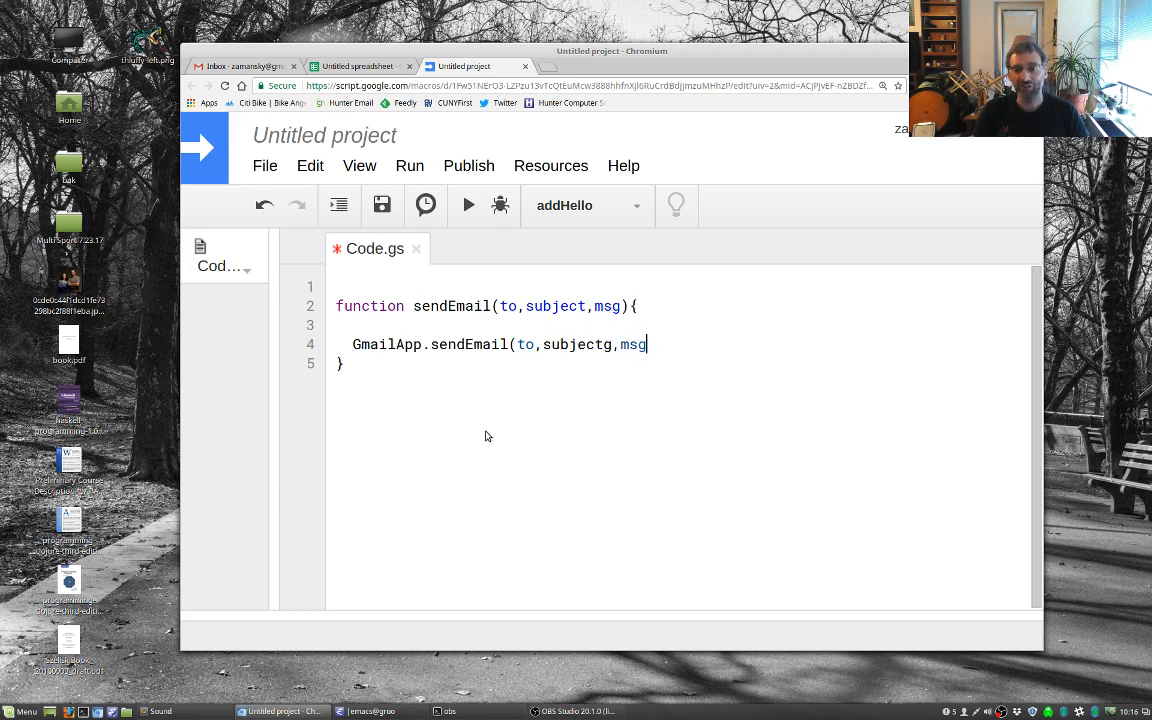
text())
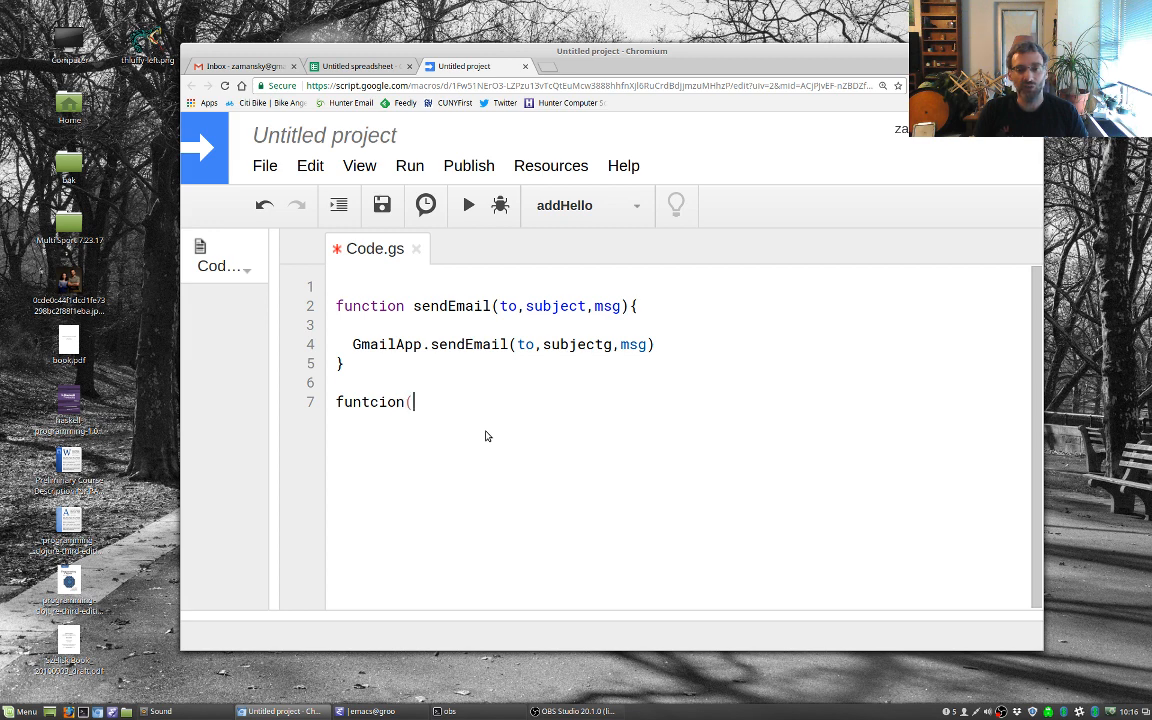
text(function)
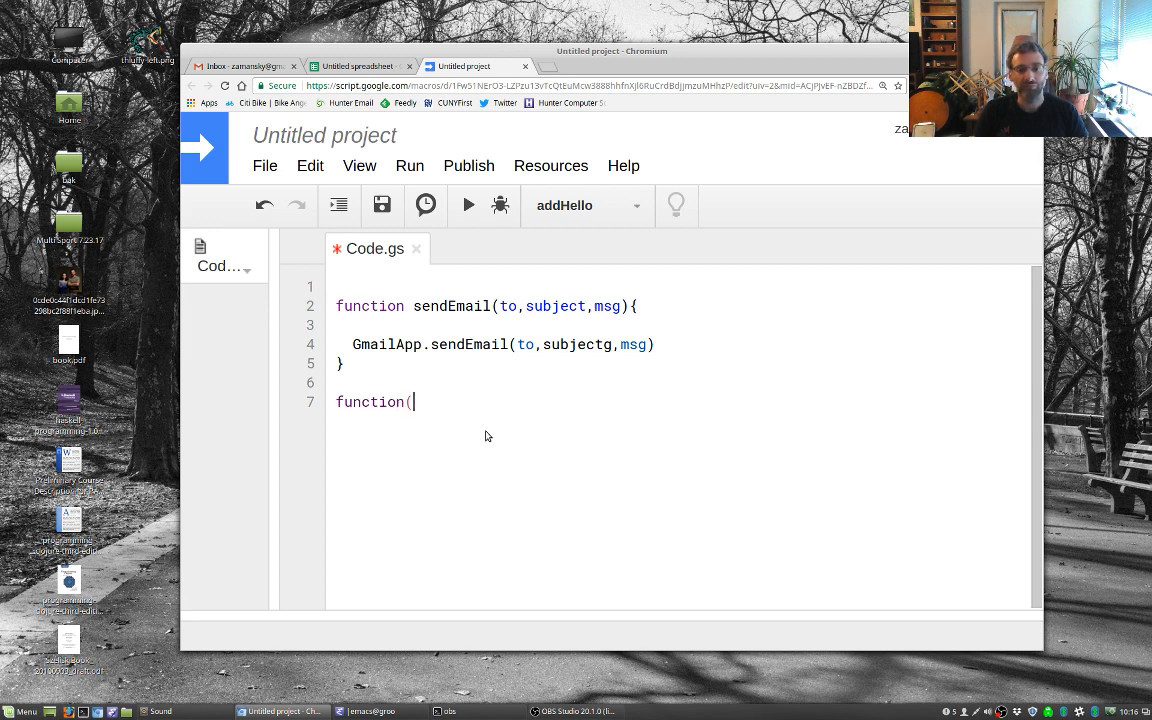
text(test)
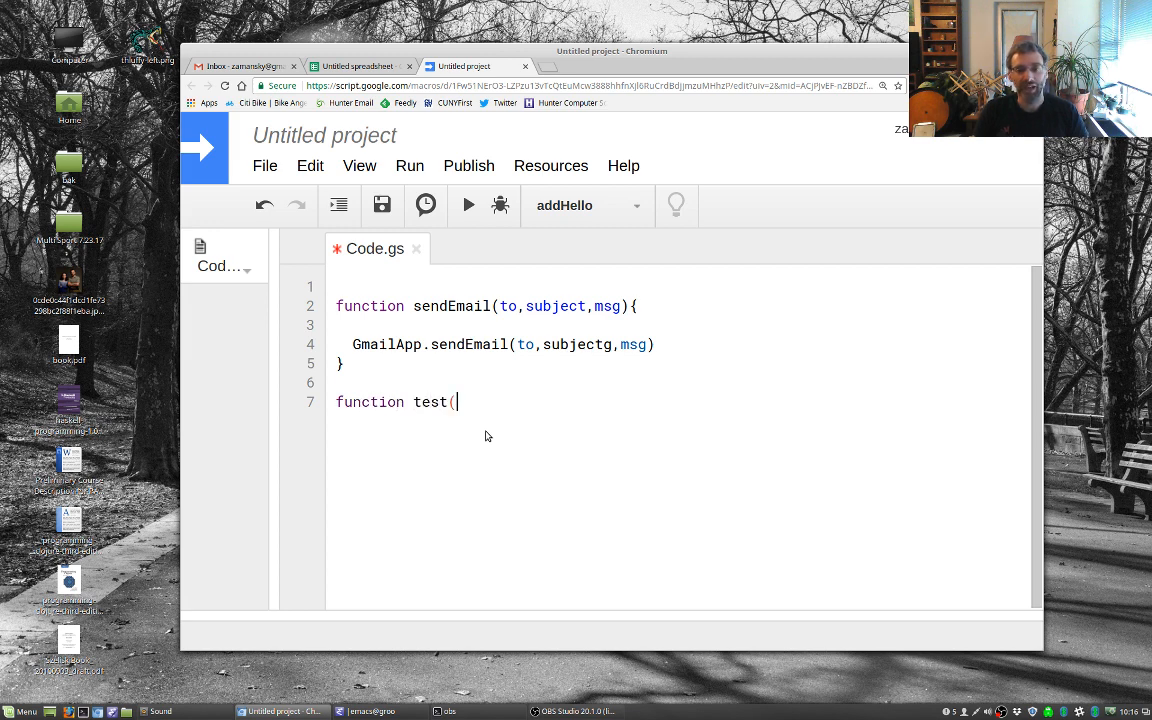
text(){)
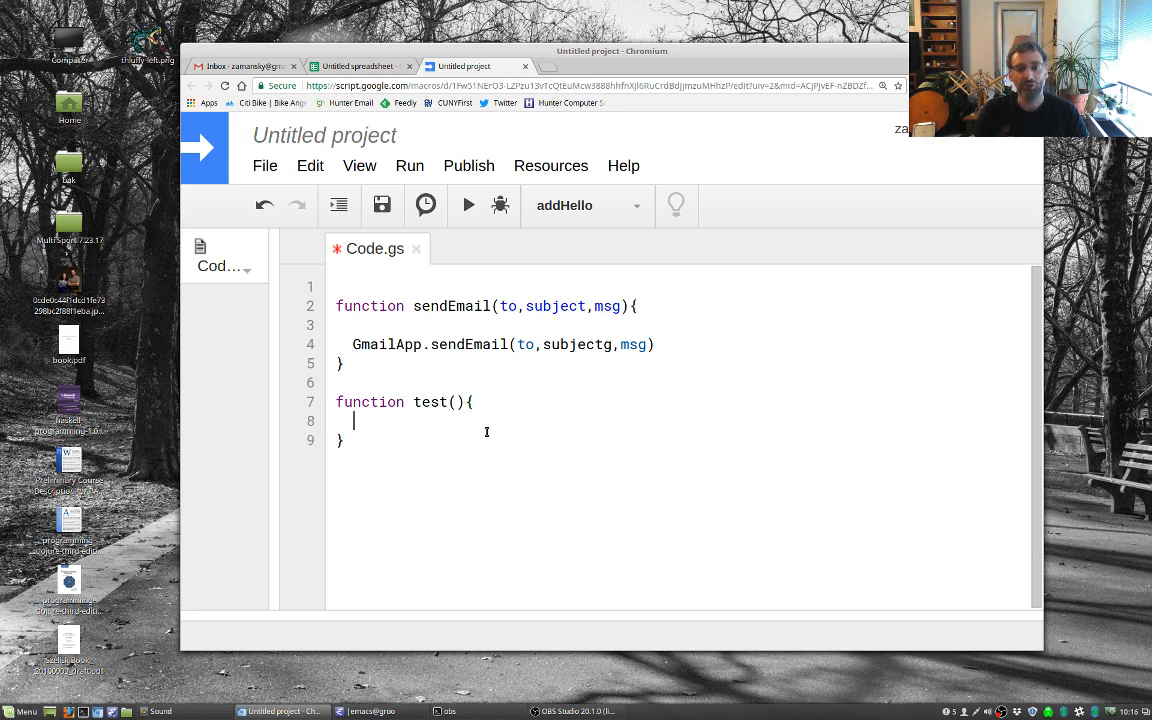
text(sendEmail)
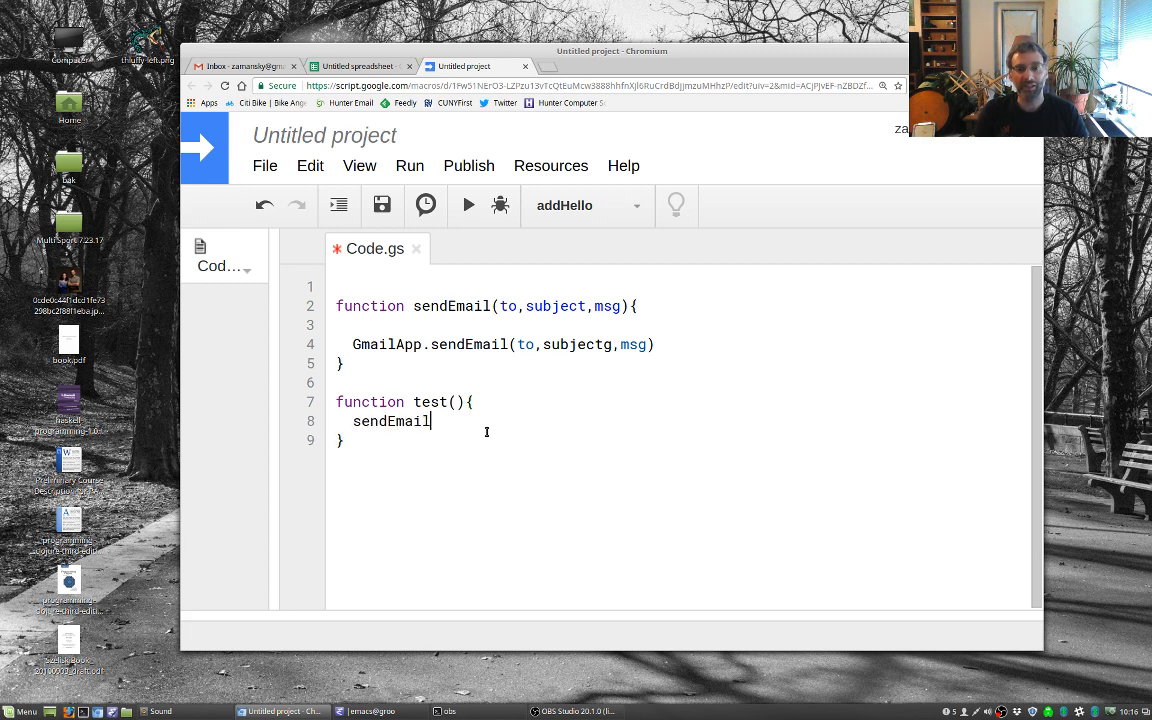
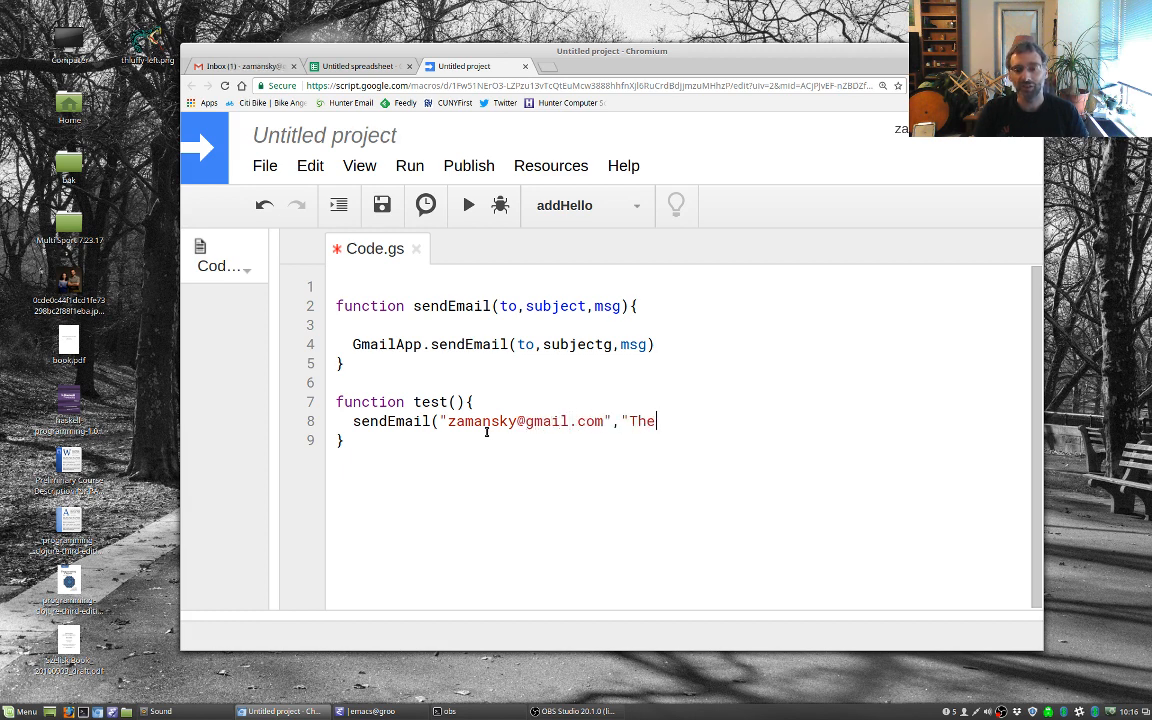
text(Sub","t)
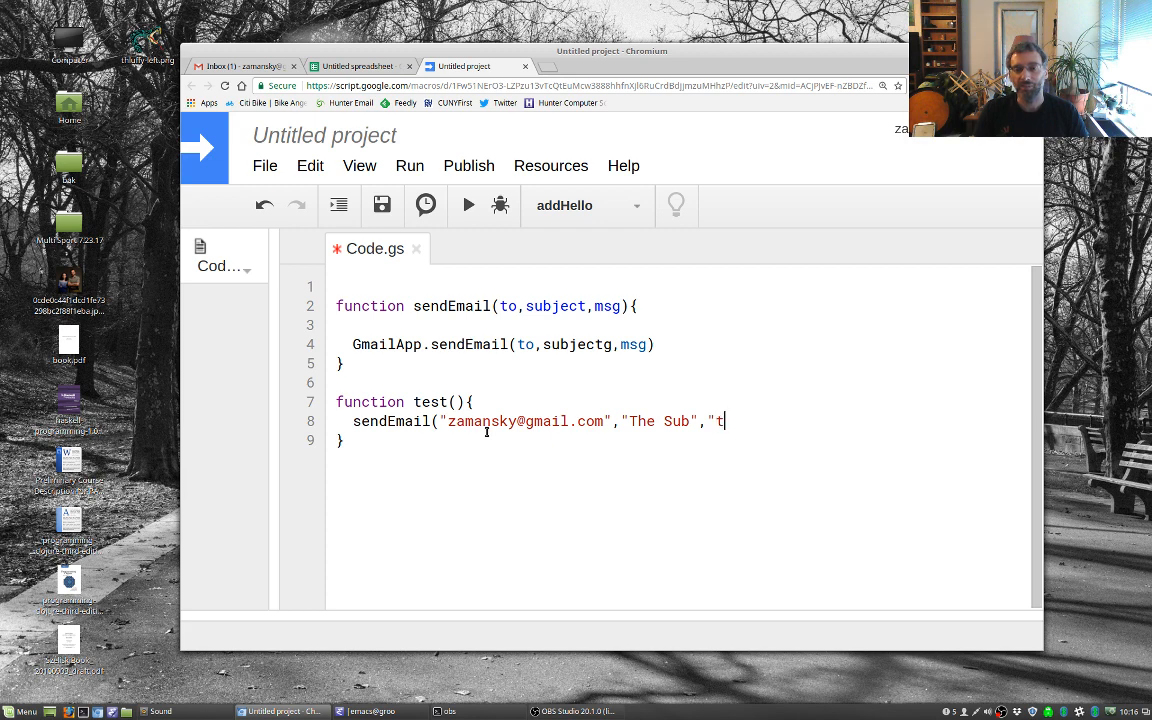
text(he body"))
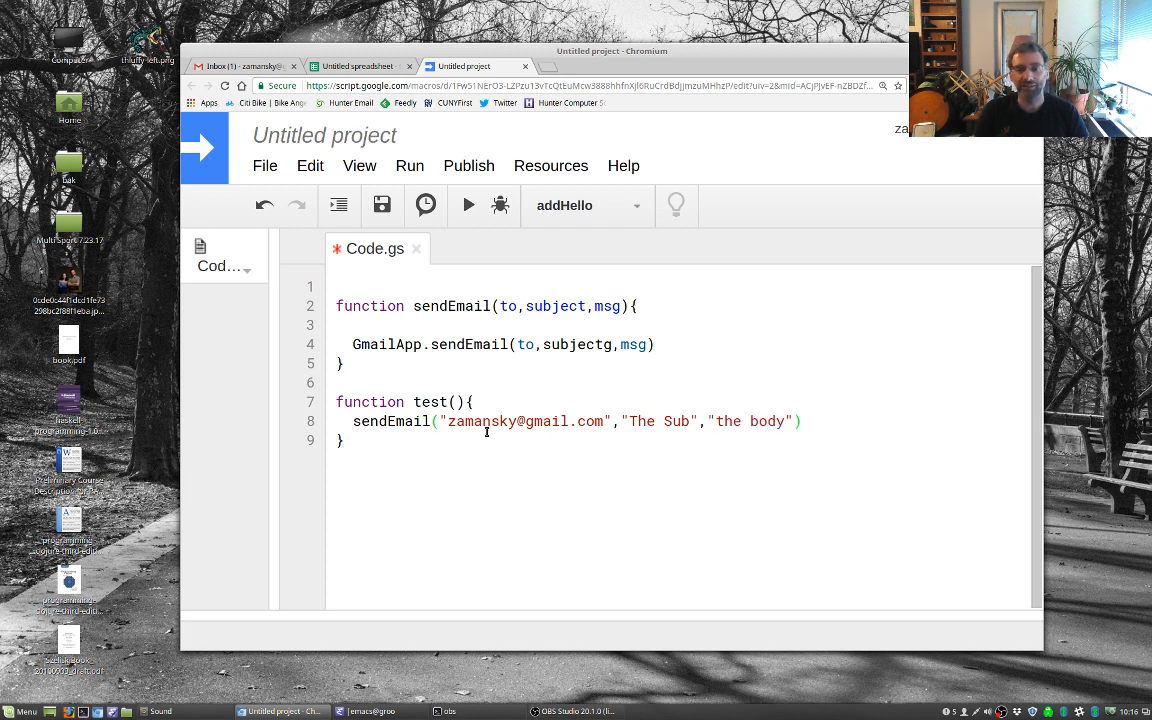
Save Code.gs, run test, and jump to the undefined subjectg on line 4.
click(381, 204)
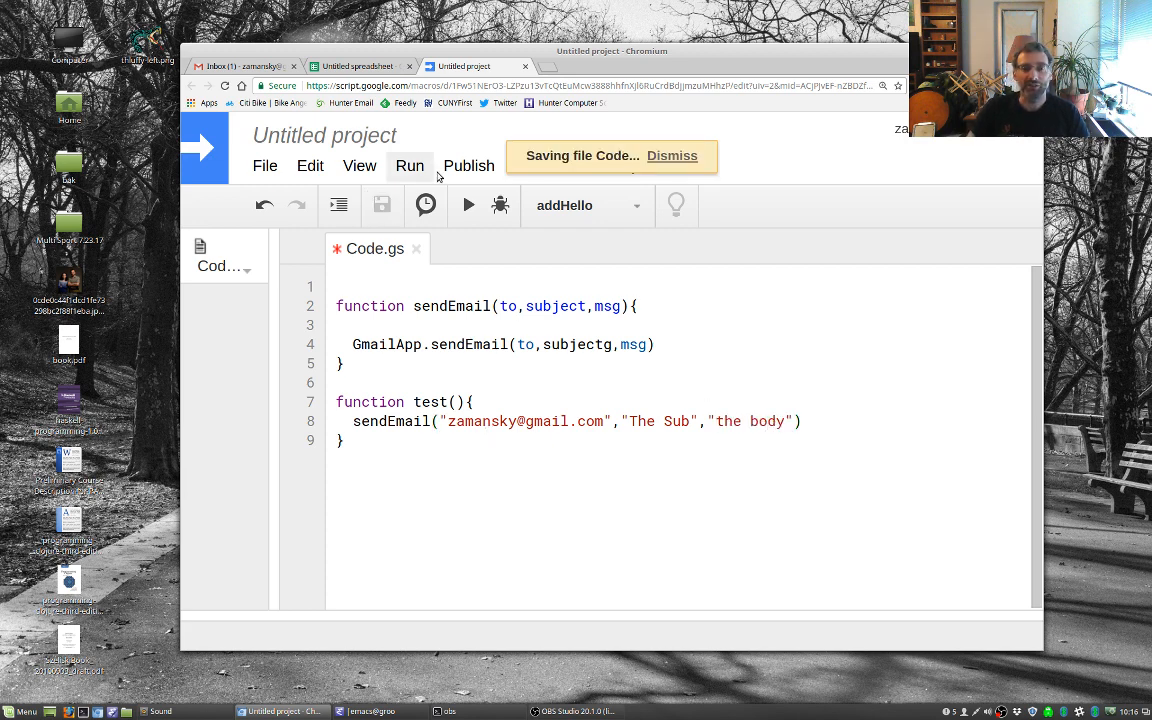
click(409, 165)
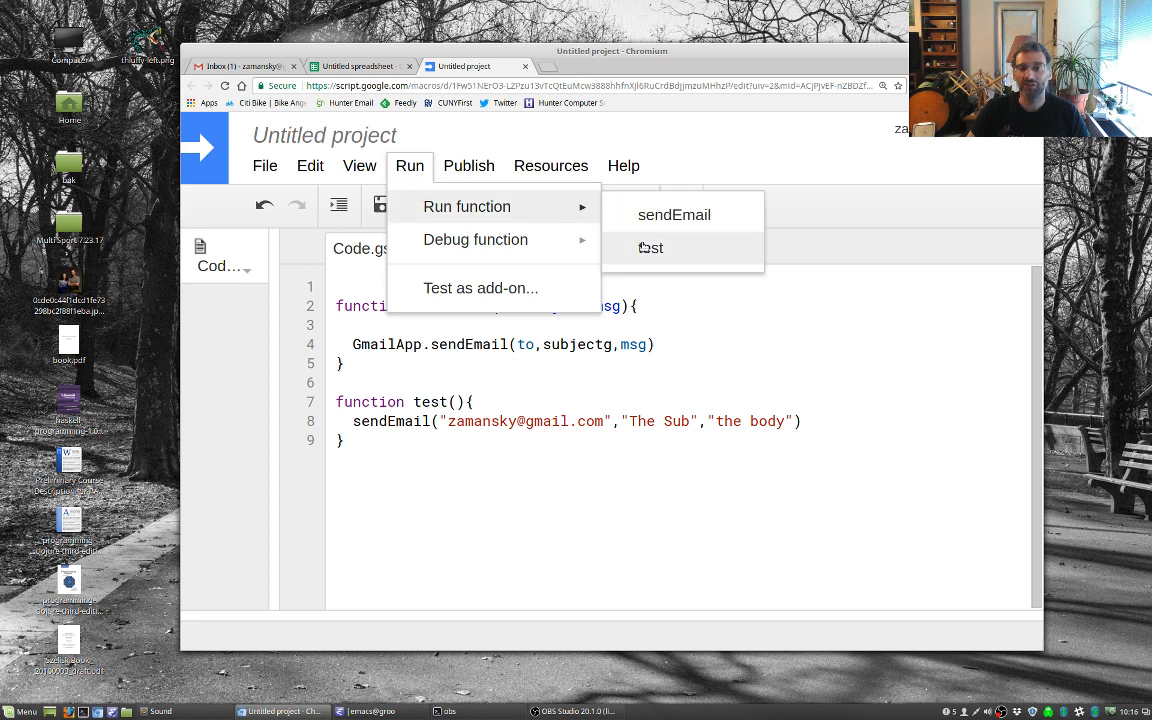
click(651, 247)
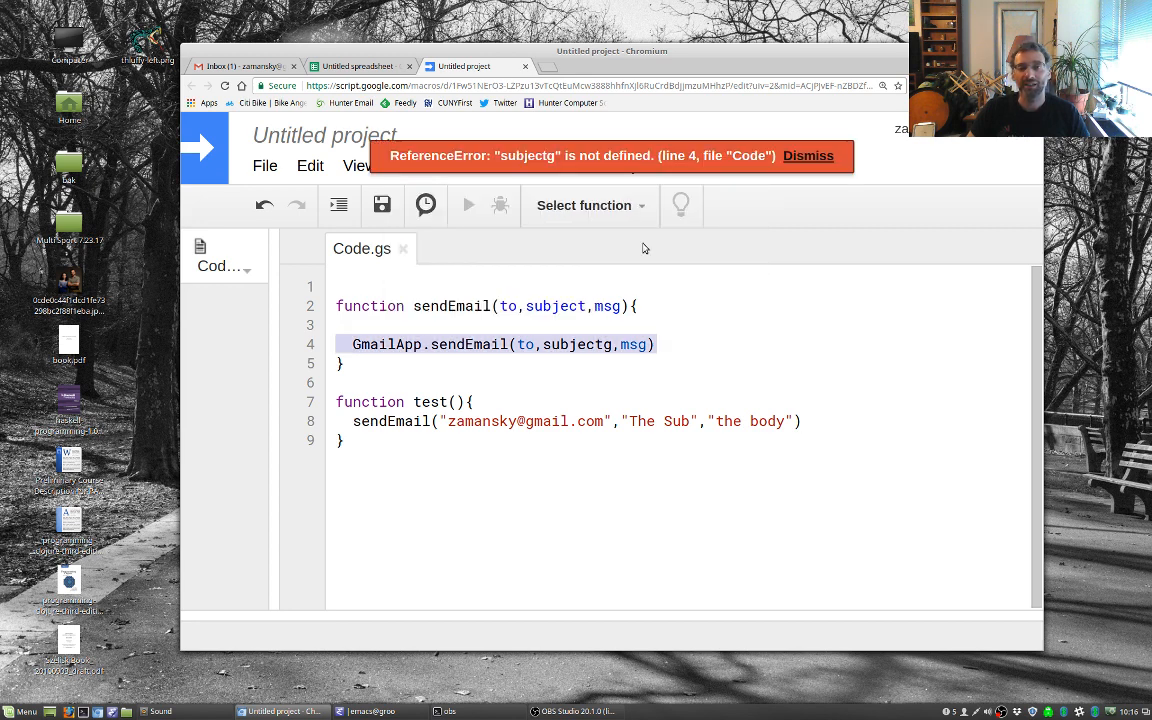
click(658, 344)
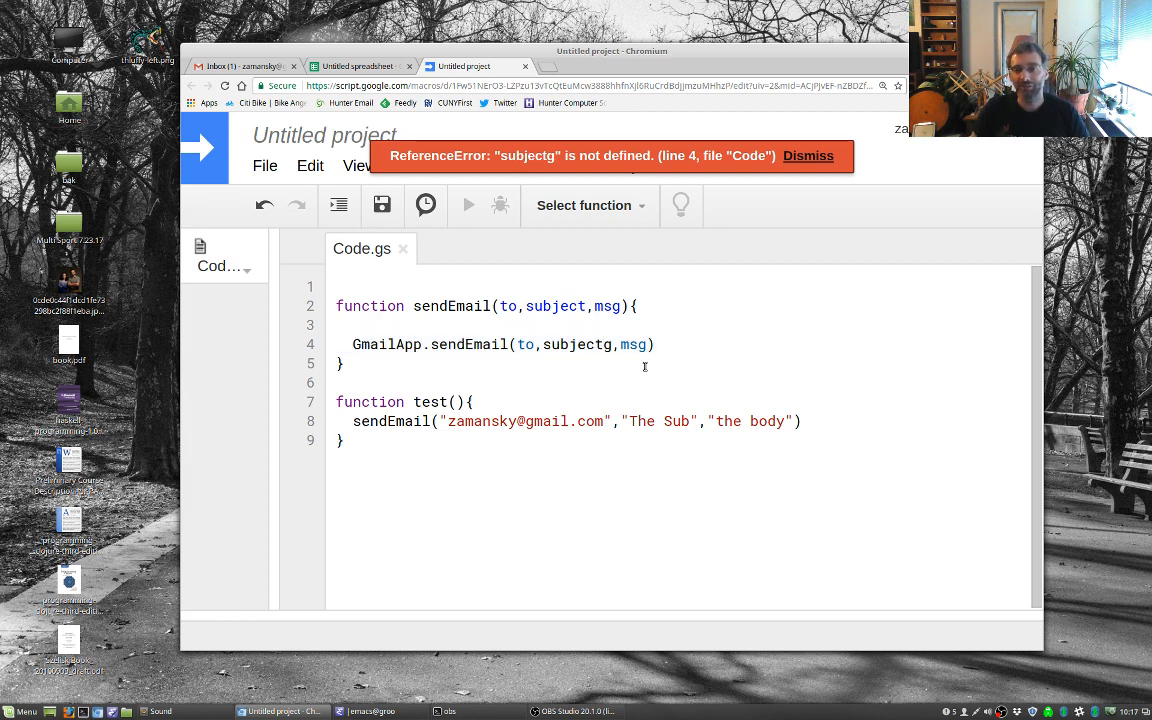
Save the subject typo fix, rerun test, and check Gmail for the email.
click(382, 205)
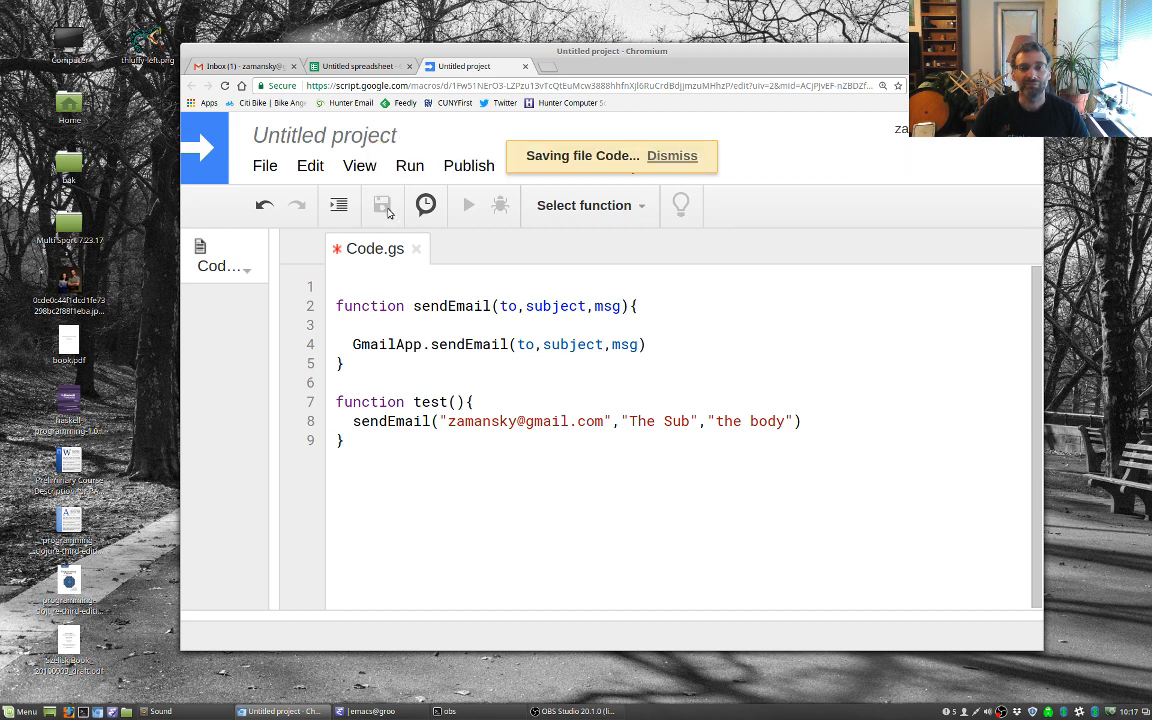
click(409, 165)
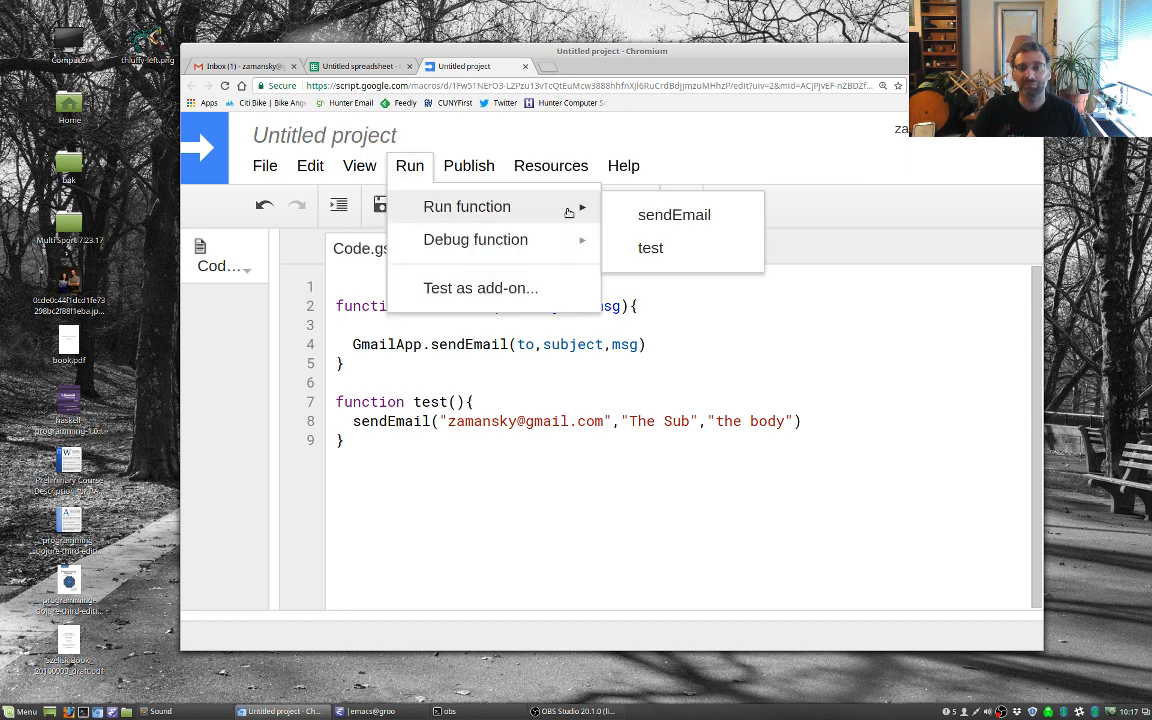
click(651, 247)
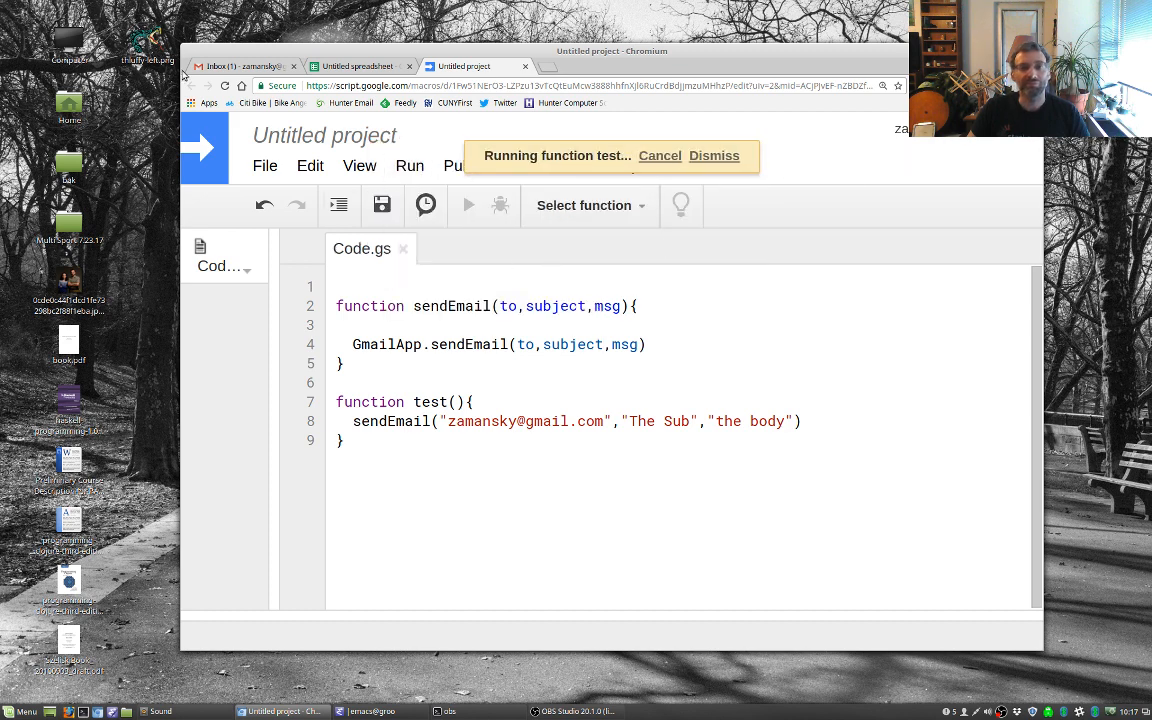
click(240, 66)
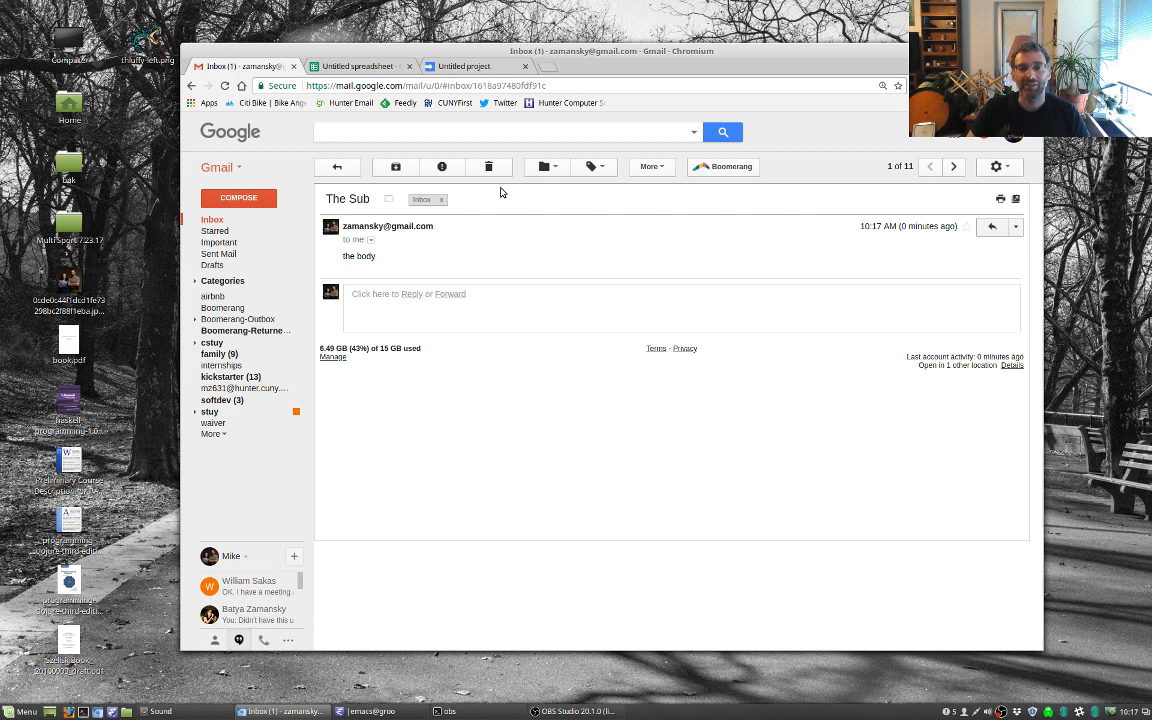
Trash the 'The Sub' test email and return to the script project.
click(489, 167)
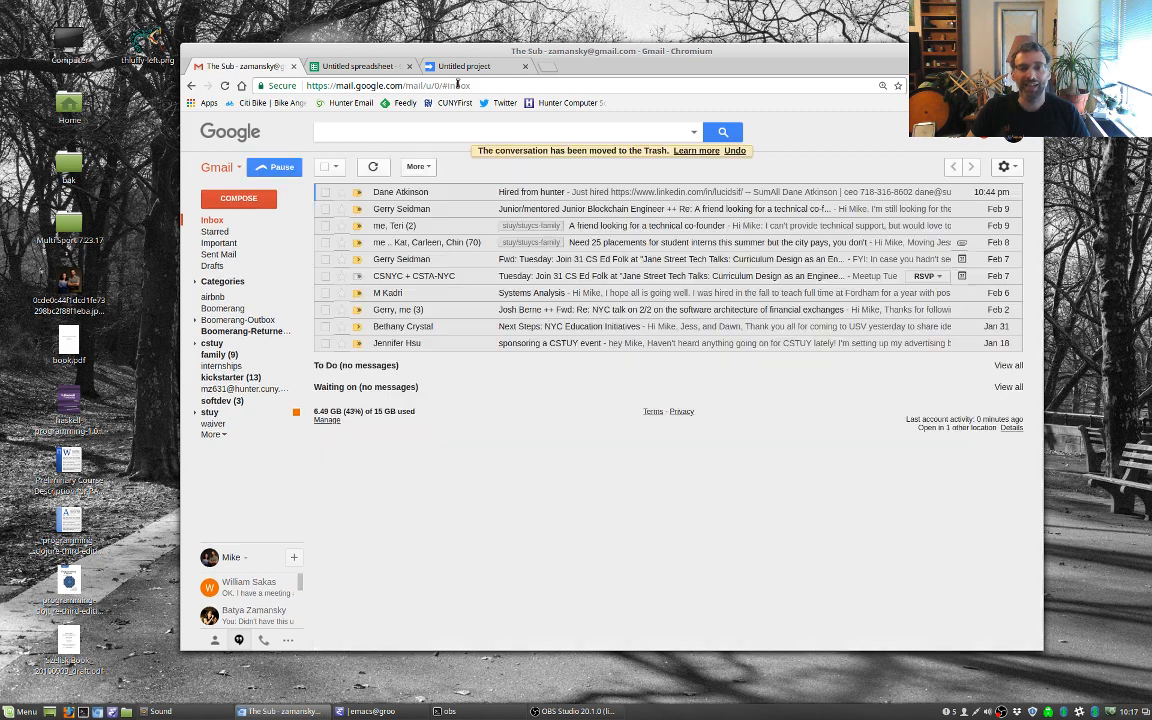
click(463, 66)
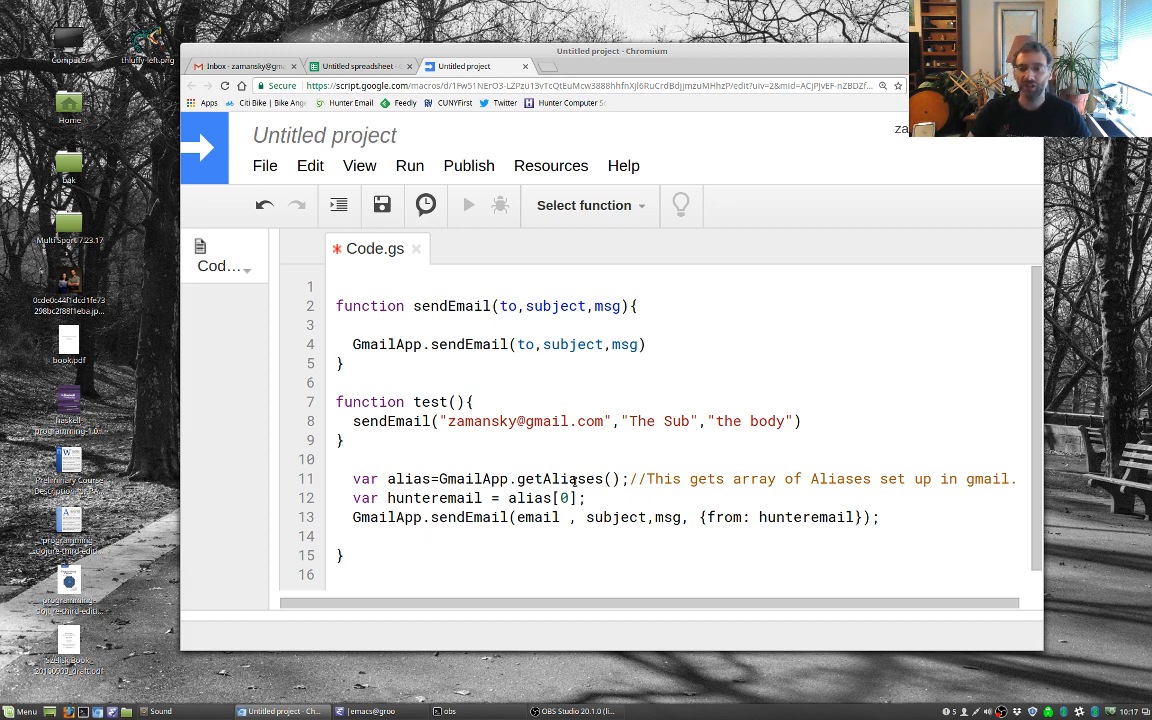
mouse_move(240, 65)
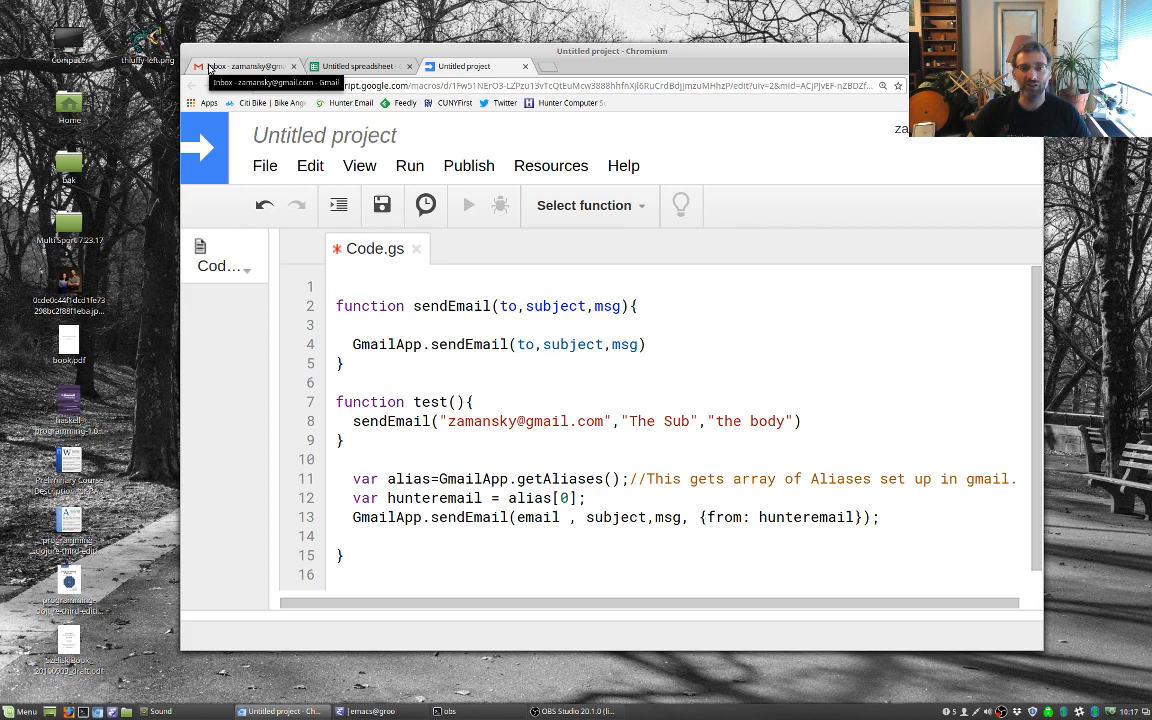
Switch Gmail over to the school mail account.
click(245, 66)
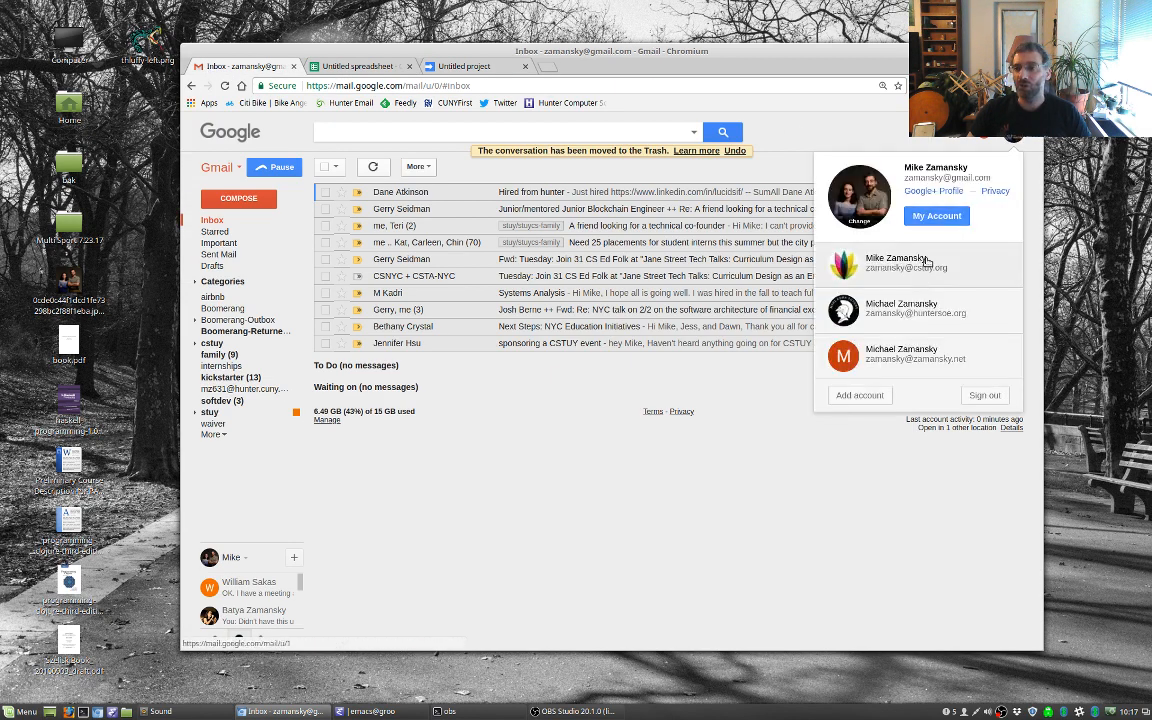
click(900, 310)
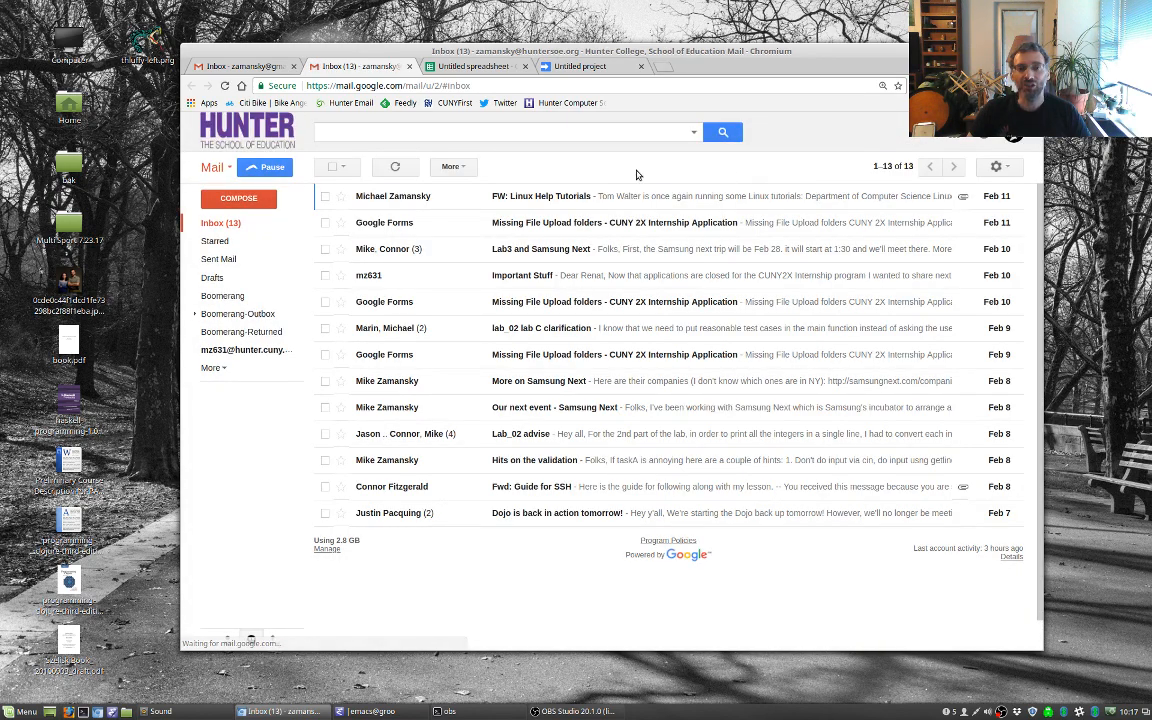
click(1013, 135)
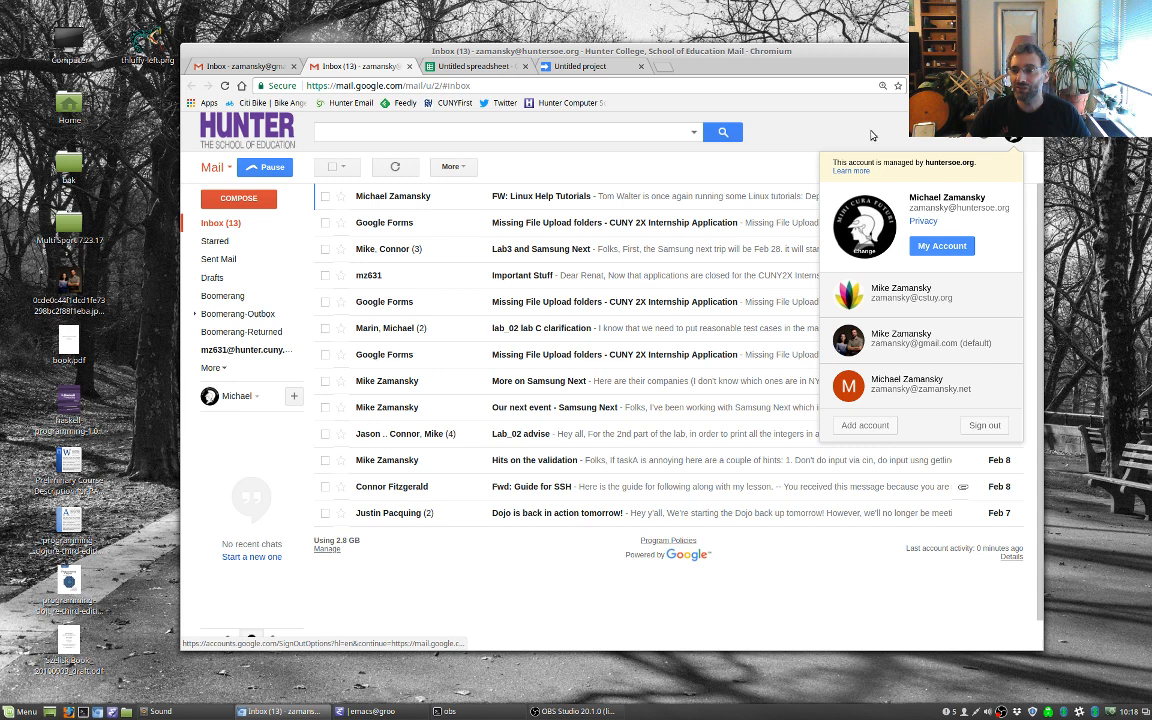
click(888, 132)
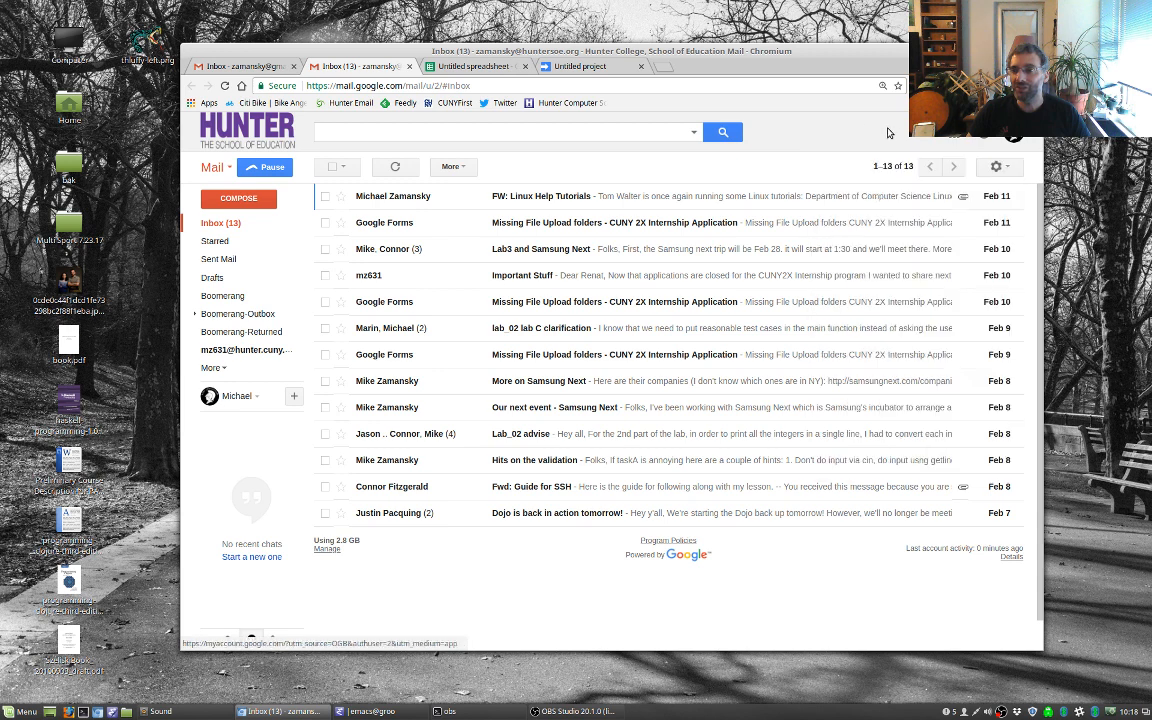
Review the Gmail settings pages, including filters, then return to the inbox.
click(996, 167)
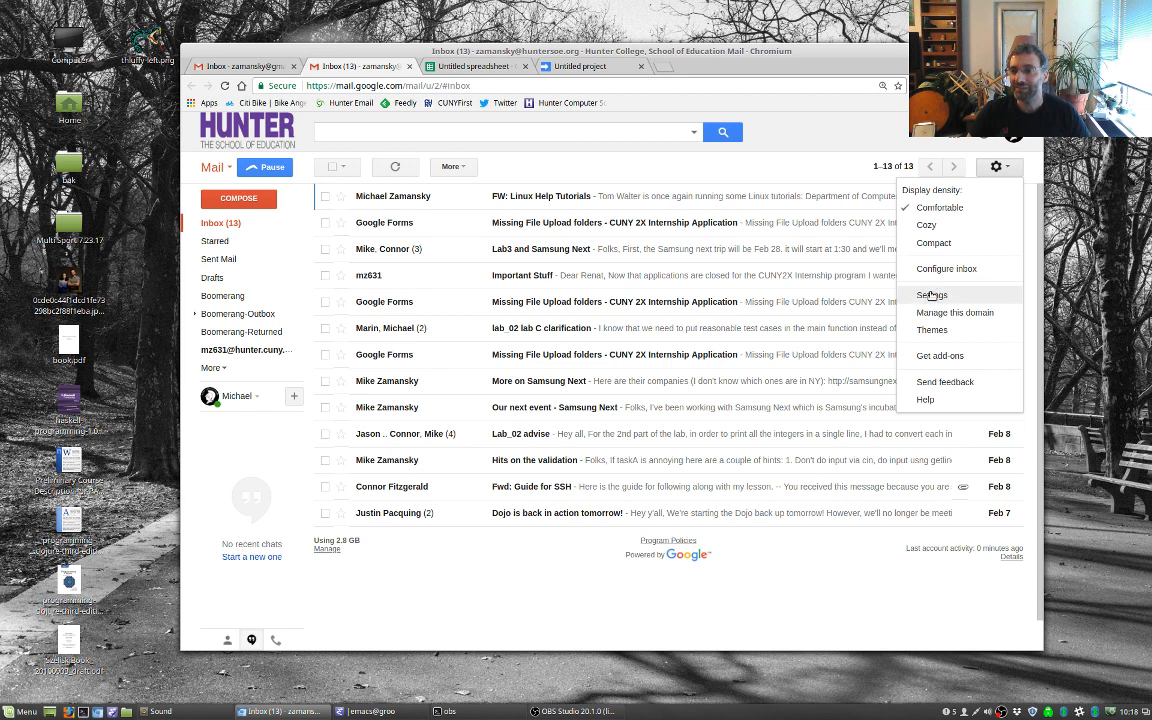
click(931, 295)
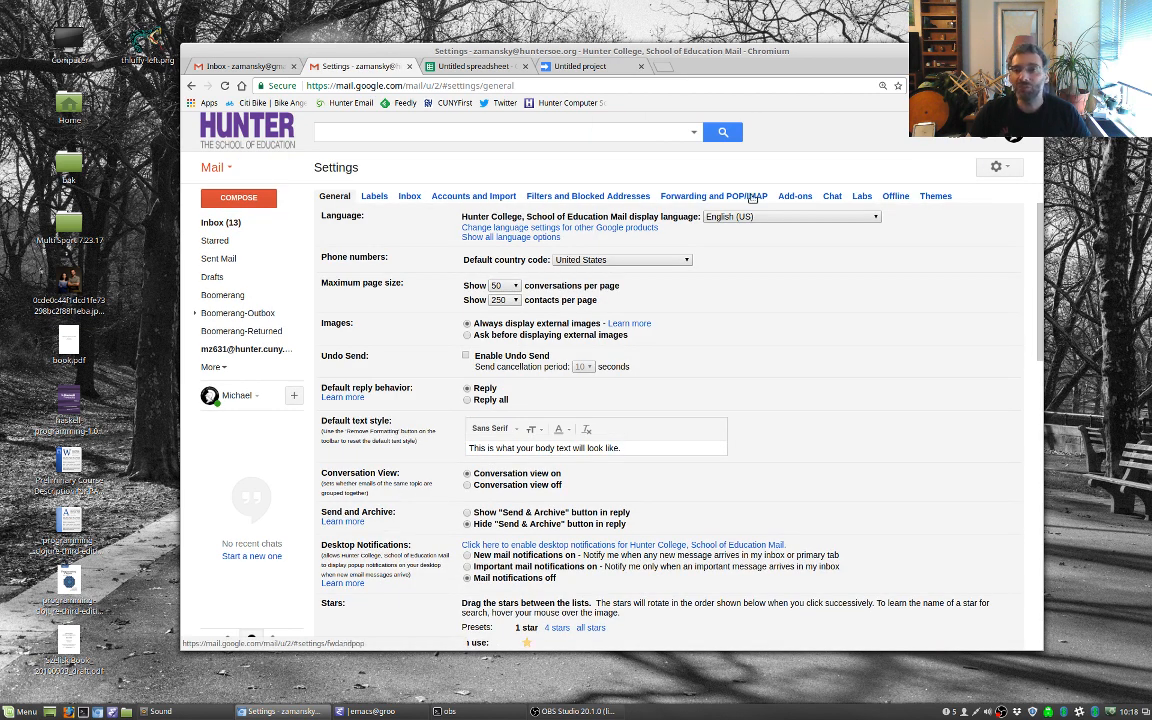
scroll(down, 3)
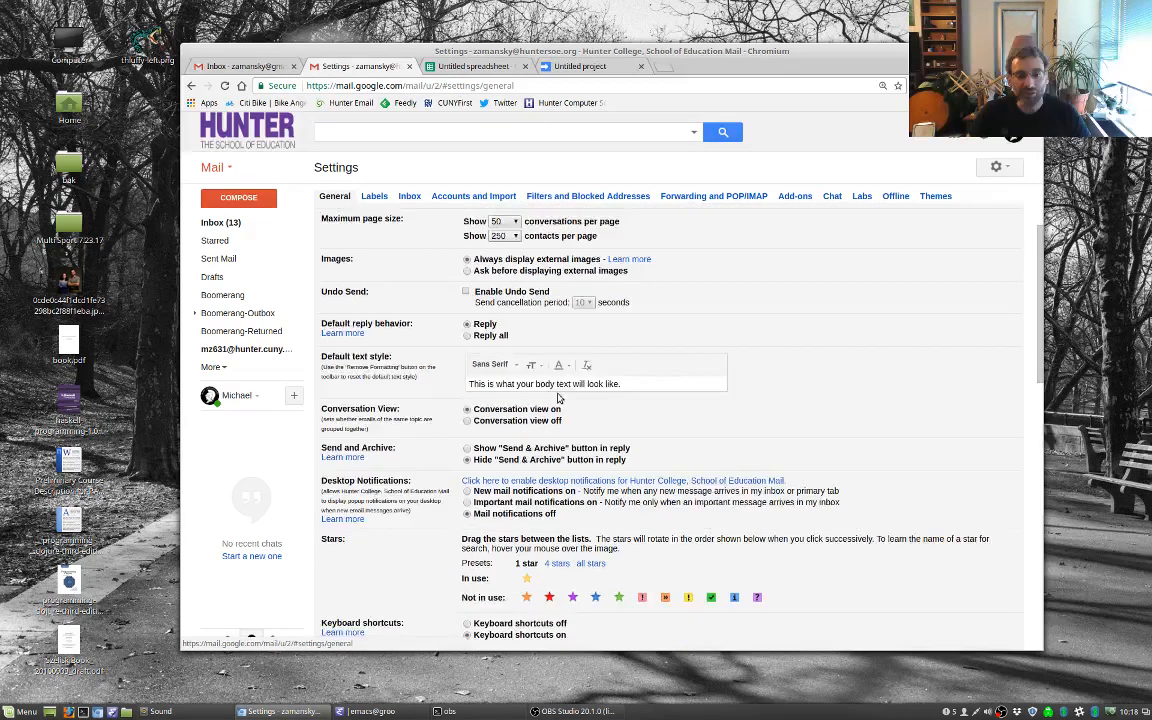
scroll(down, 3)
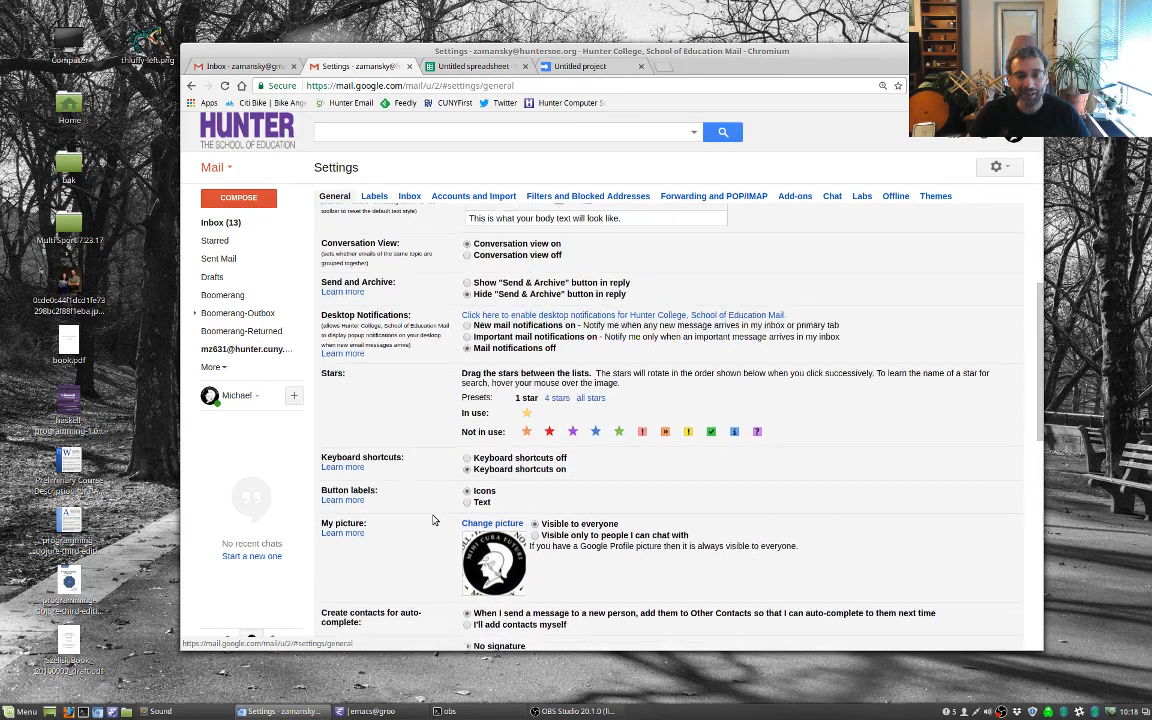
scroll(up, 3)
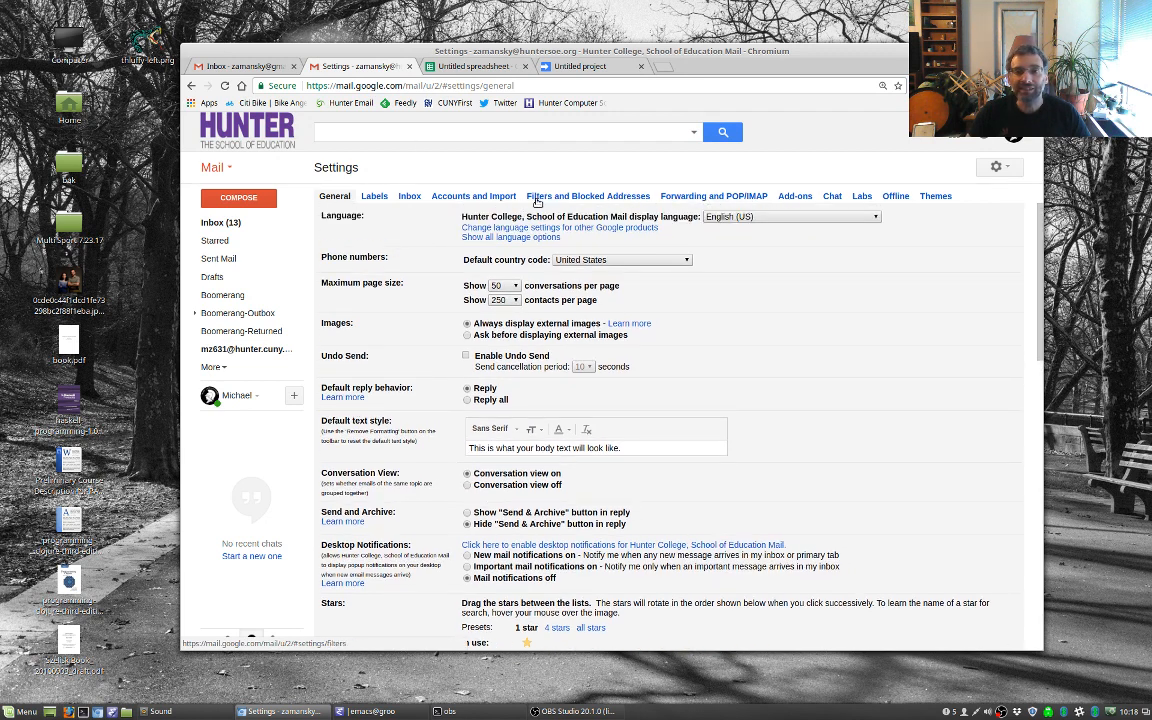
click(473, 196)
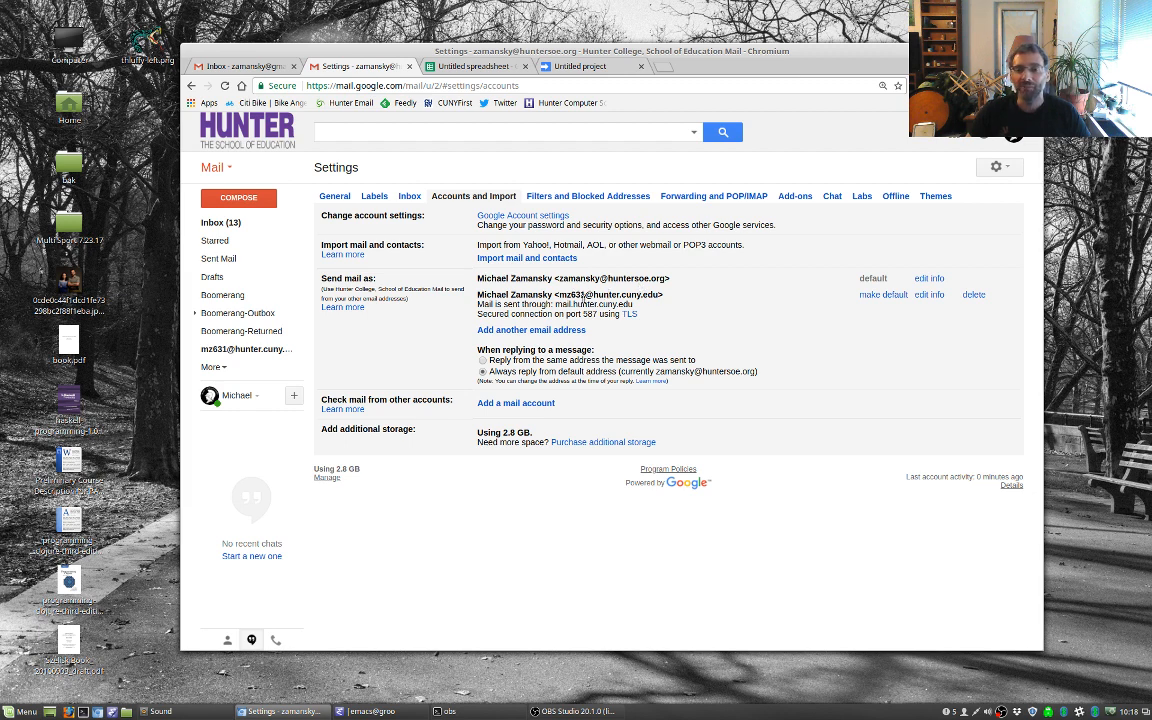
mouse_move(417, 61)
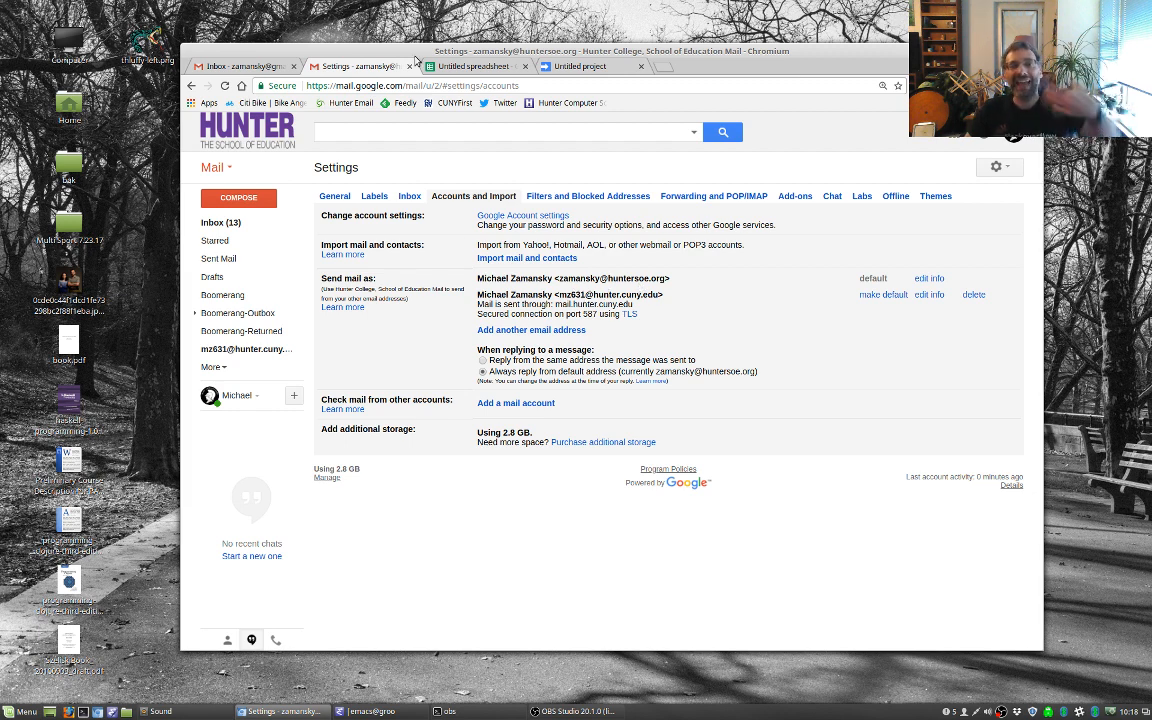
click(240, 66)
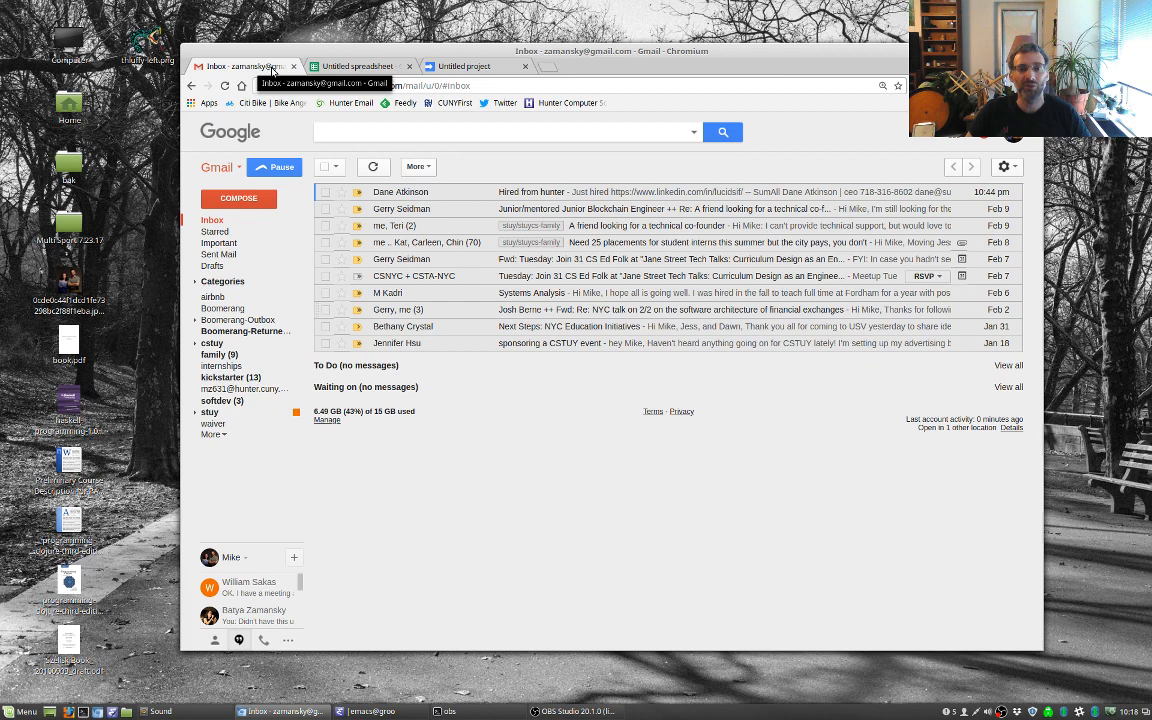
Return to the script project and place the caret after the test function.
click(463, 66)
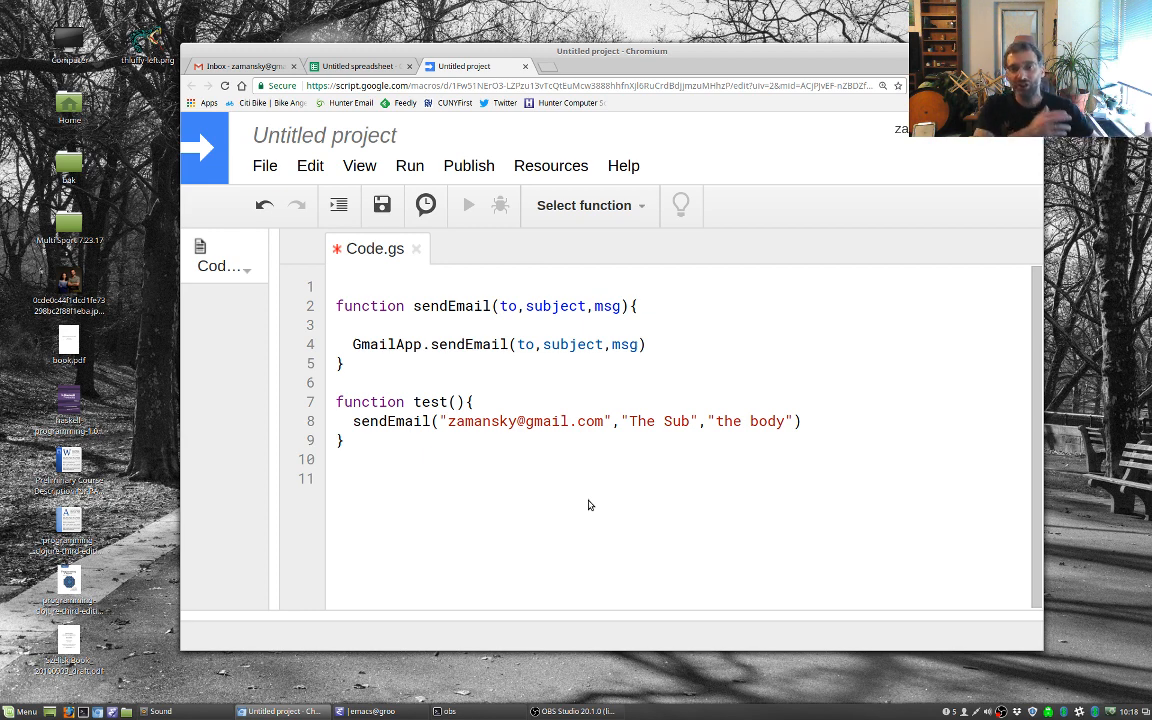
click(336, 459)
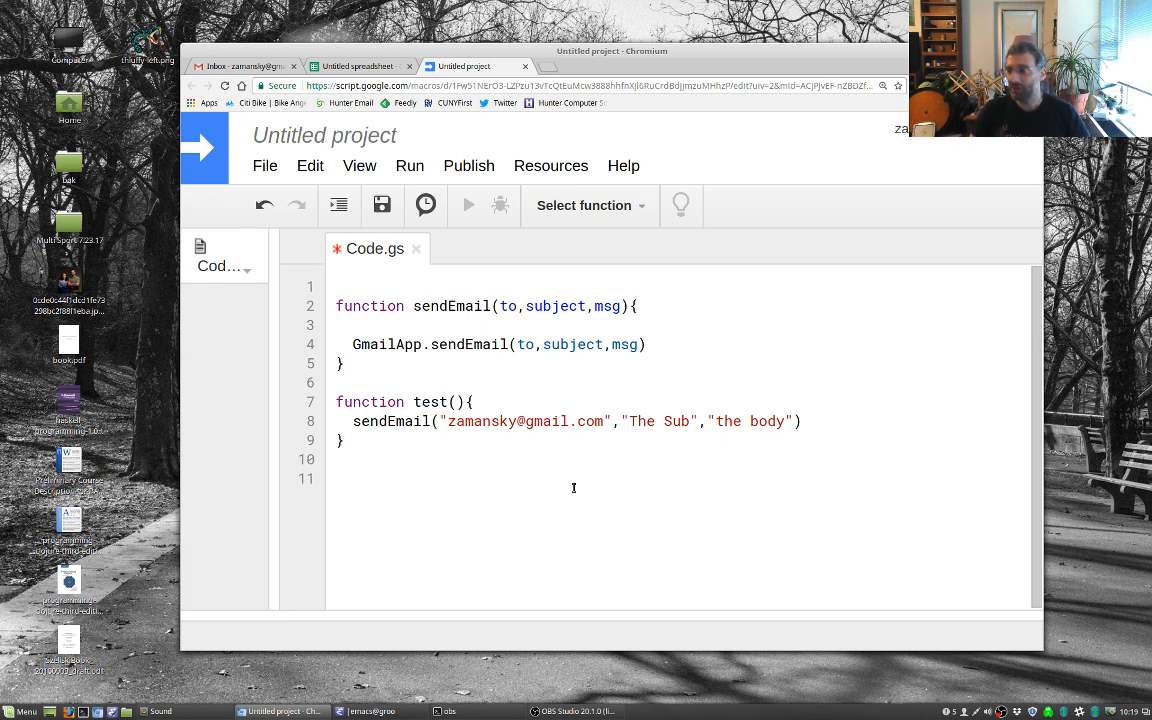
Begin sendGrades with var sheet = getSheet… and check the sheet name in the spreadsheet.
text(function)
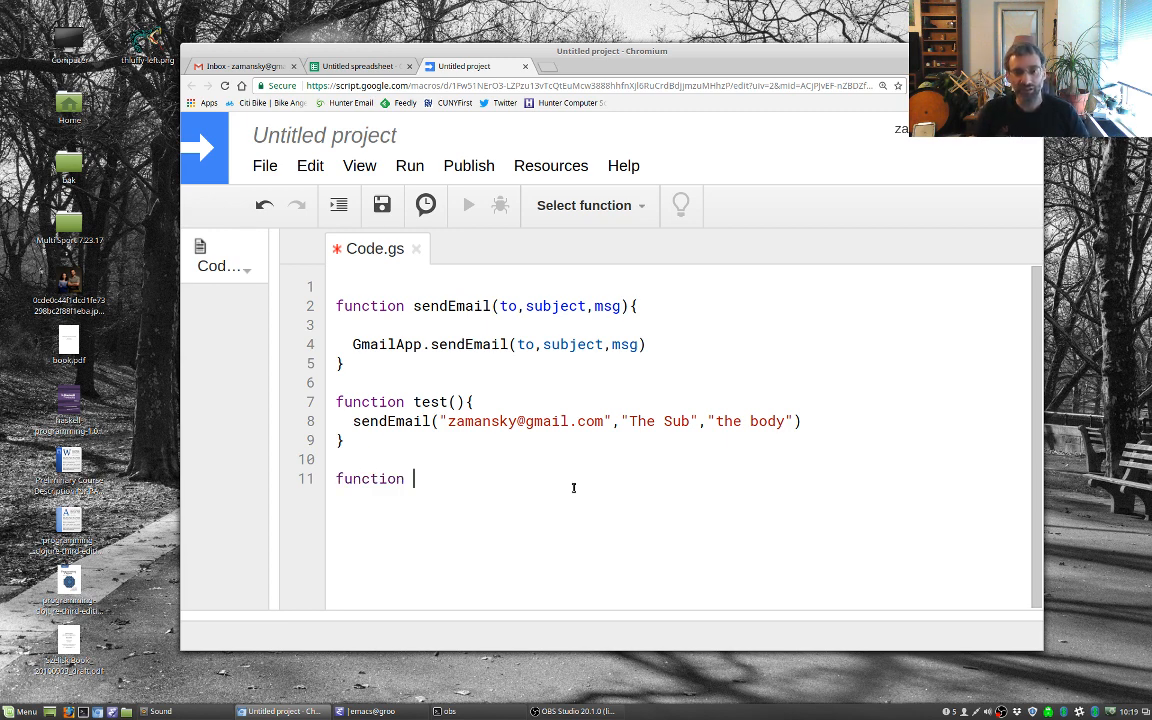
text(sendGrades)
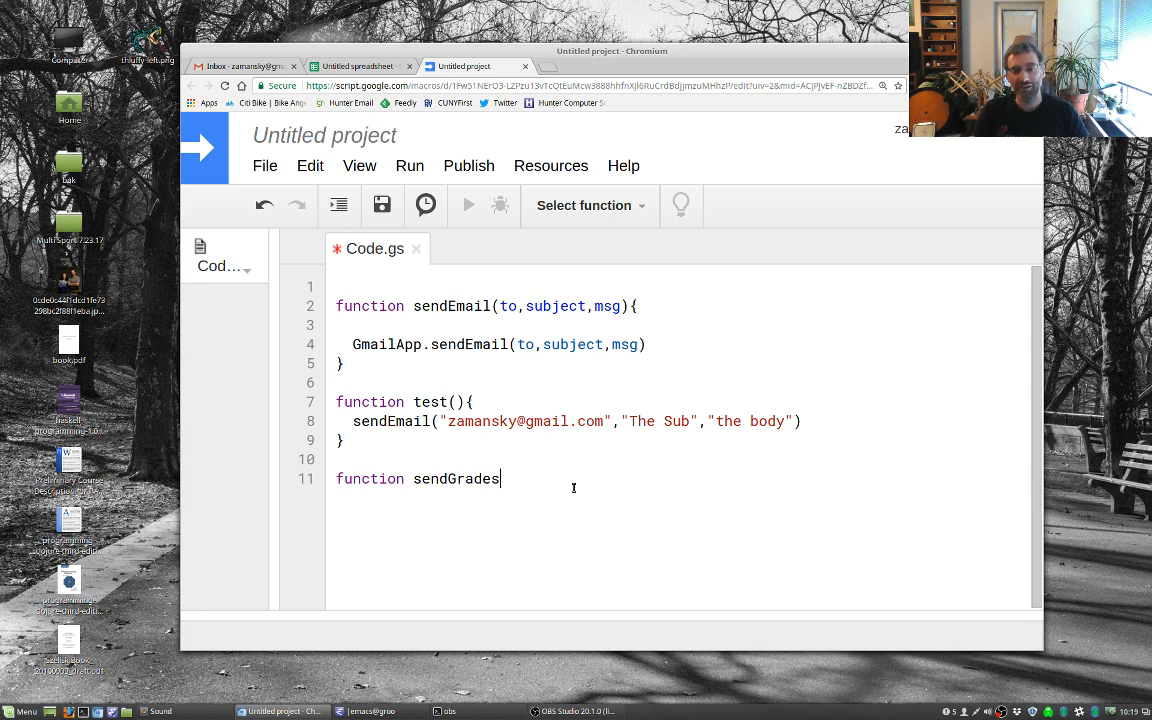
text((){)
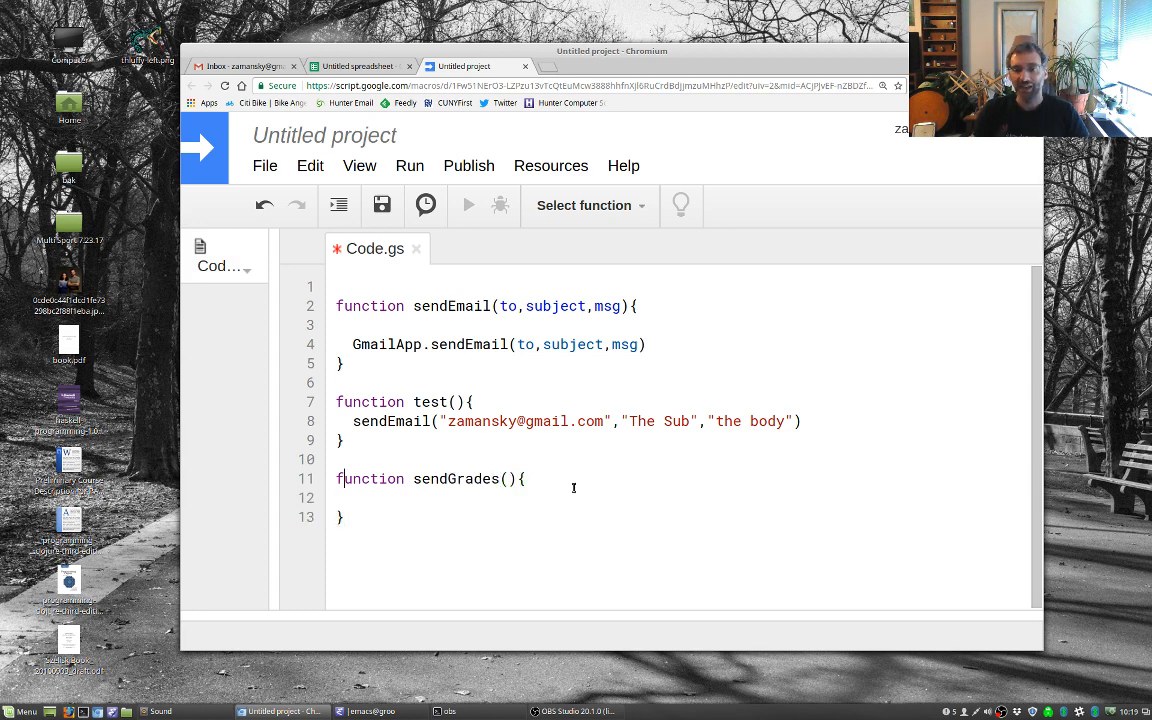
text(var sh)
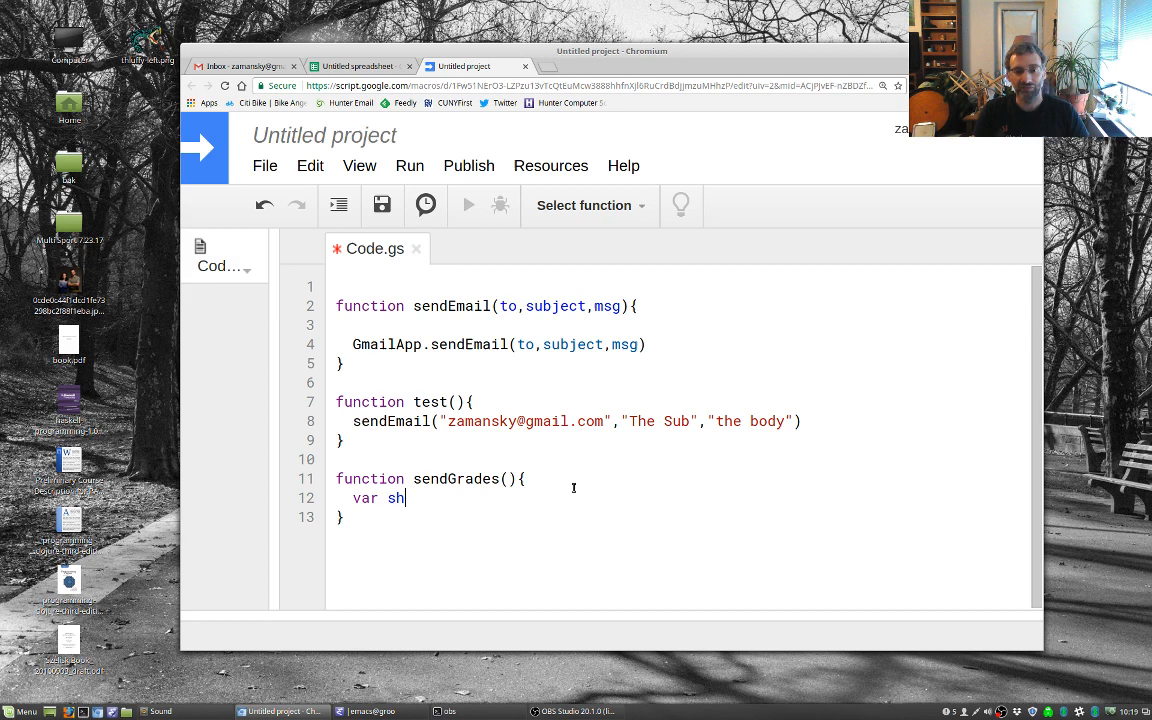
text(eet = getSheet)
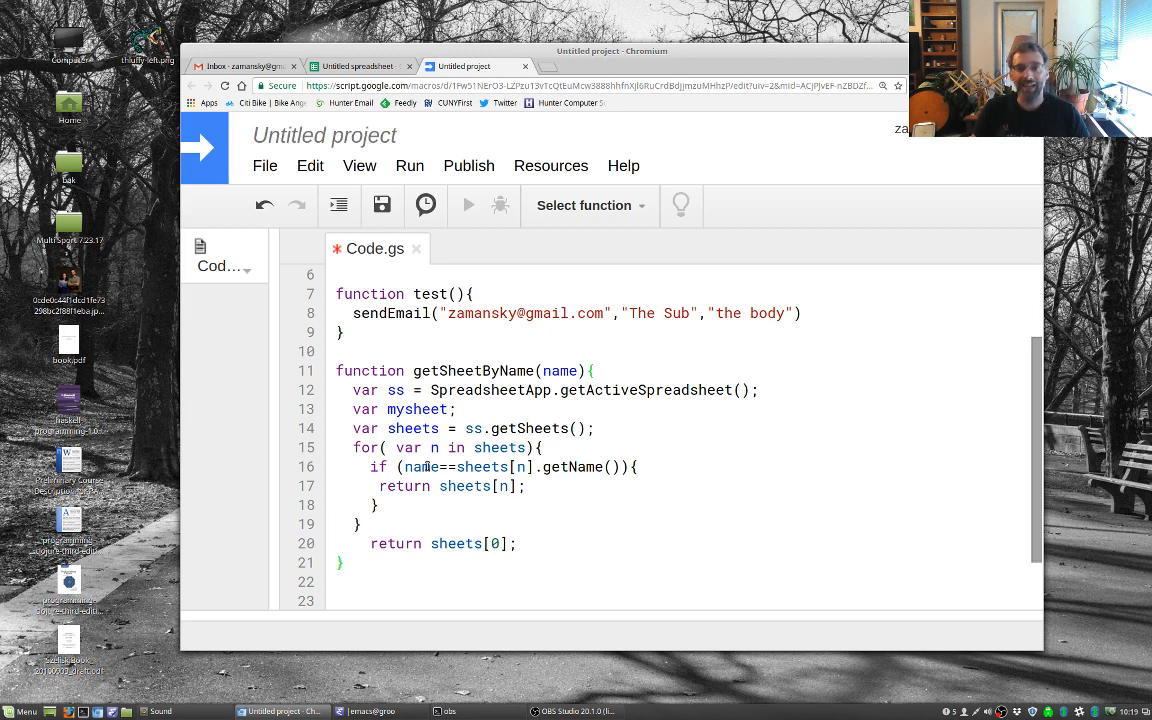
click(355, 66)
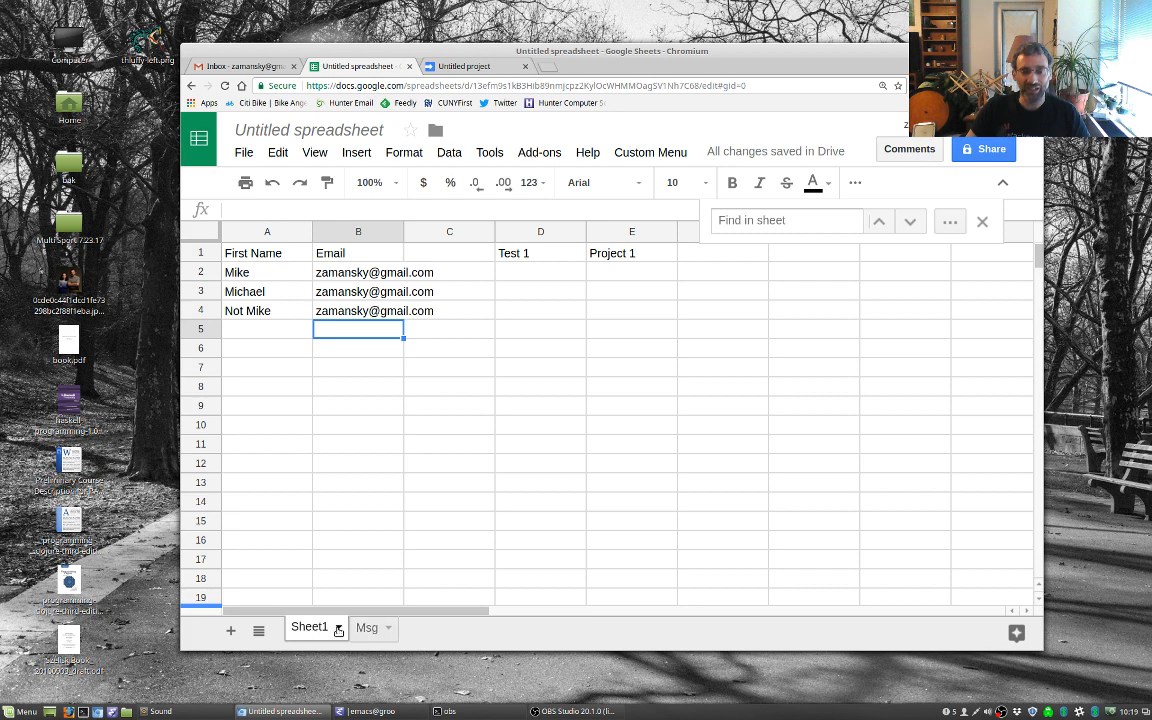
mouse_move(336, 438)
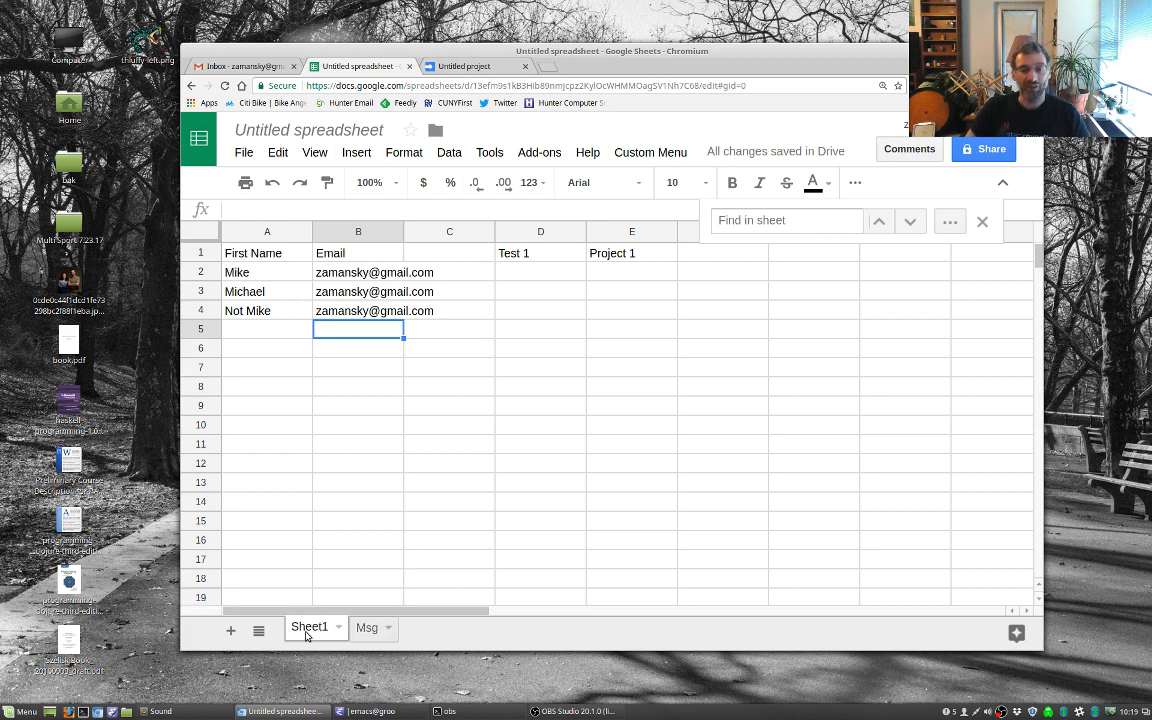
Rename the Sheet1 tab to 'grades' and return to the script project.
double_click(308, 627)
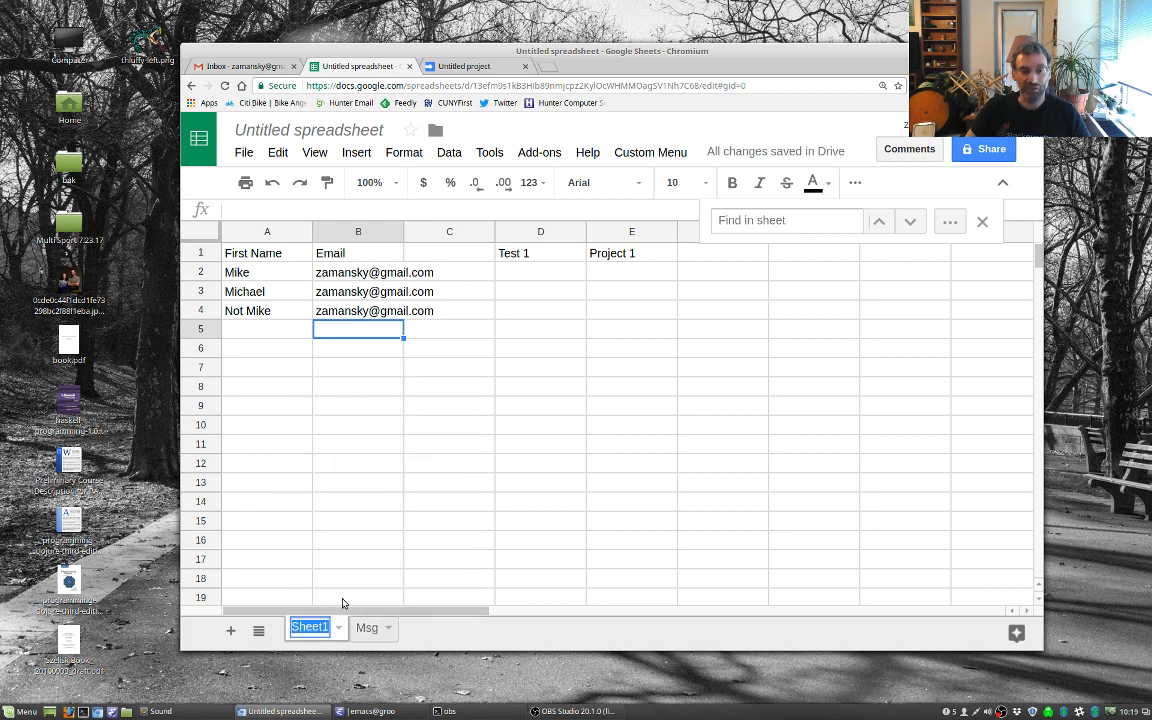
text(grades)
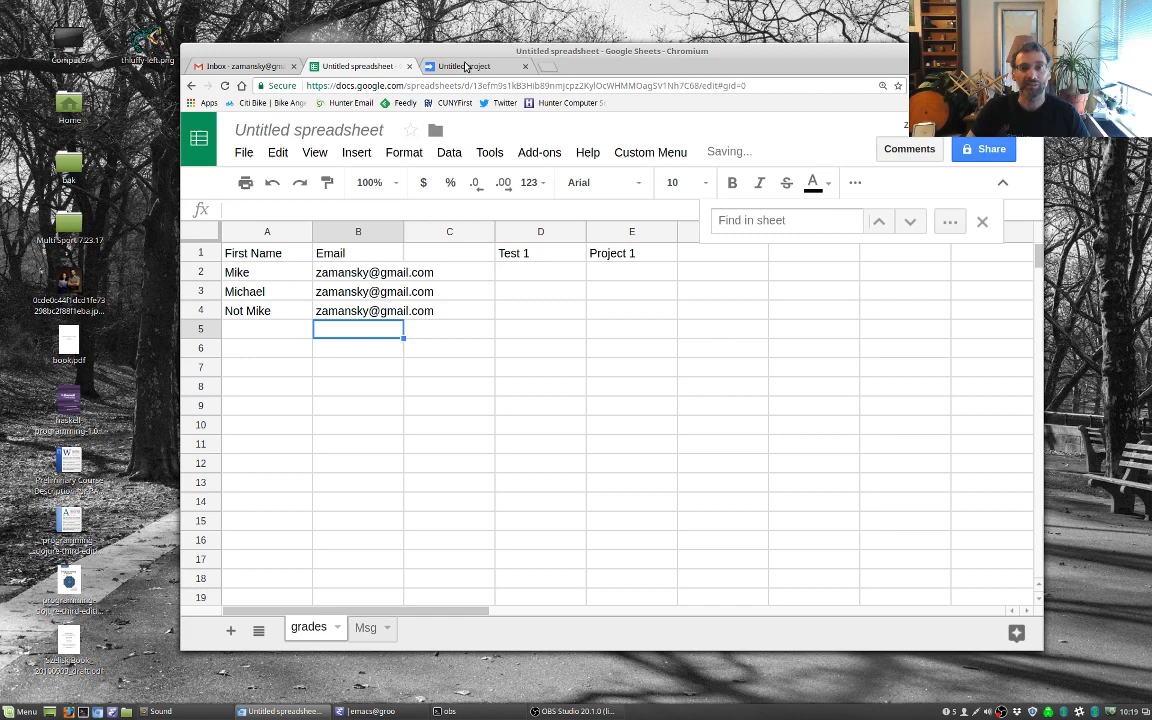
click(475, 66)
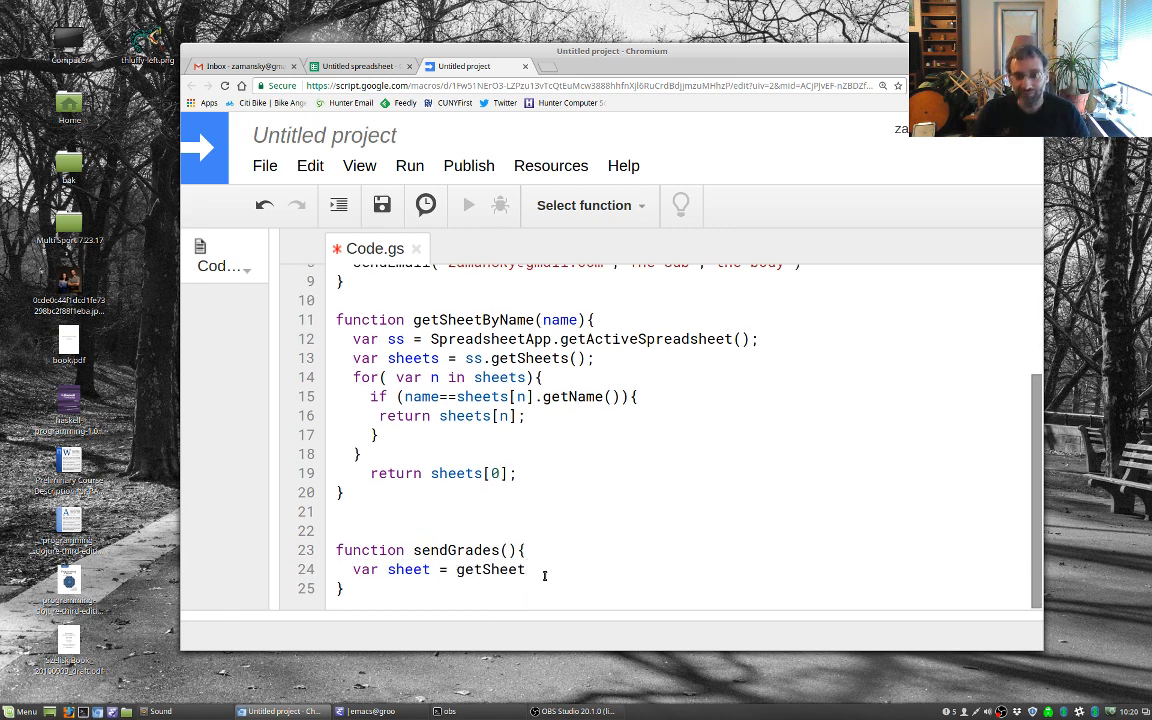
Fetch the sheet with getSheetByName("grades") and store sheet.getLastRow() in rows.
text(By)
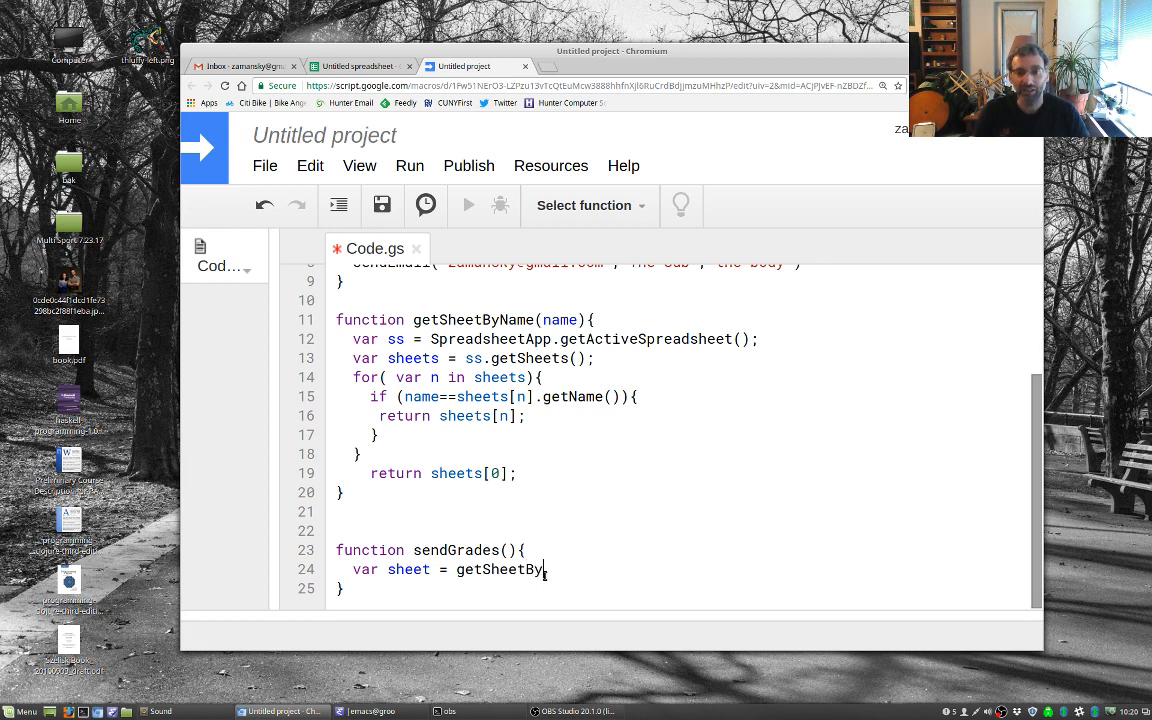
text(Name(")
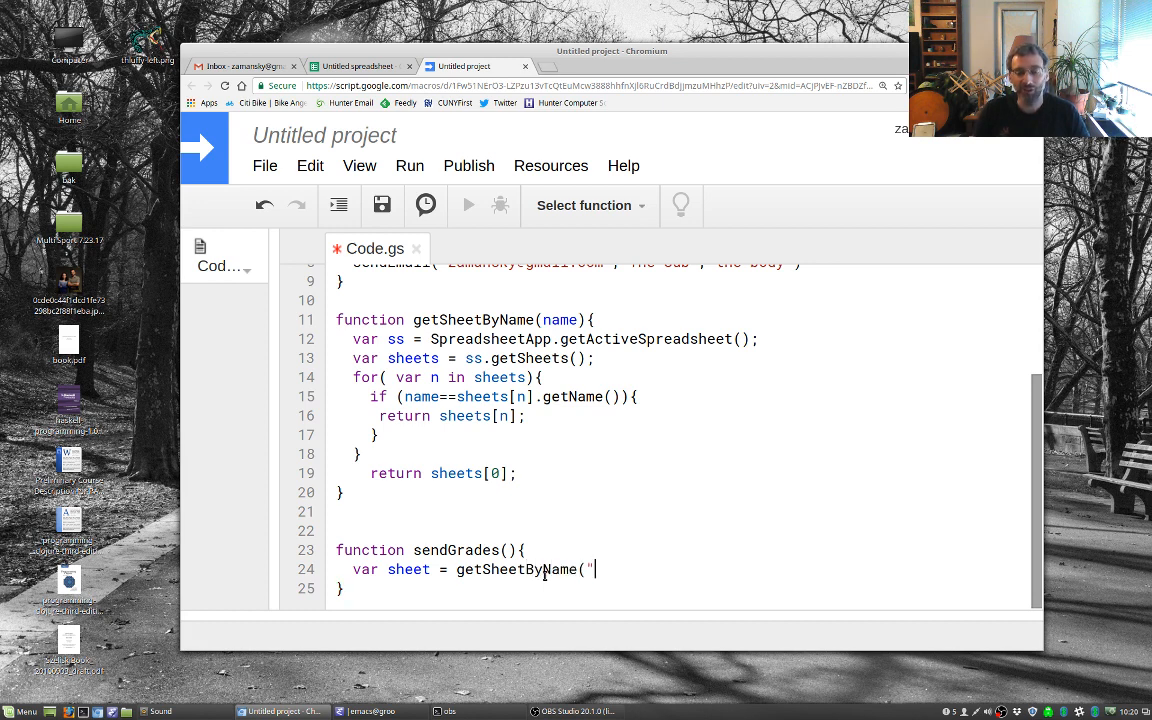
text(grades")
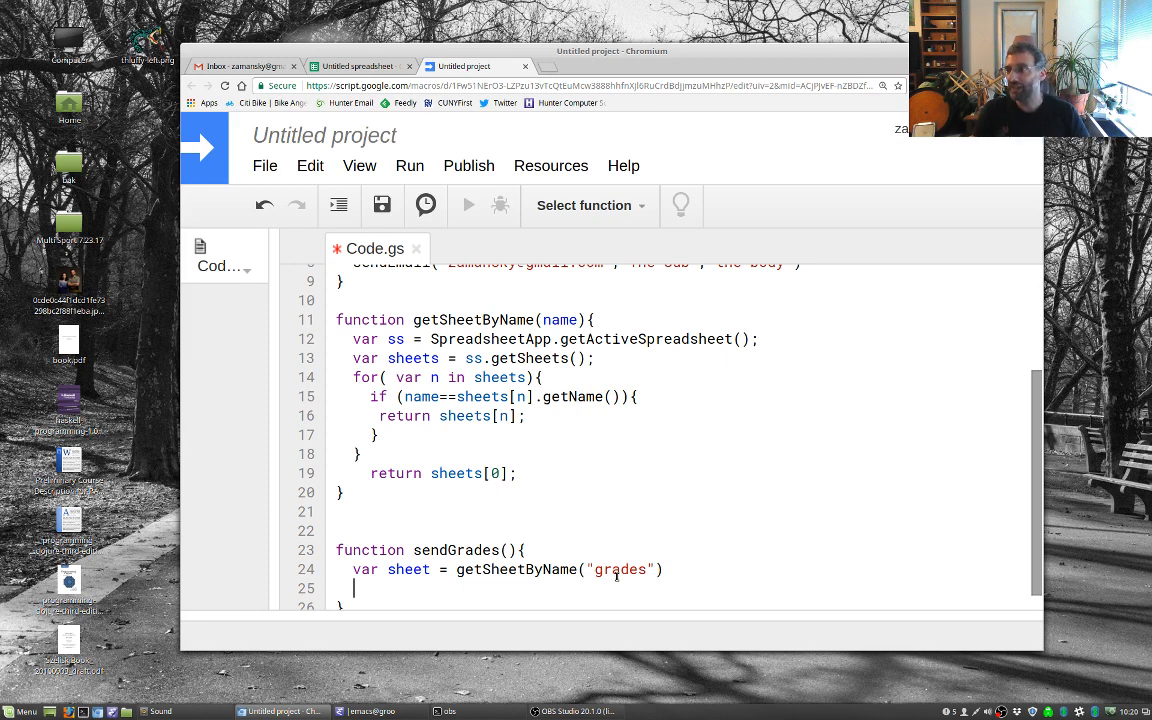
text(var rows = sheet.)
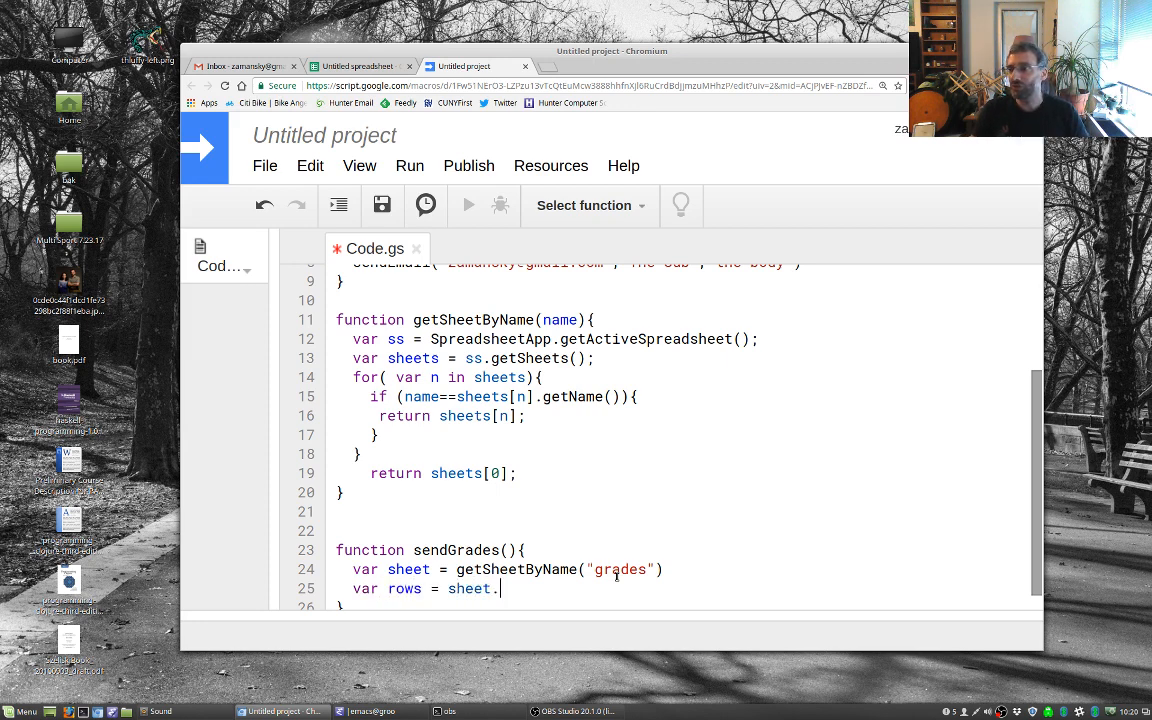
text(getLast)
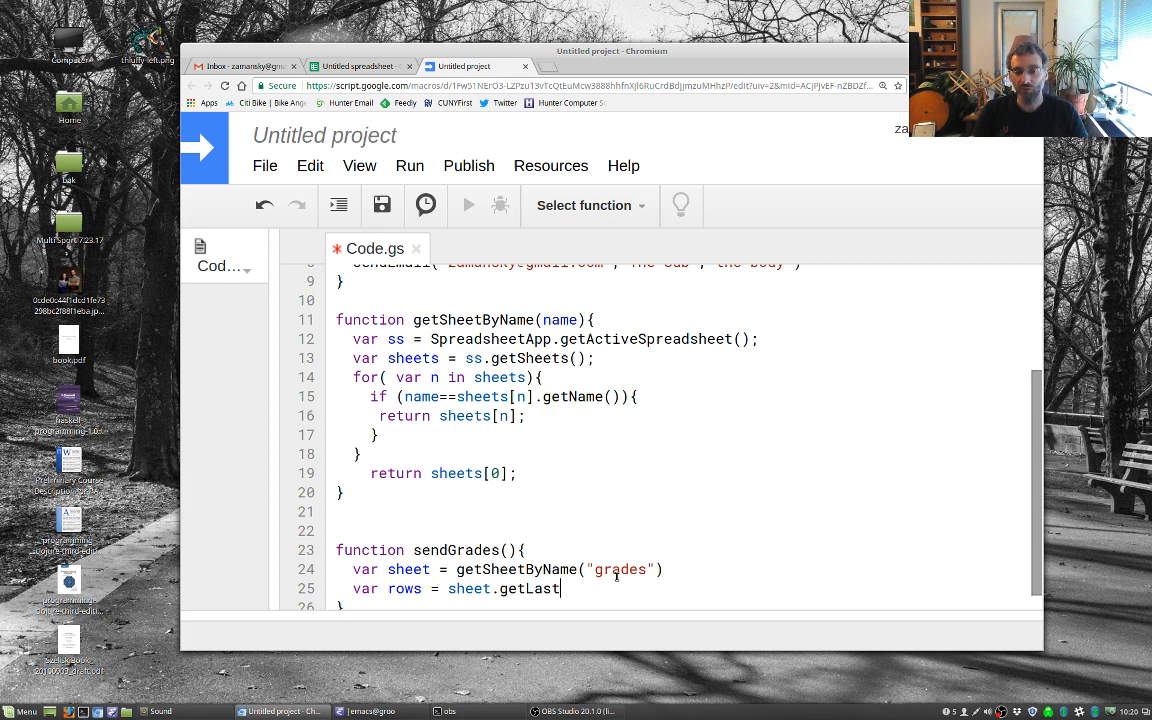
text(Row())
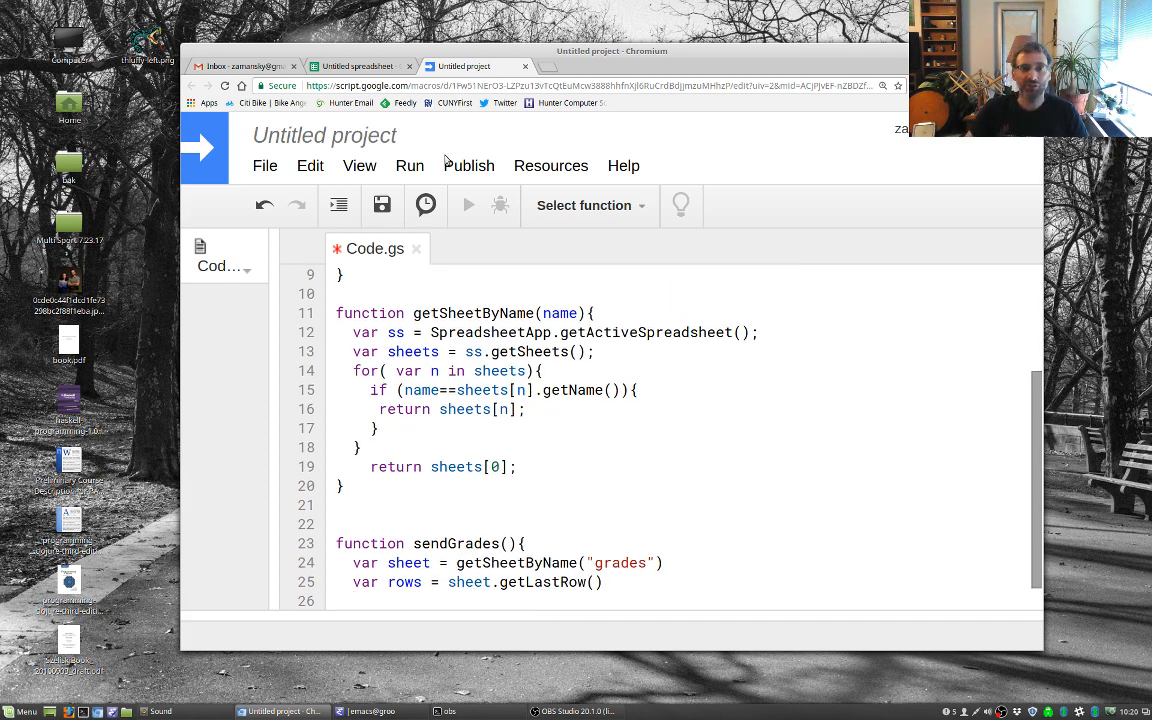
click(358, 66)
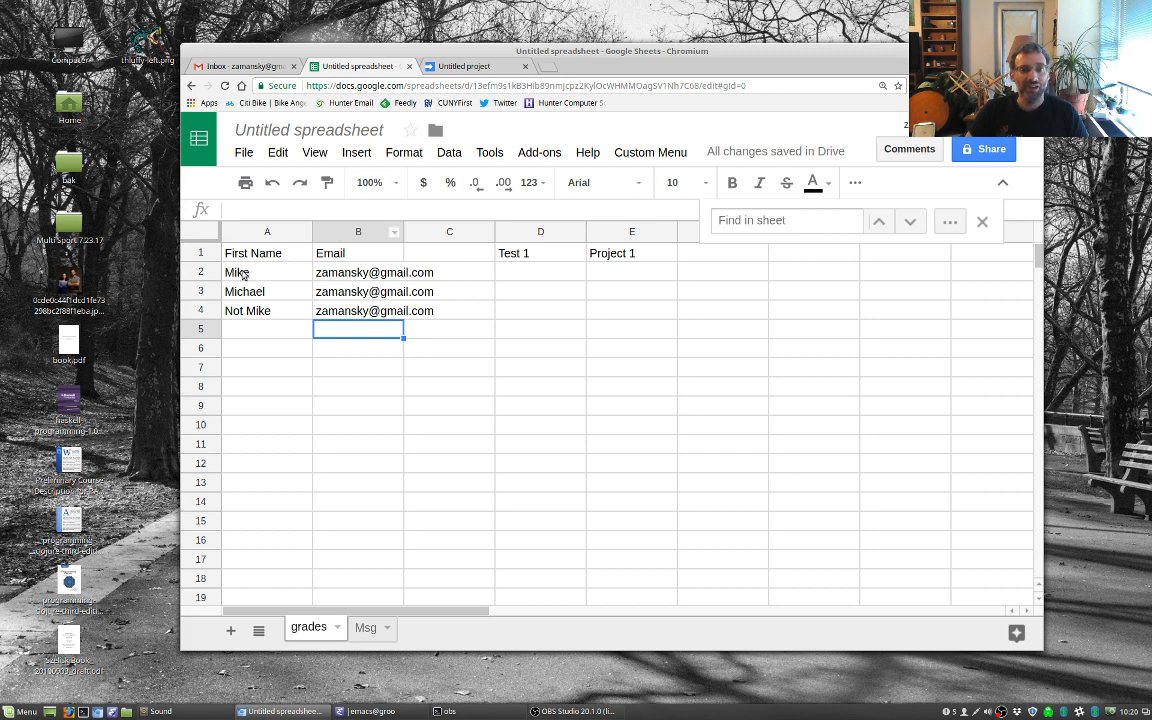
mouse_move(930, 295)
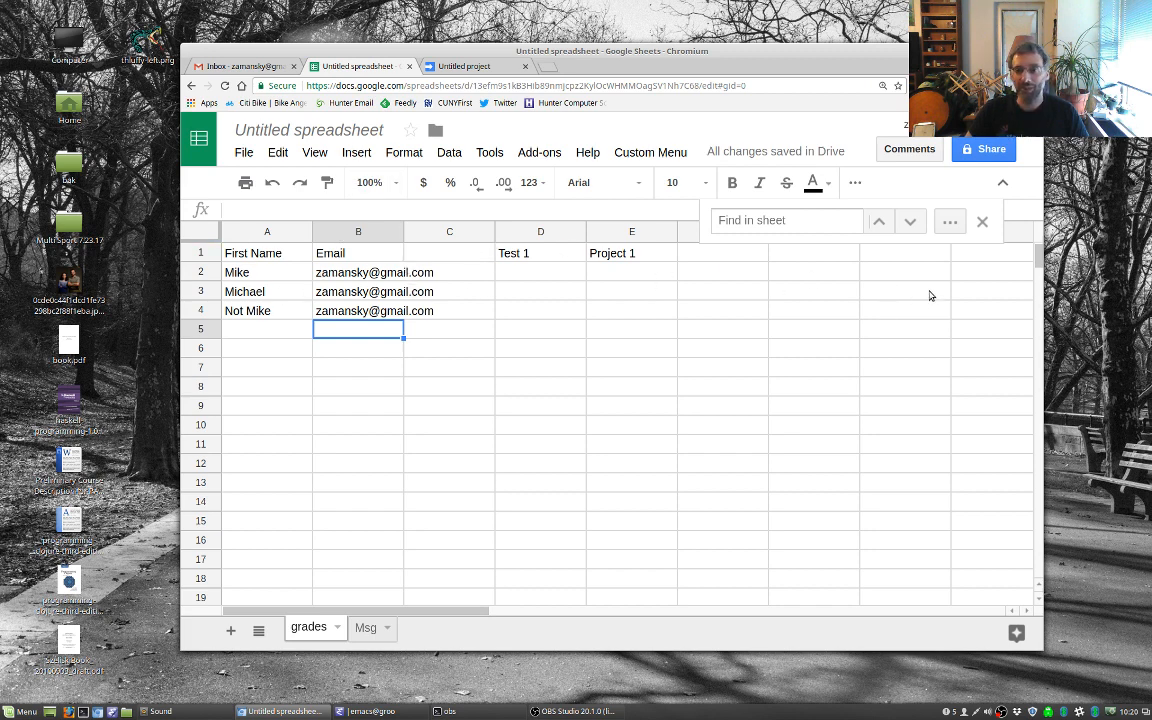
mouse_move(924, 304)
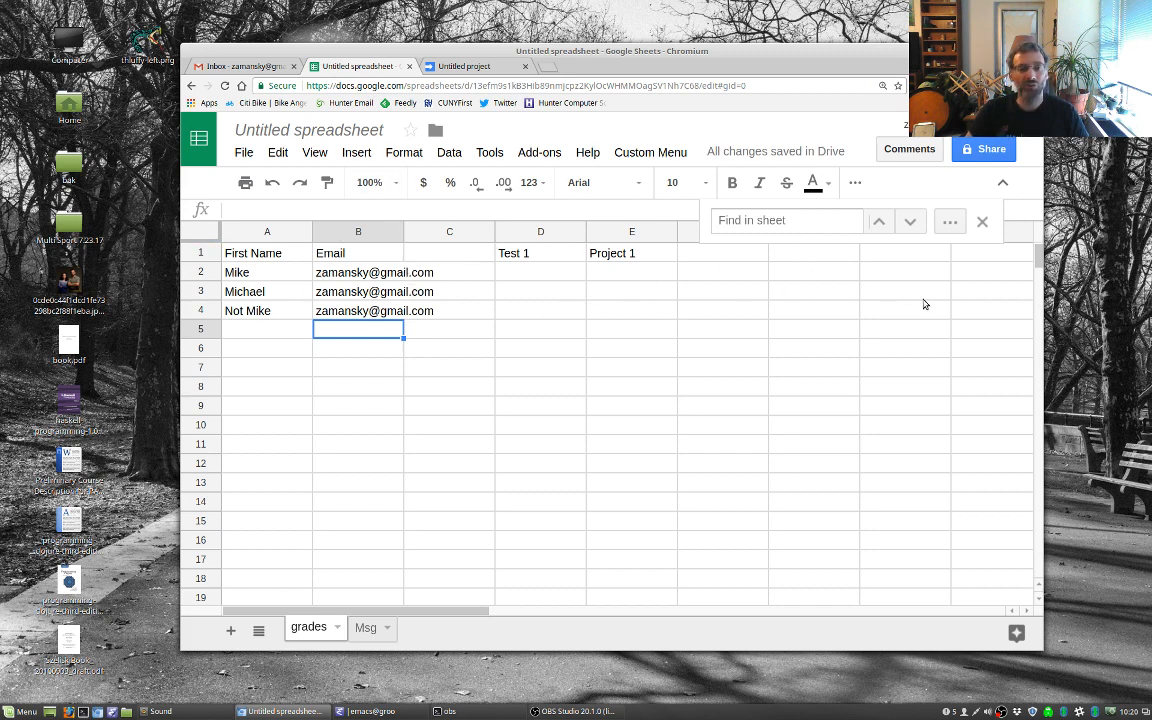
click(463, 66)
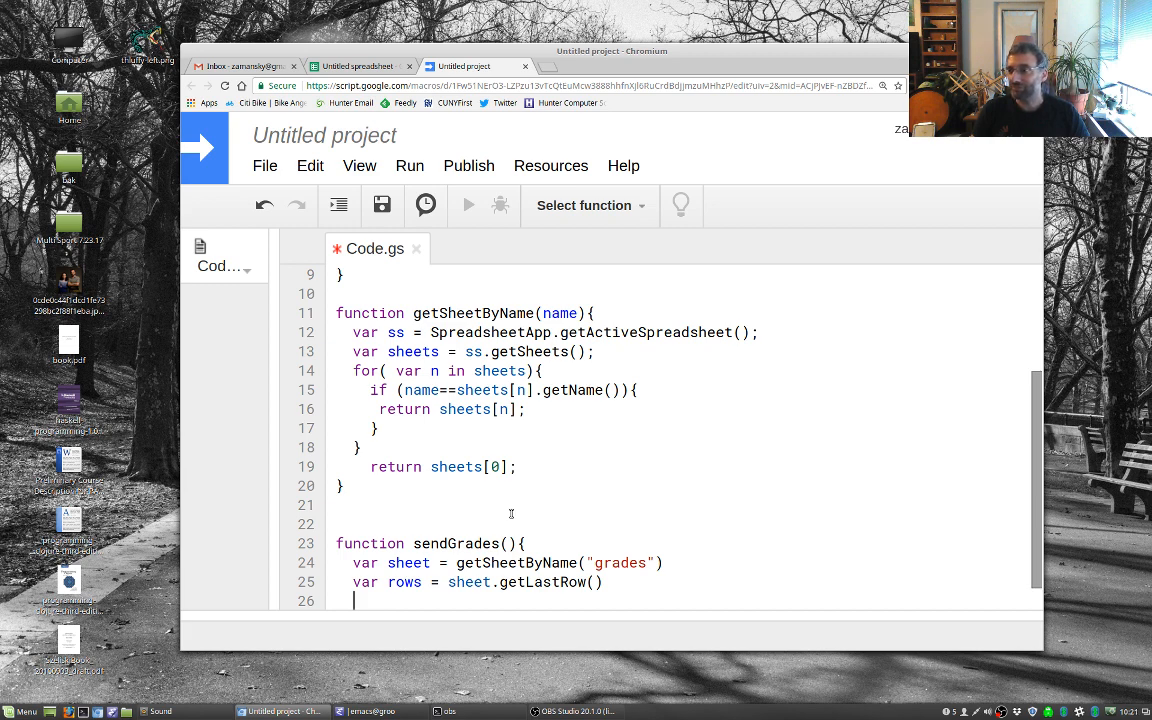
Define dataRange as sheet.getRange(2, 1, rows-1, 2).
text(var data)
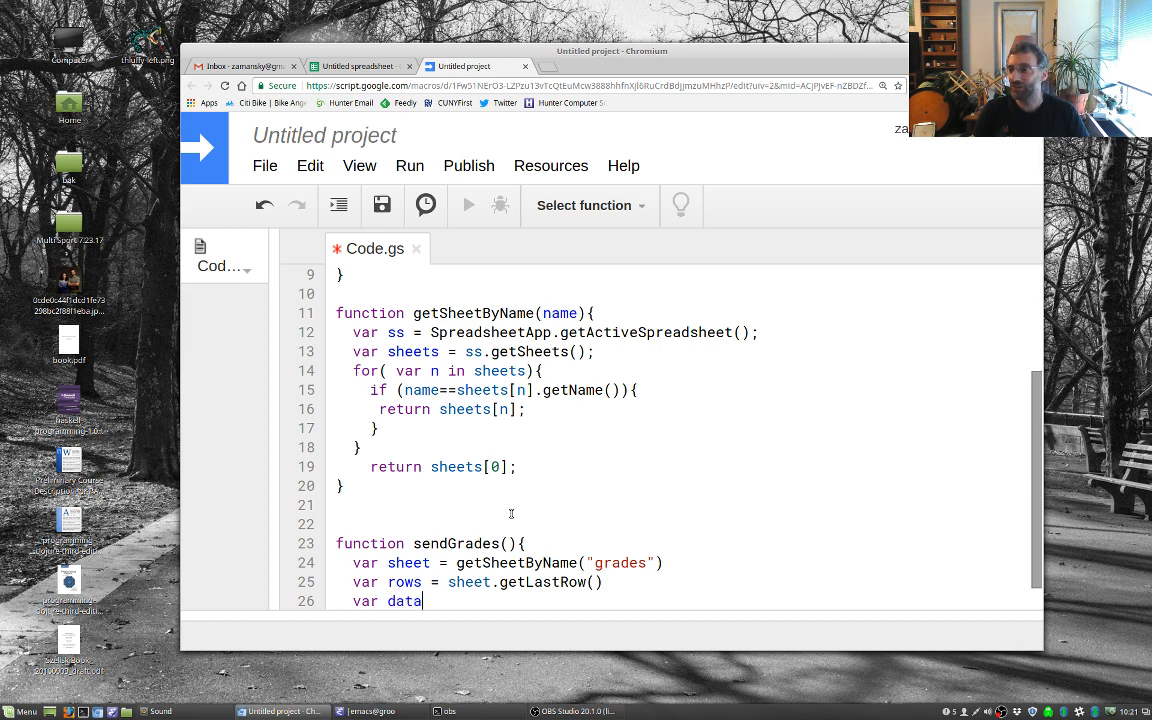
text(Range = sheet.)
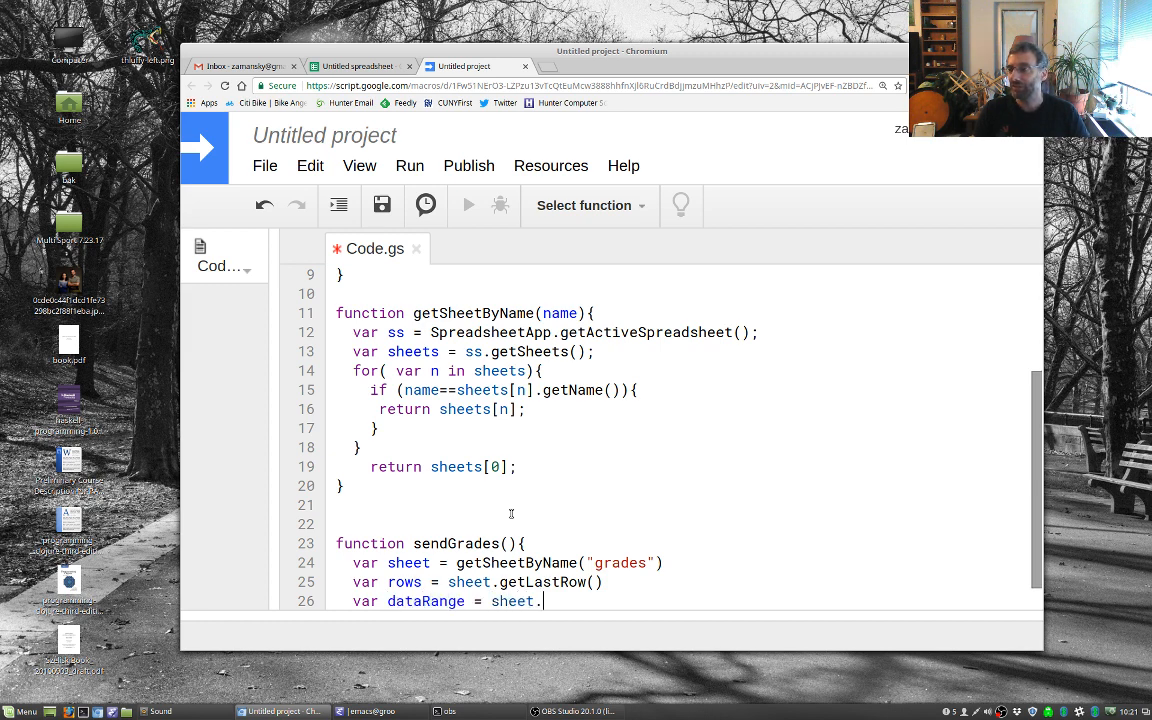
text(getRange()
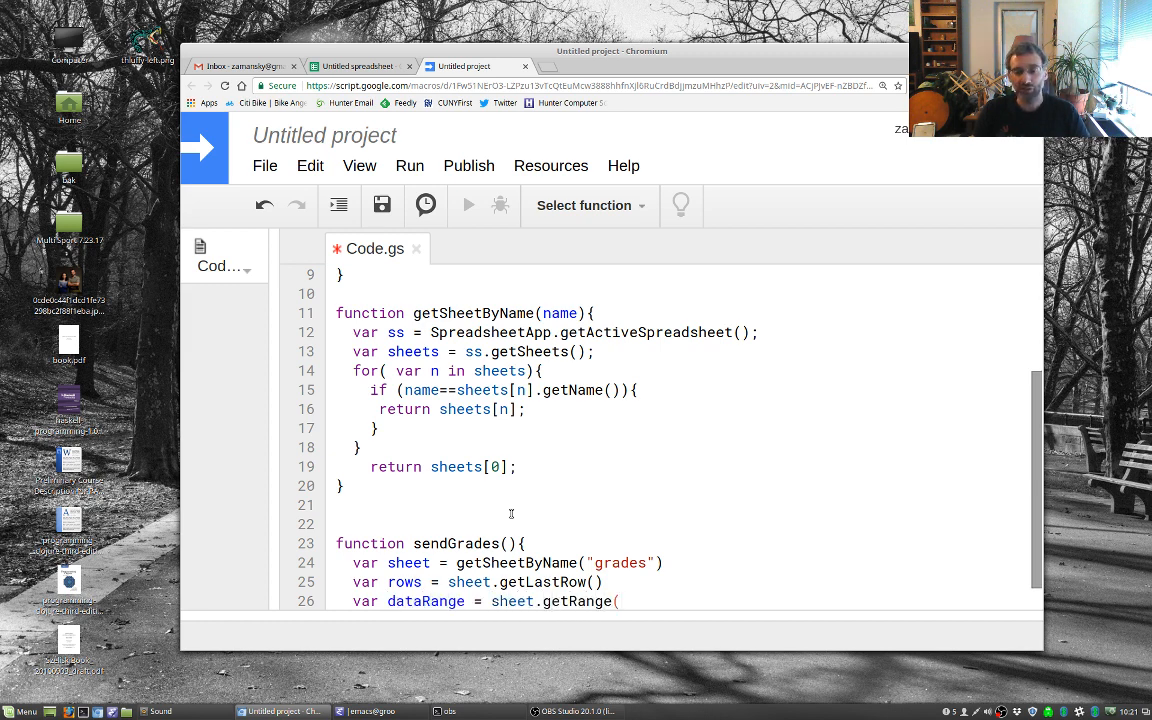
text(2)
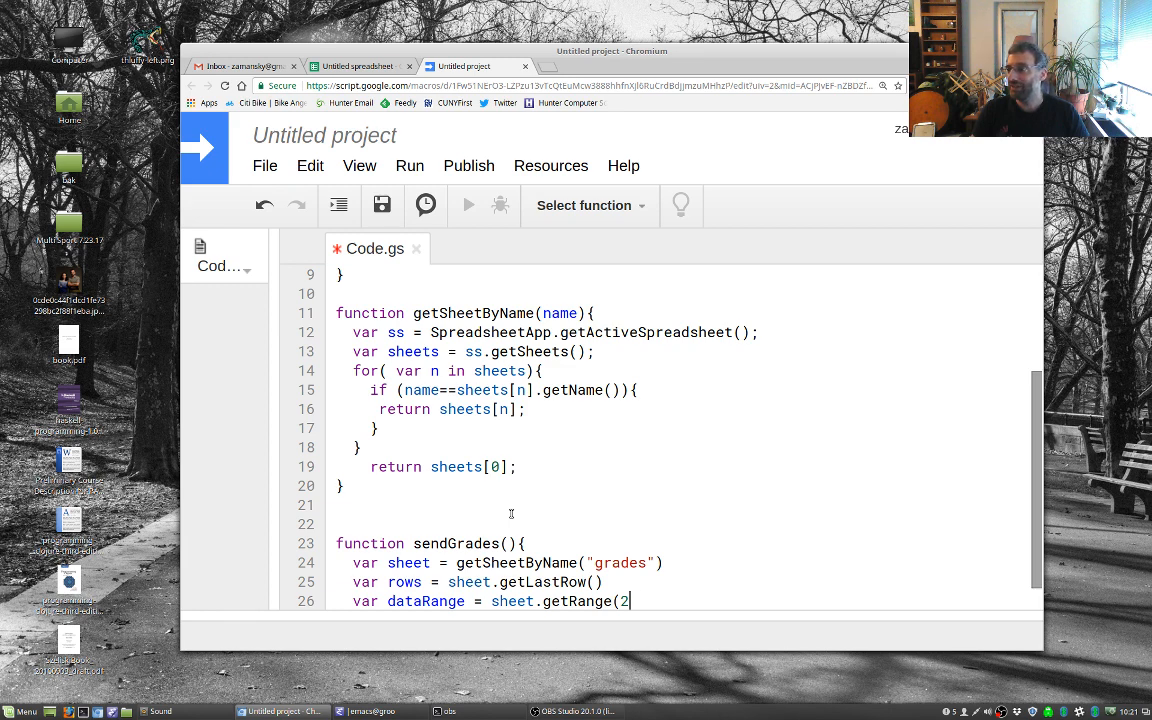
text(1,)
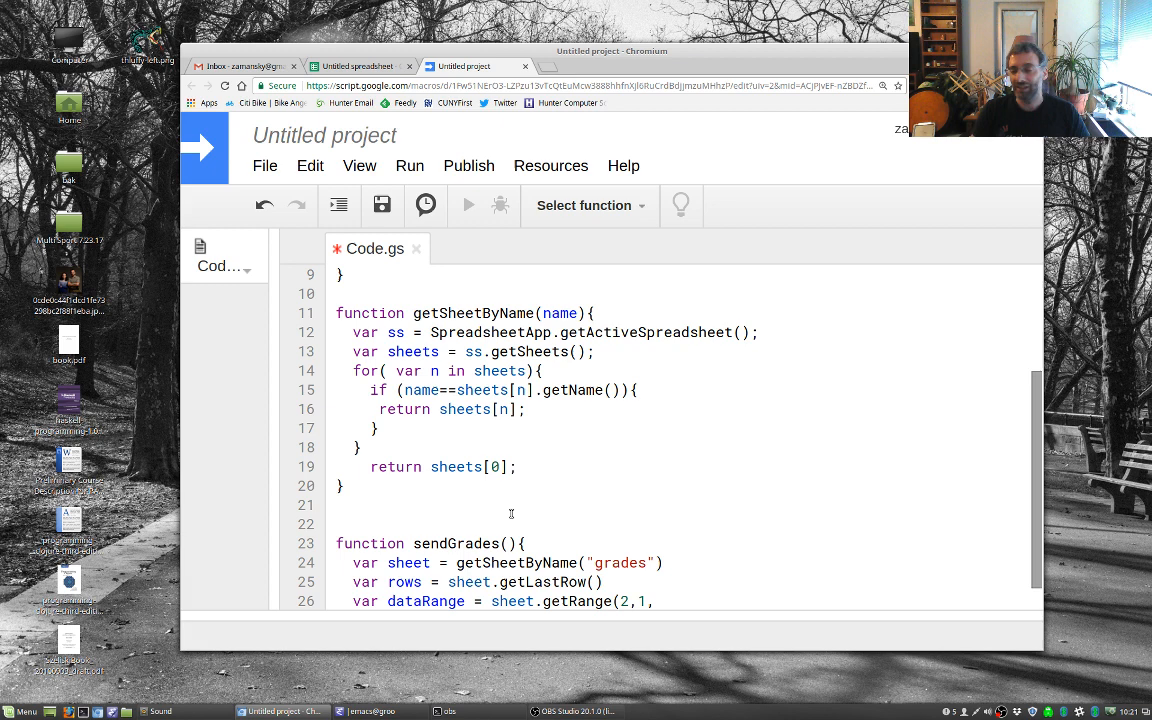
text(rows-1)
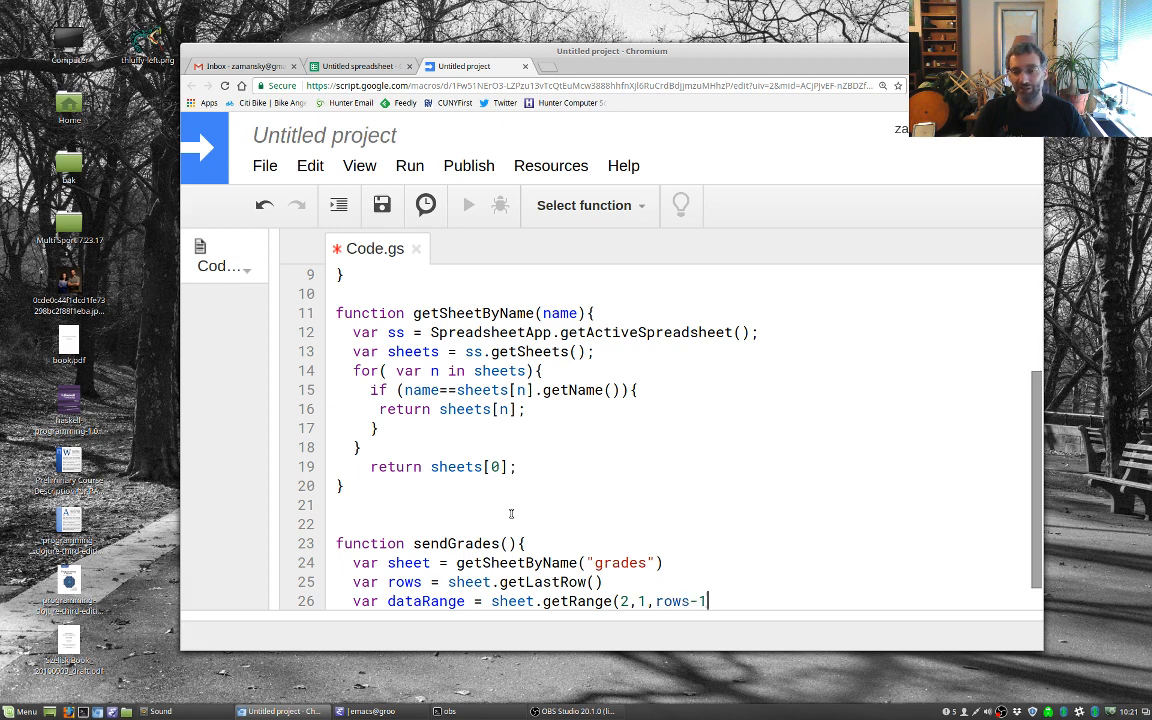
text(,)
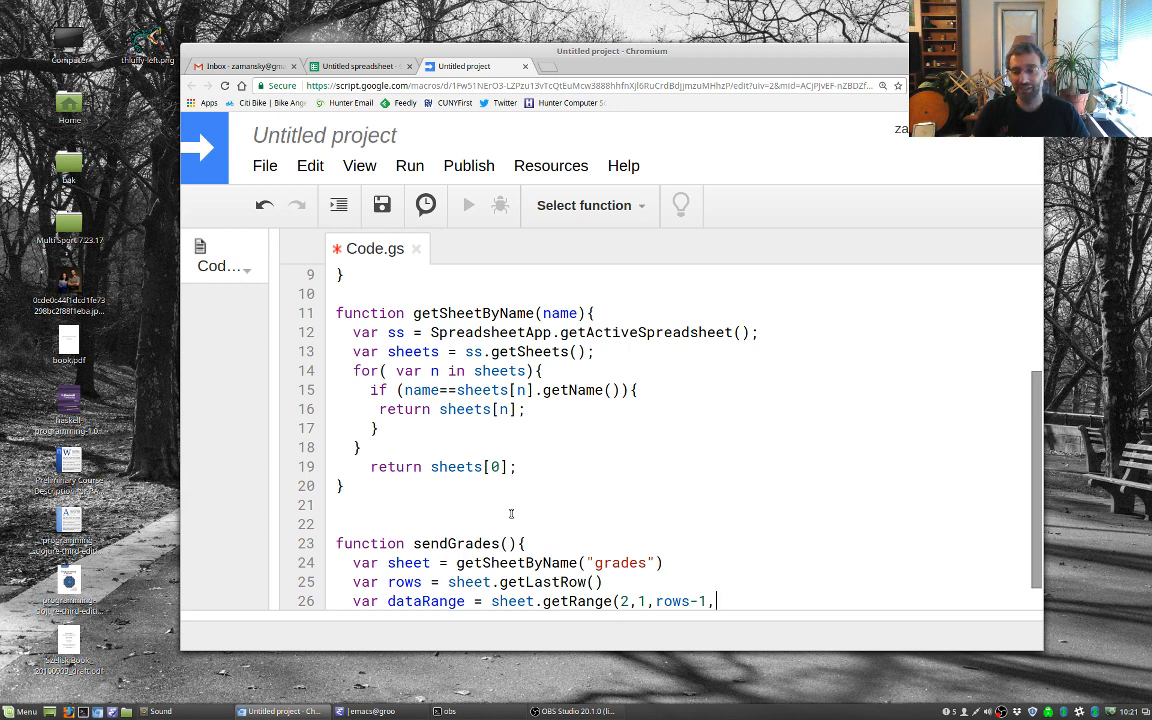
text(2)
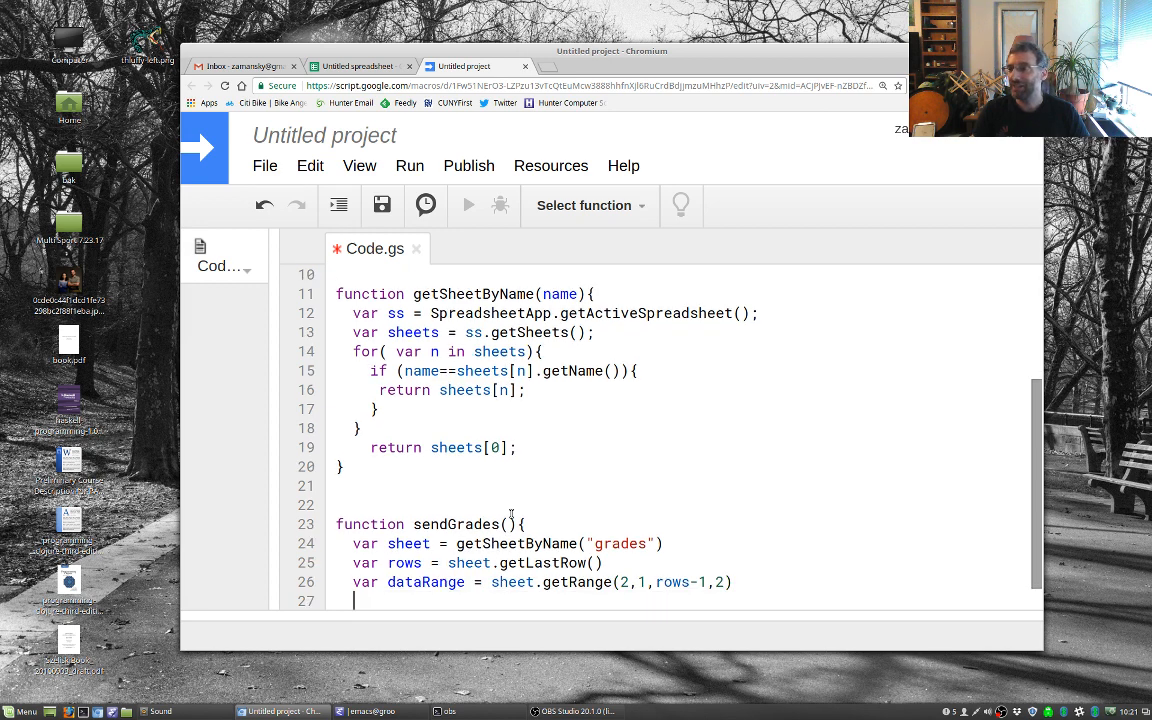
Store dataRange.getValues() in data and log it with Logger.log(data).
text(var data)
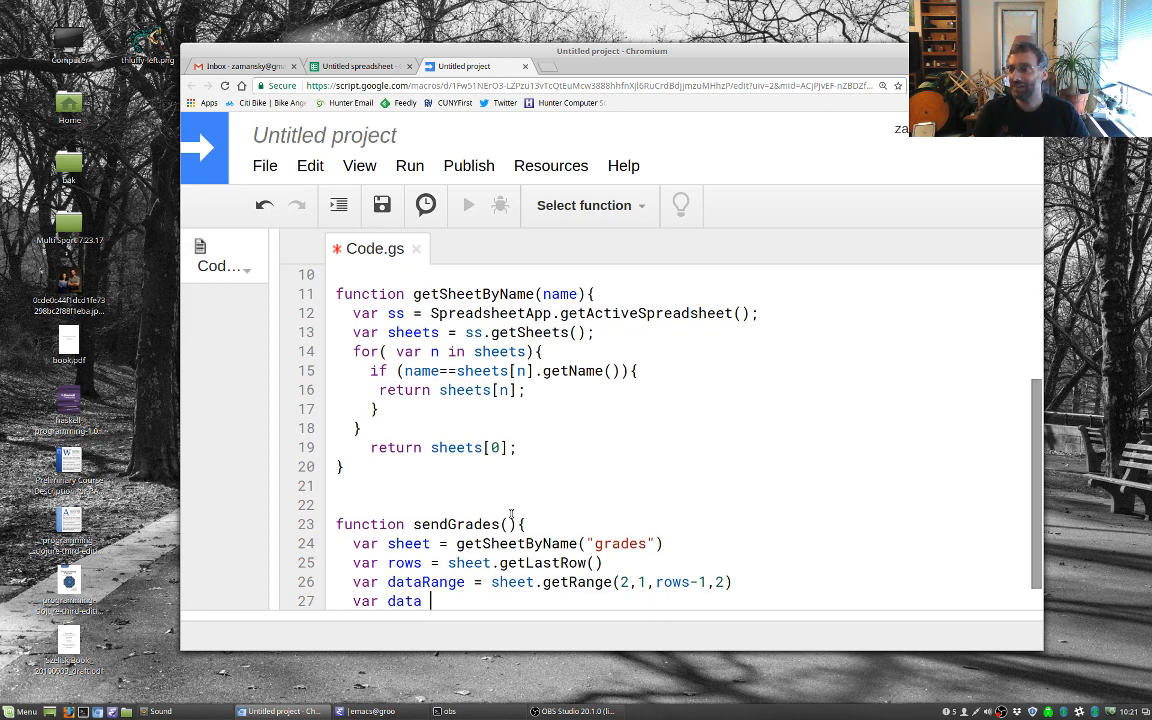
text(= dataRa)
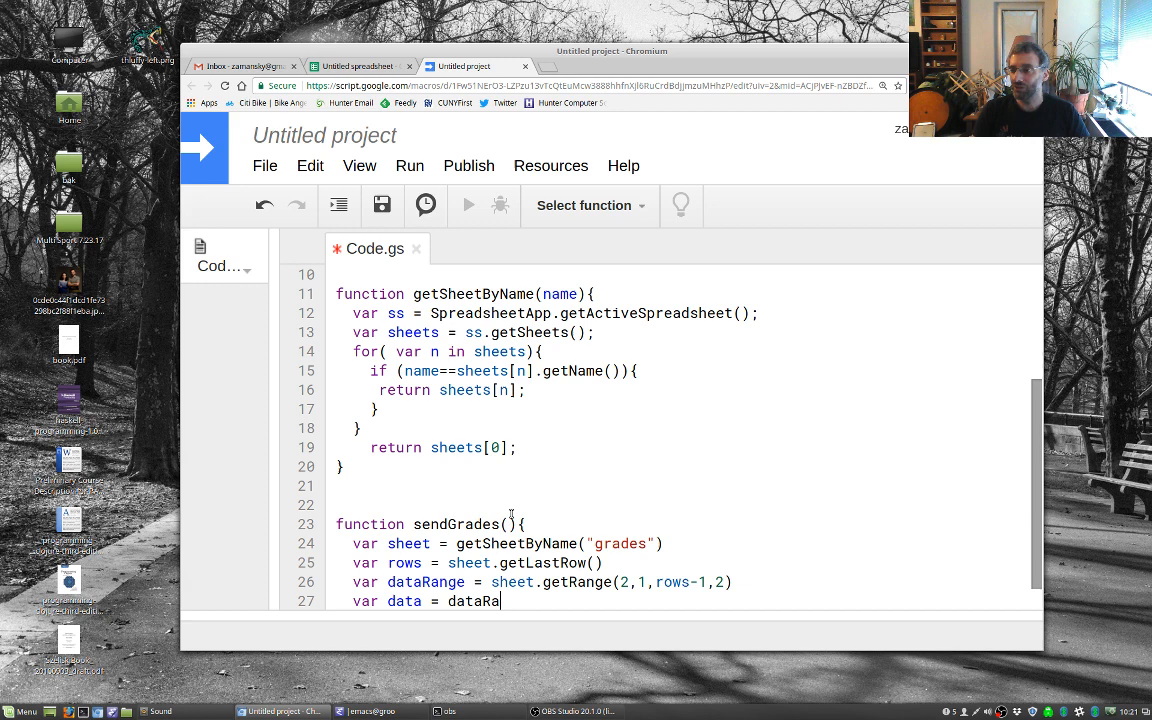
text(nge.getVal)
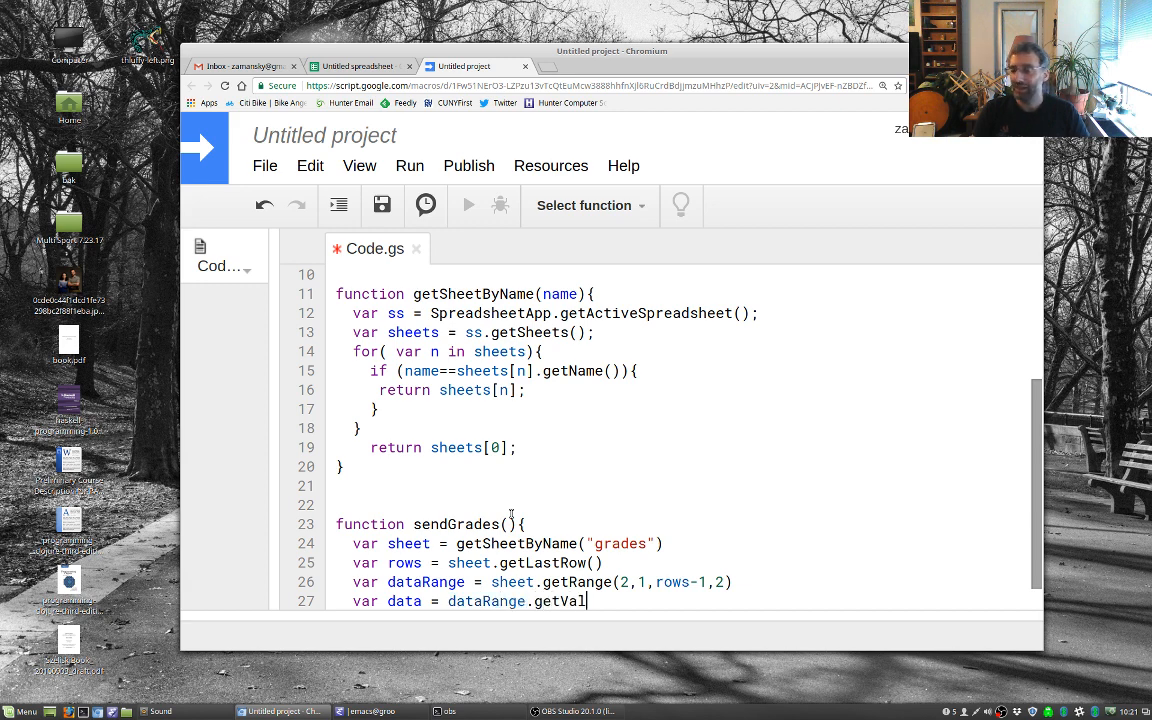
text(ues();)
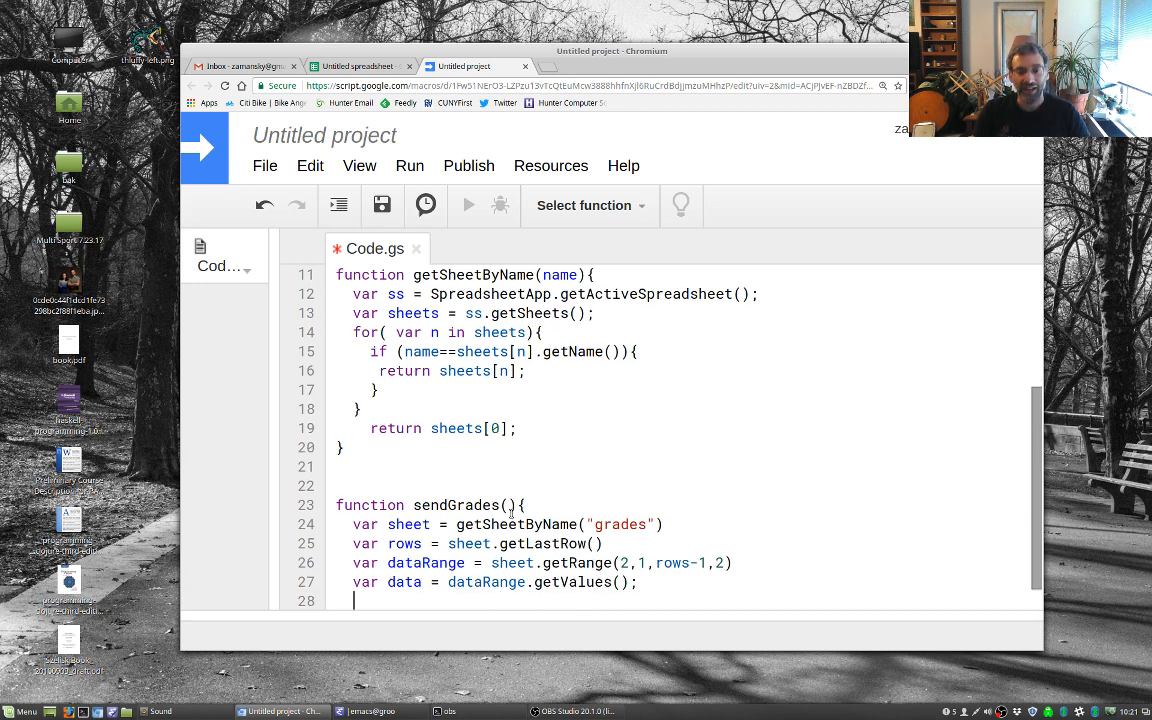
text(Logger.log)
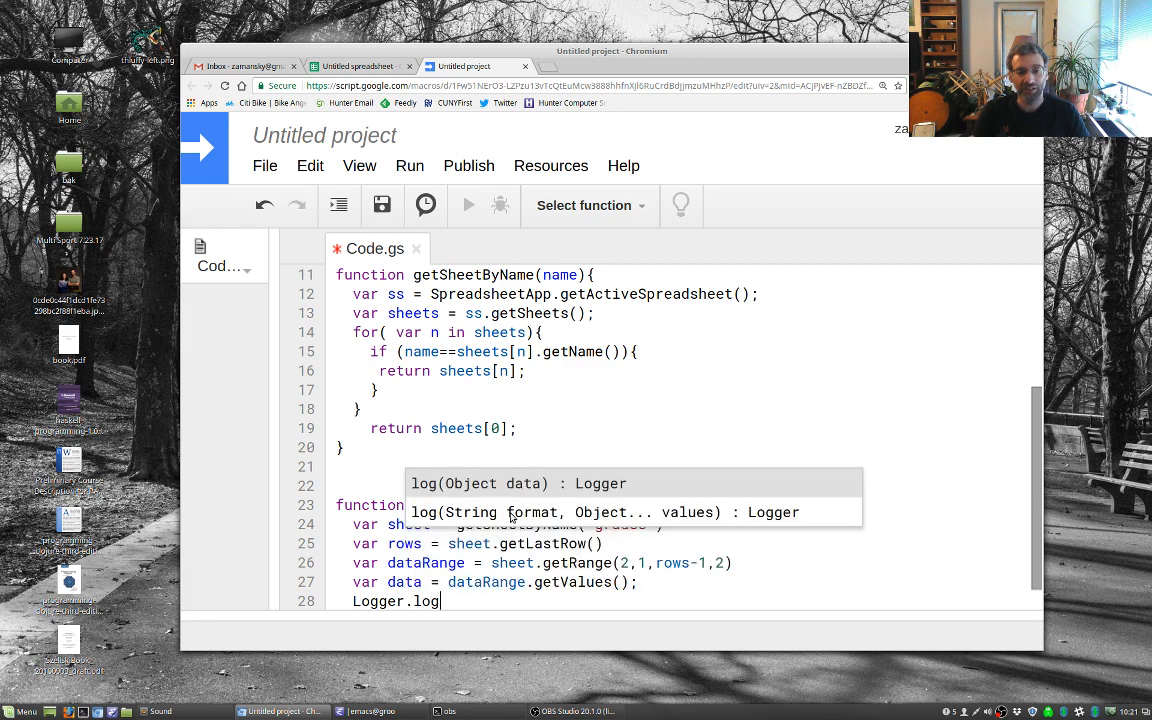
text((data))
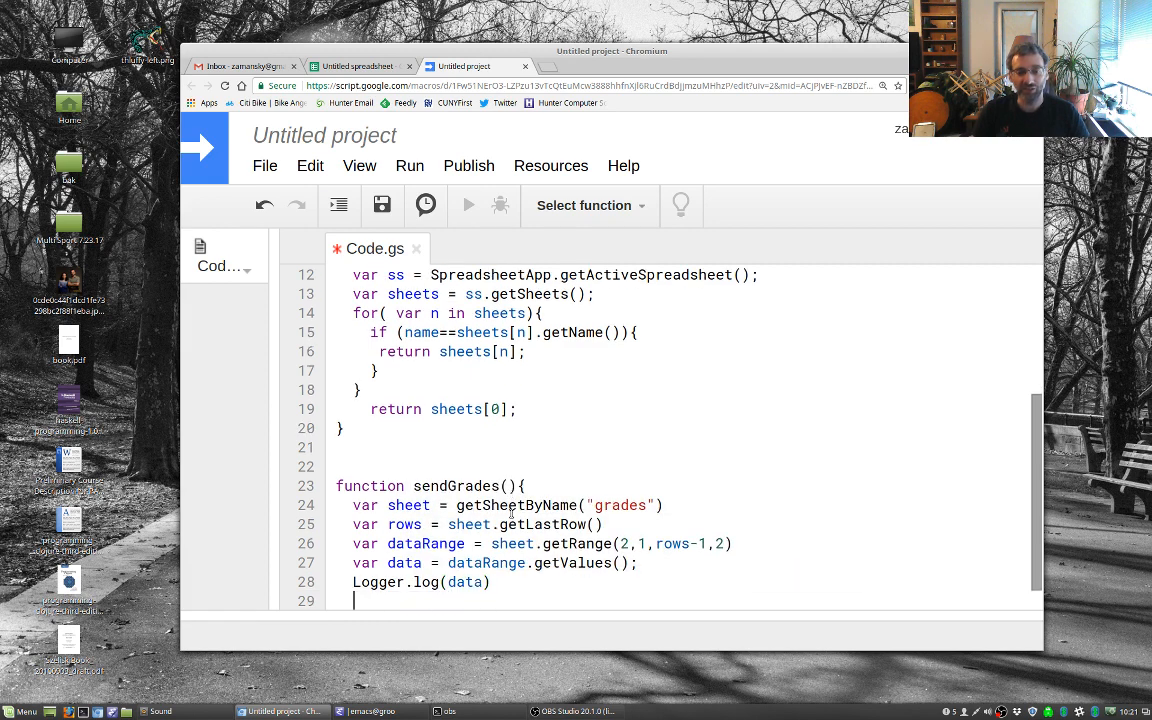
key(Return)
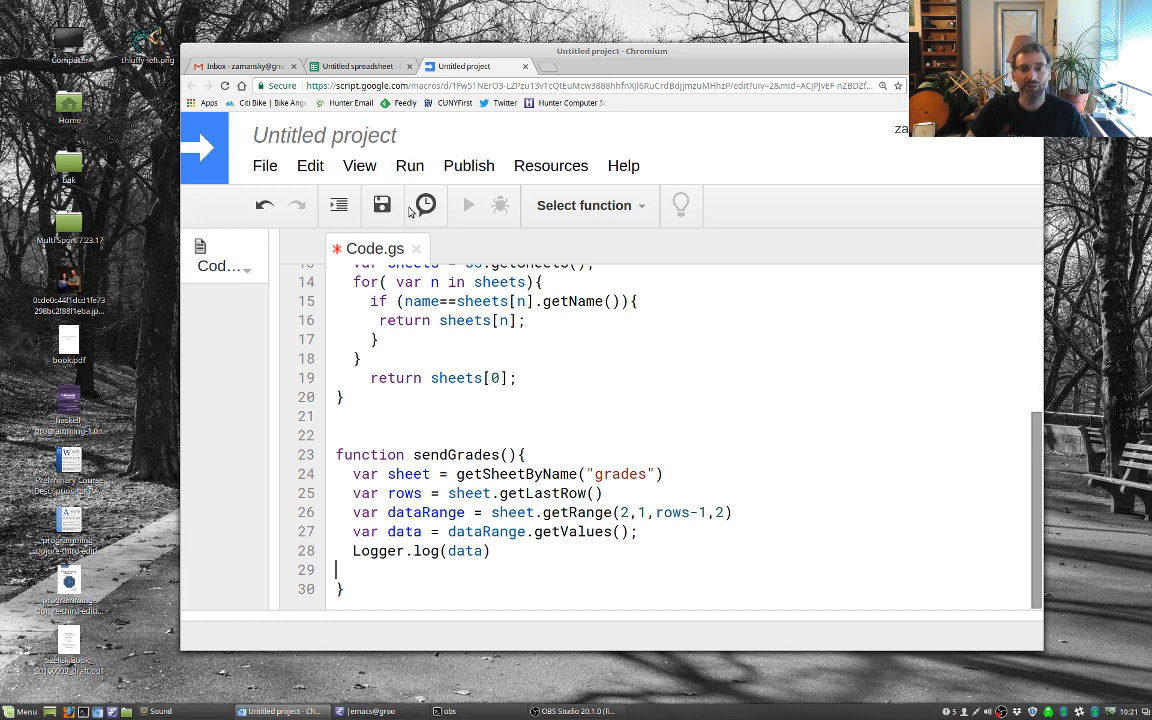
Run sendGrades and view the logged array of three name-and-email pairs.
click(409, 165)
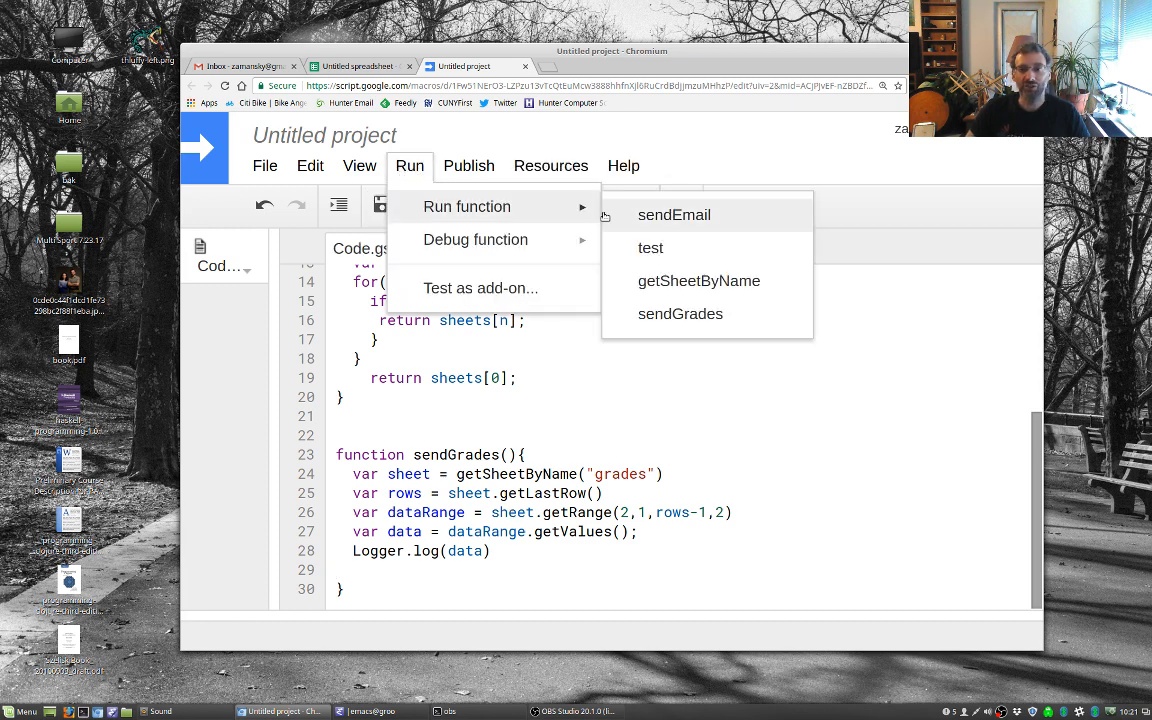
click(681, 313)
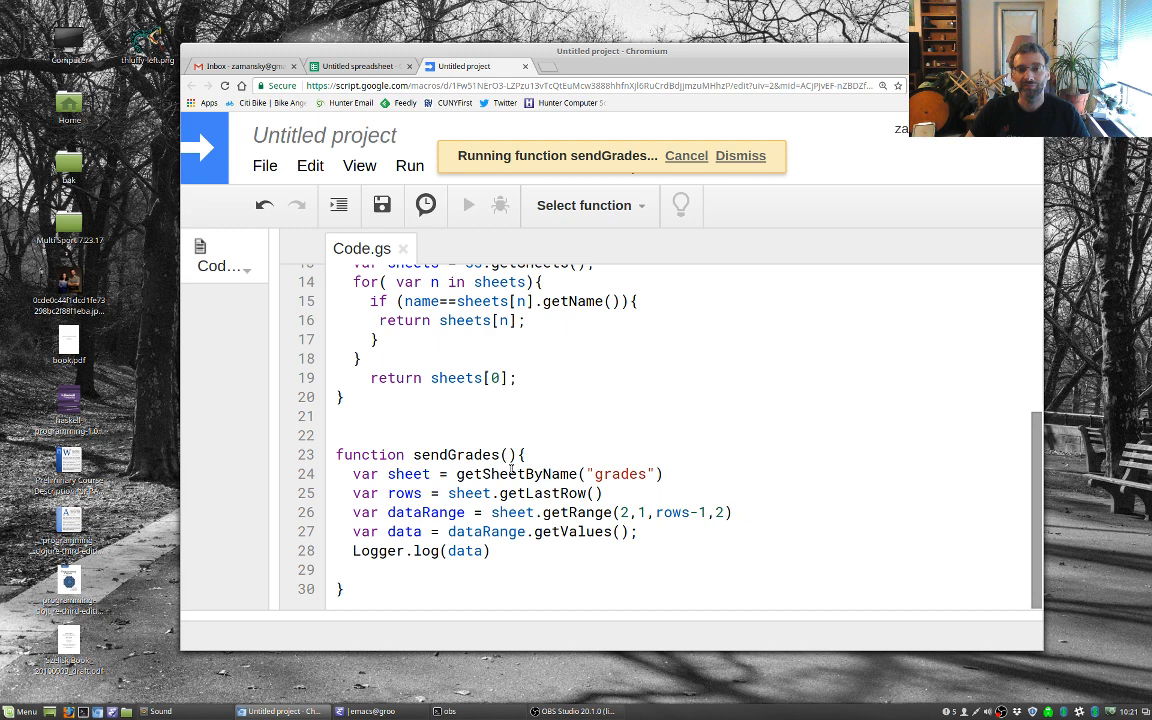
click(740, 155)
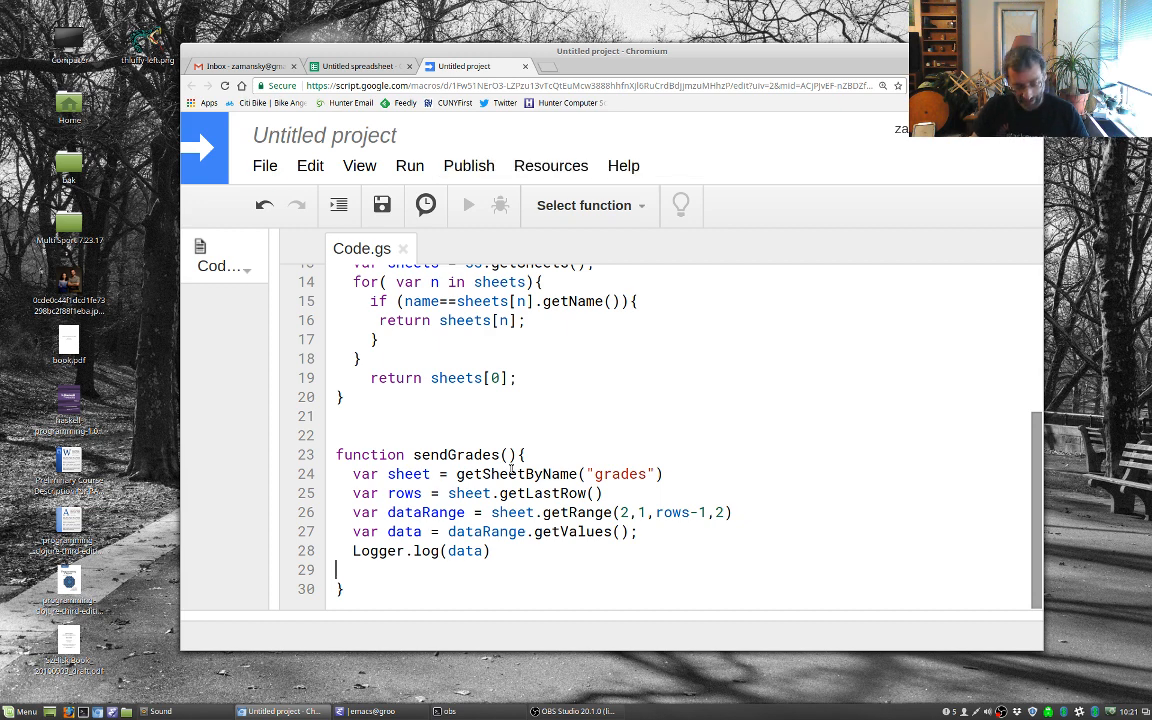
click(468, 205)
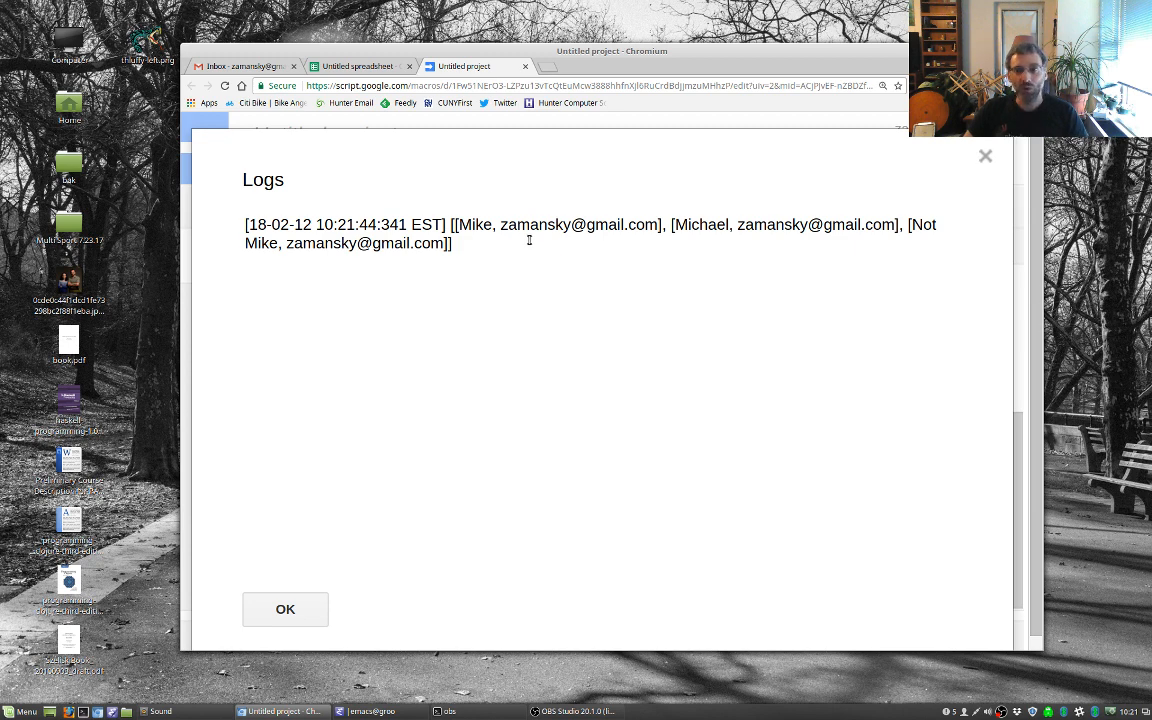
click(285, 609)
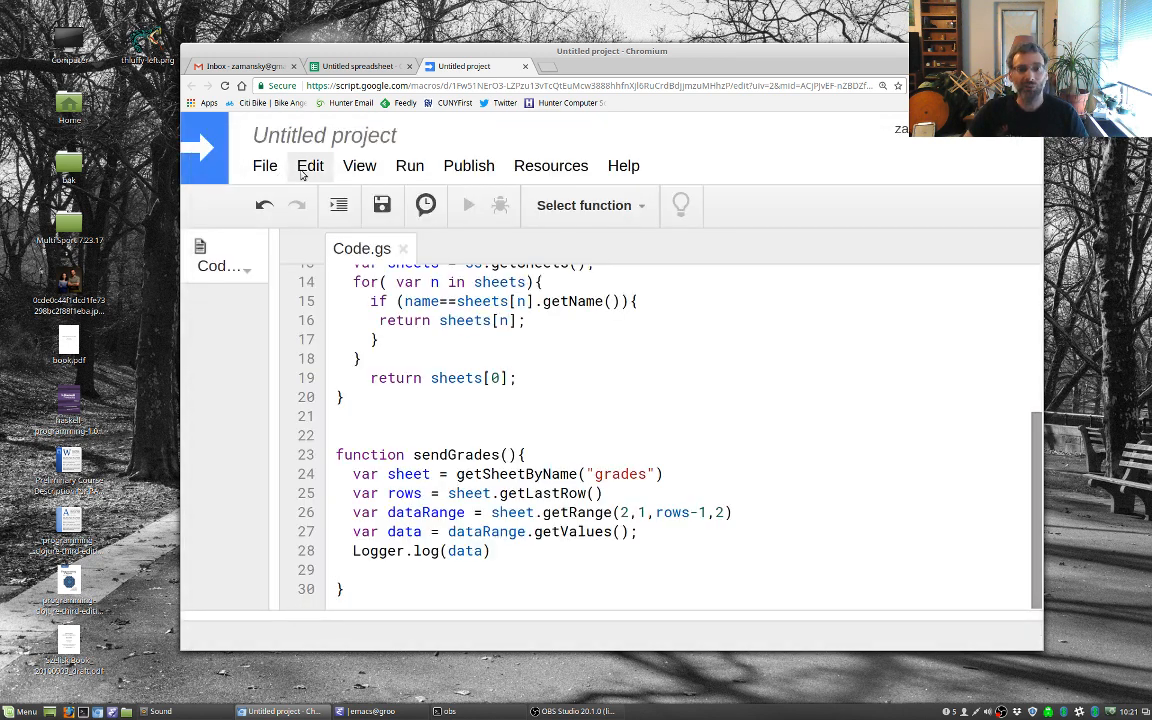
click(359, 165)
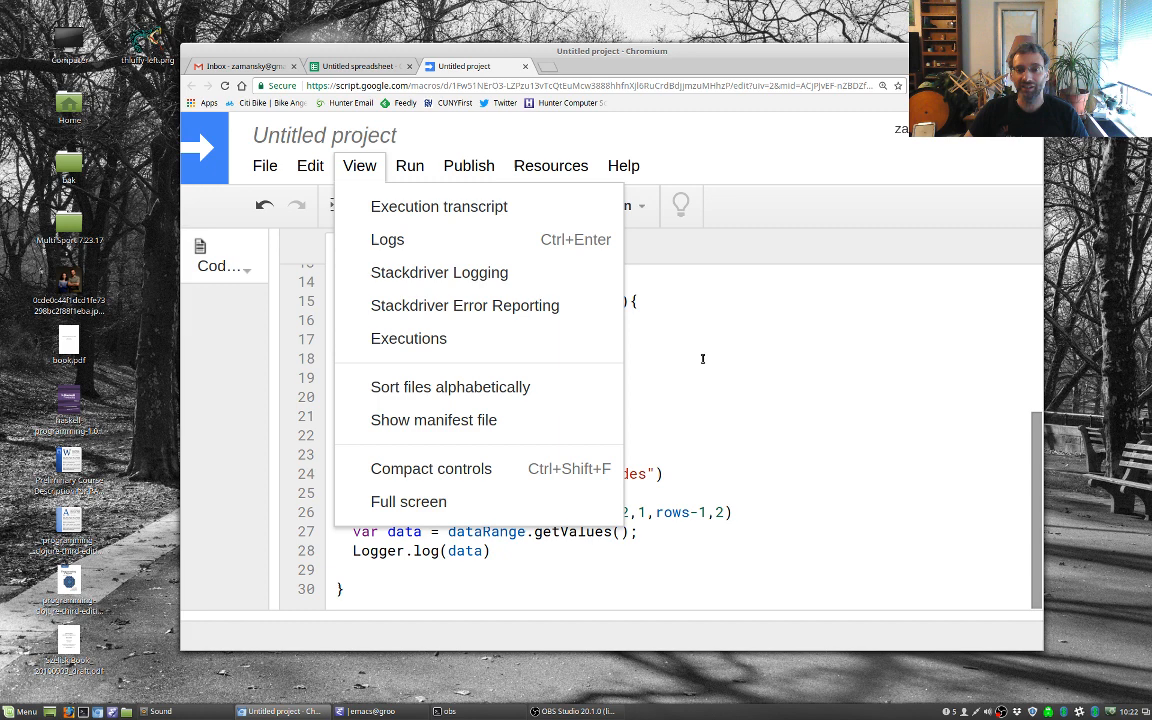
click(360, 66)
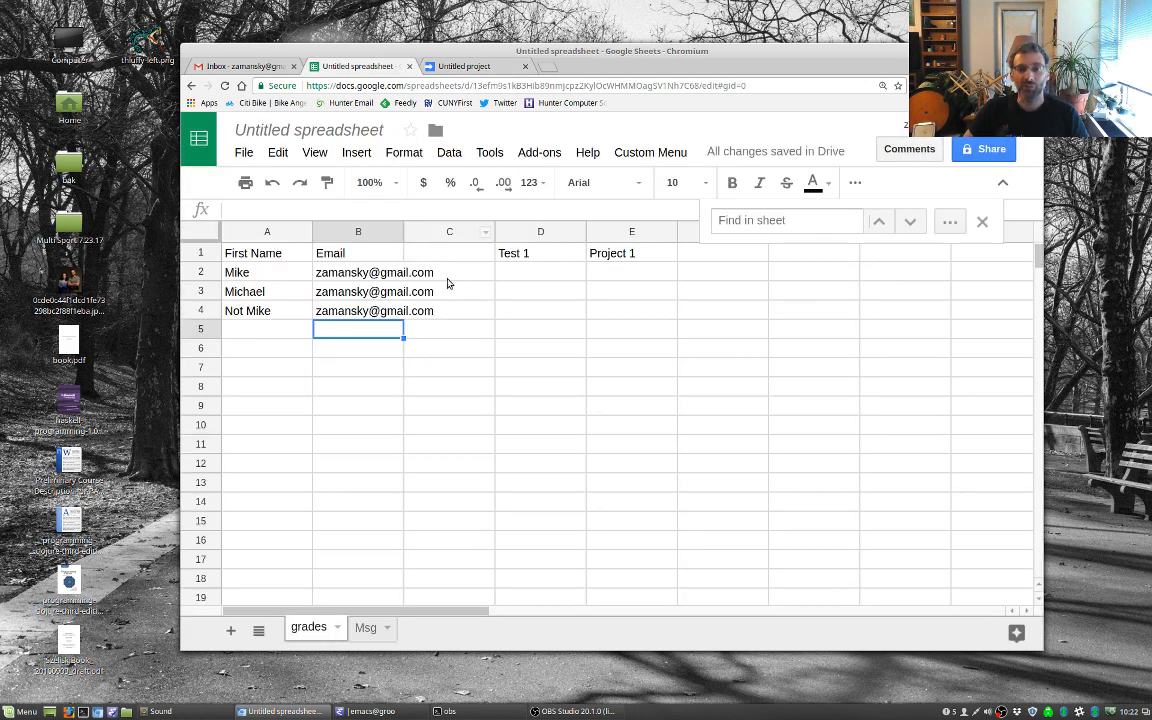
Enter grades A, B and C down the Test 1 column starting at D2.
click(540, 272)
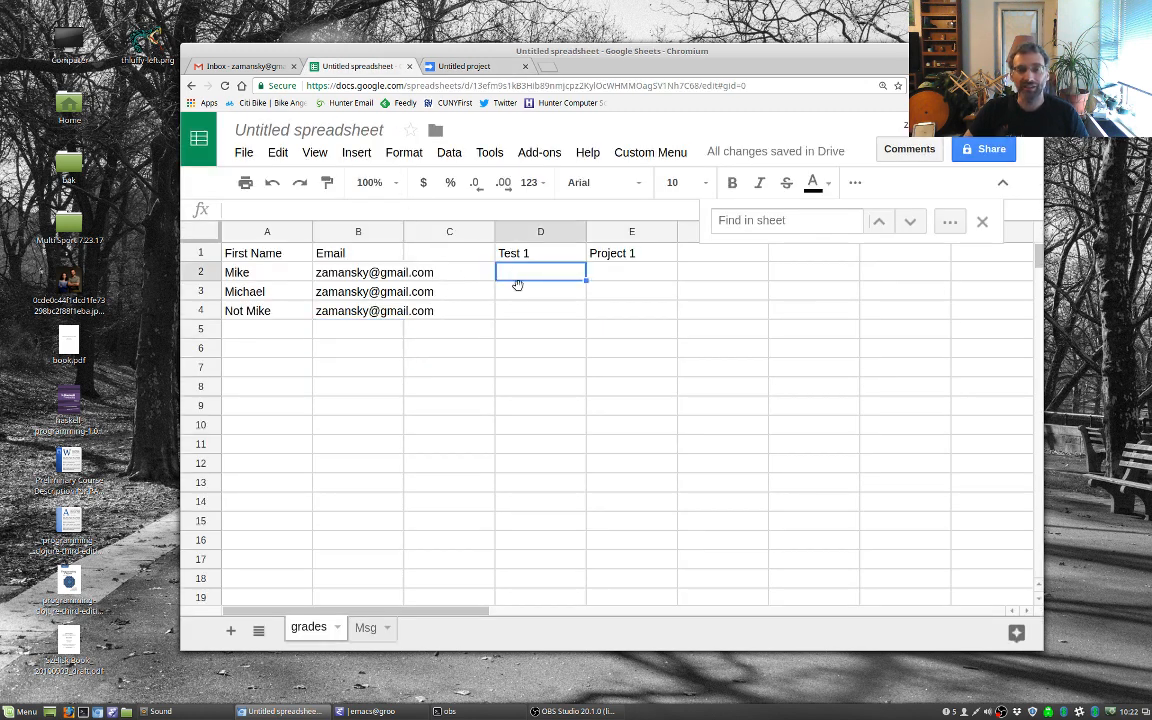
text(a)
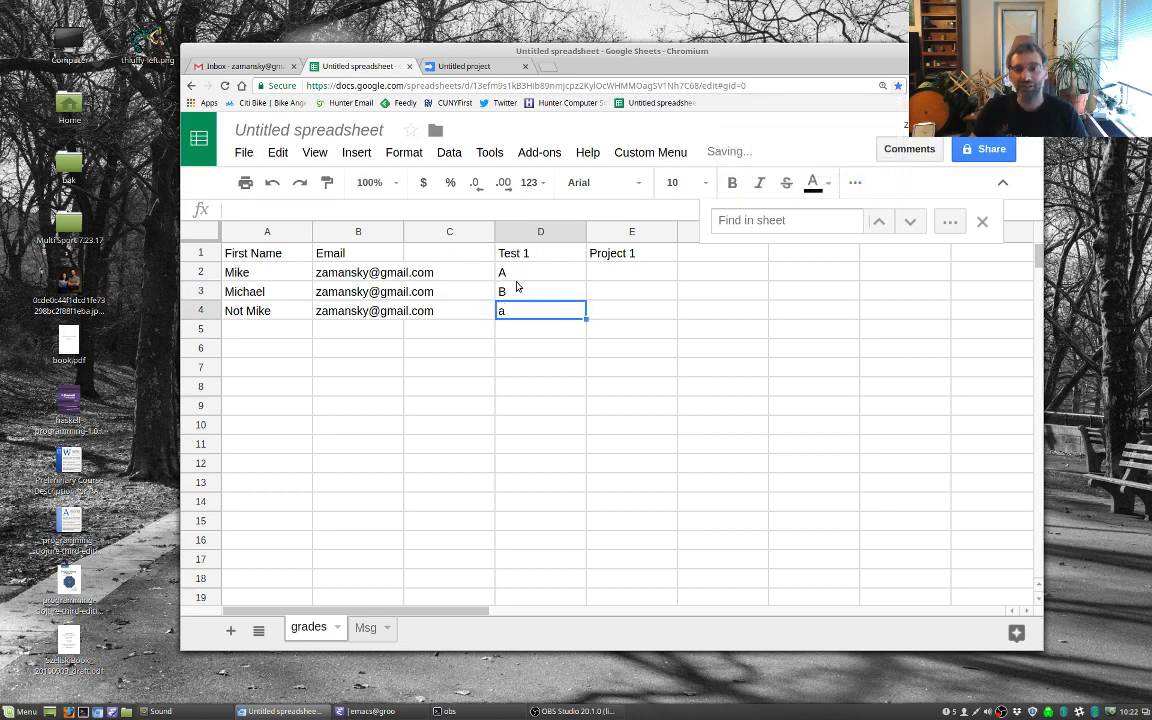
text(C)
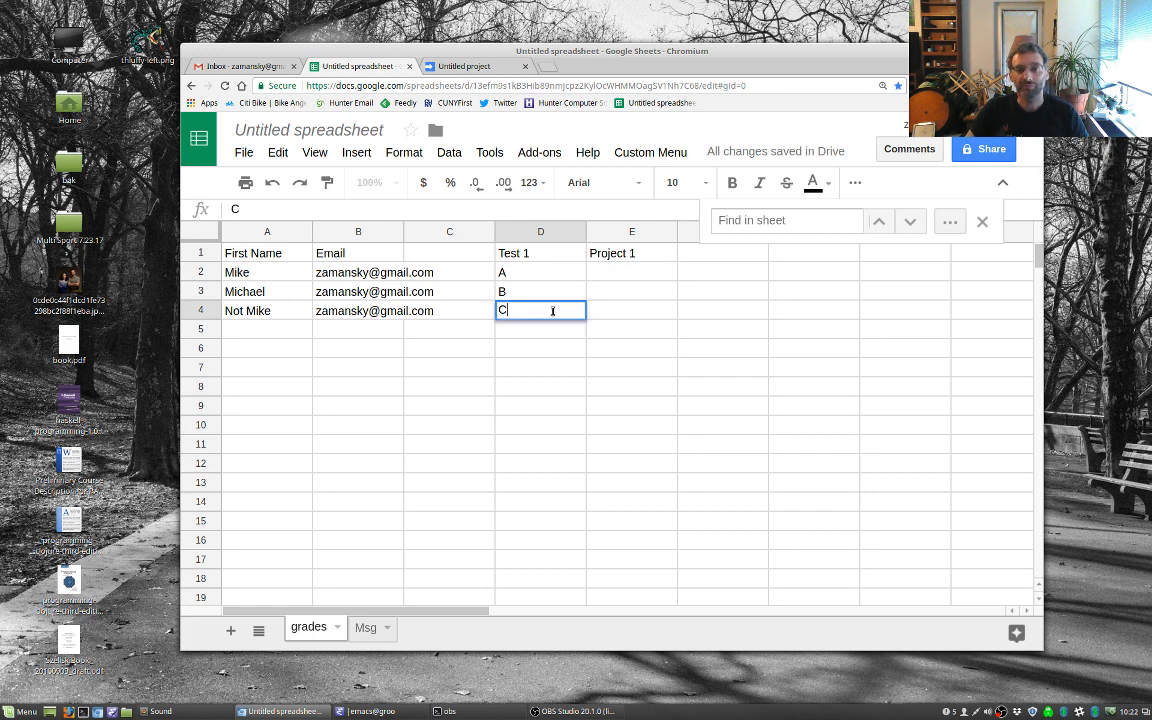
click(467, 65)
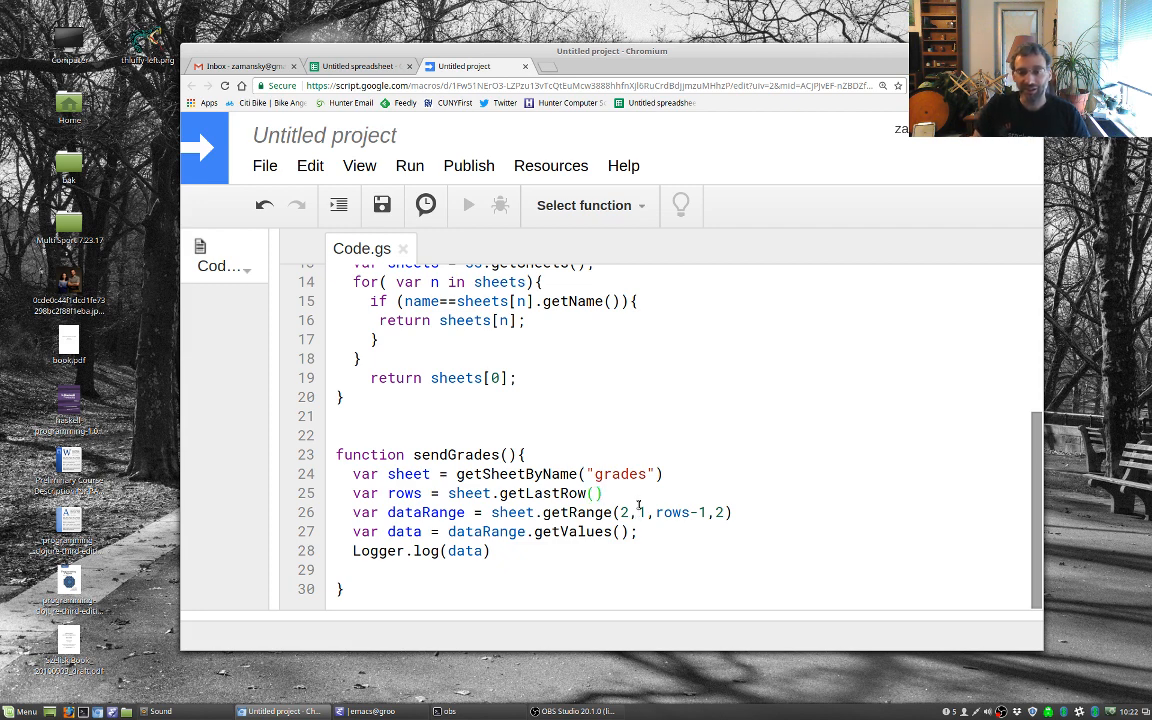
Store sheet.getLastColumn() in cols and use cols instead of 2 in getRange.
text(var)
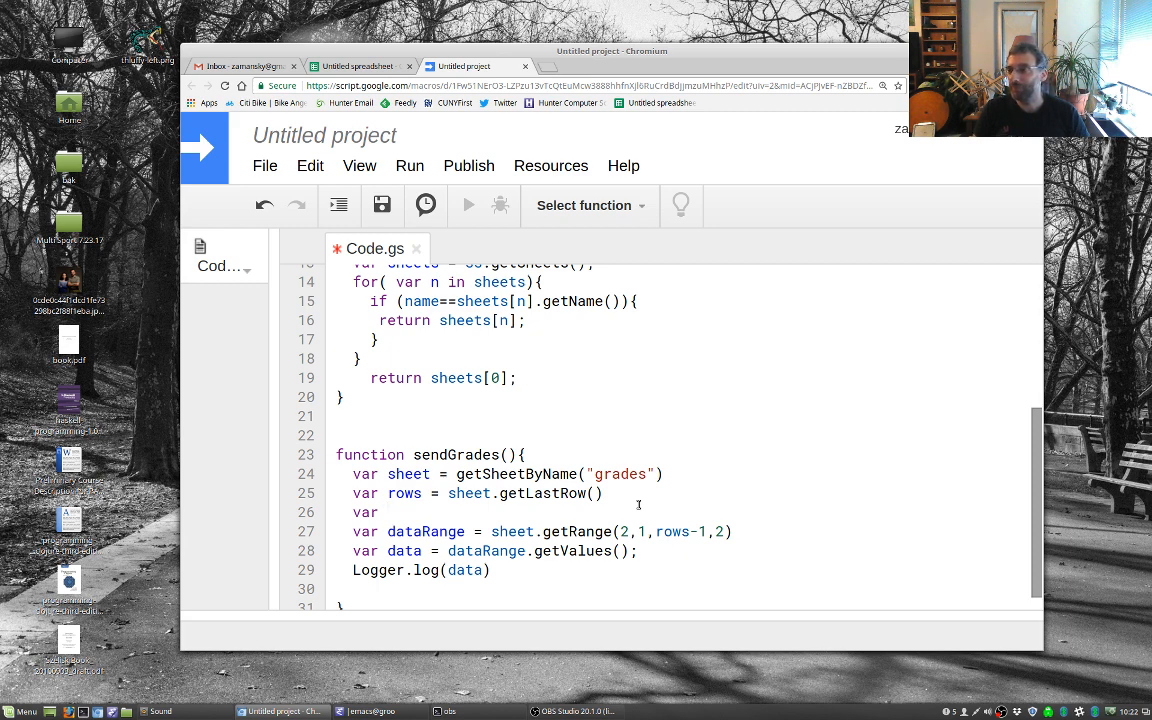
text(co)
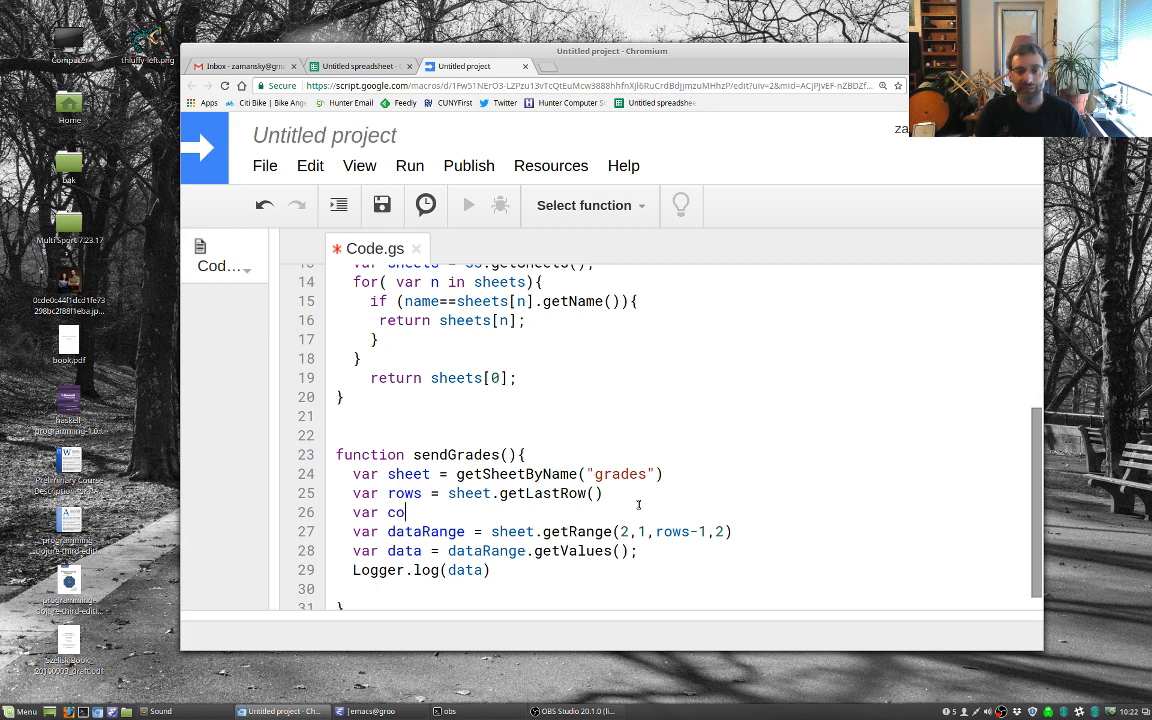
text(ls = she)
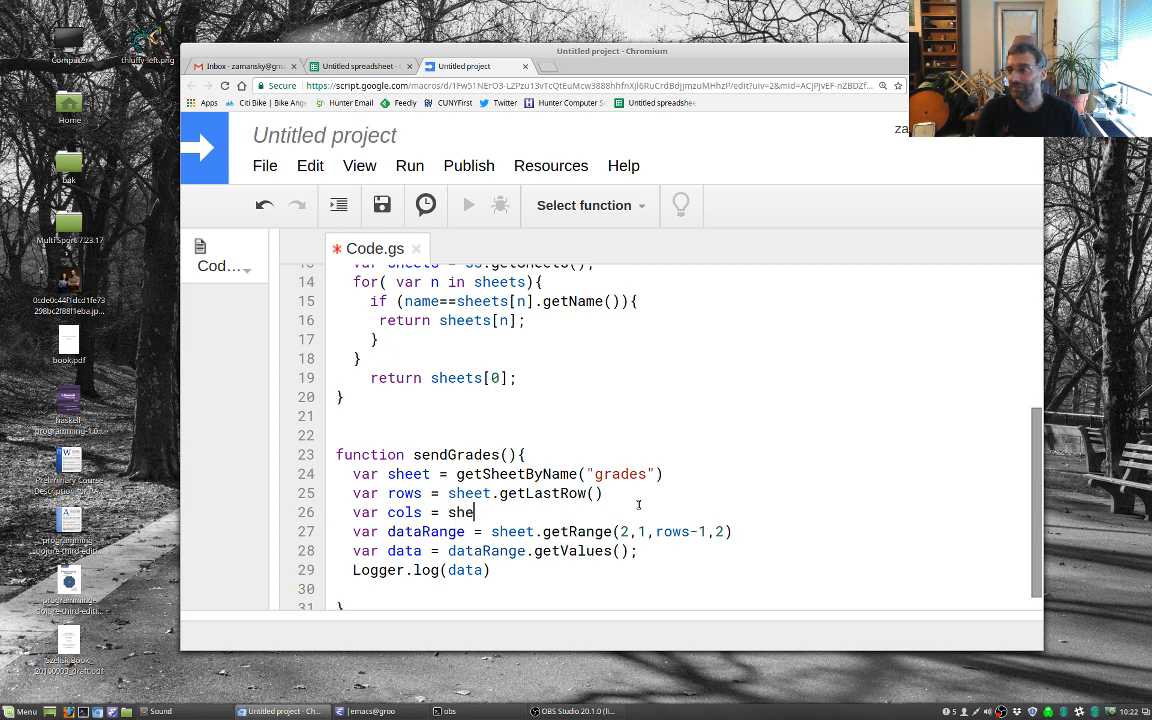
text(et.getLastColumn()
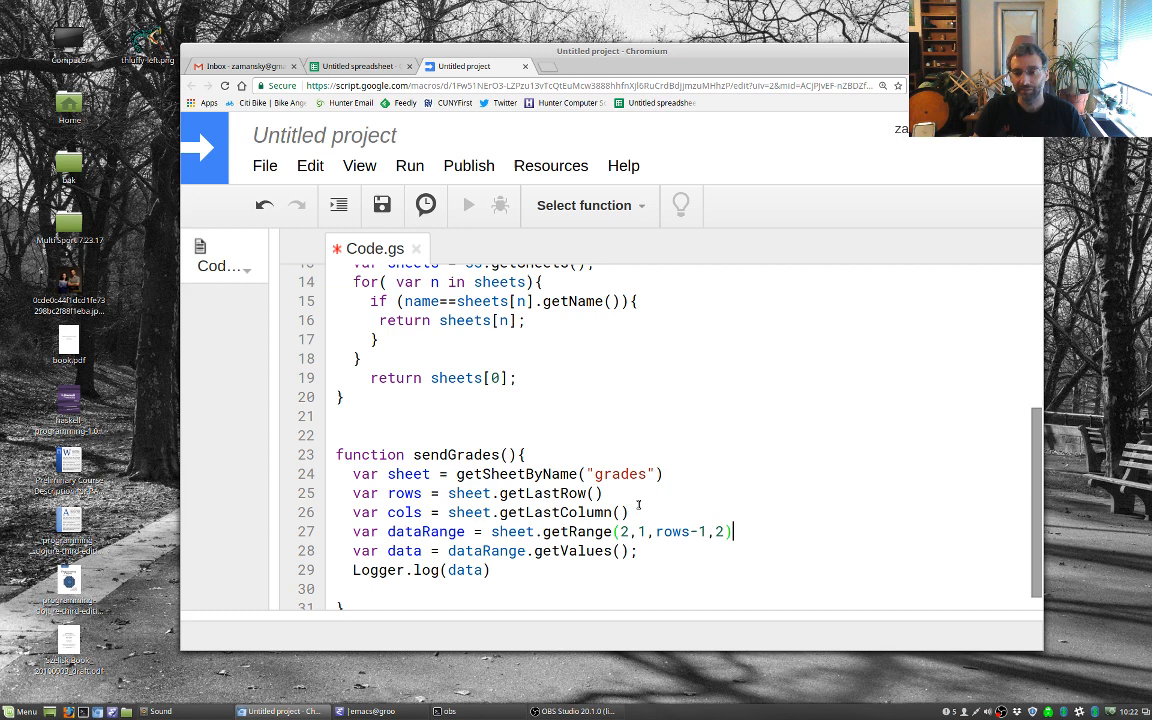
key(BackSpace)
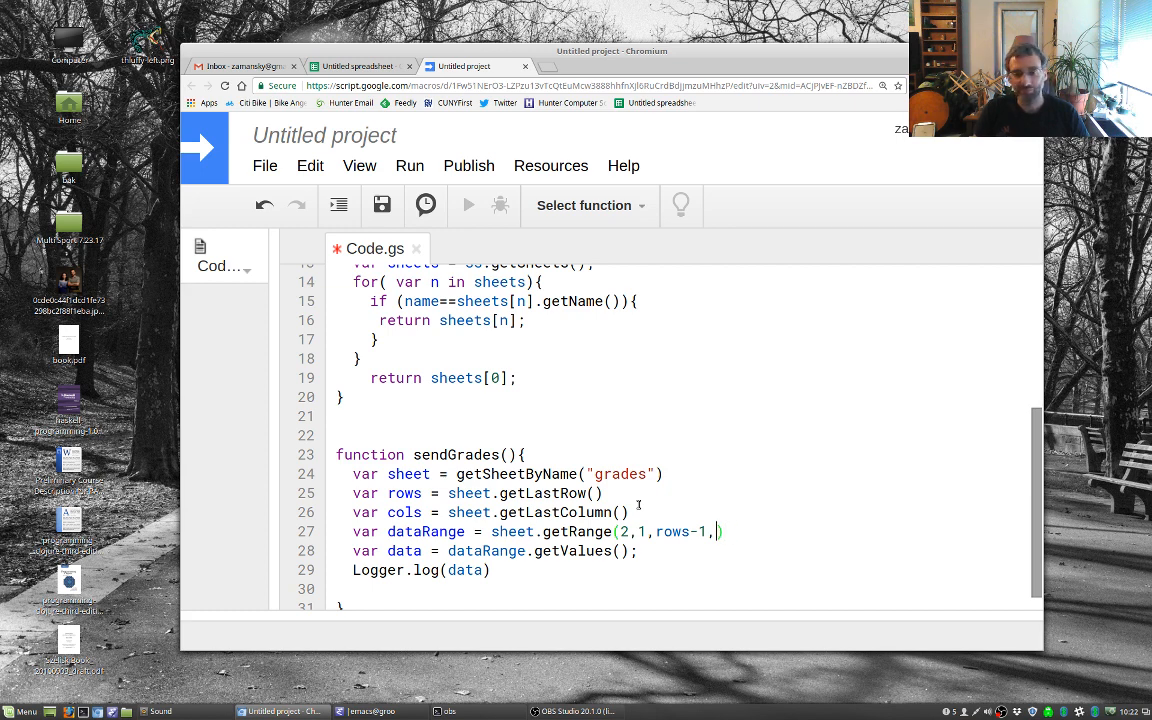
text(cols)
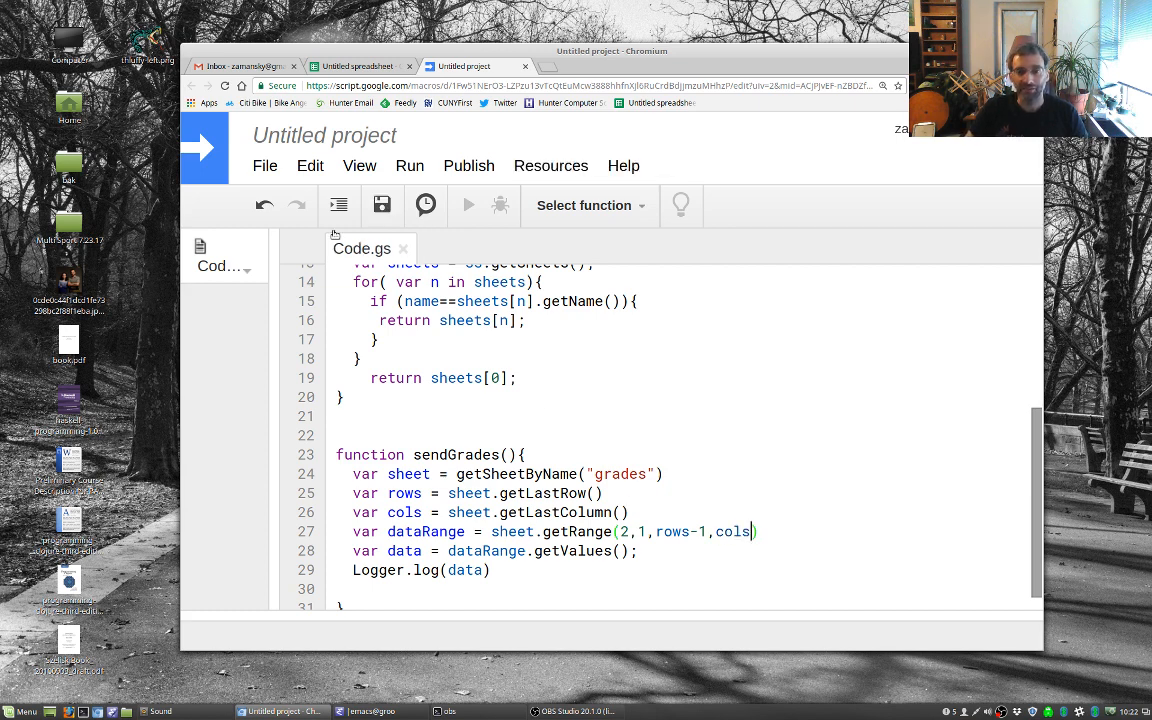
Run sendGrades again and close the logs.
click(409, 165)
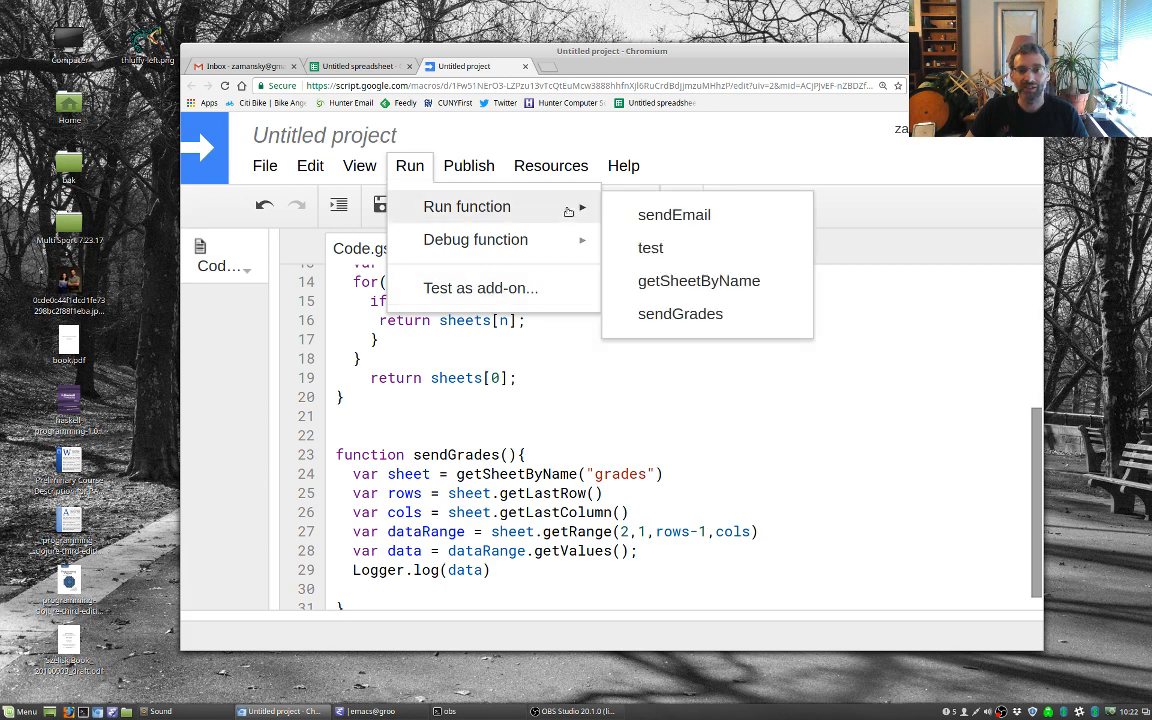
click(680, 313)
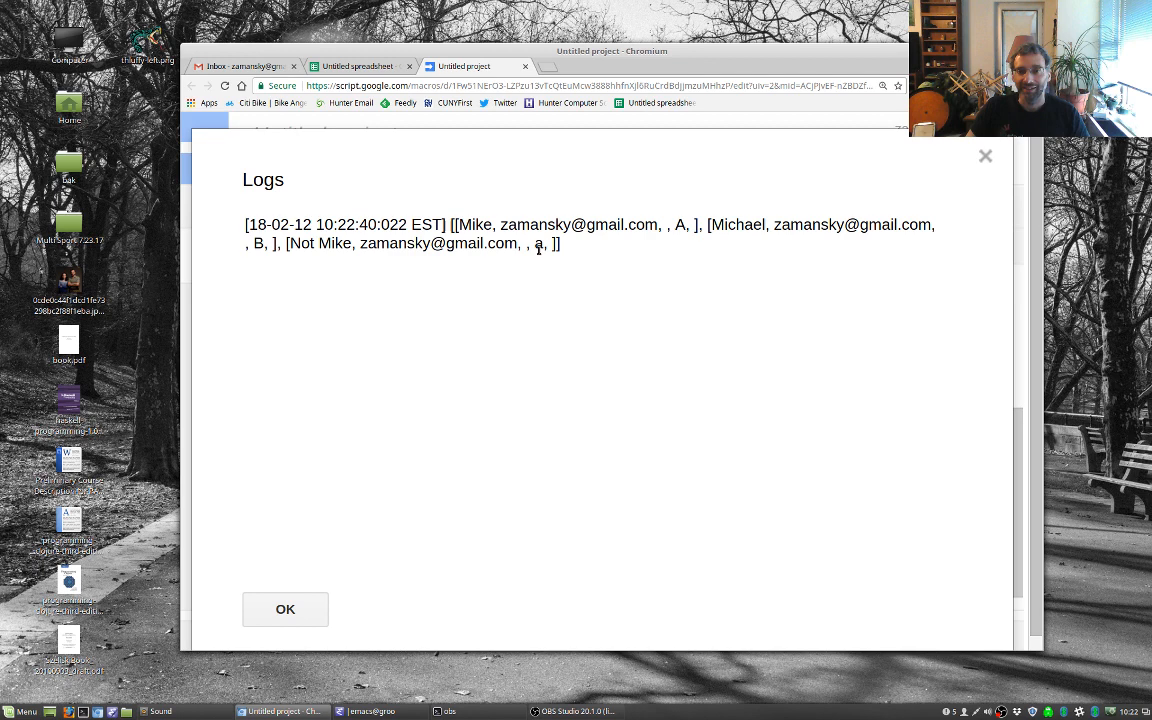
click(285, 609)
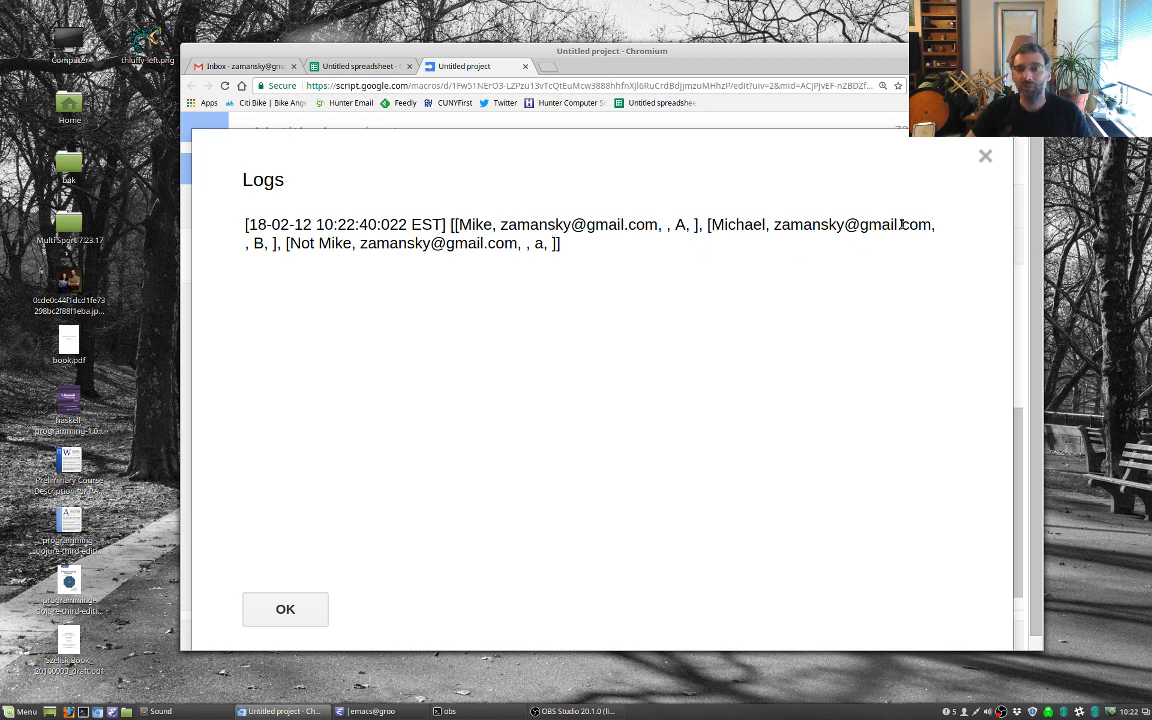
click(285, 609)
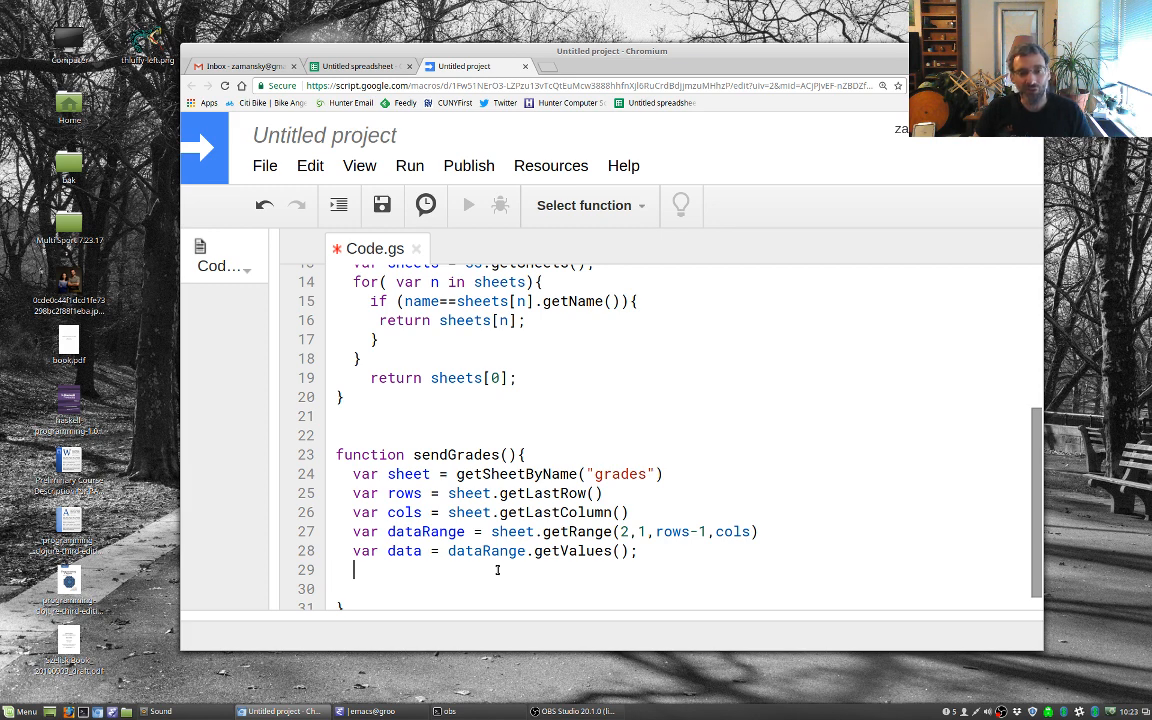
Add a for (i in data) loop logging data[i][0] and check the logged first names.
text(for)
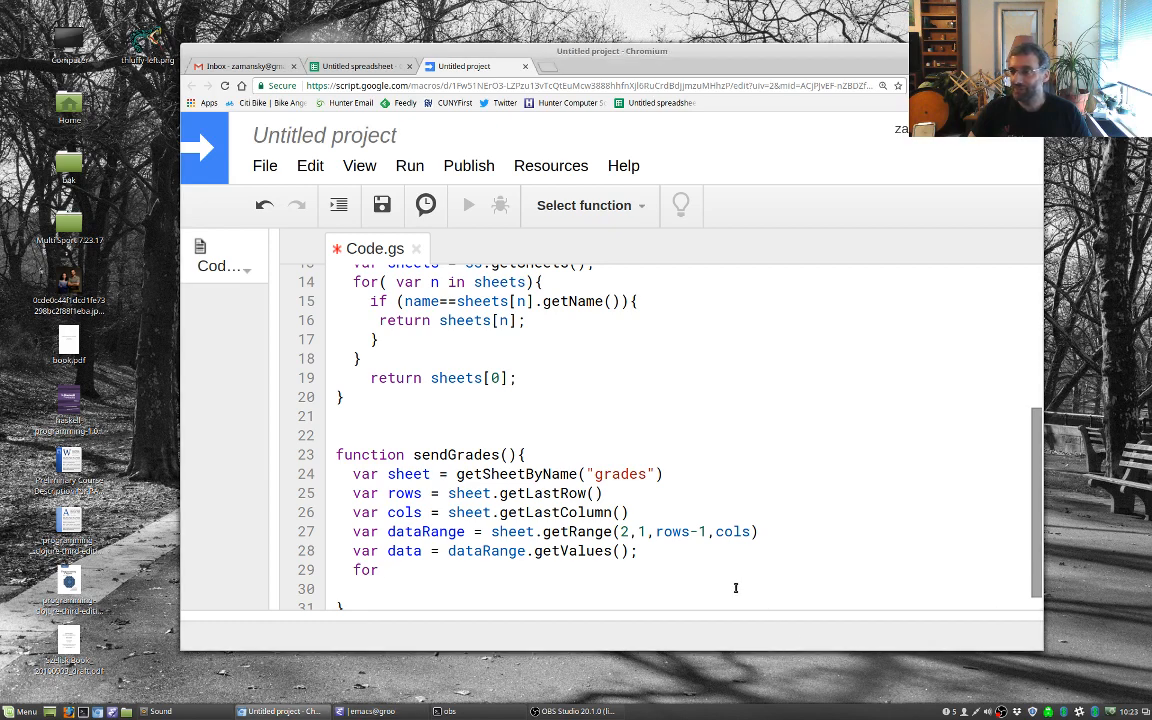
text((i i)
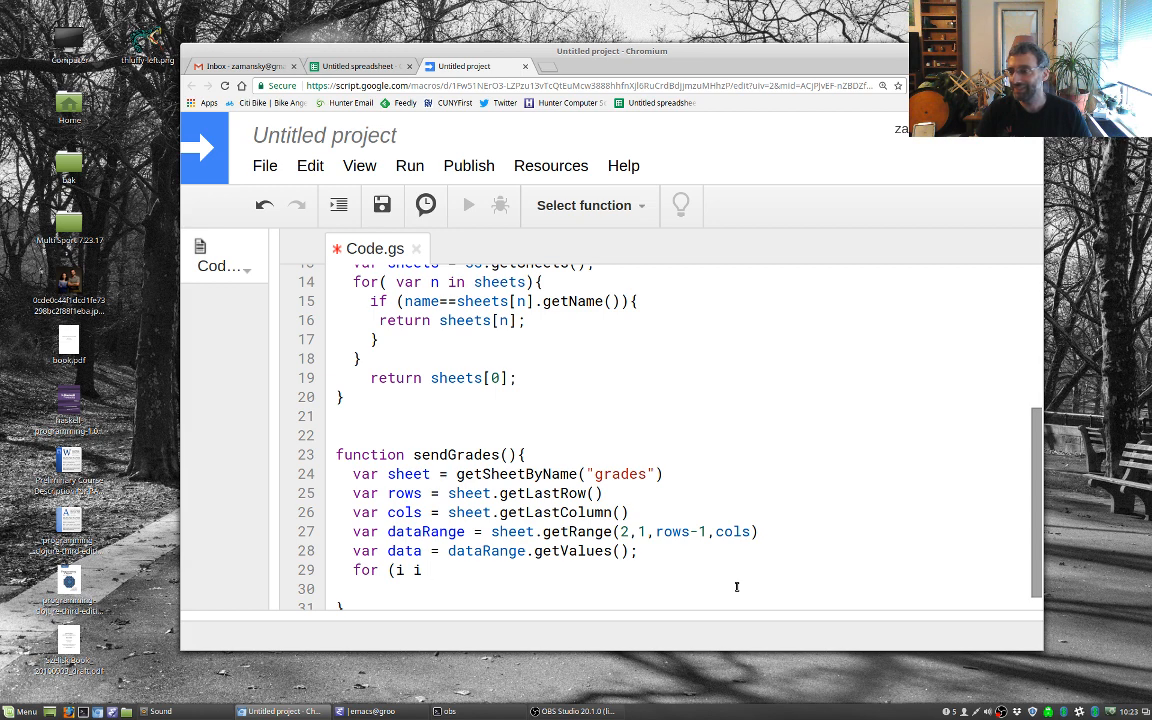
text(in data){)
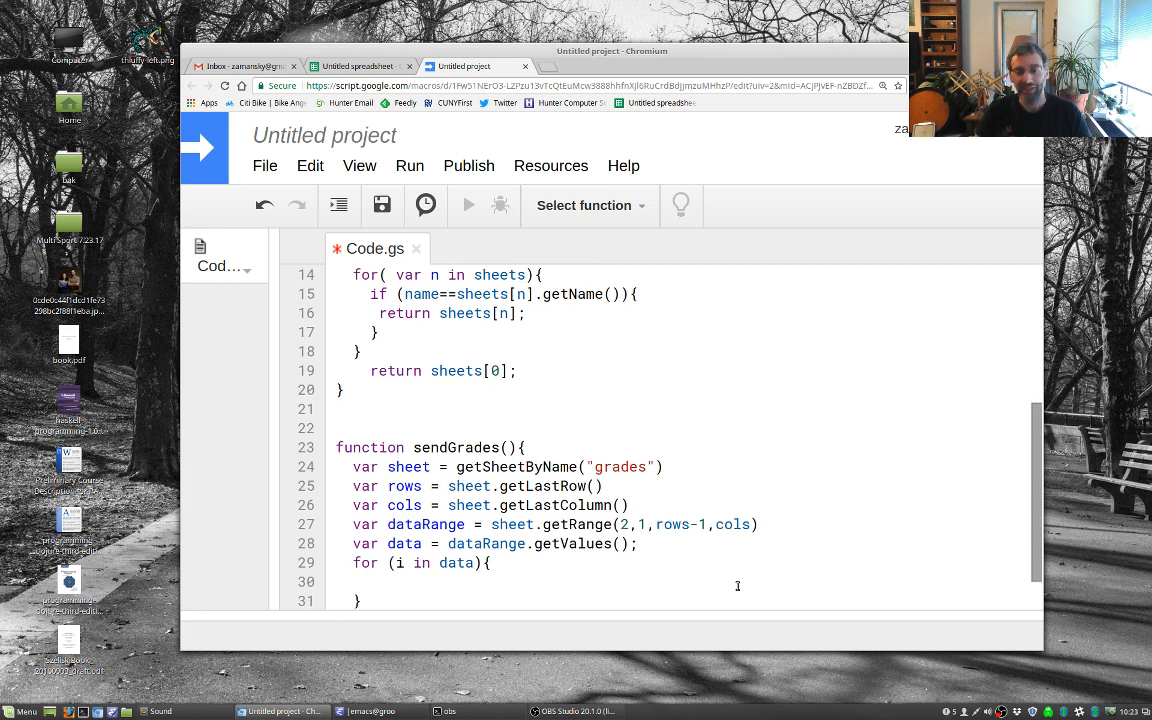
text(Logger.log()
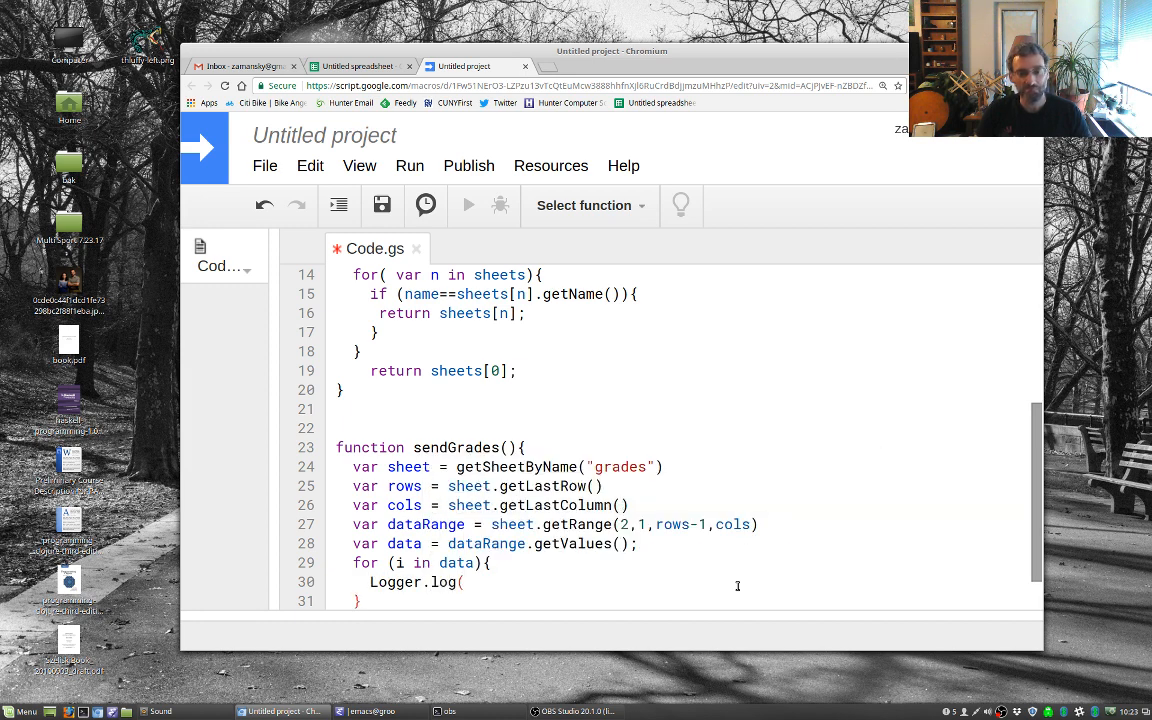
text(data[i][0)
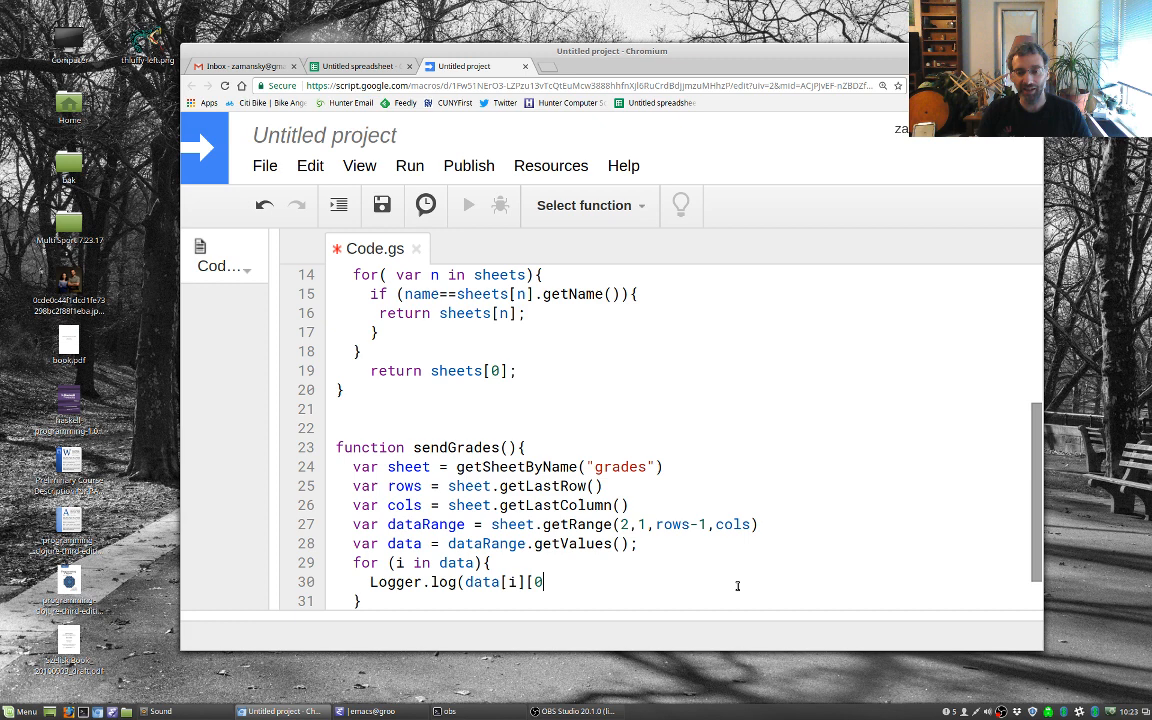
text(]))
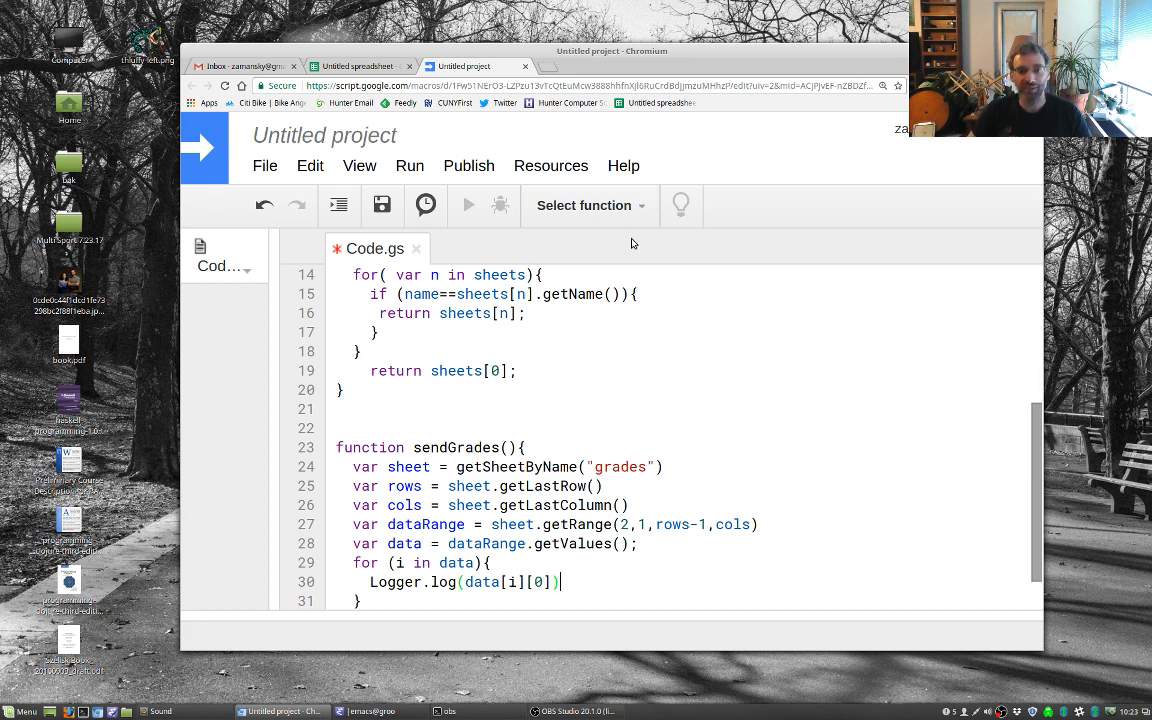
click(468, 205)
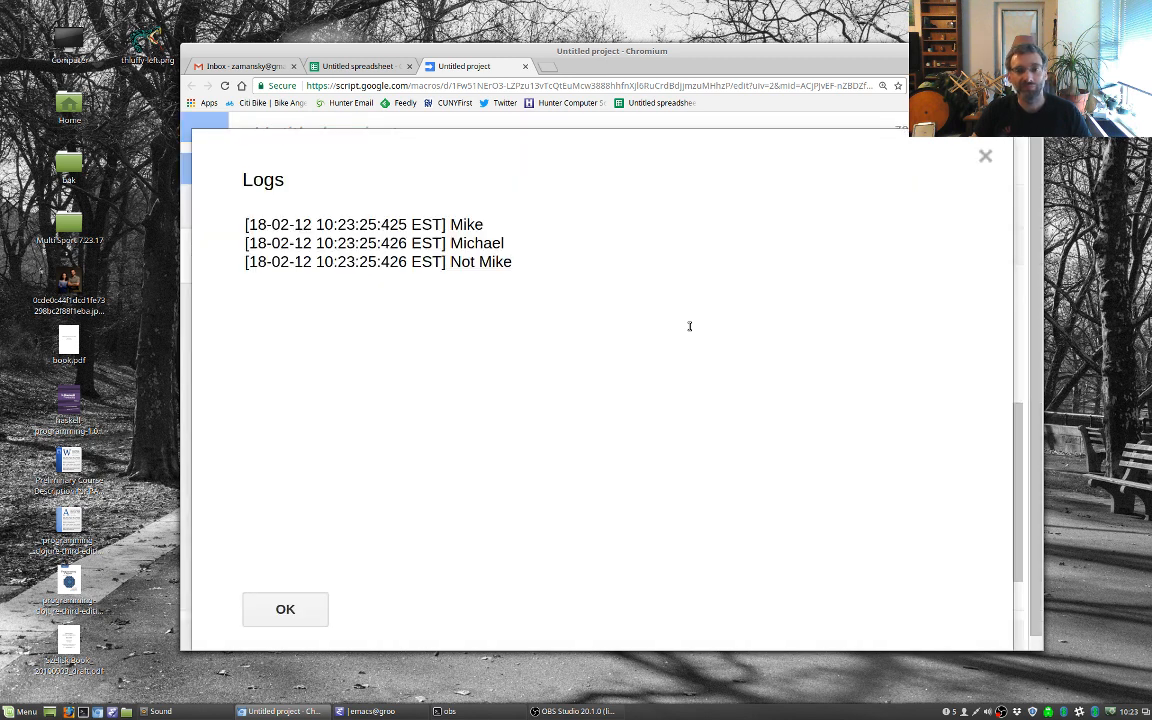
click(285, 609)
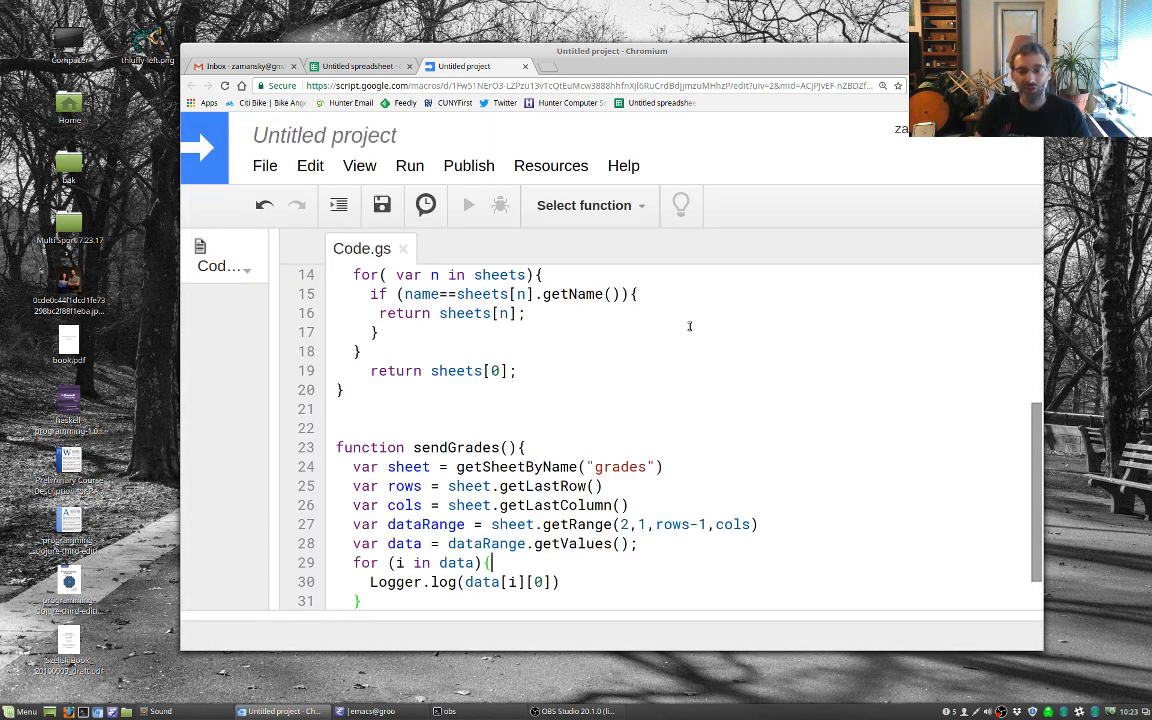
Inside the loop, declare name and set to = data[i][1].
text(name =)
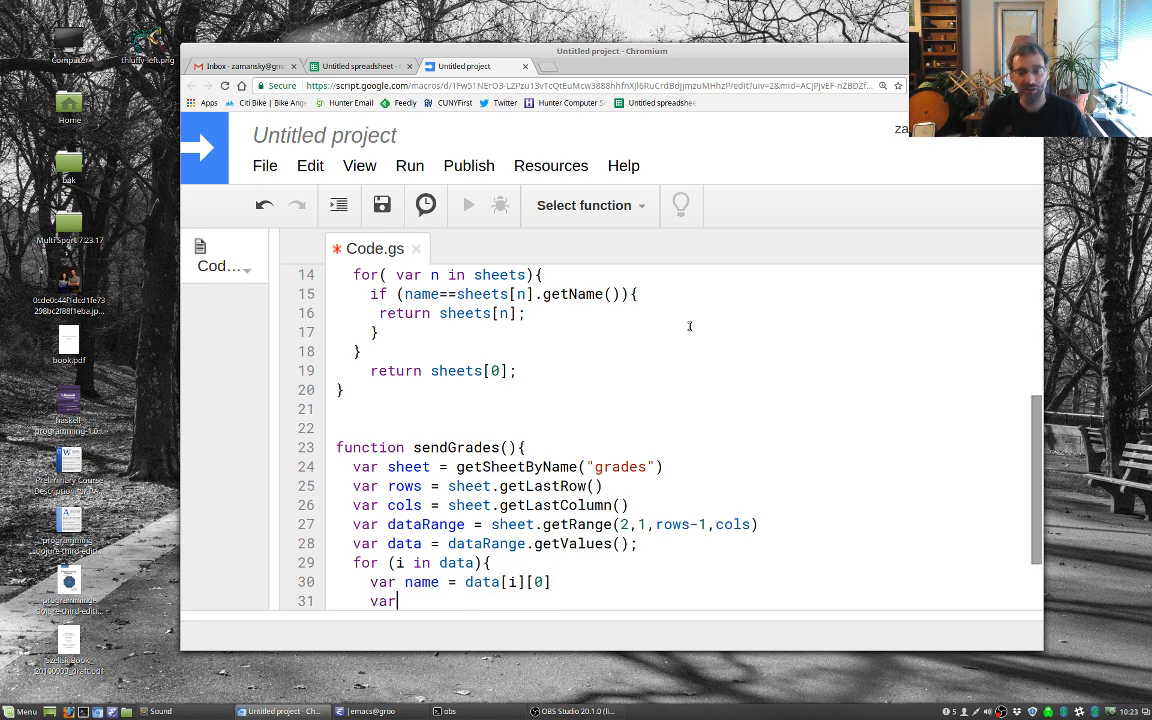
text(to =)
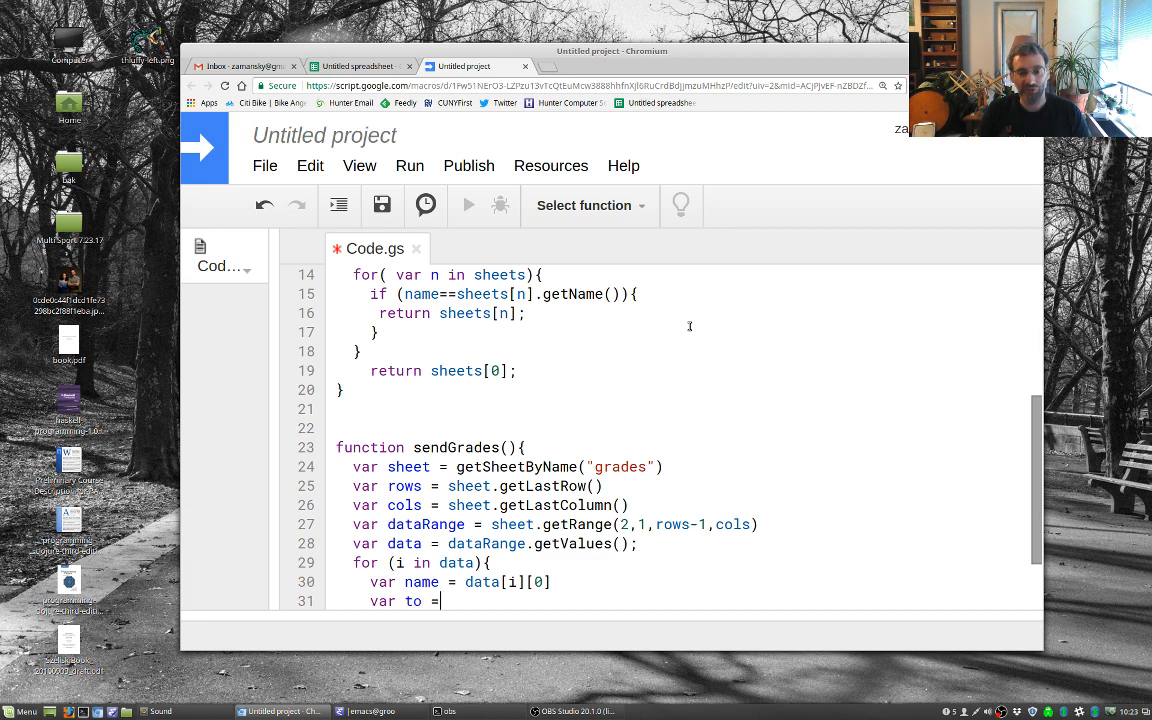
text(data[i][1)
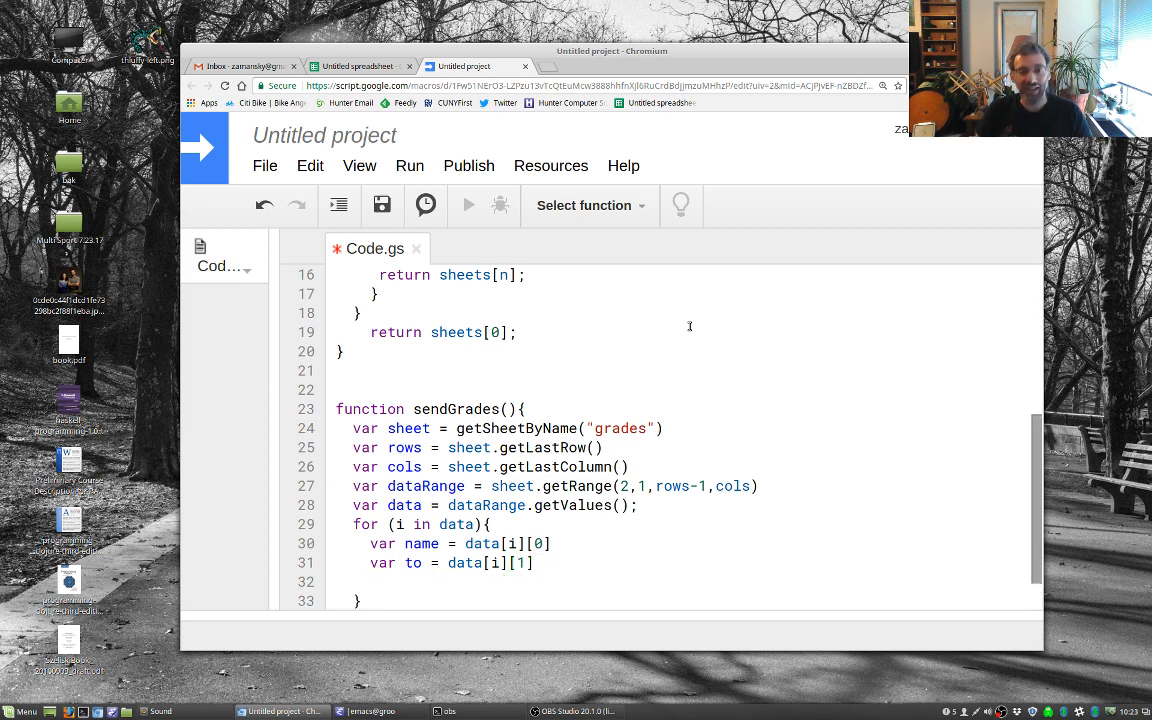
Call sendEmail(to, "Important", "Hey this is an email") for each row.
text(send)
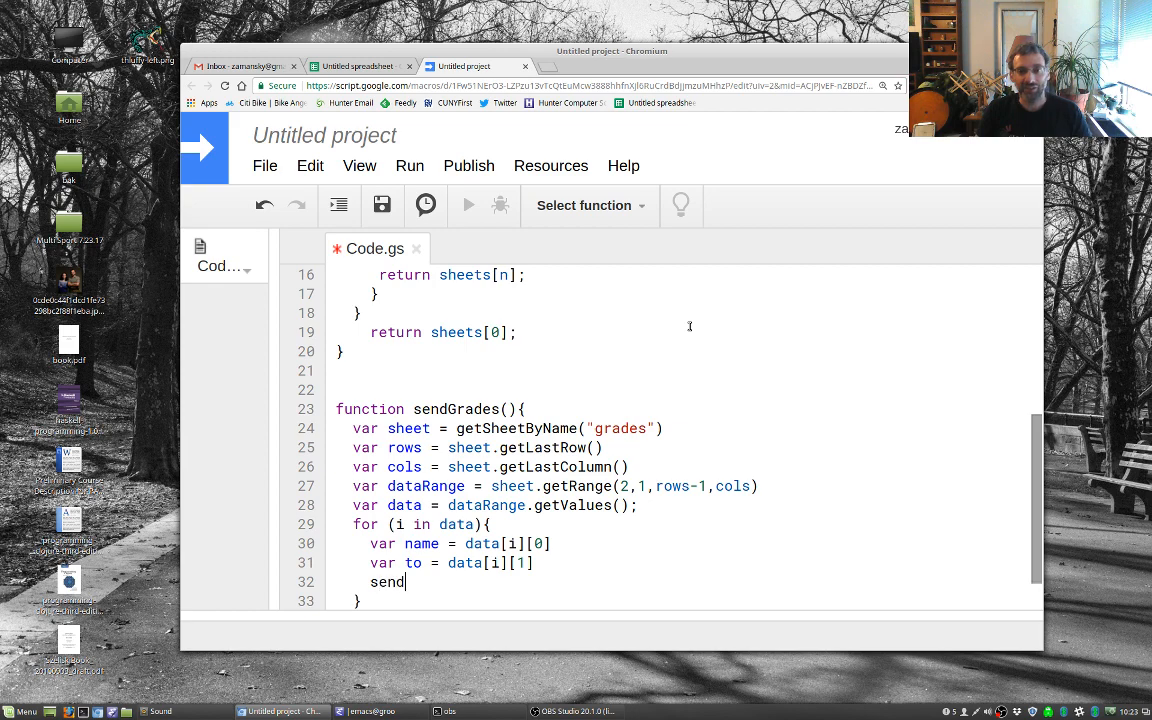
scroll(up, 3)
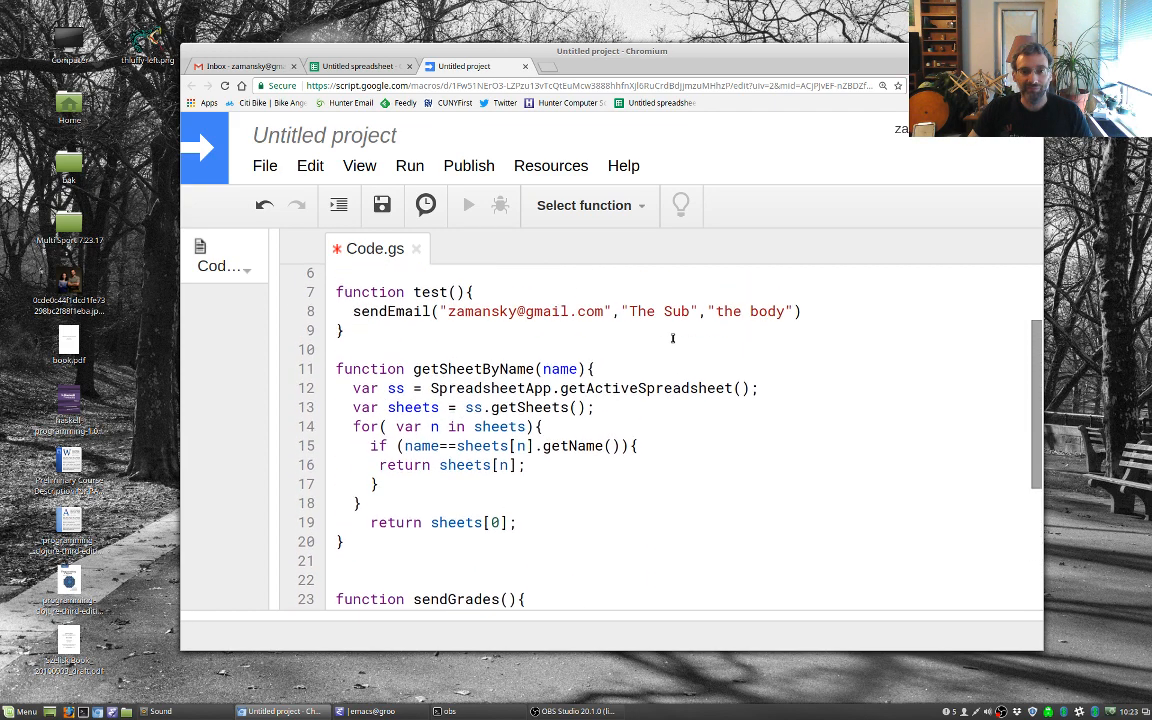
scroll(up, 3)
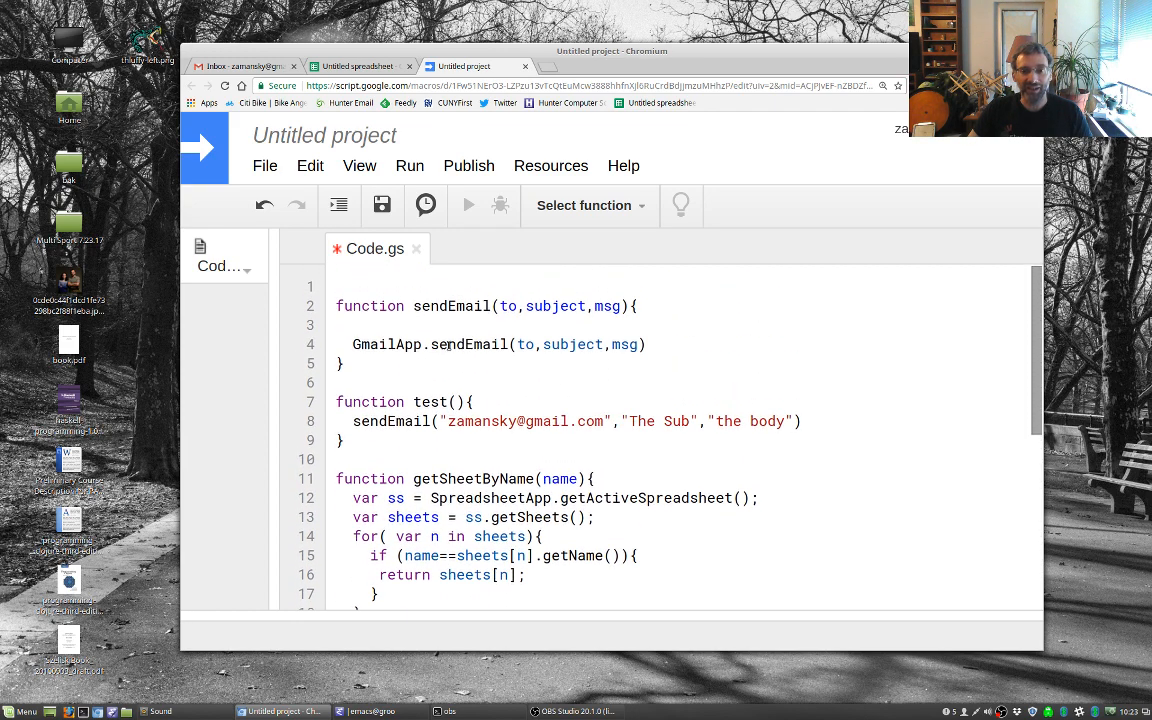
scroll(down, 3)
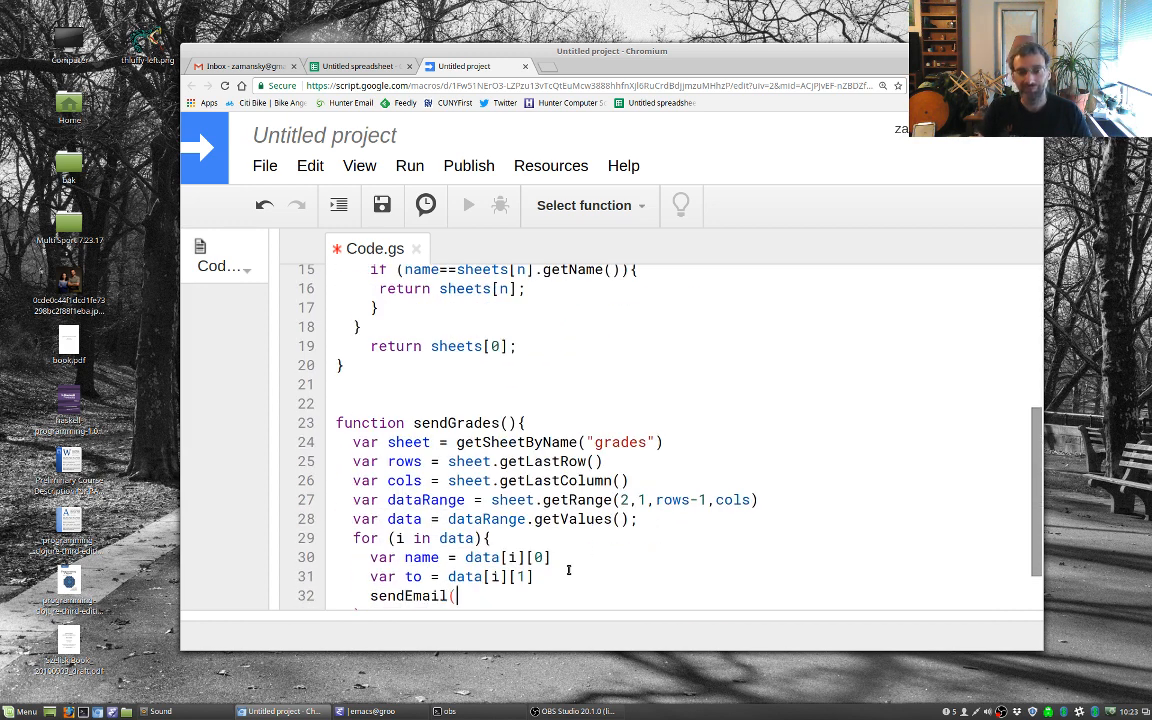
text(to,)
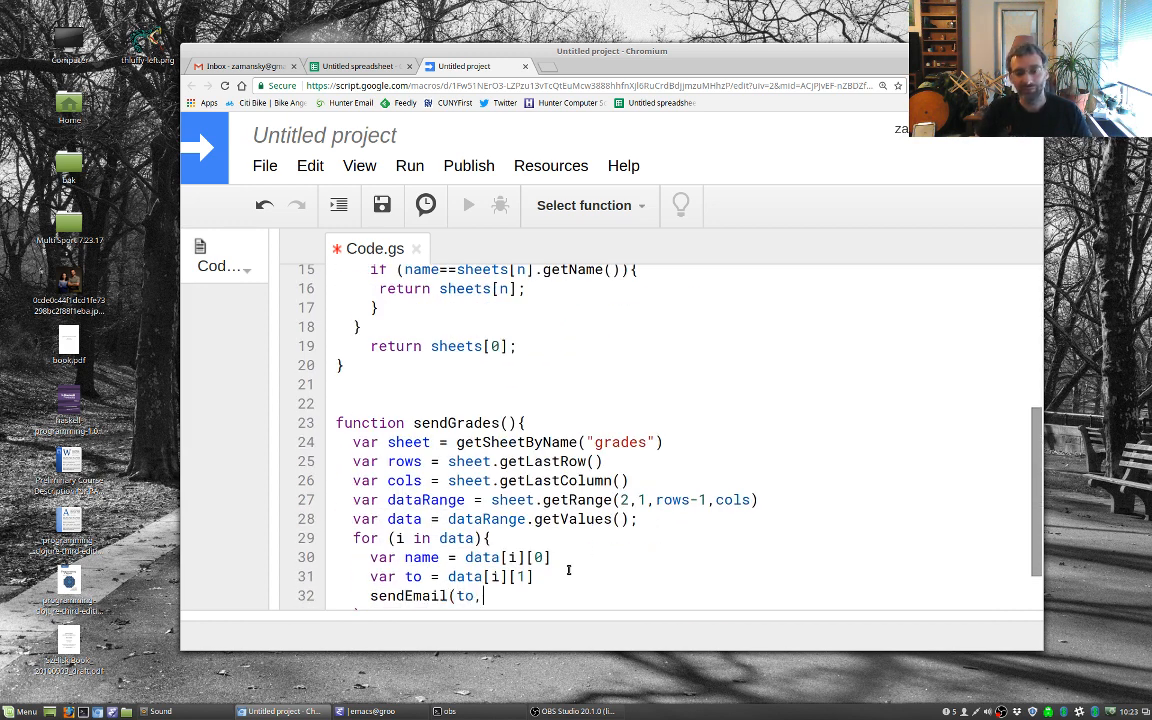
text("I)
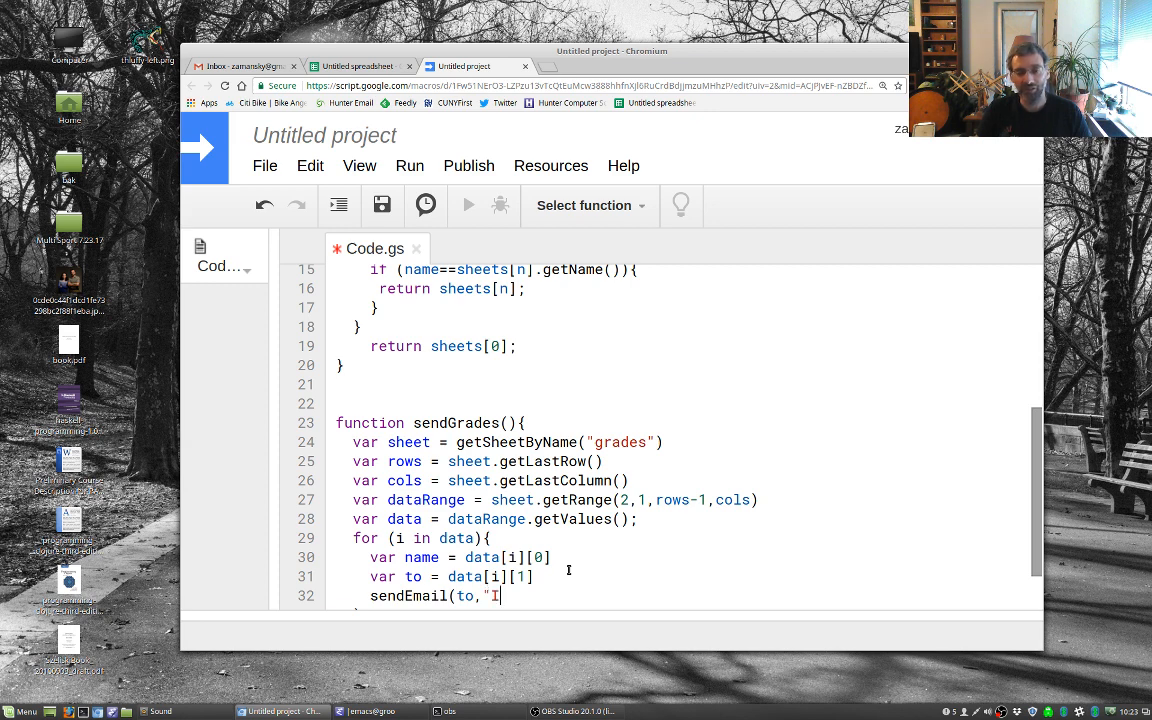
text(mportant",")
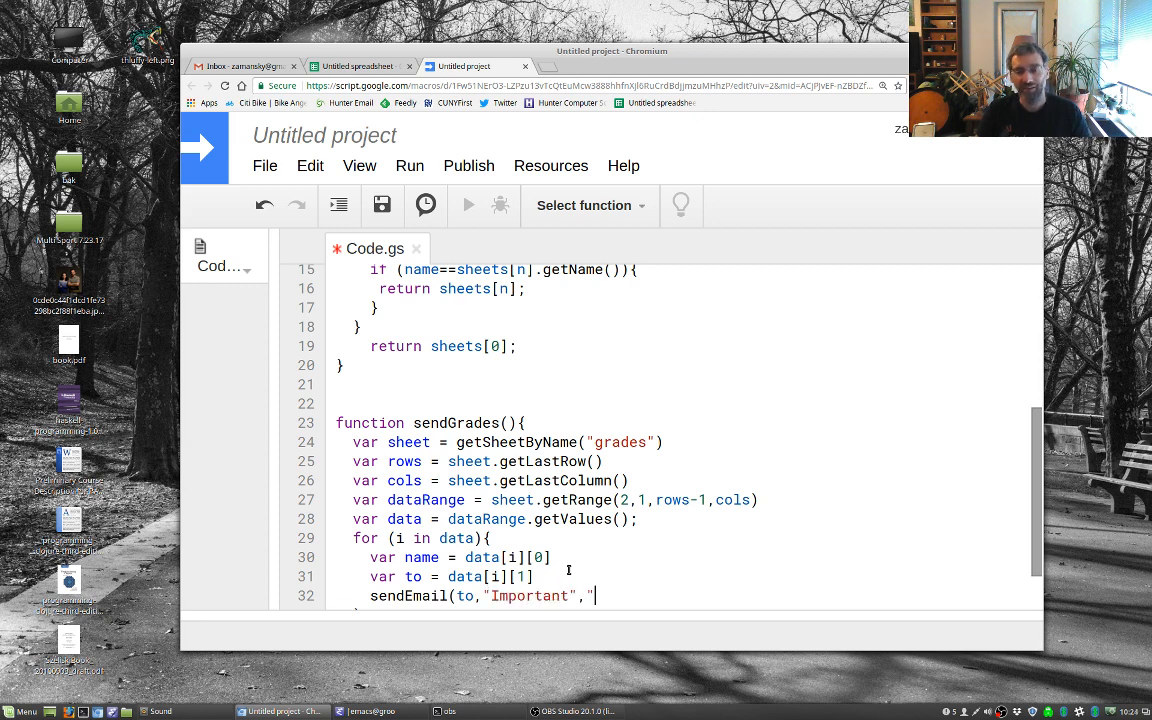
text(Hey this i)
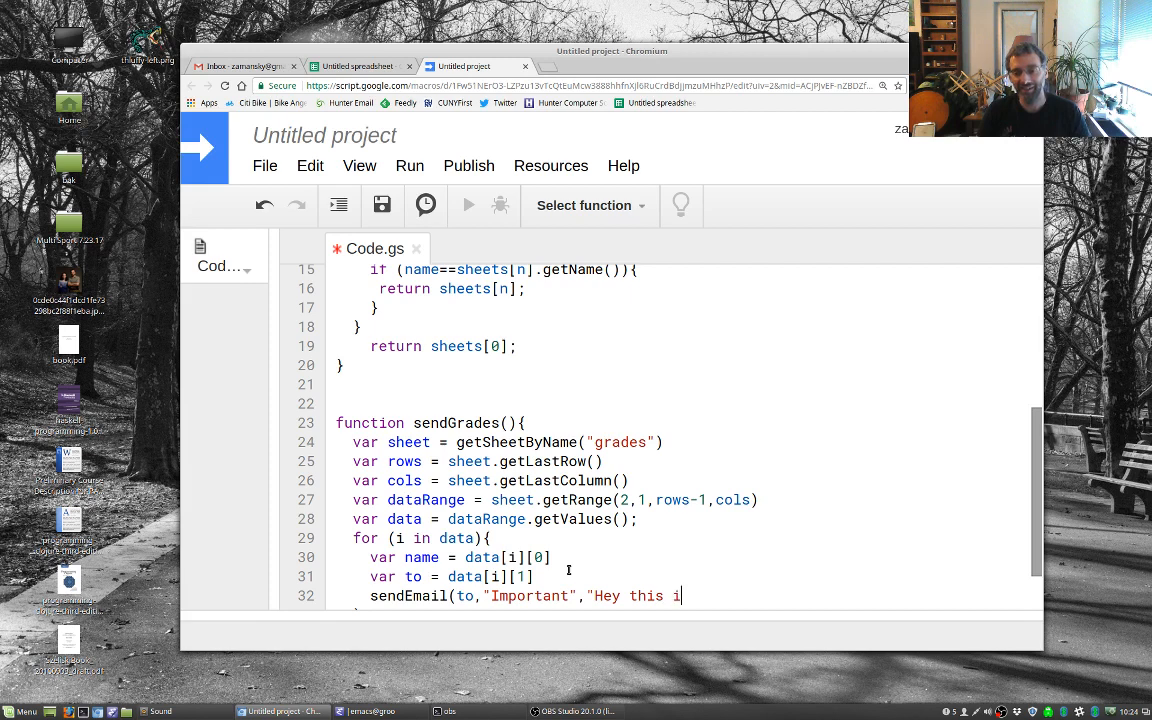
text(s an email"))
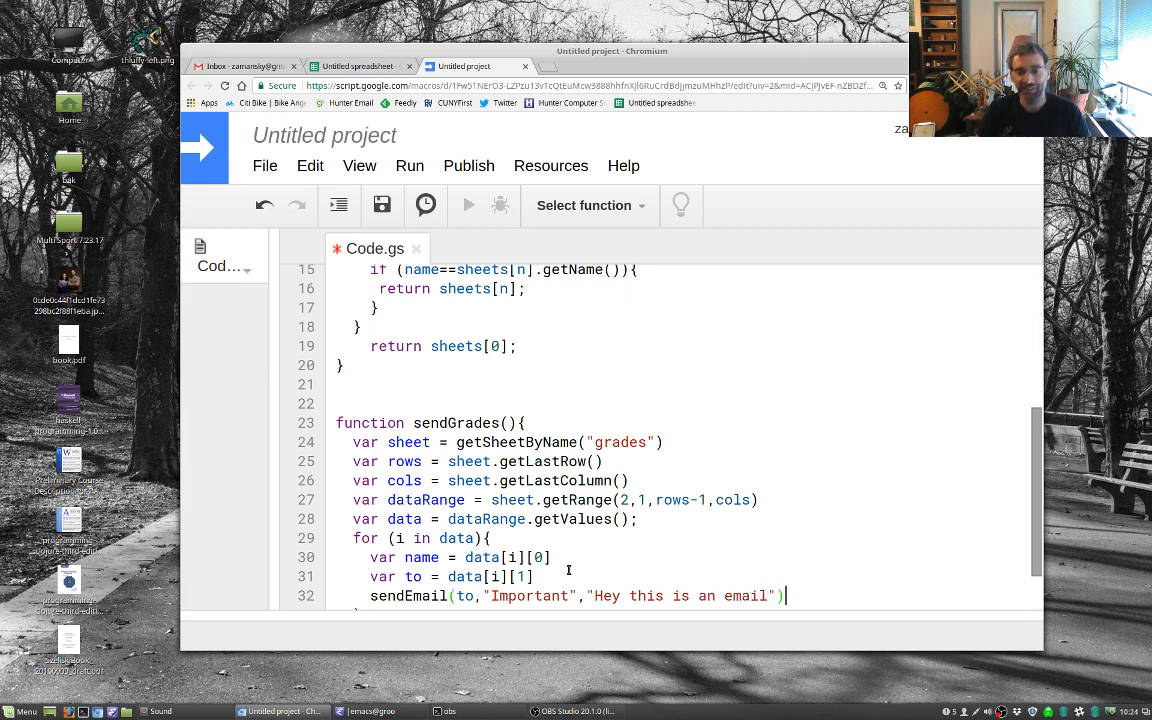
scroll(down, 3)
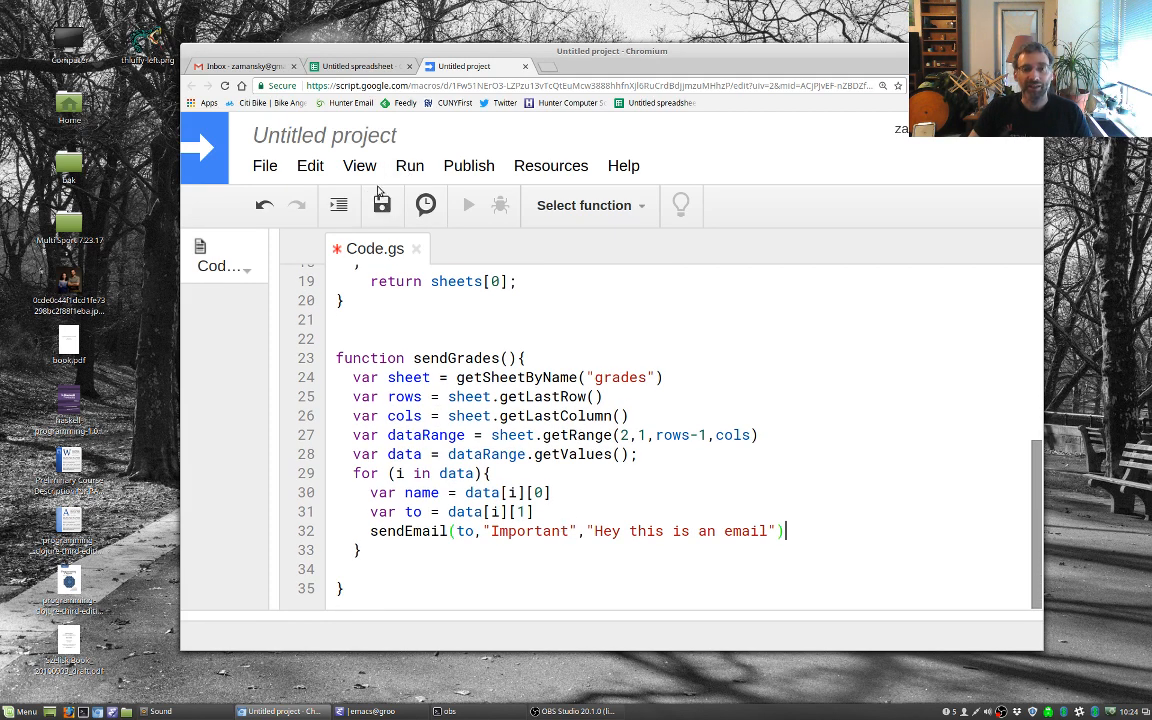
Run sendGrades to send the Important emails and switch to the Gmail inbox.
click(409, 165)
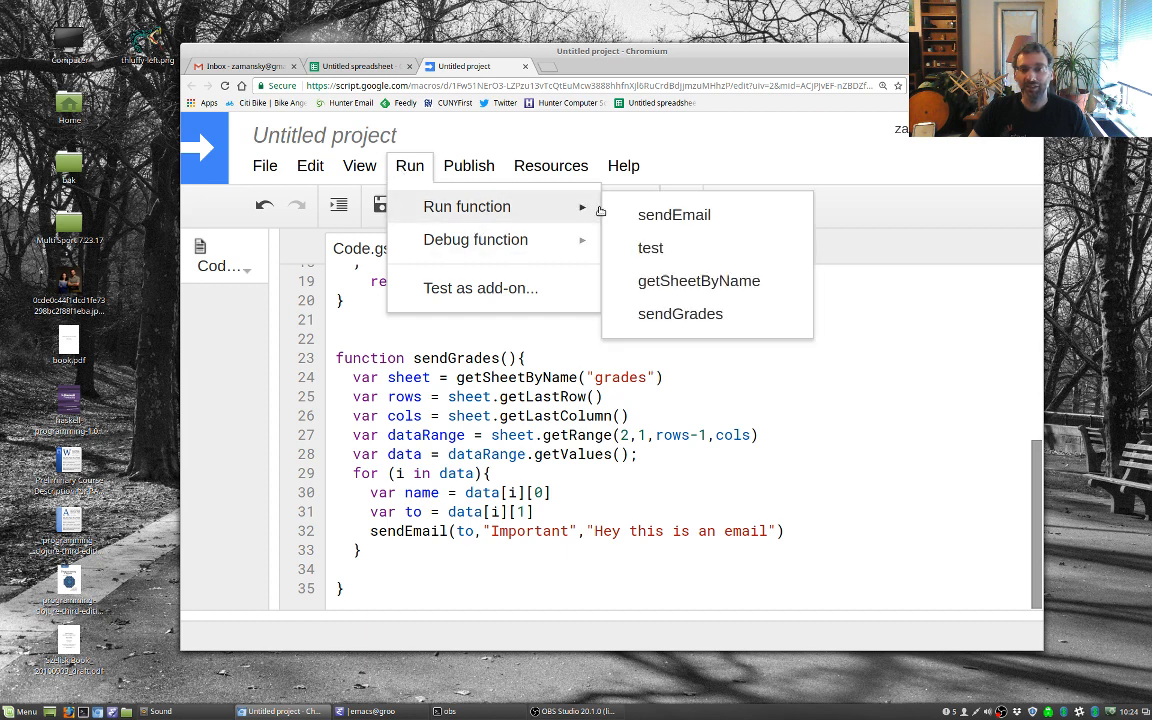
click(680, 313)
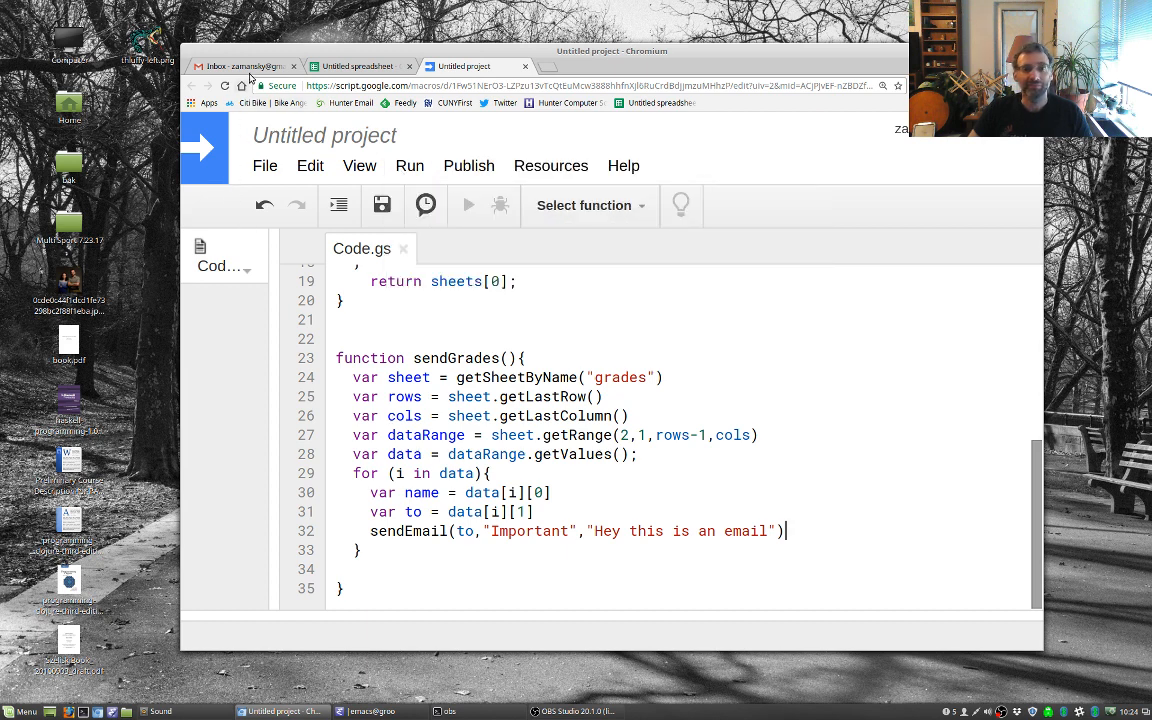
click(240, 66)
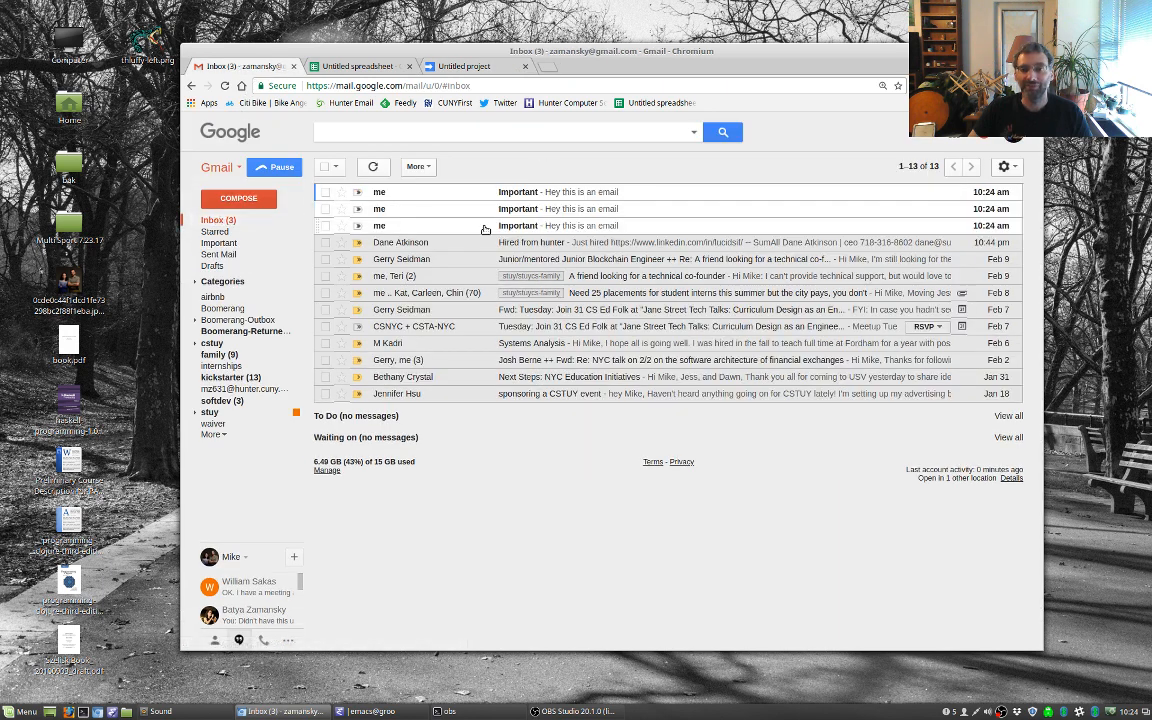
Select the three Important test emails, delete them, and return to the script.
click(325, 225)
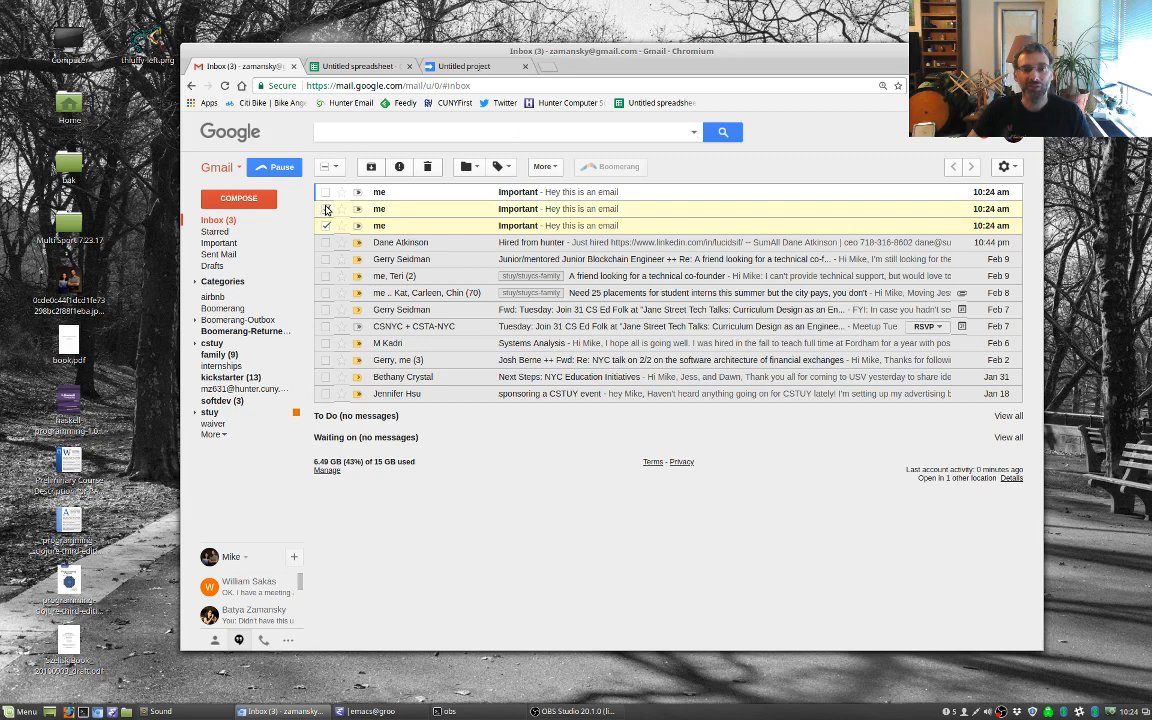
click(427, 166)
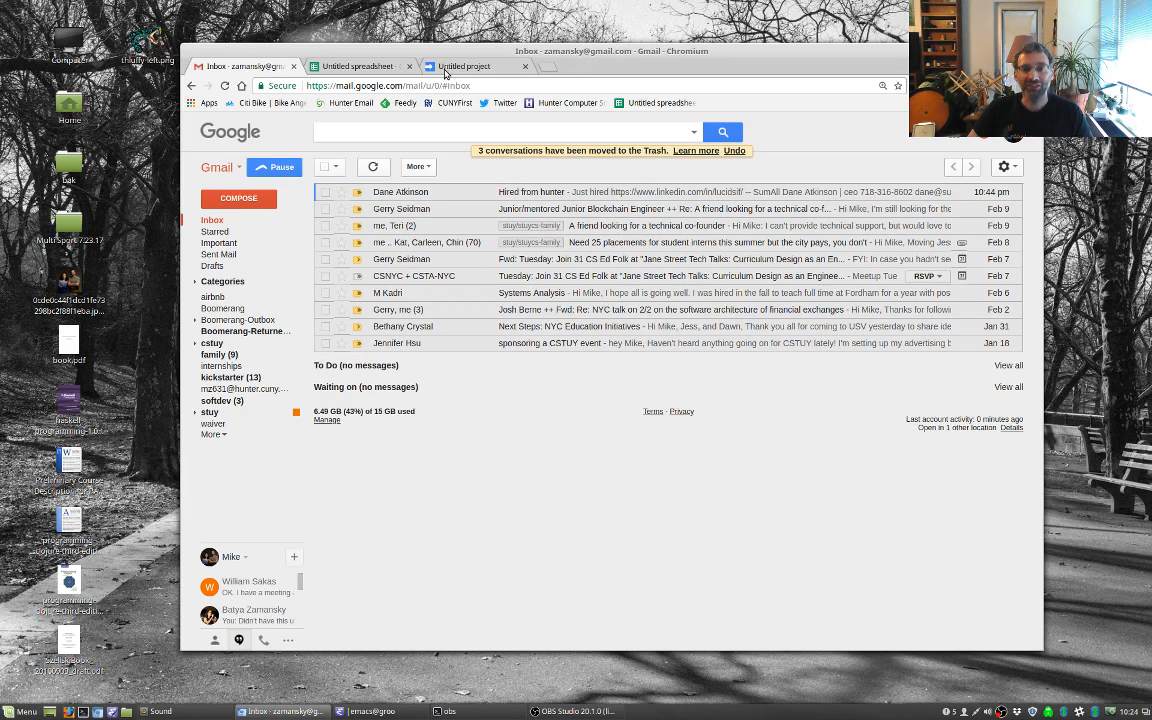
click(464, 66)
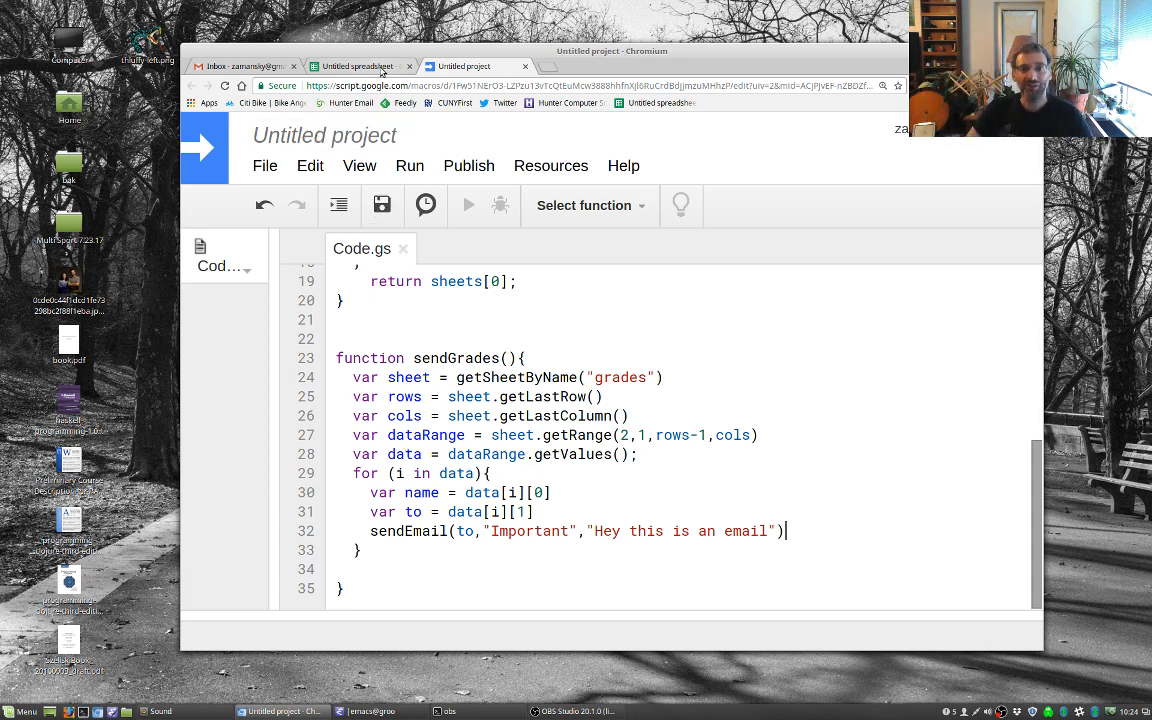
click(358, 66)
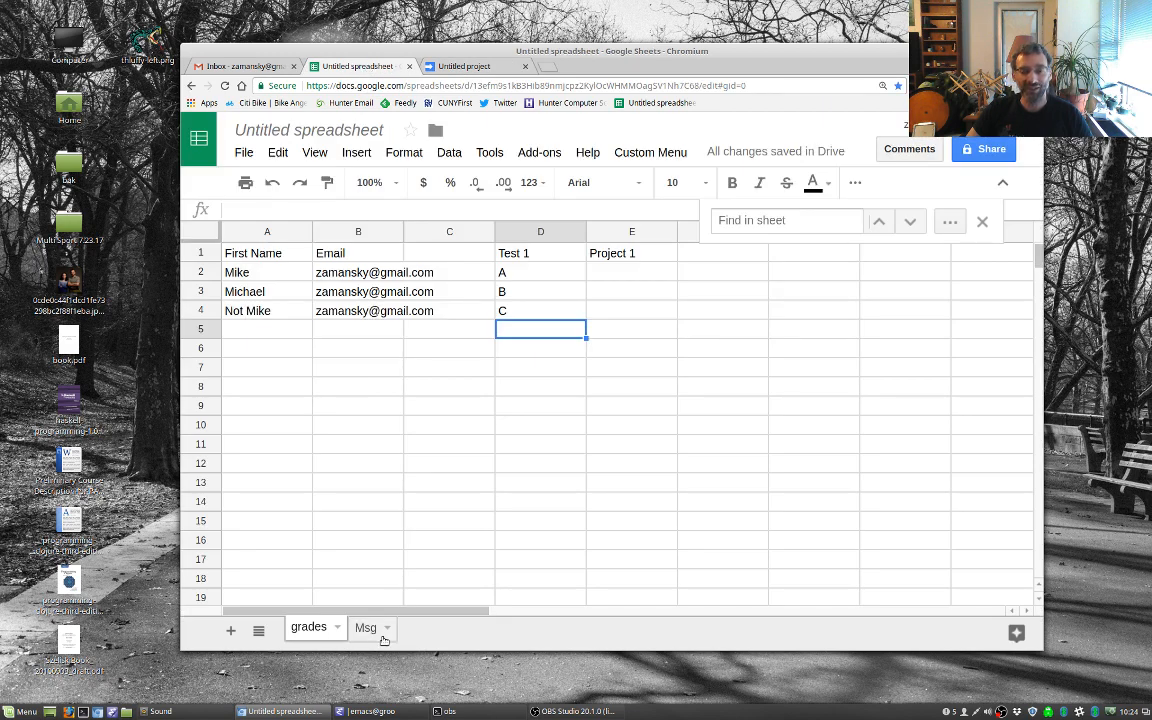
click(462, 66)
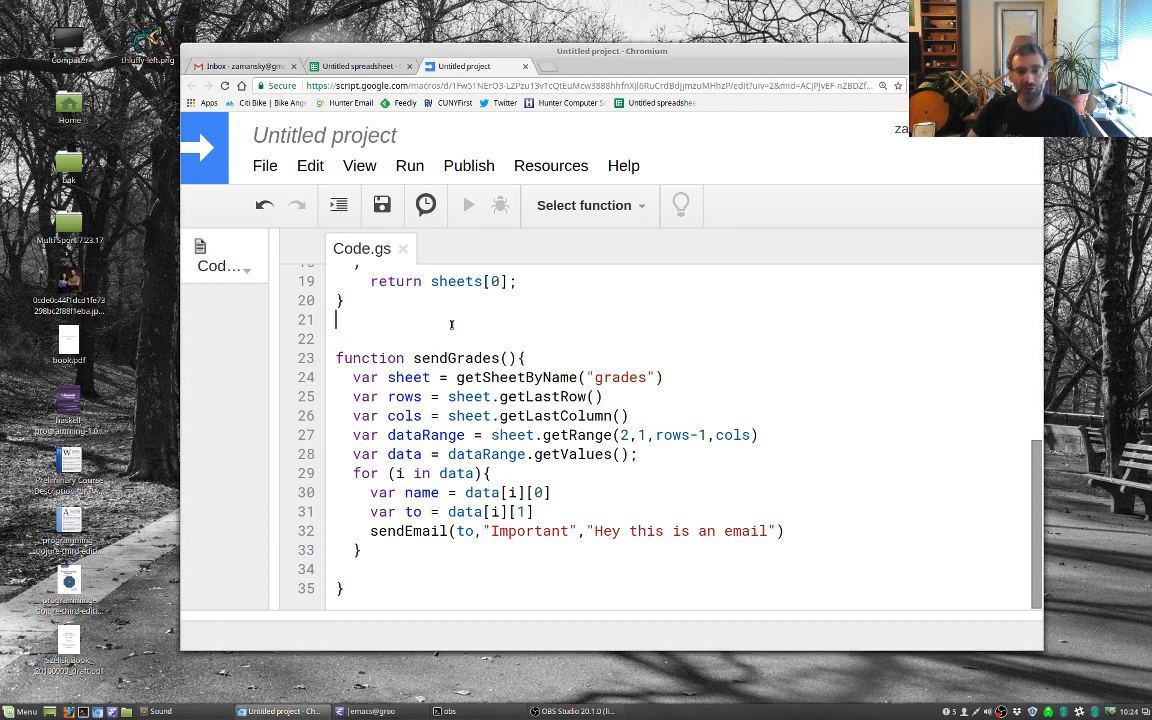
Start function prepareMessage(name) with var sheet = getSheetByName("Msg").
text(function)
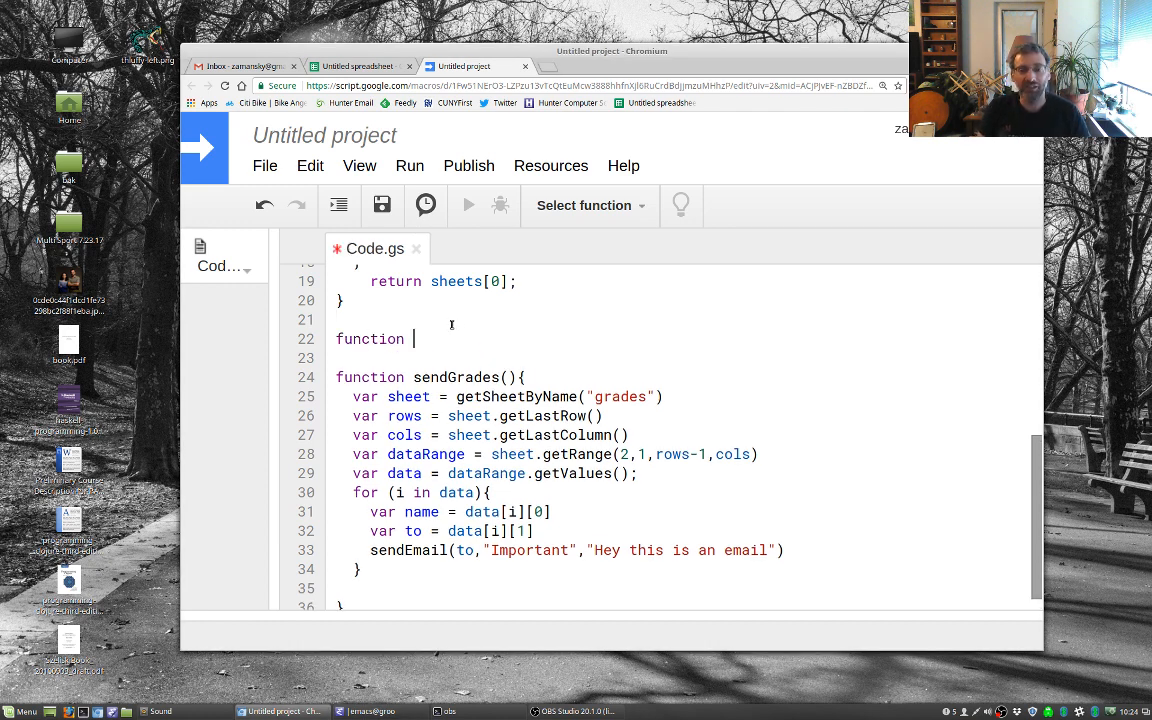
text(p)
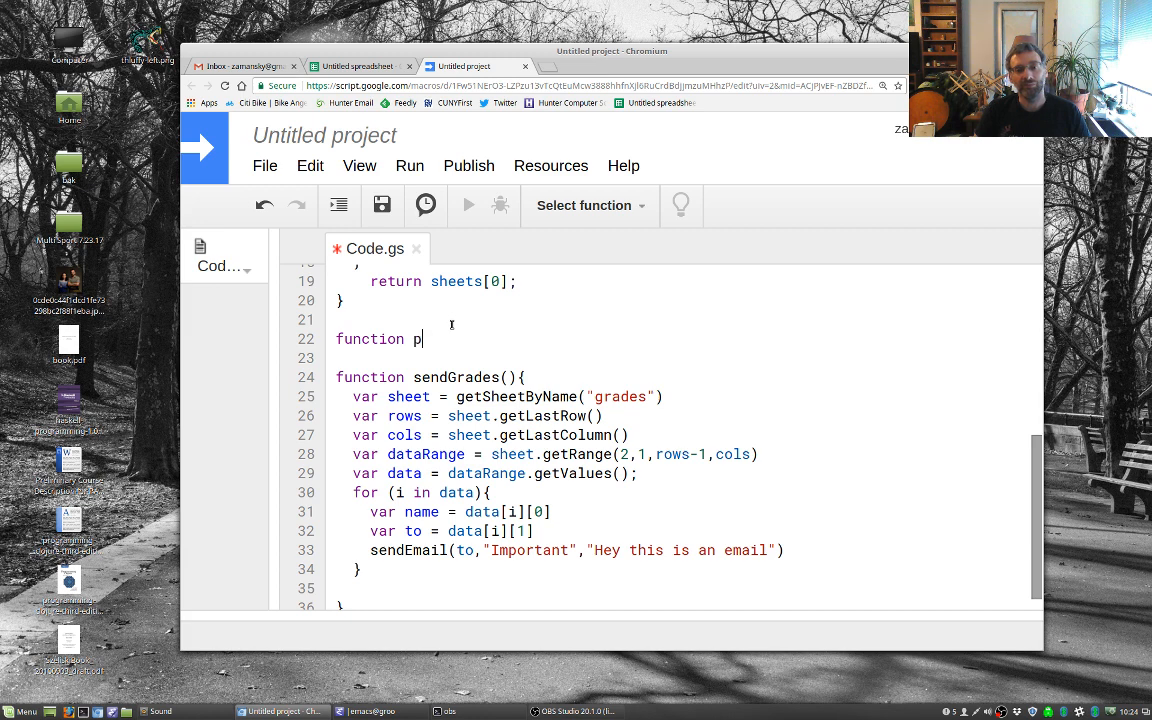
text(repareMessage)
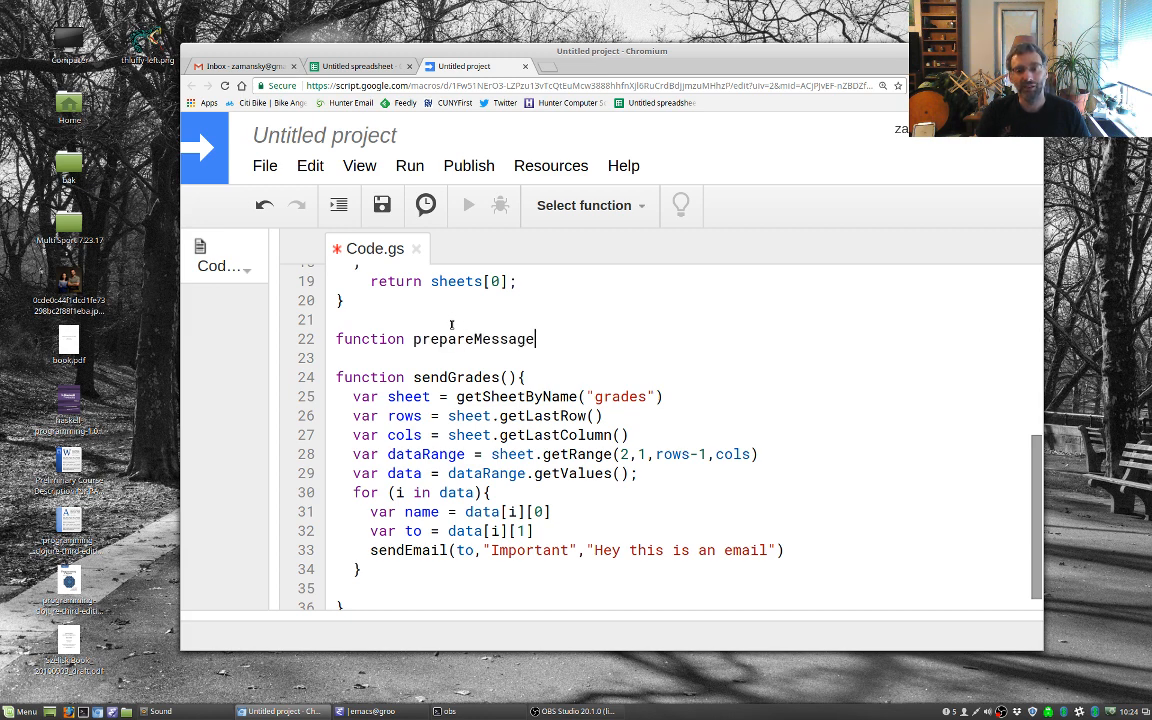
text((name){)
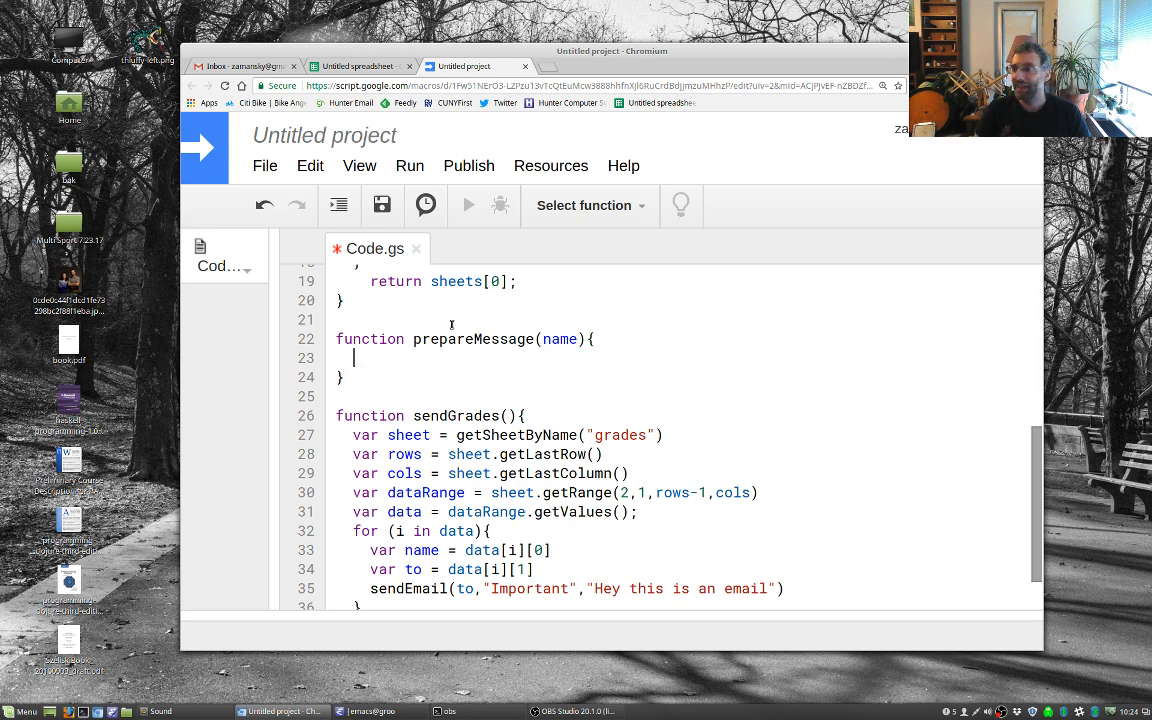
text(var sheet =)
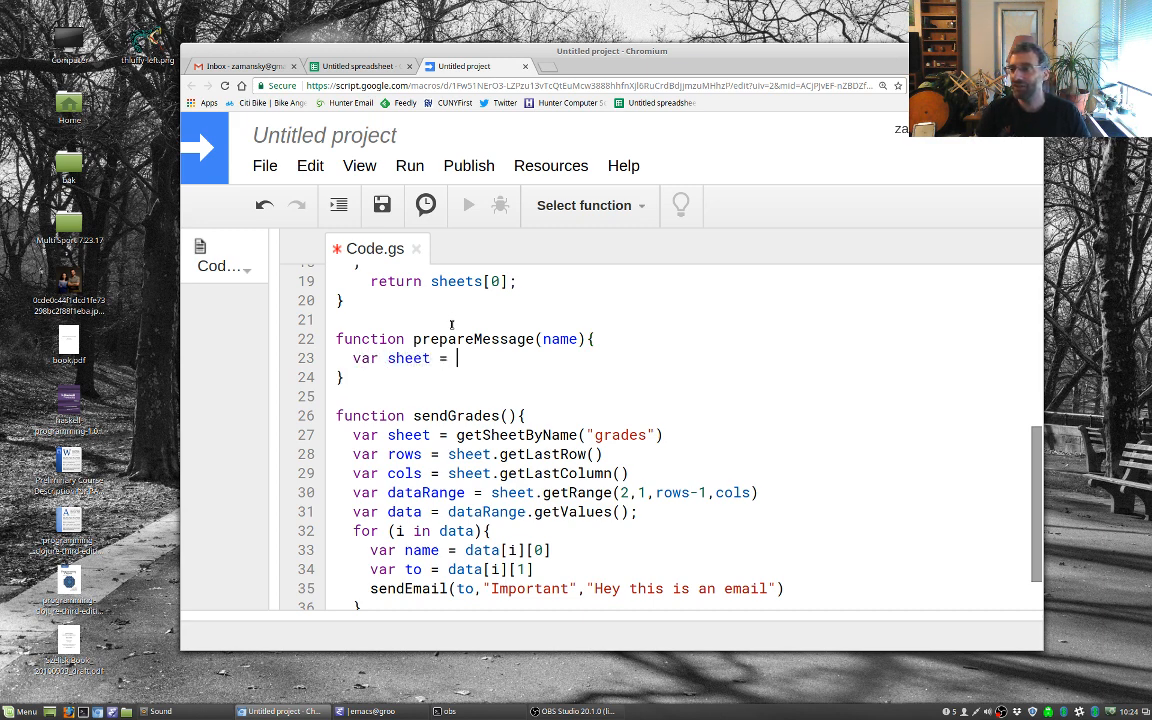
text(getSheetByNam)
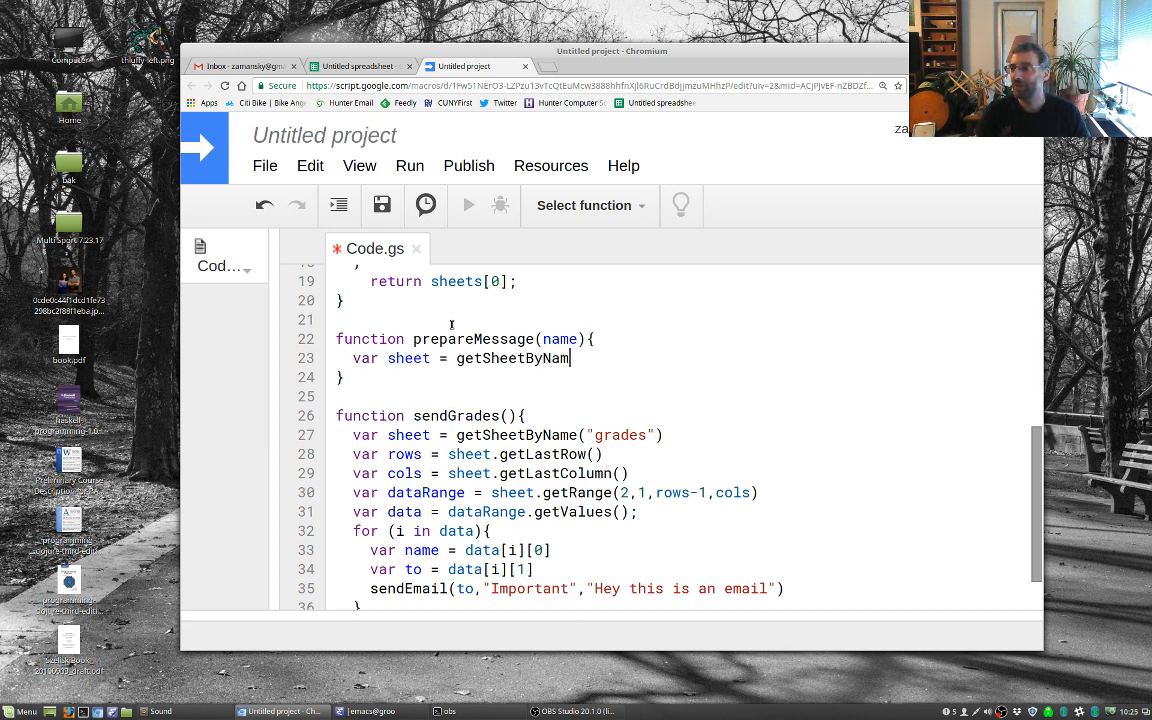
text(e("msg)
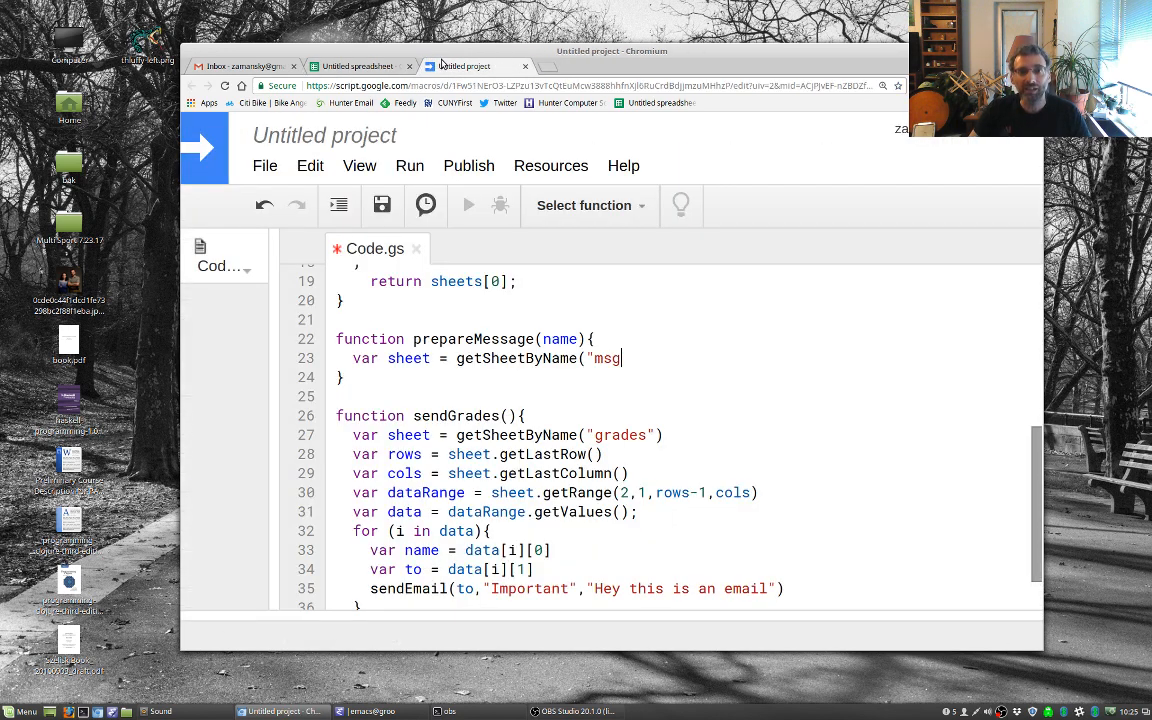
text(Msg"))
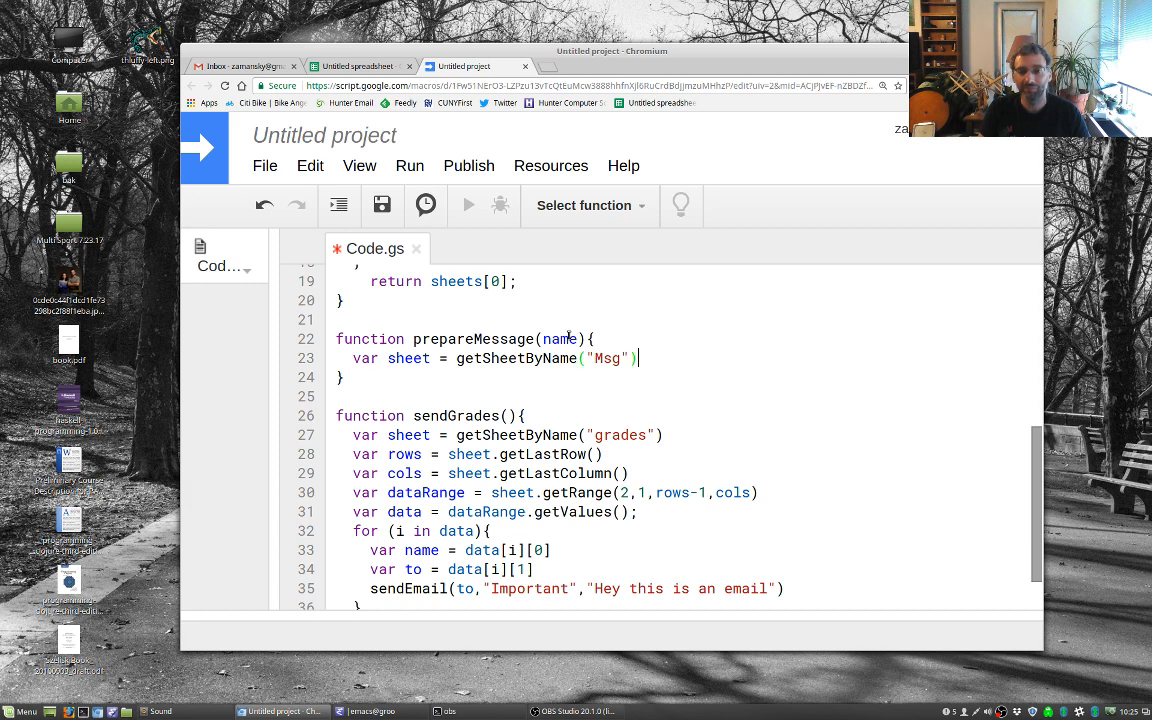
key(Return)
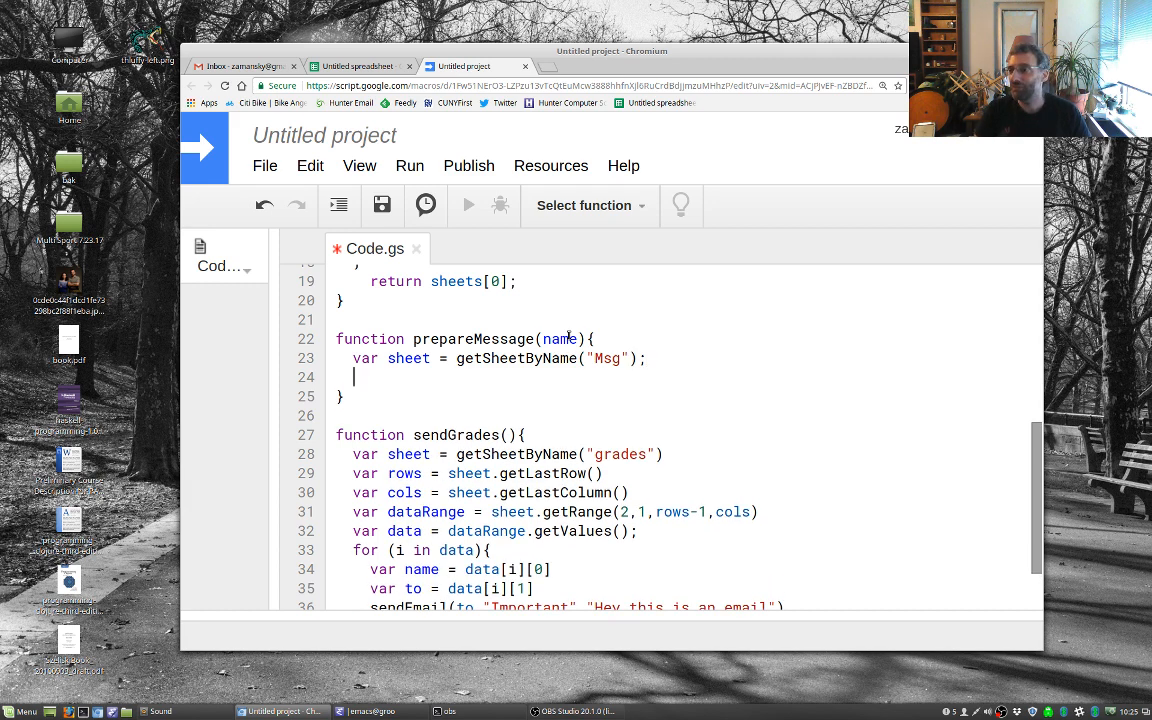
Store SpreadsheetApp.getActiveSheet() in var oldSheet using the autocomplete suggestion.
text(var old)
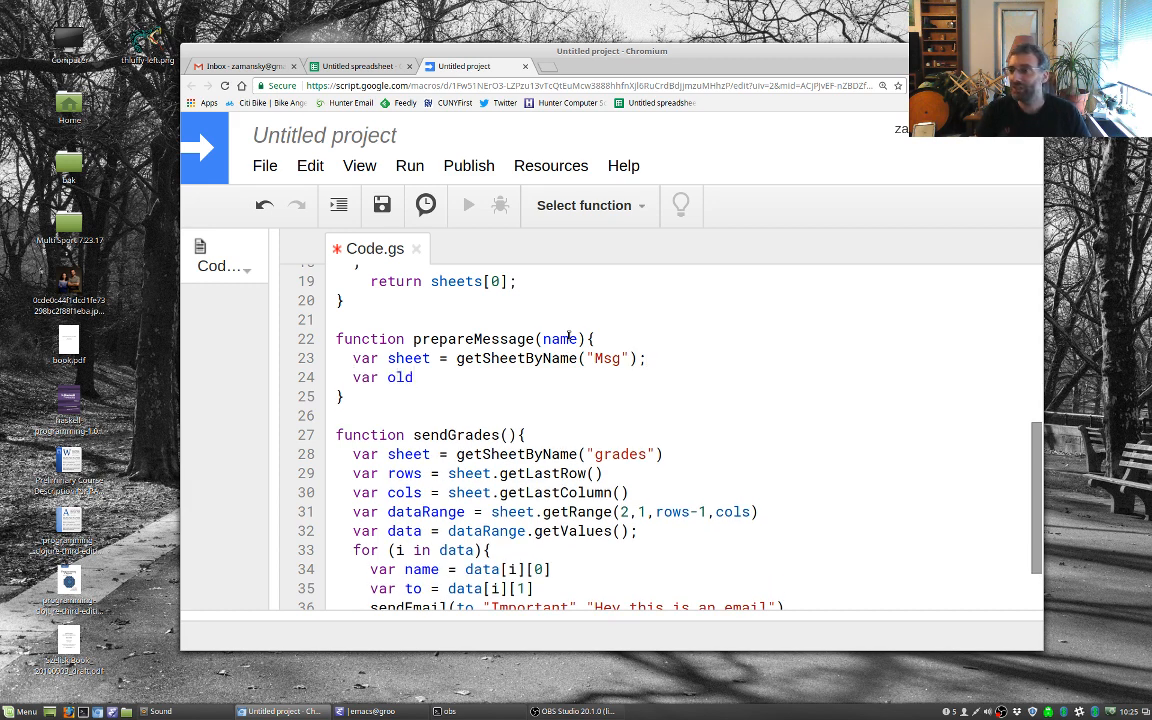
text(Sheet = Sp)
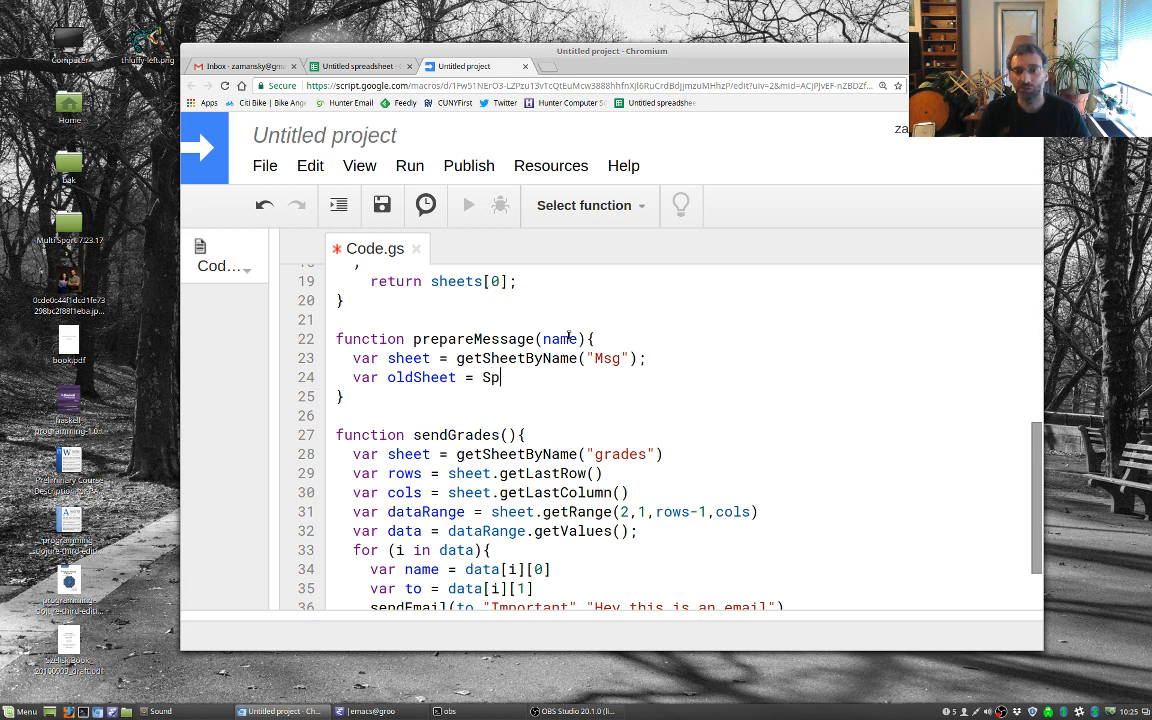
text(readsheeta)
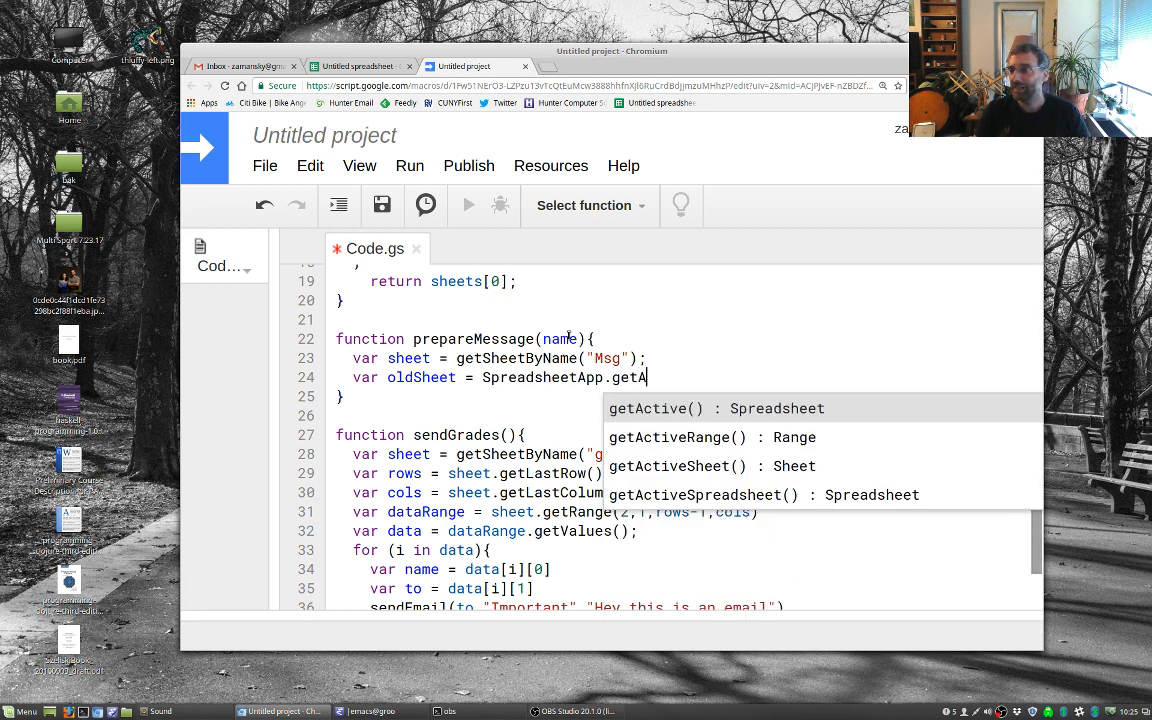
click(677, 466)
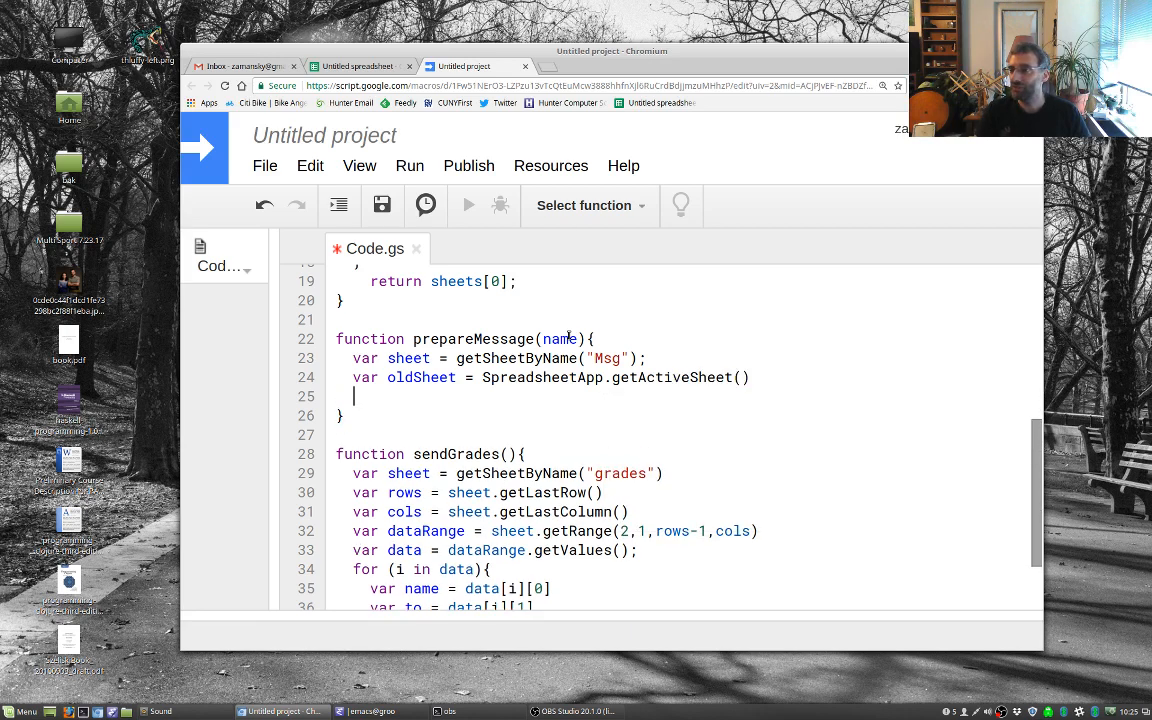
Add SpreadsheetApp.setActiveSheet(sheet) after oldSheet and setActiveSheet(oldsheet) before the closing brace.
text(Spread)
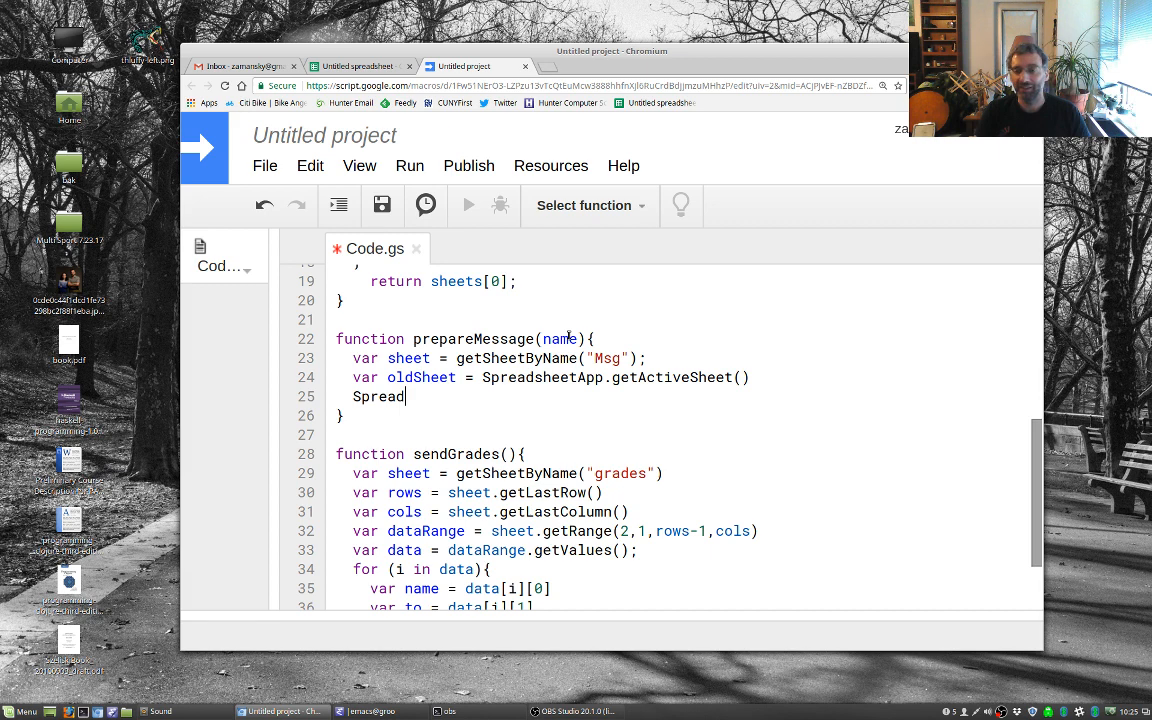
text(sheetApp.setActiveSheet(sheet)
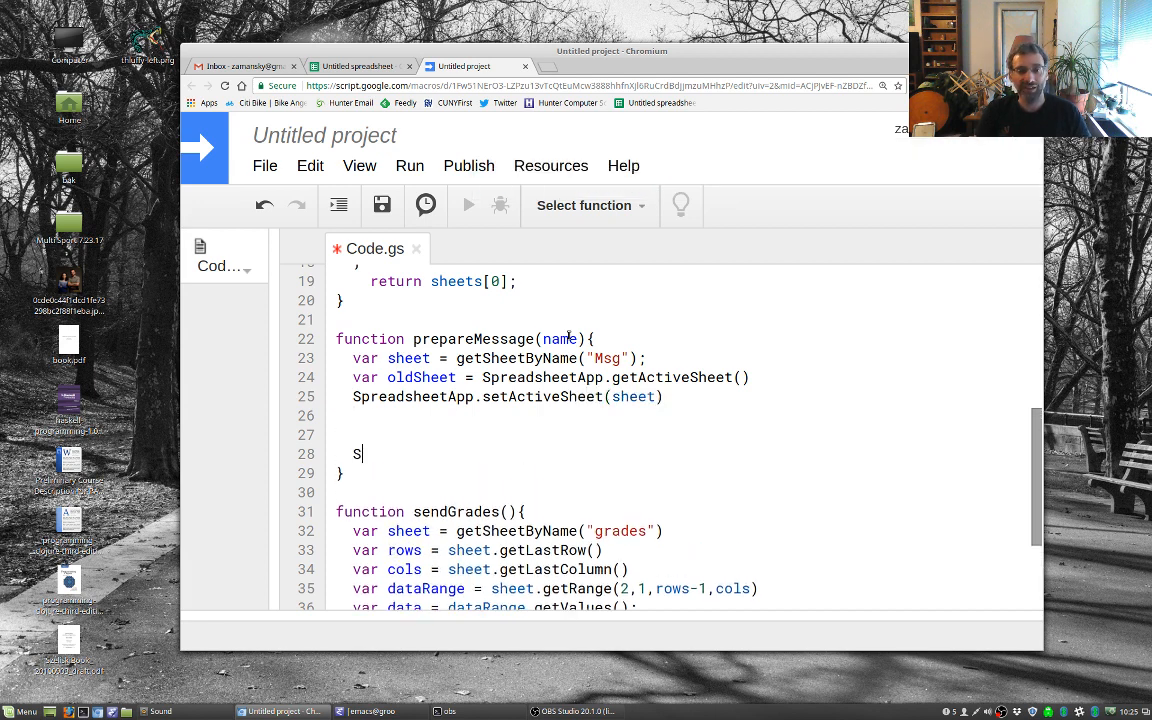
text(pread)
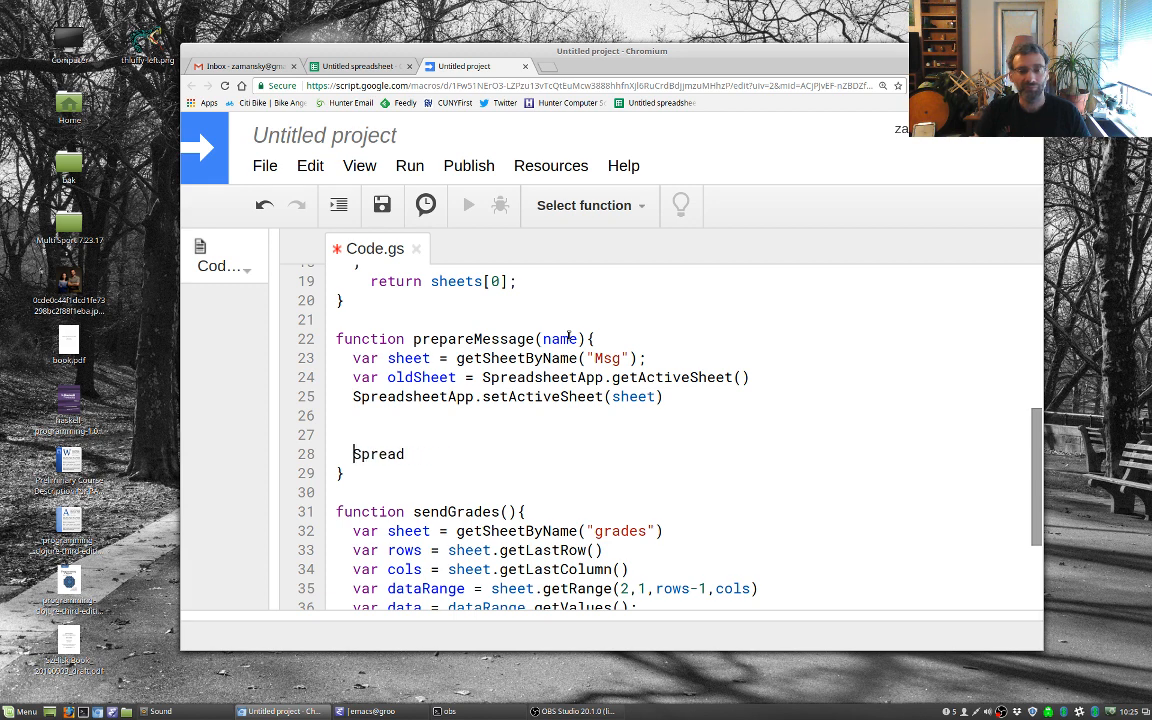
text(sh)
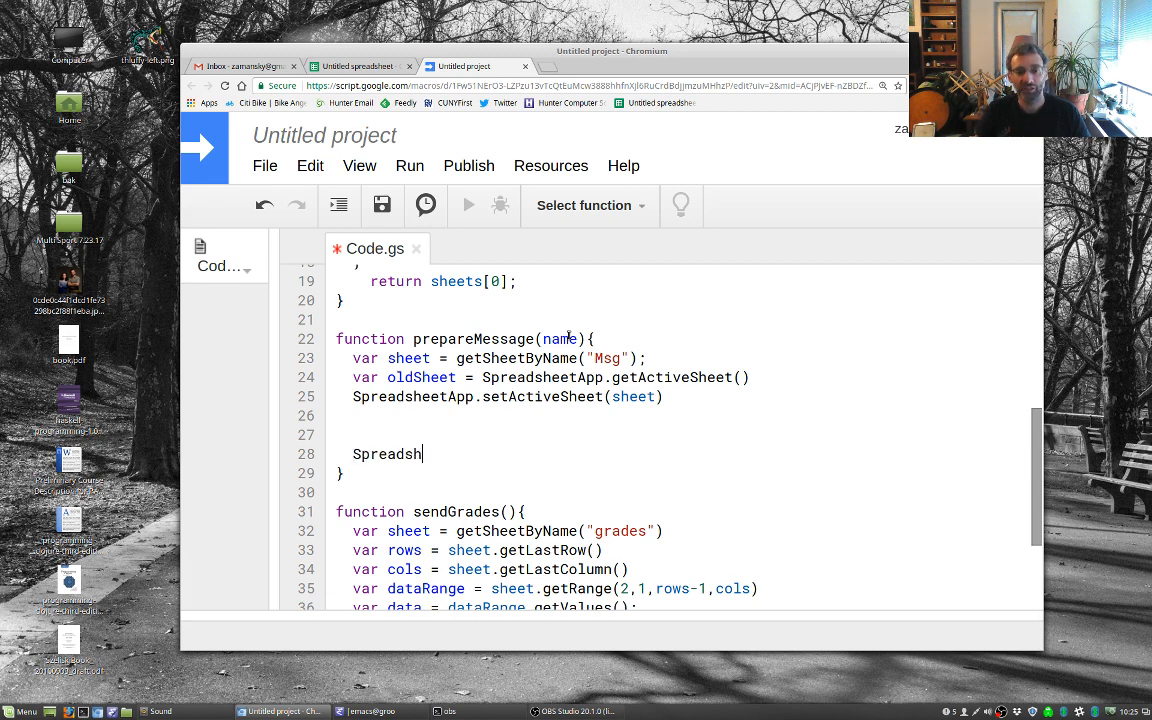
text(eetApp.s)
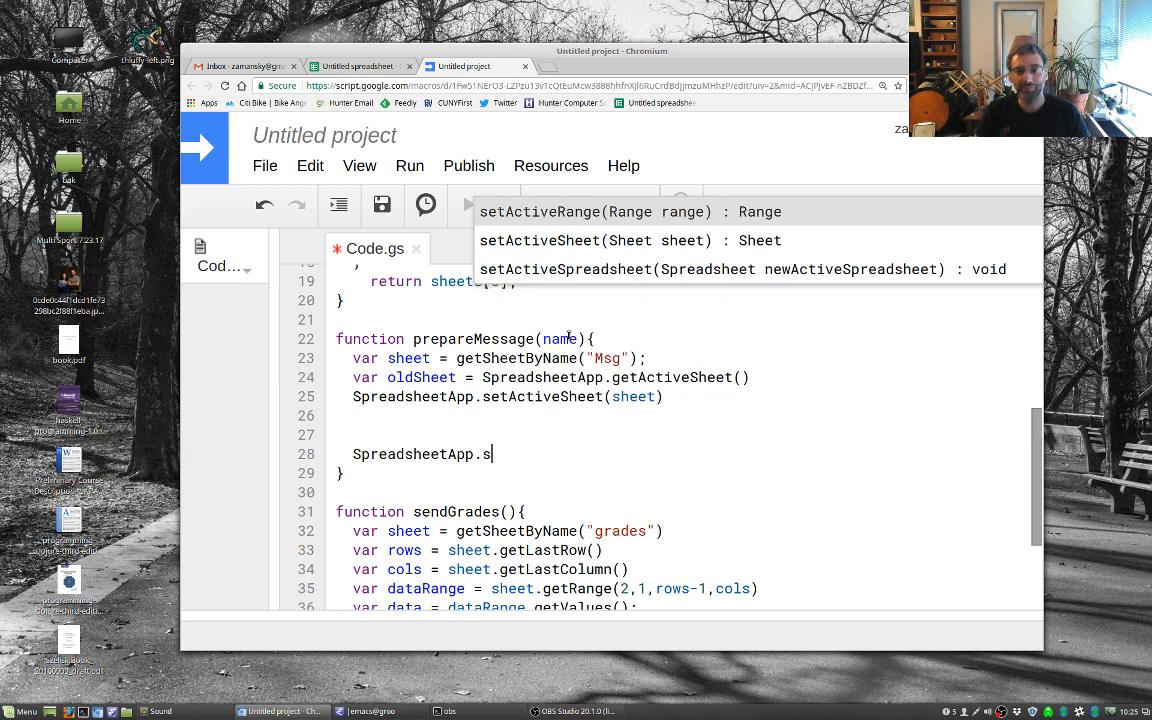
text(etAc)
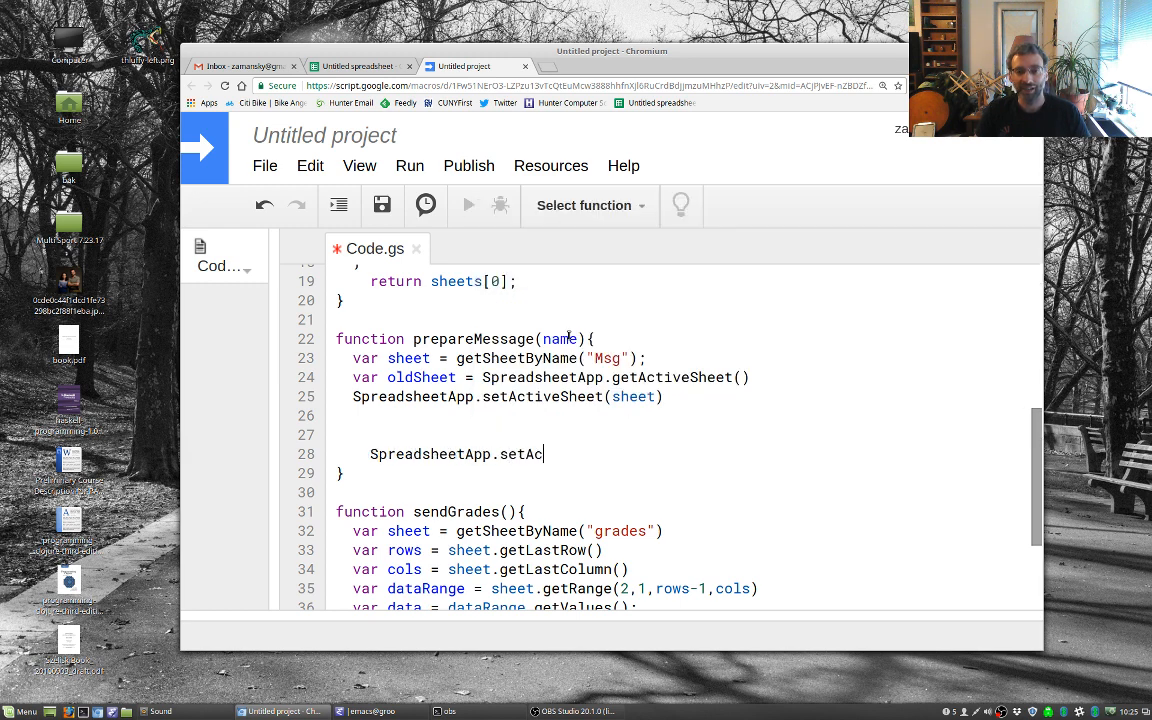
text(tiveSh)
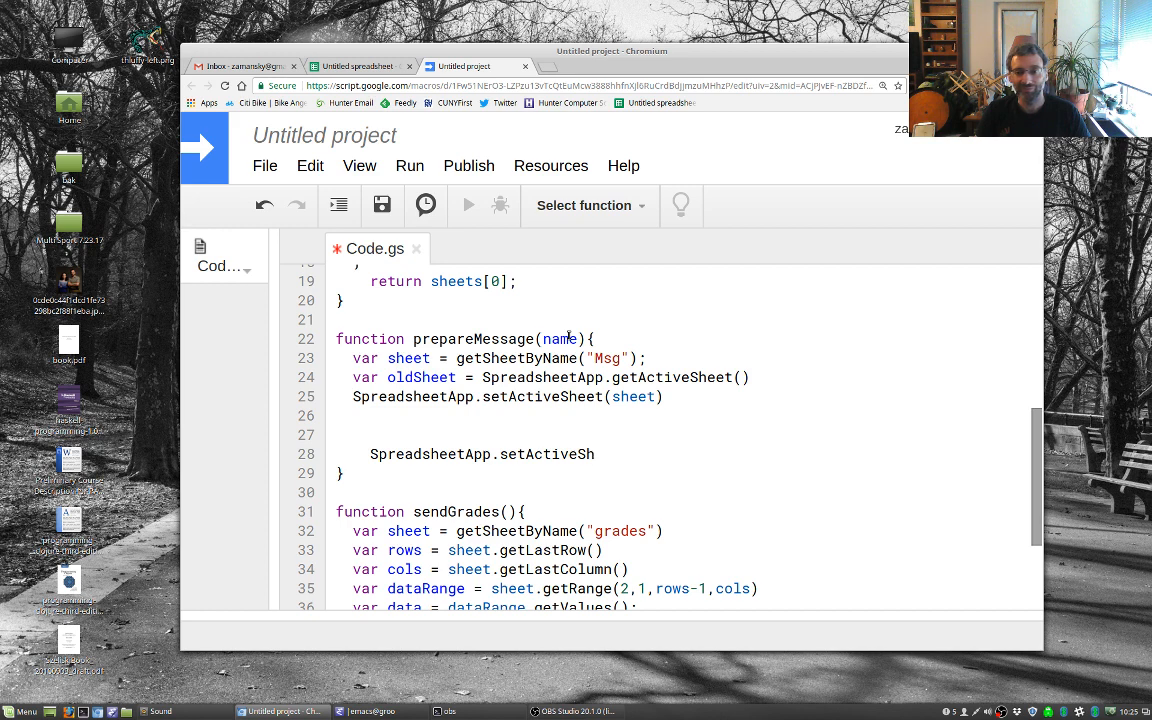
text((old)
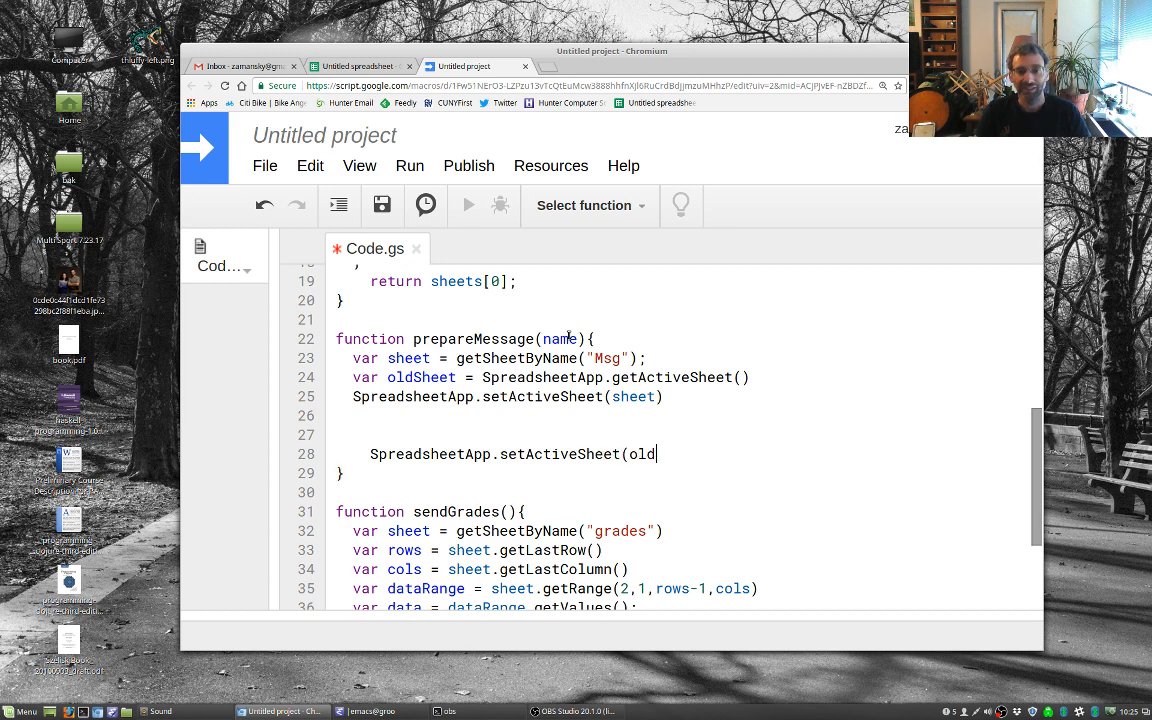
text(sheet))
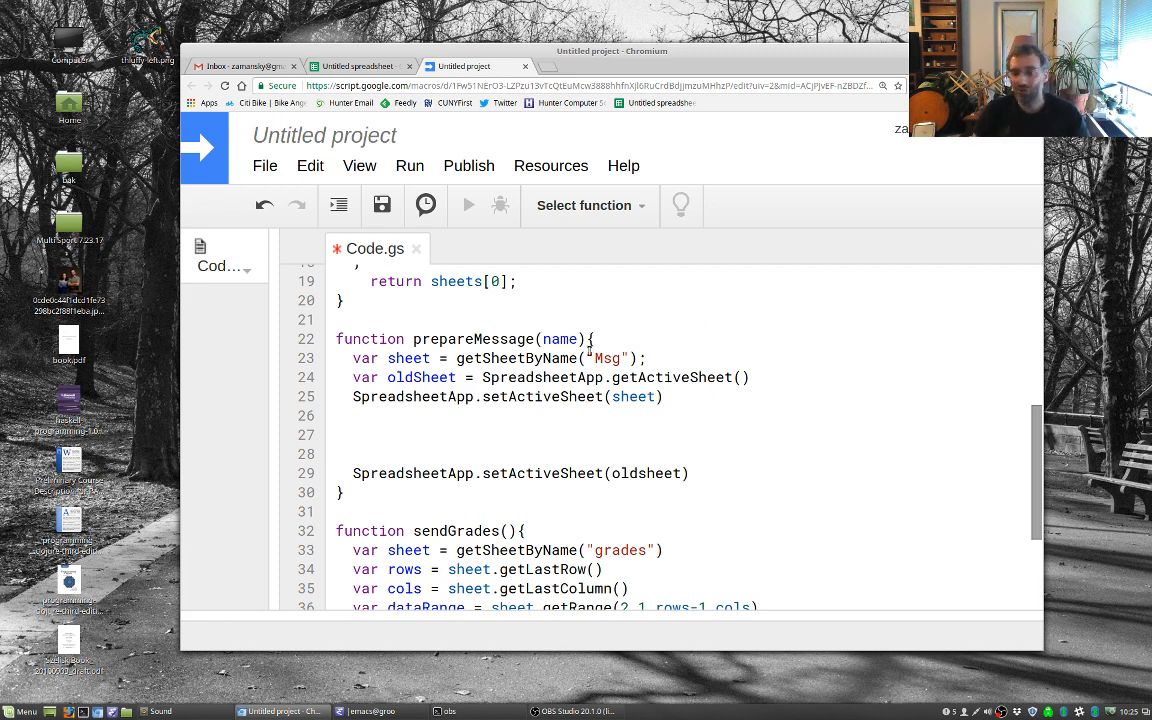
Add var dataRange = sheet.getRange(1,1,1,1) after checking the Msg sheet template.
text(v)
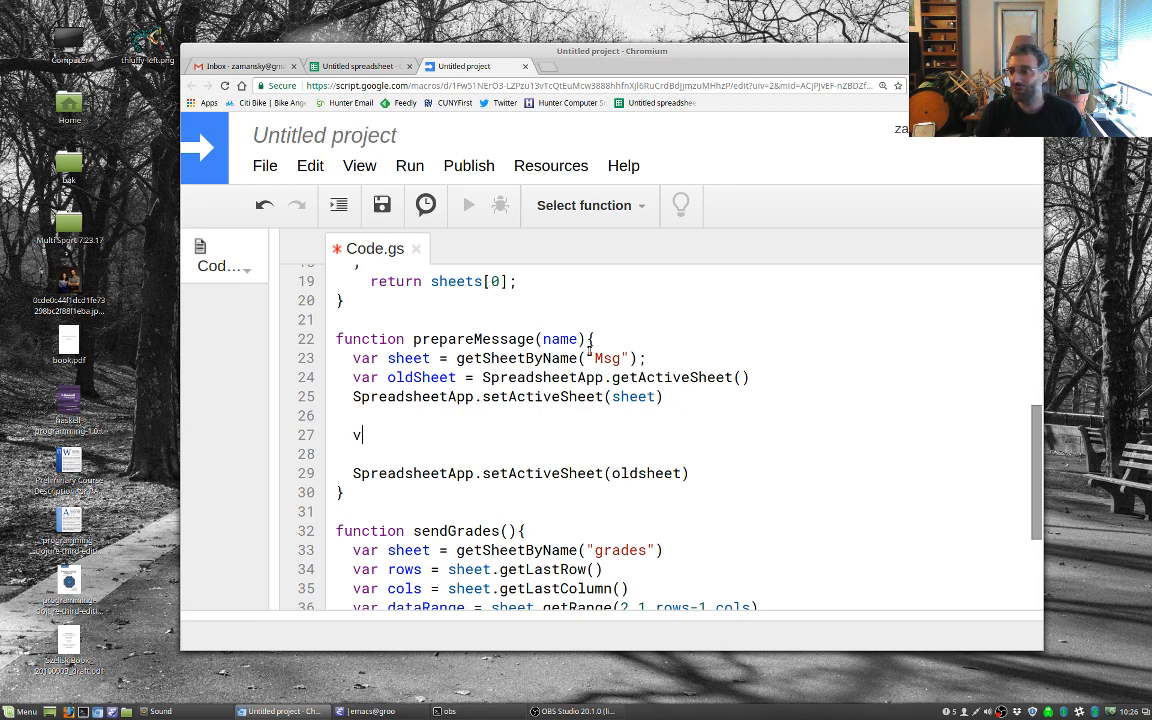
text(ar dataRange)
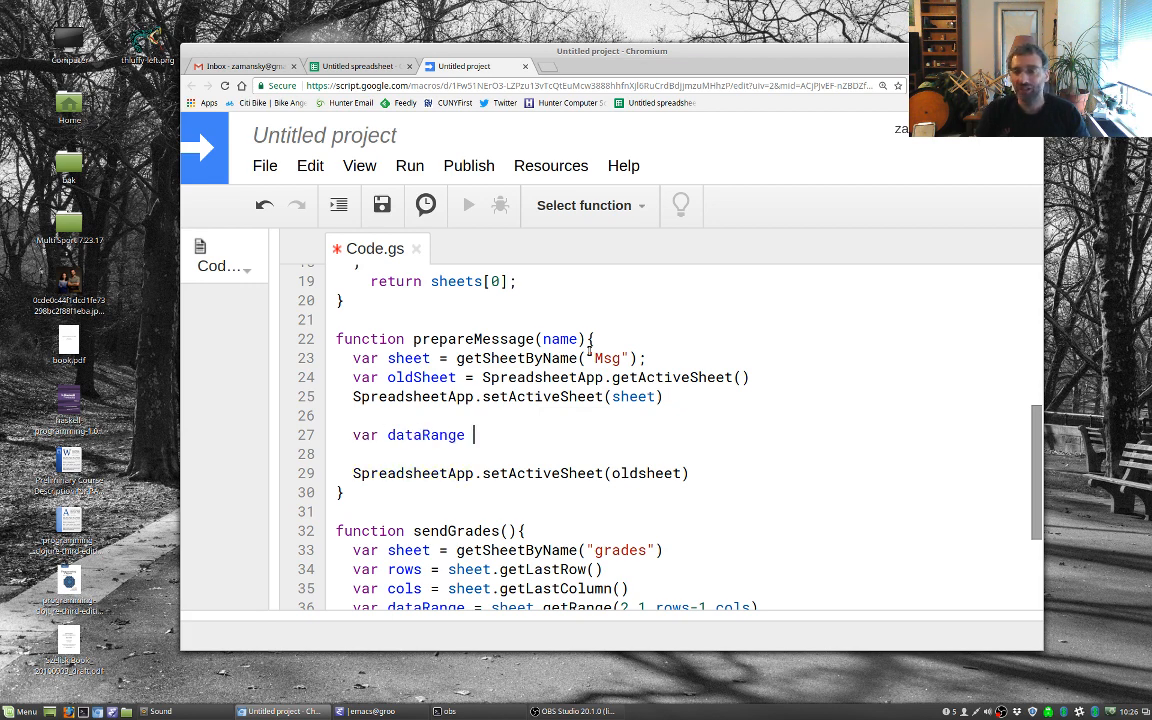
text(= sheet.get)
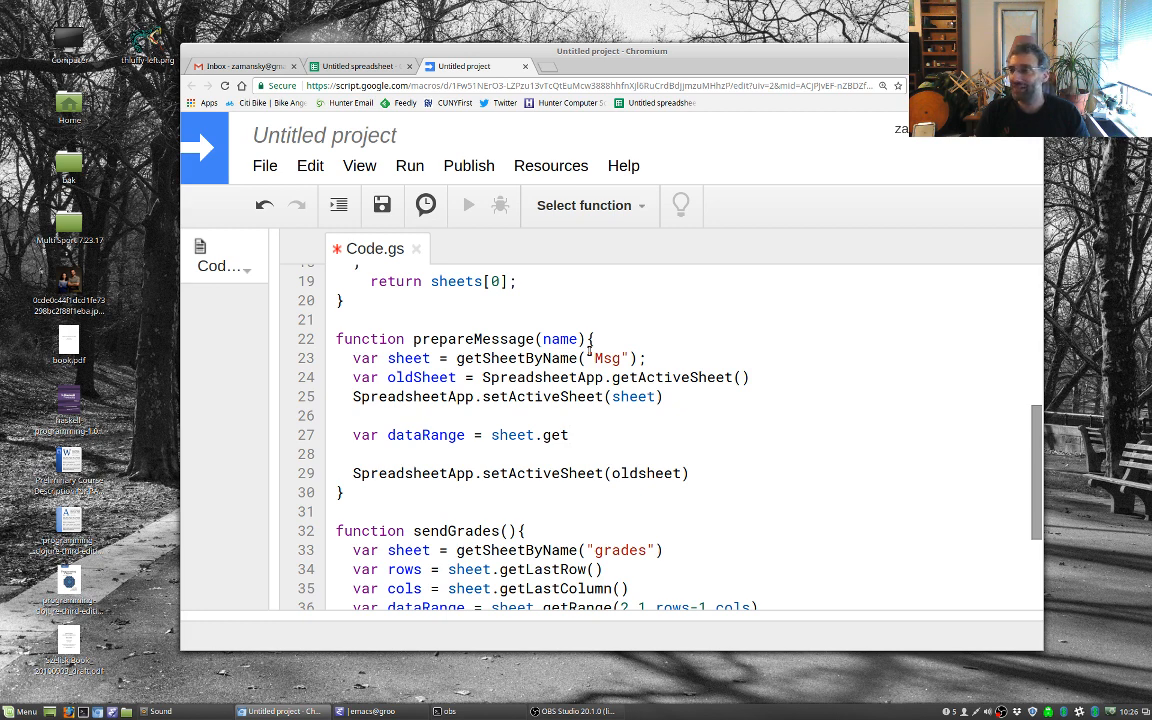
text(Rang)
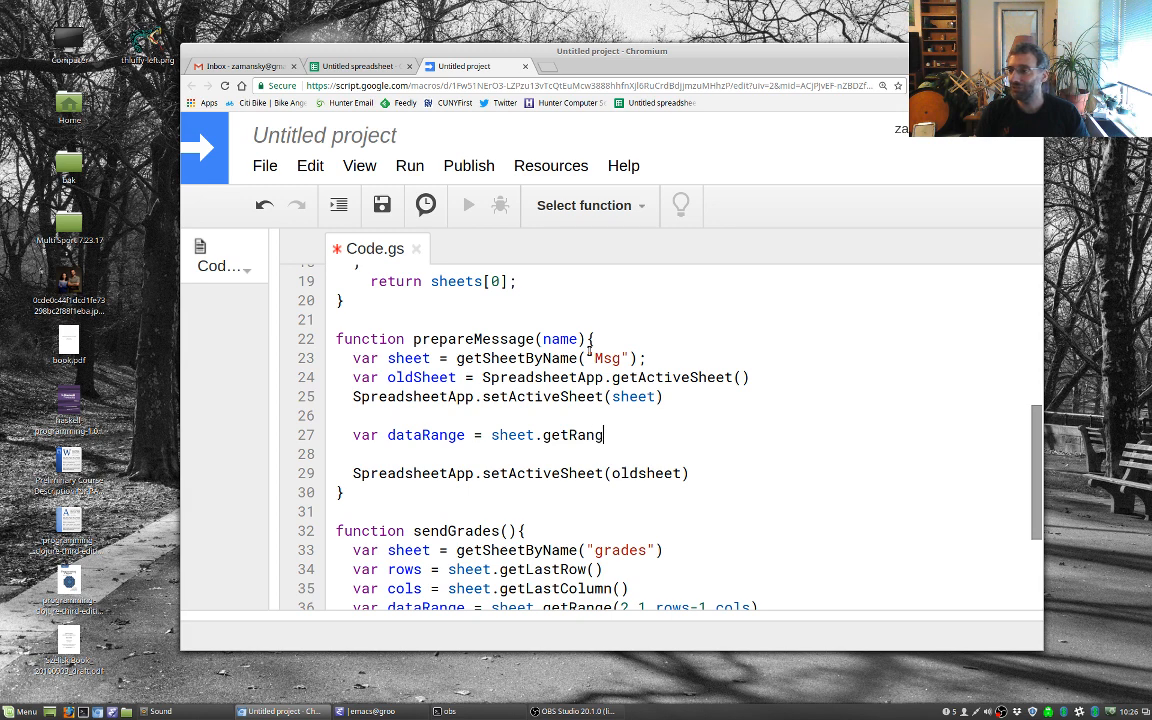
text(e()
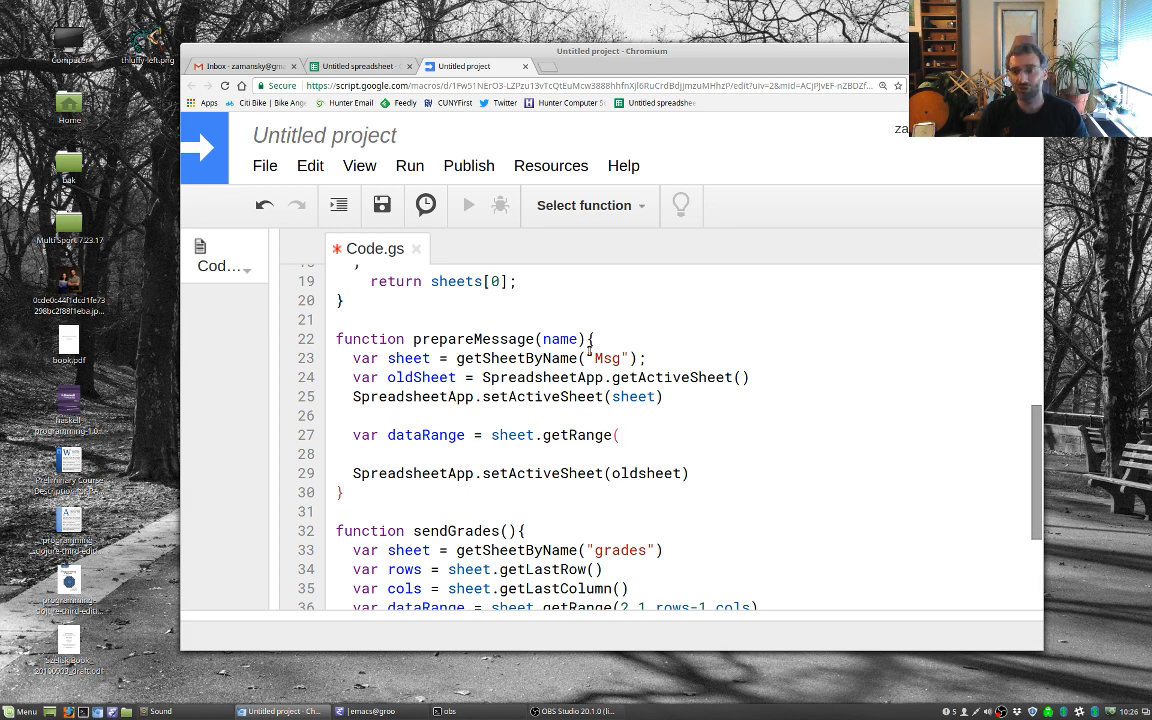
click(360, 66)
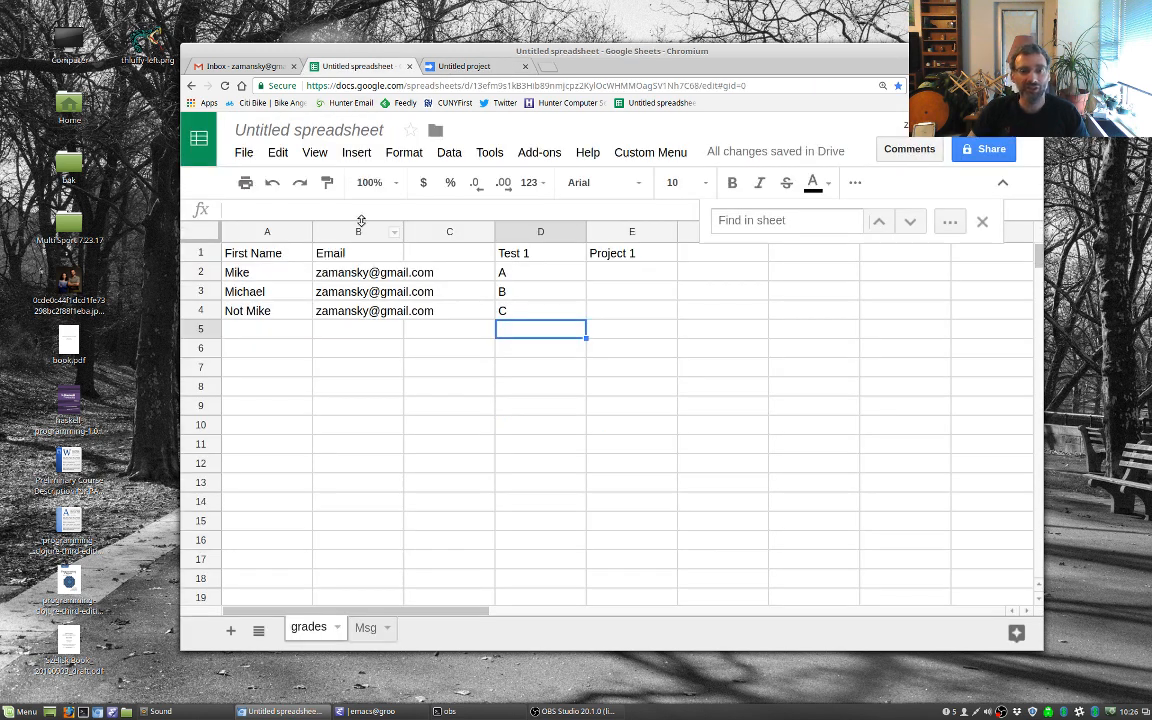
click(366, 627)
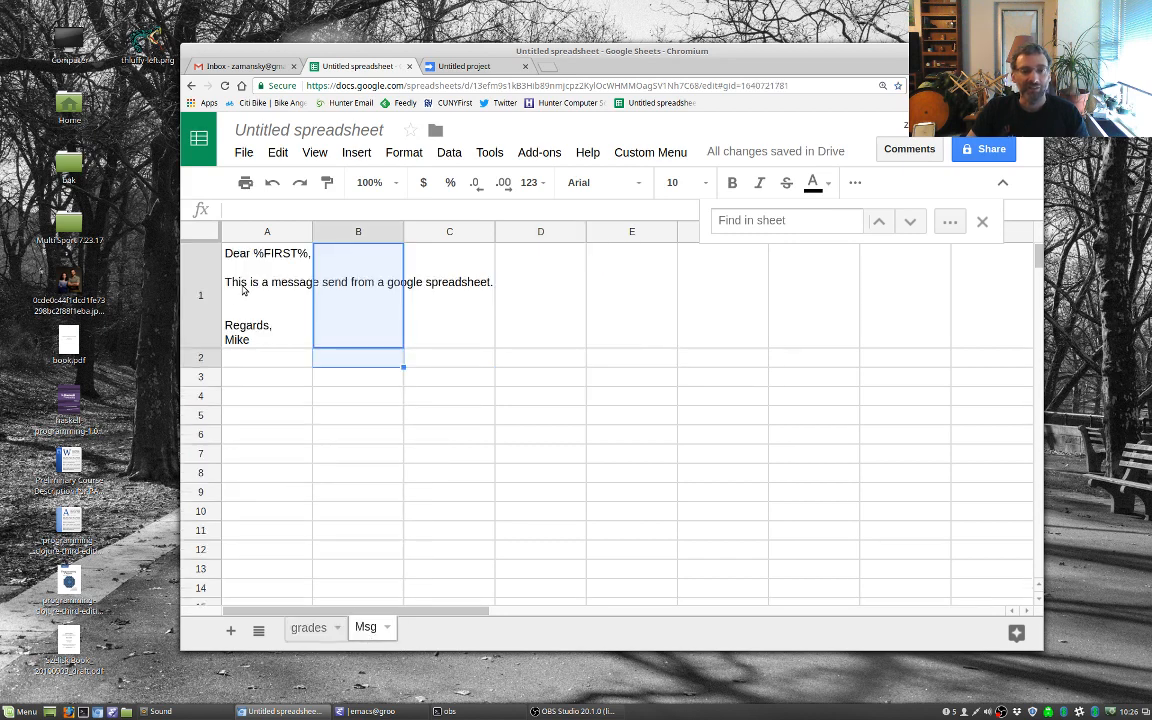
click(463, 66)
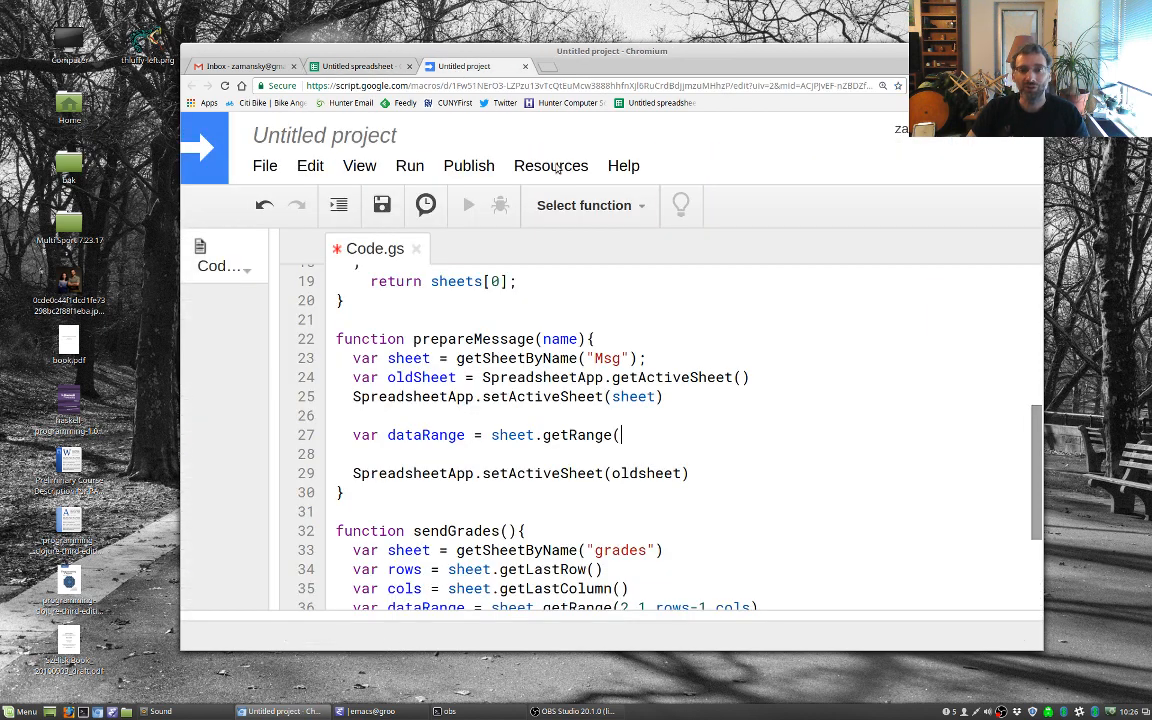
text(1,)
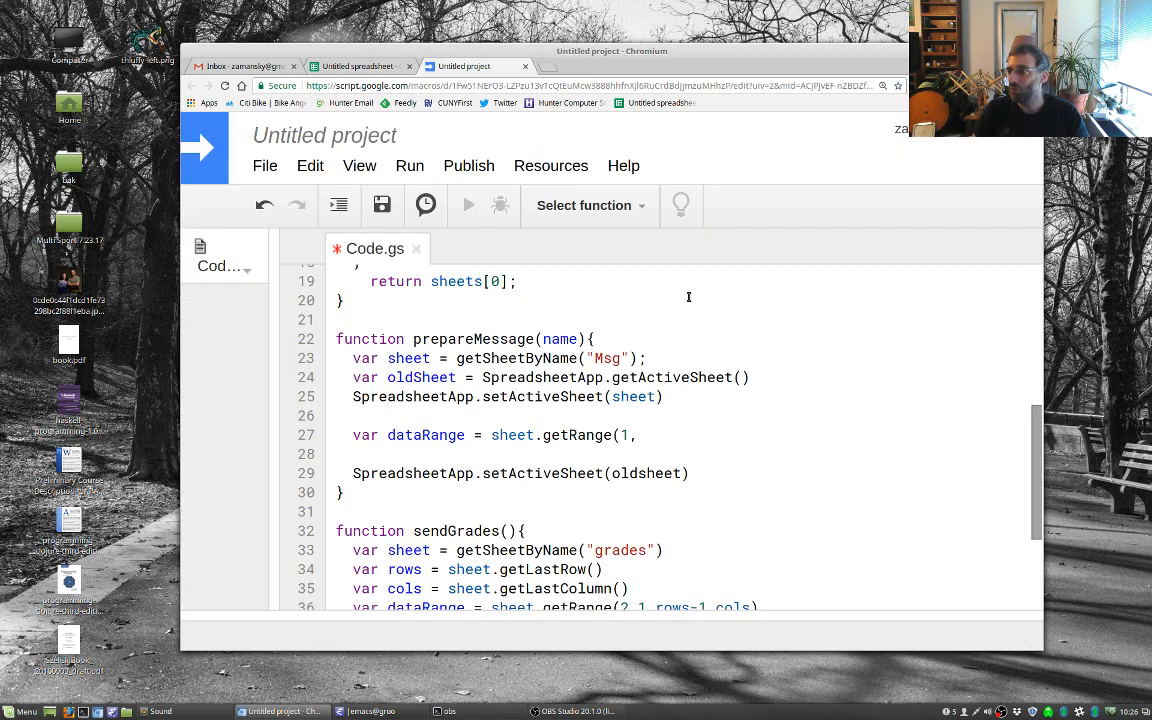
text(,1,1))
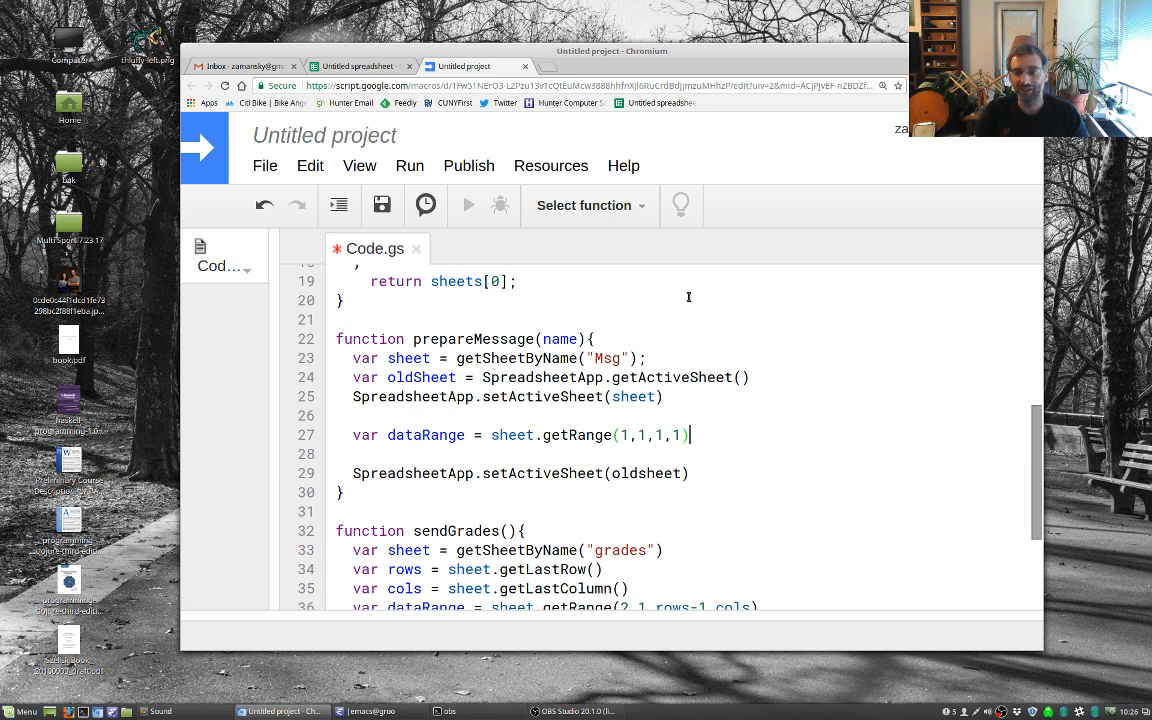
Read the range with data = dataRange.getValues() and add Logger.log(data).
text(da)
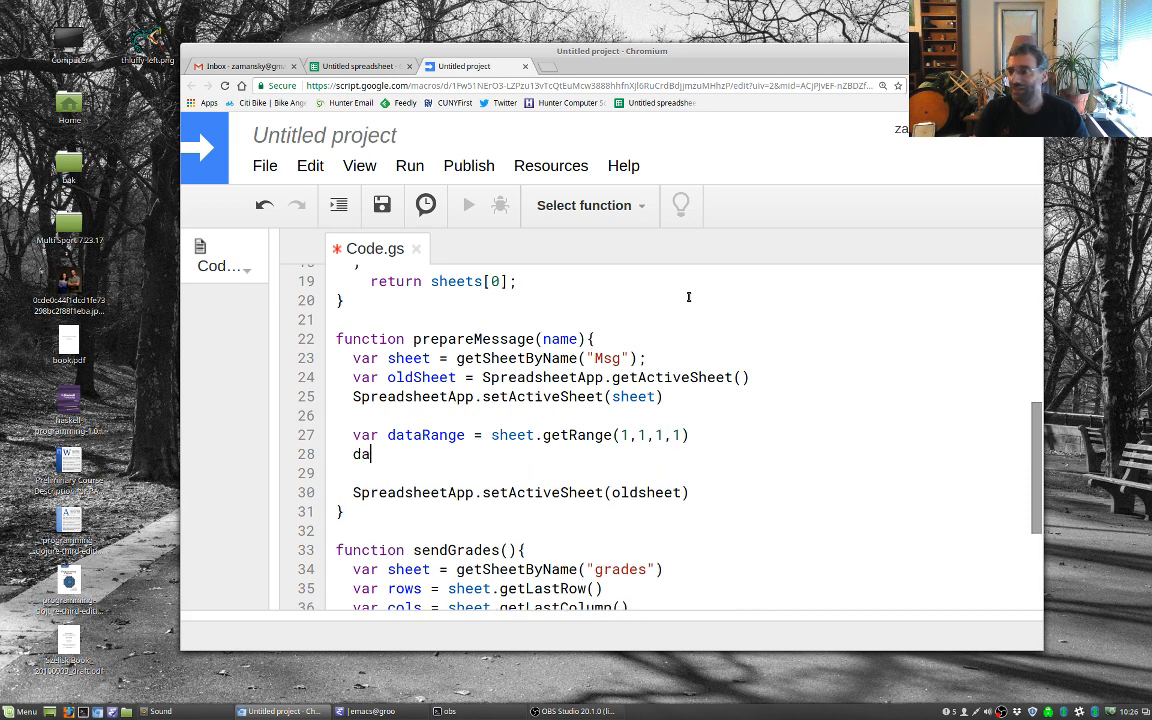
text(ta = dataRAnge)
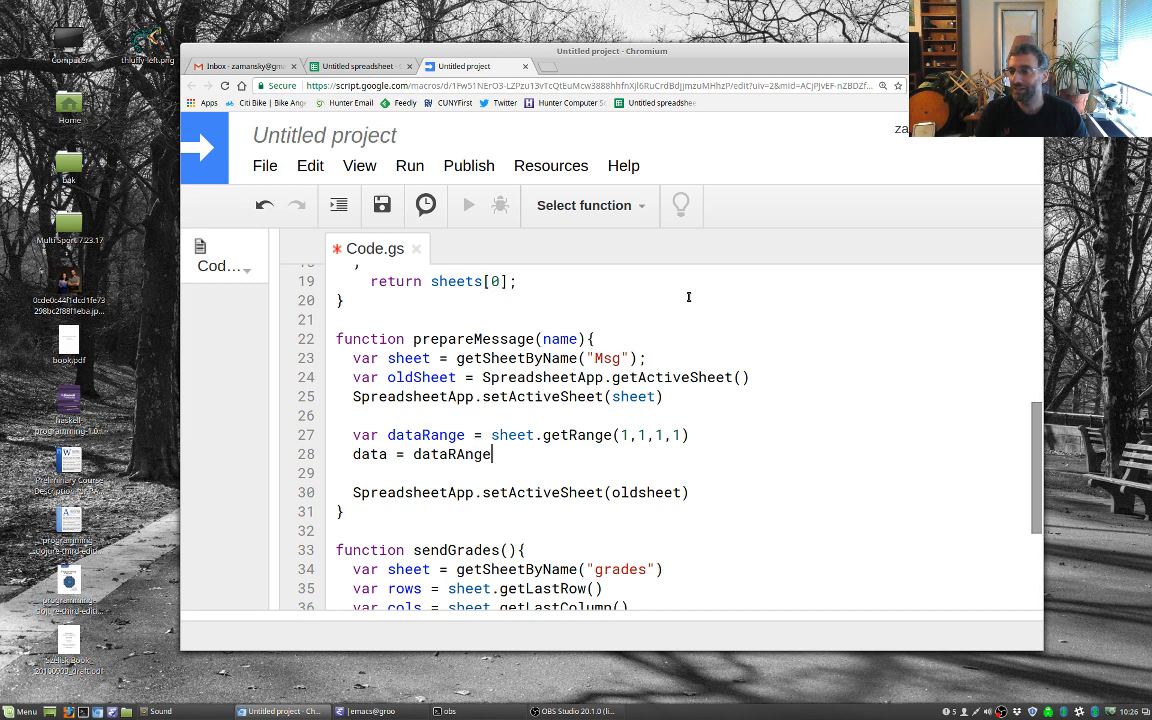
key(BackSpace)
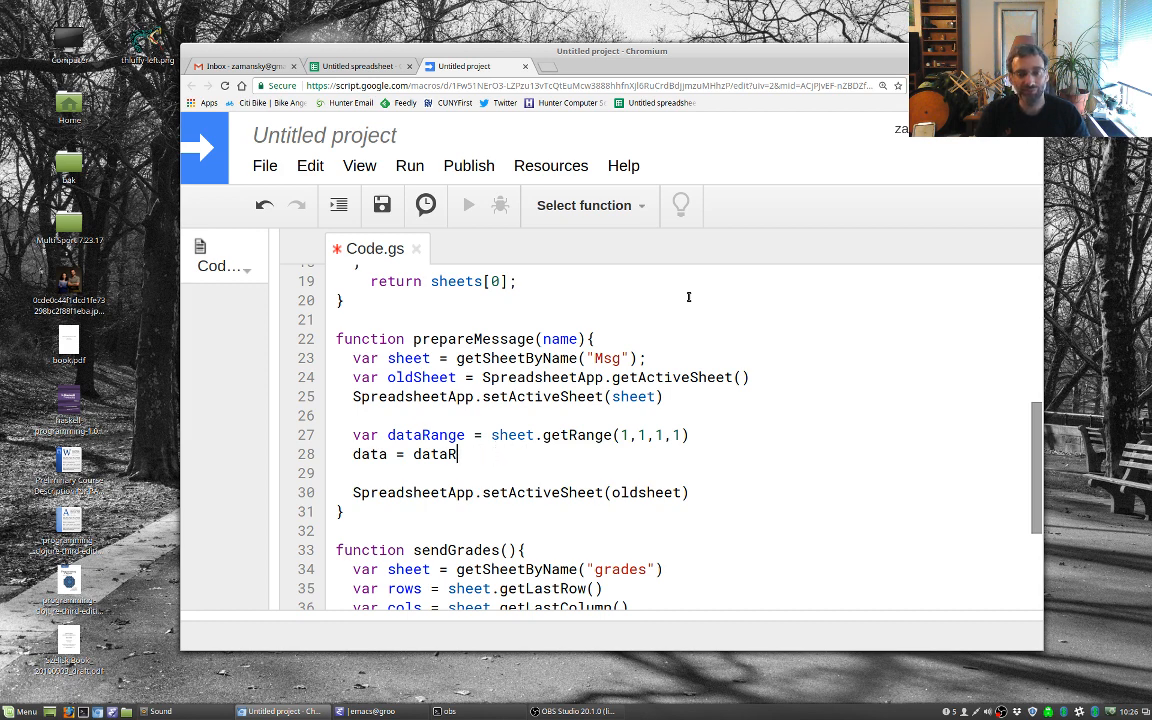
text(ange.get)
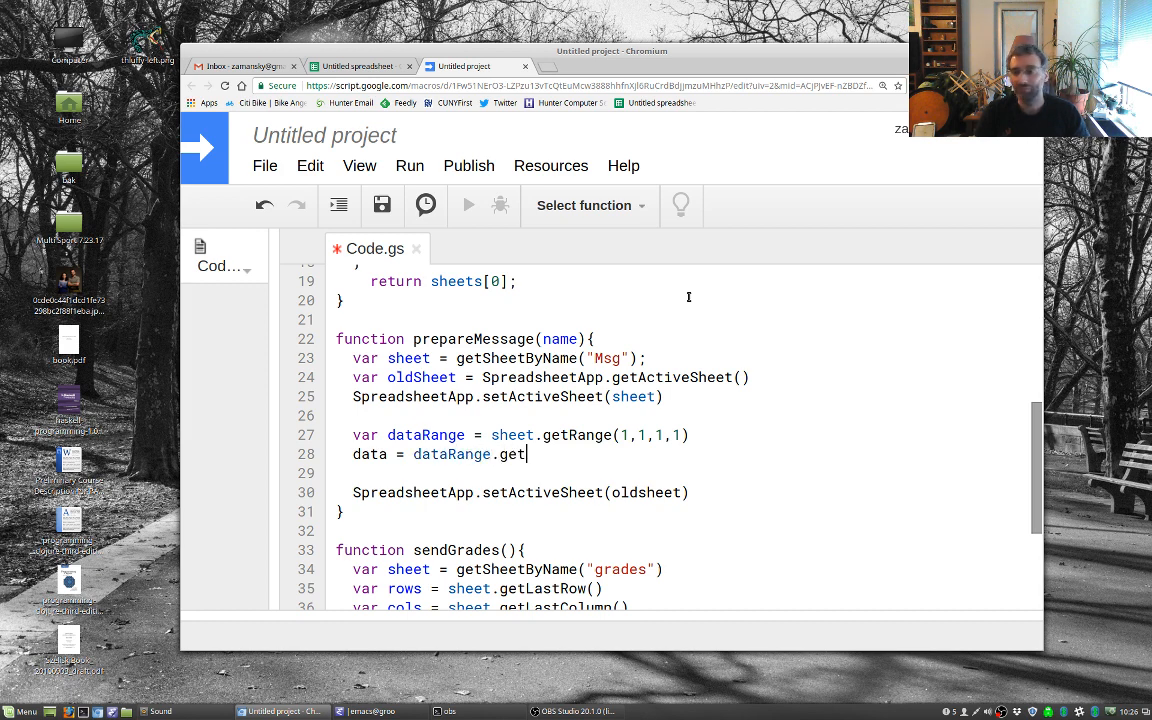
text(Values()
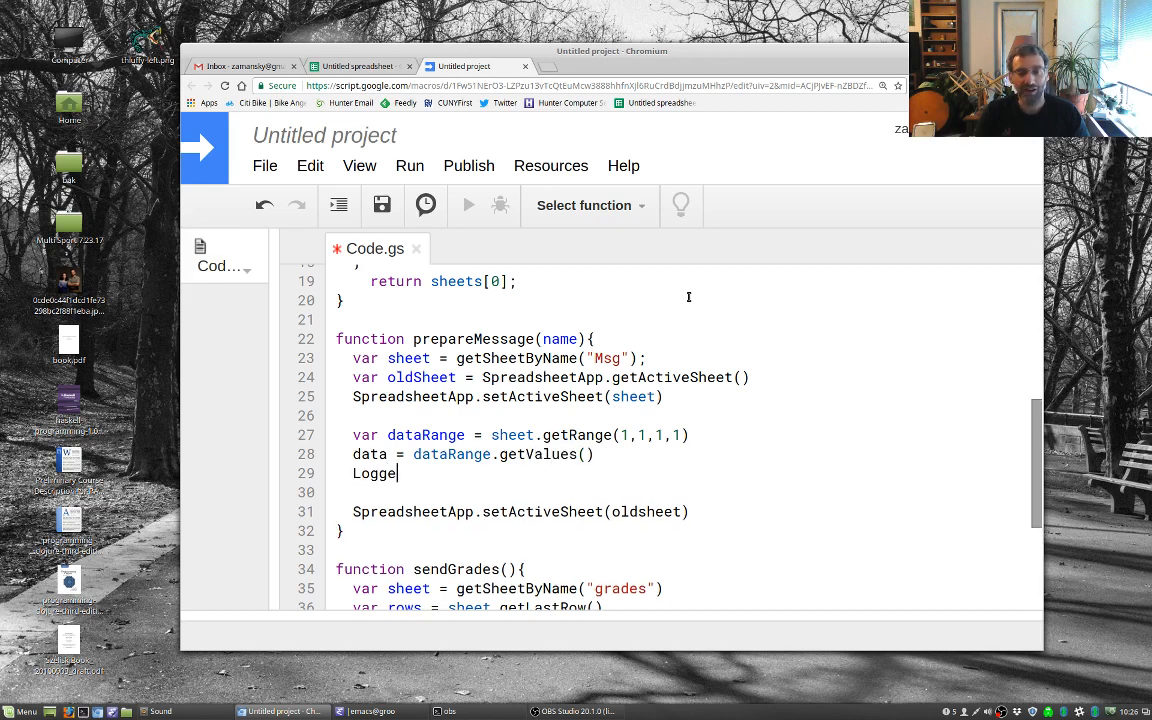
text(r.log(data))
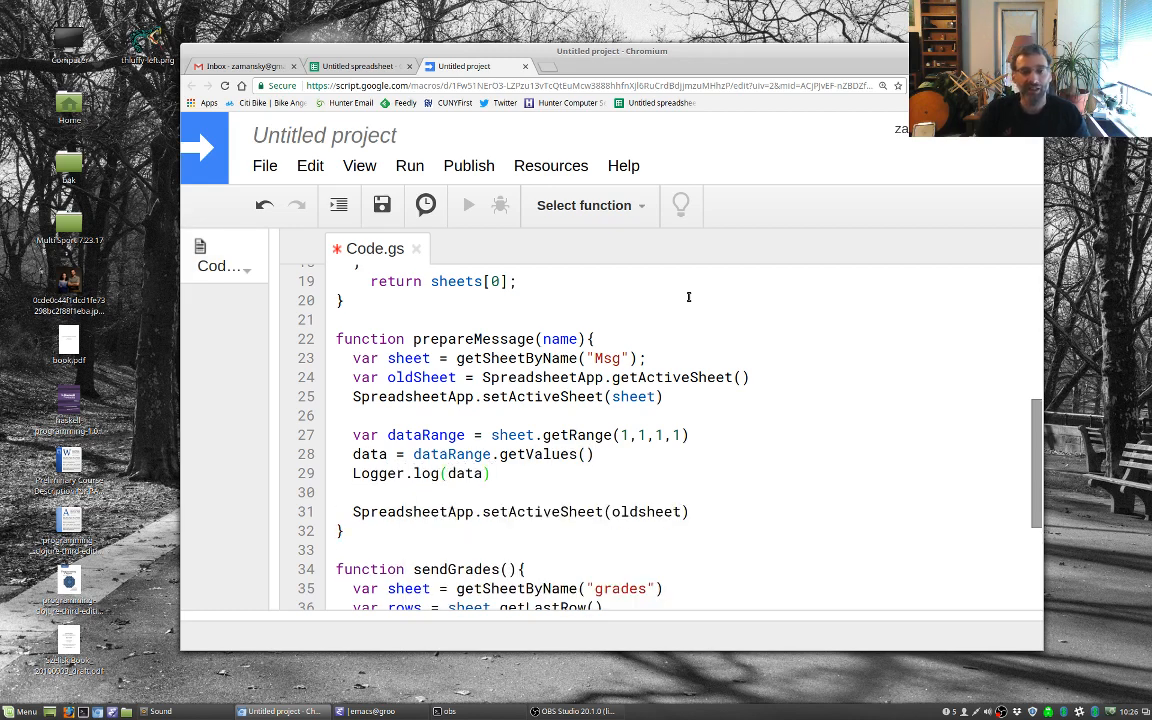
Comment out the sendEmail line in sendGrades and call prepareMessage(name) below it.
scroll(down, 3)
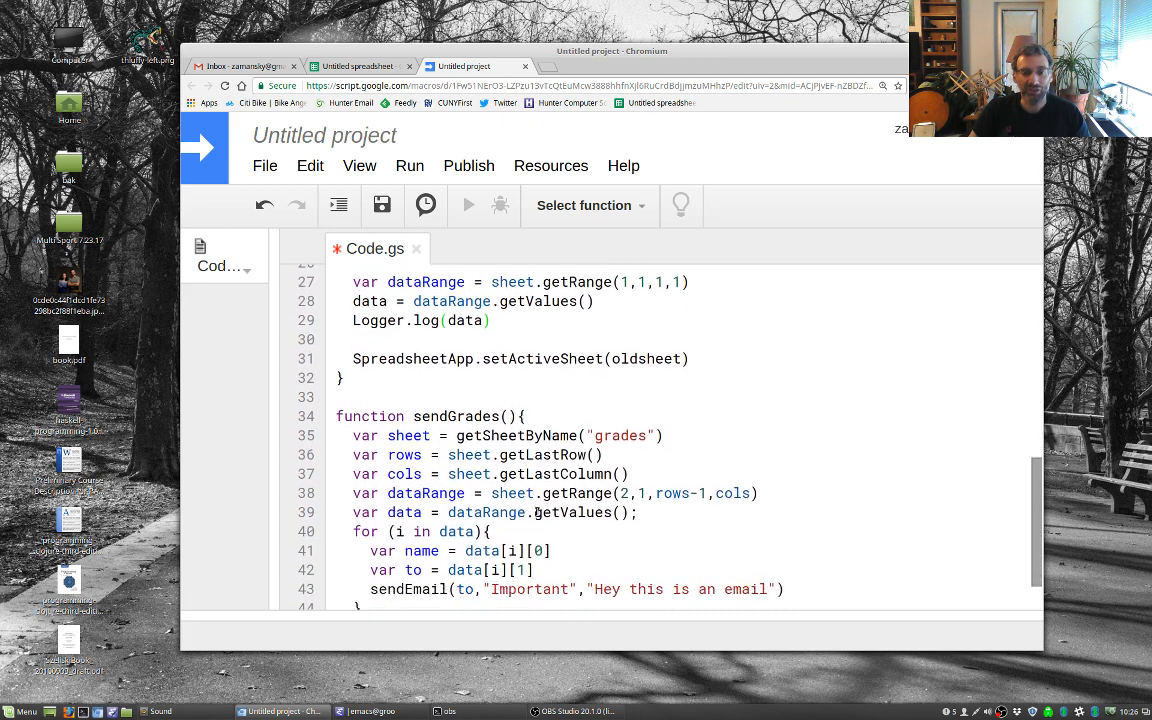
scroll(down, 3)
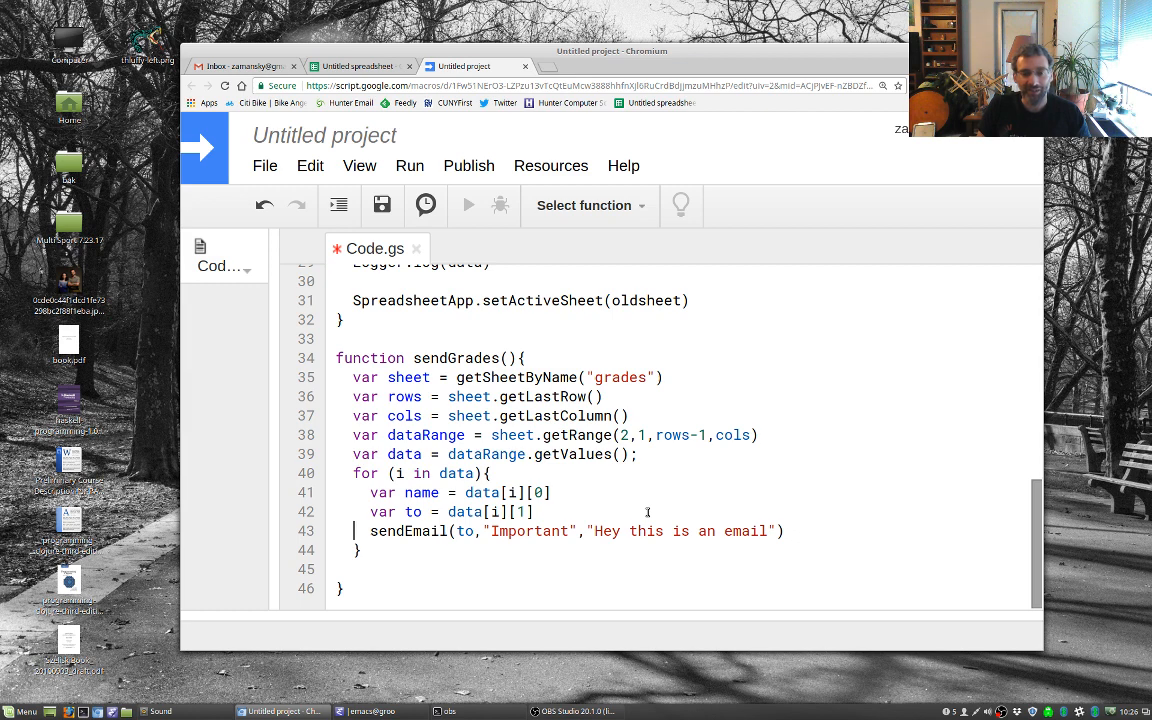
text(//)
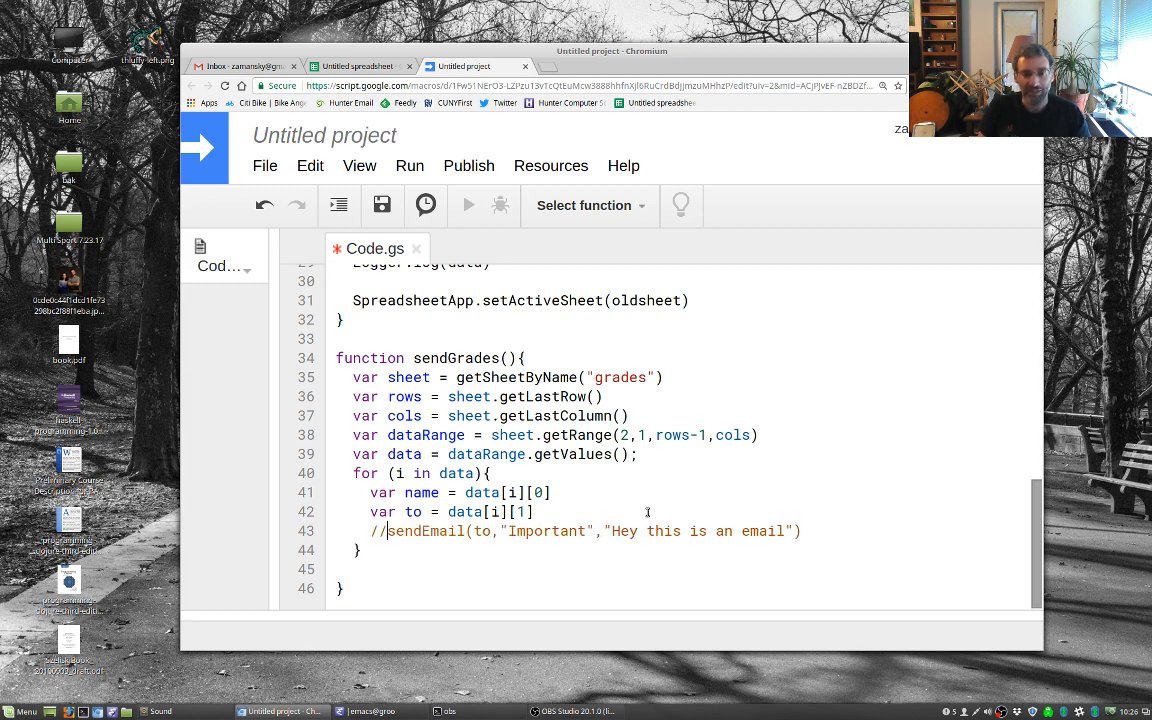
text(prepareMe)
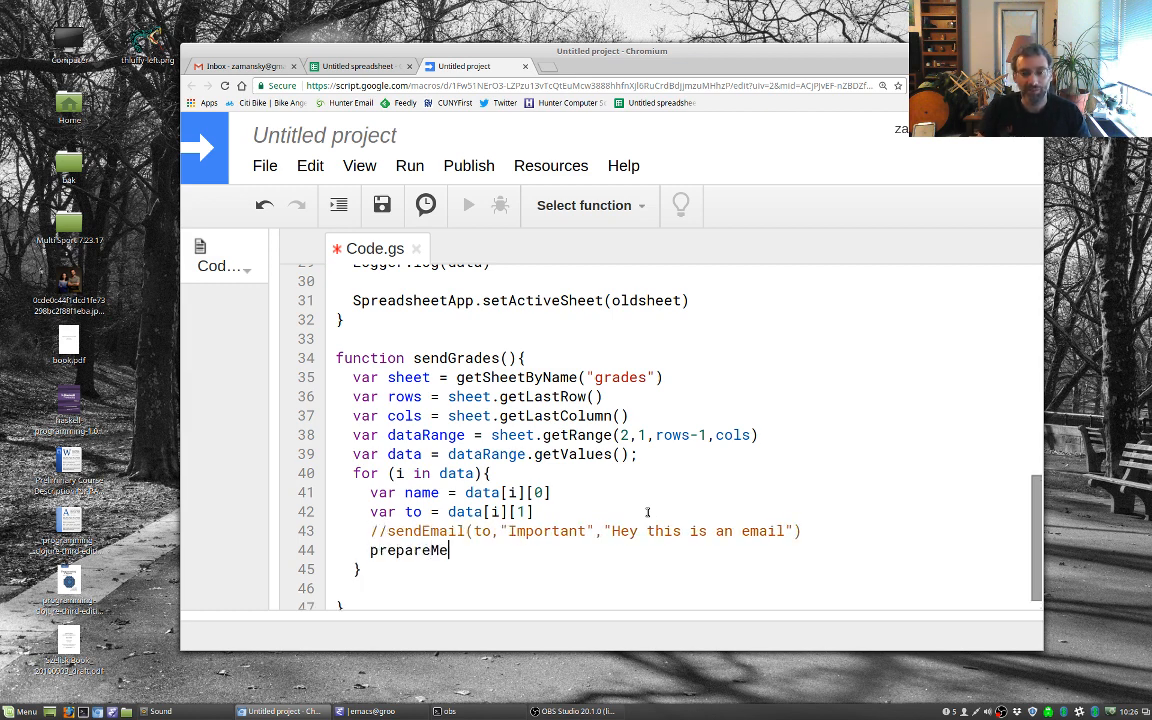
text(ssage(name))
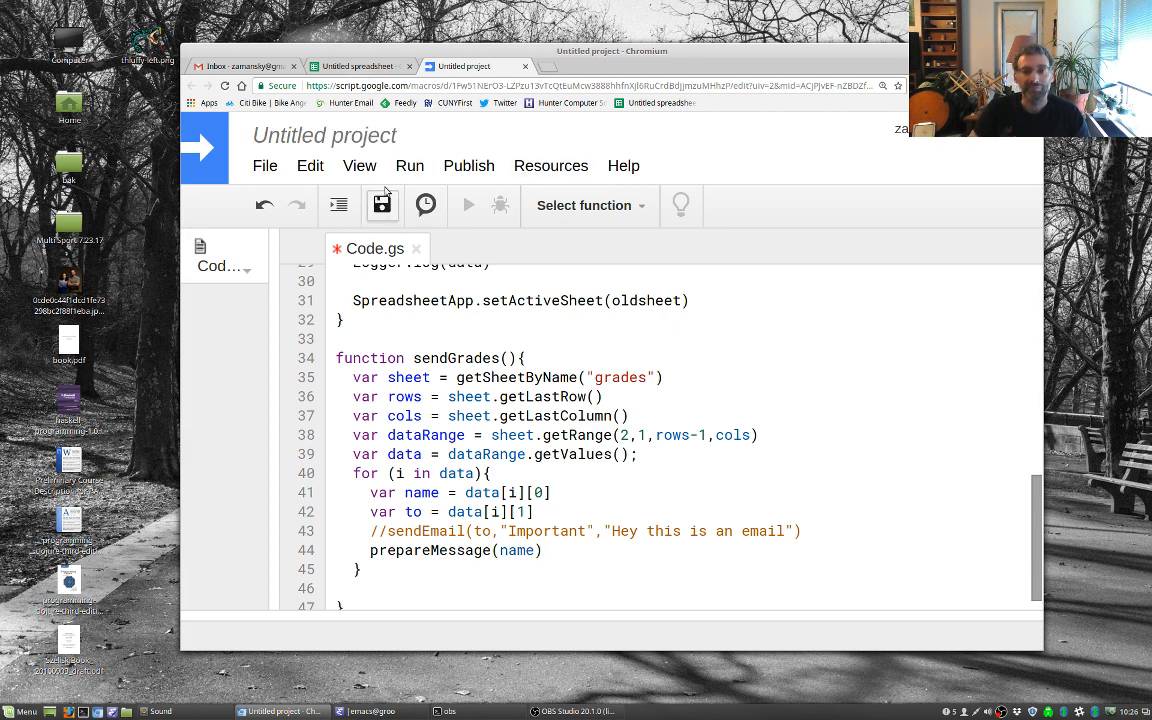
Run sendGrades, dismiss the oldsheet ReferenceError, fix it to oldSheet, and rerun.
click(409, 165)
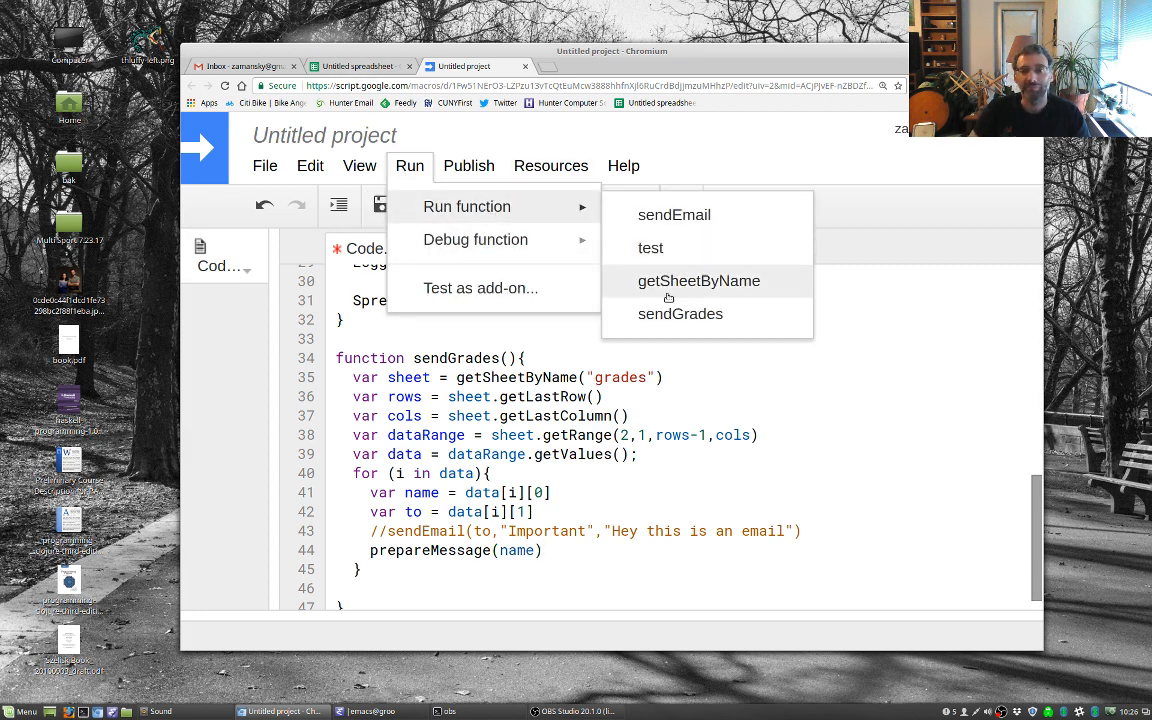
click(680, 313)
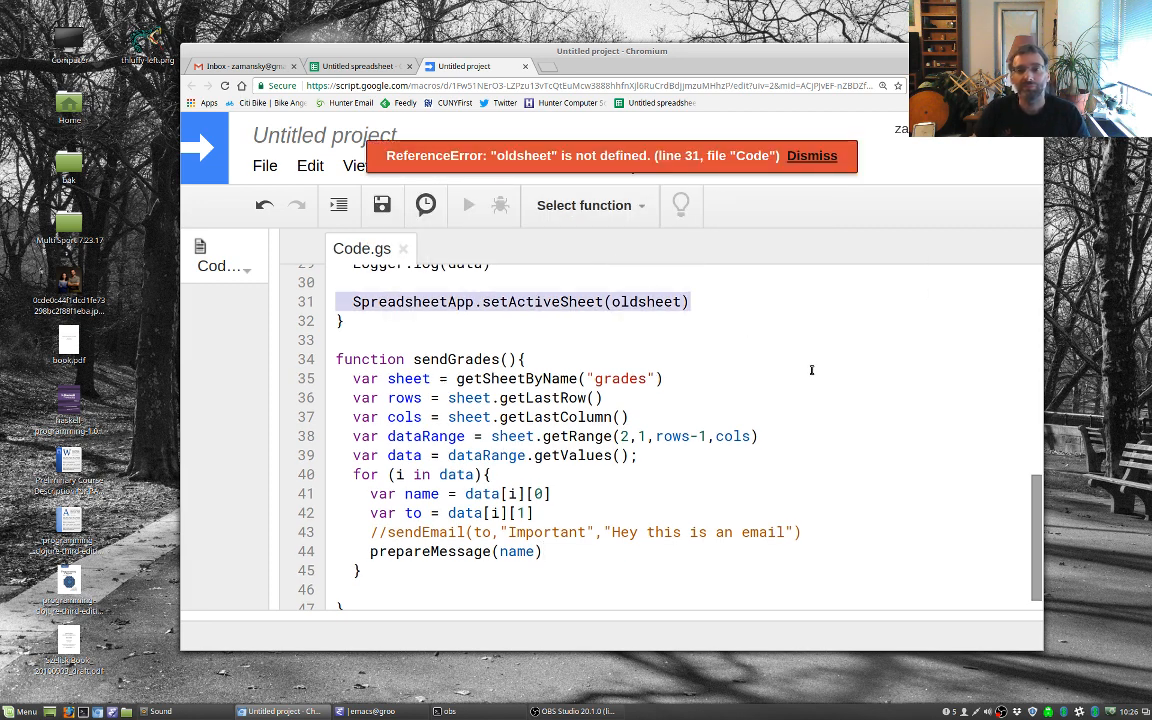
click(812, 155)
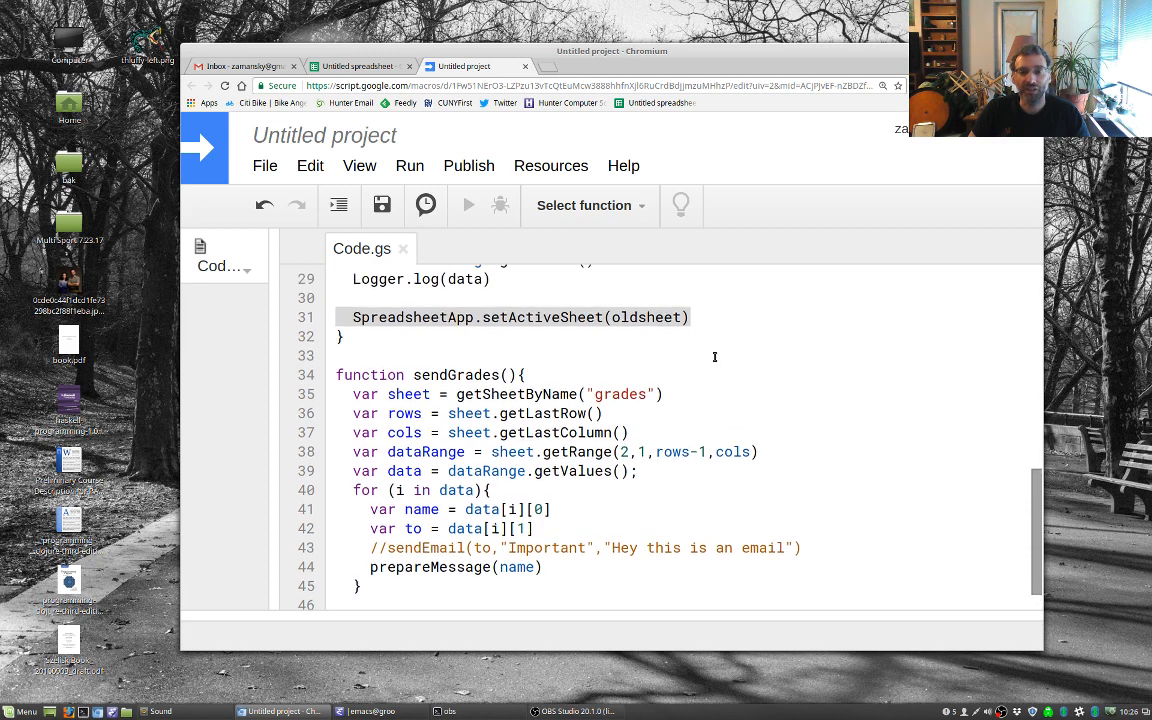
scroll(up, 3)
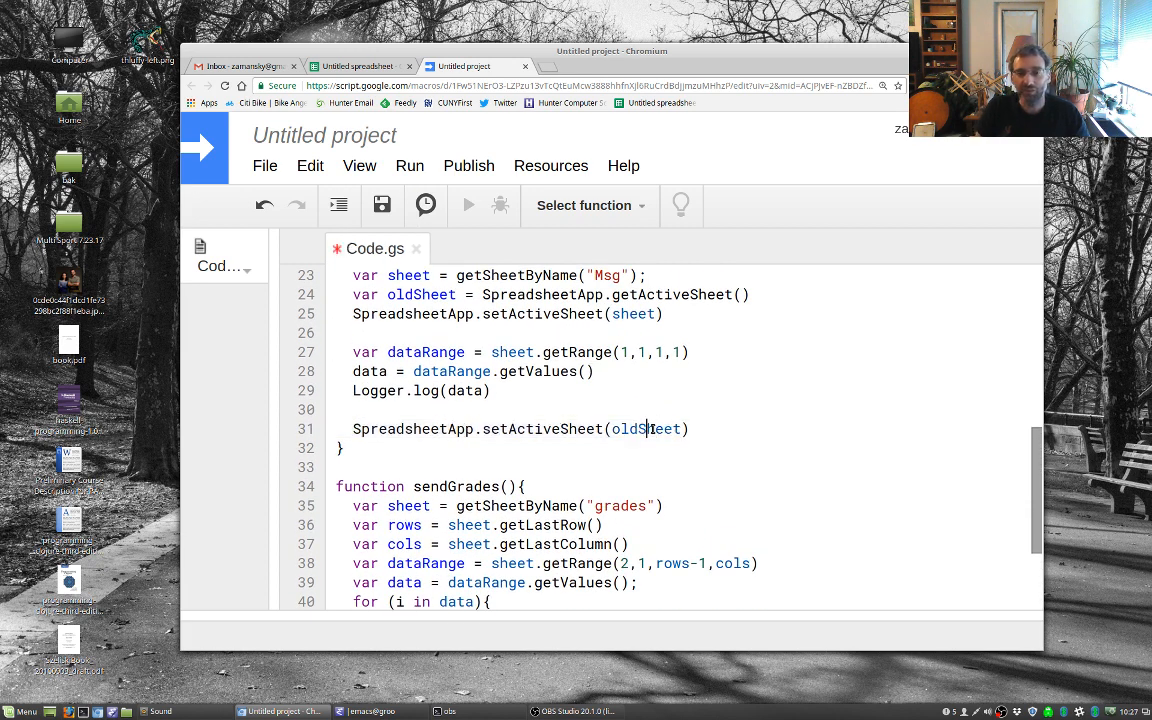
click(409, 165)
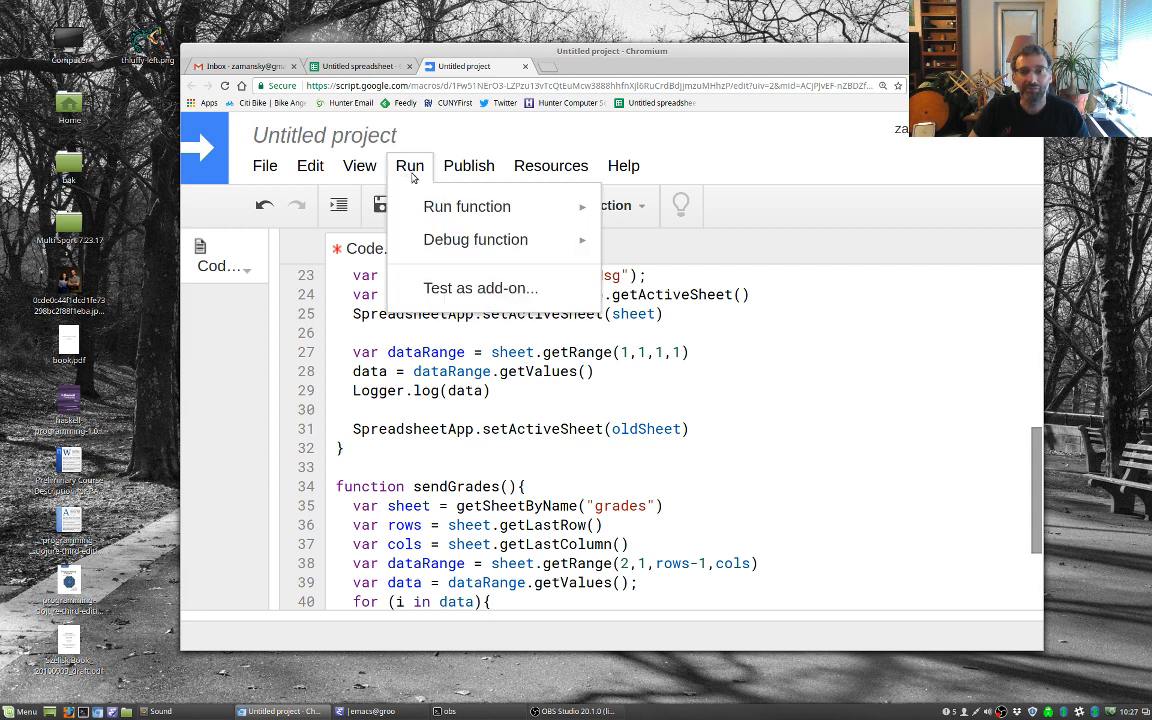
click(466, 206)
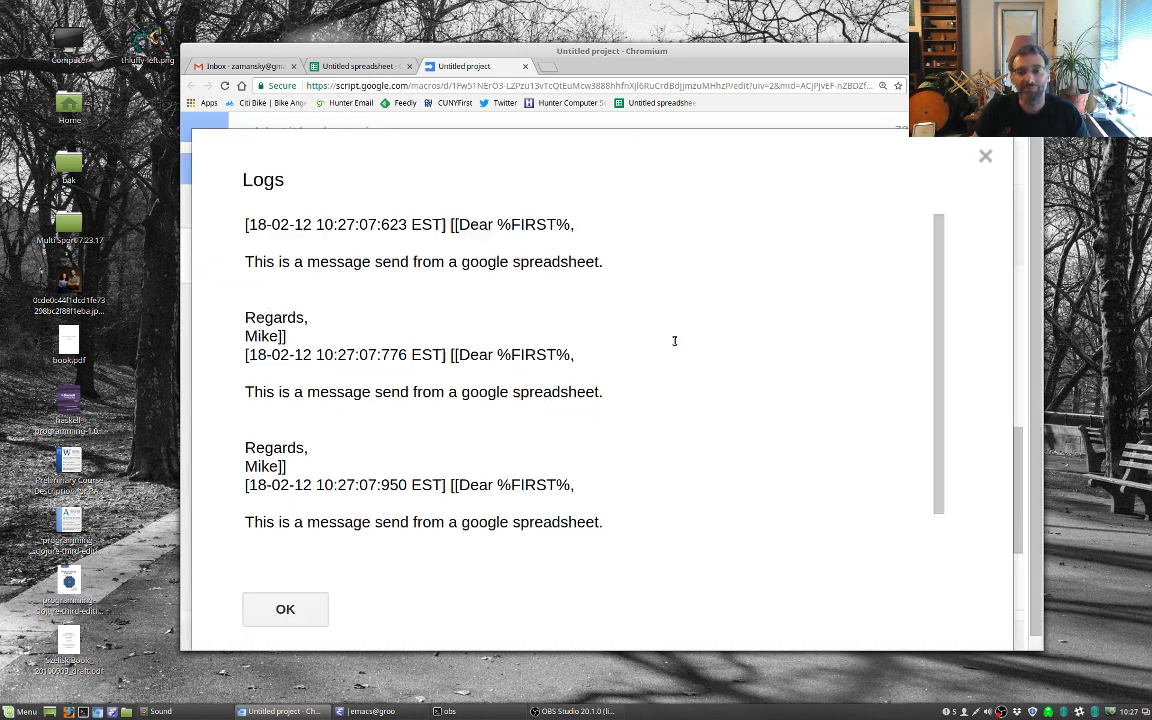
mouse_move(338, 413)
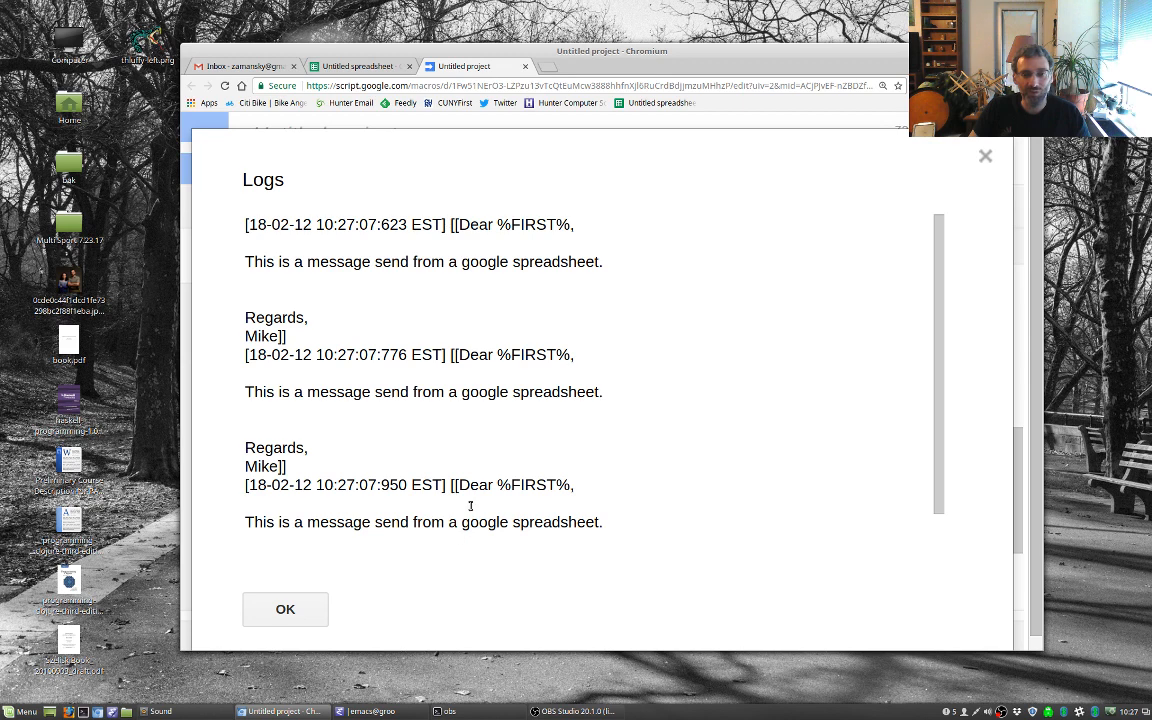
mouse_move(535, 181)
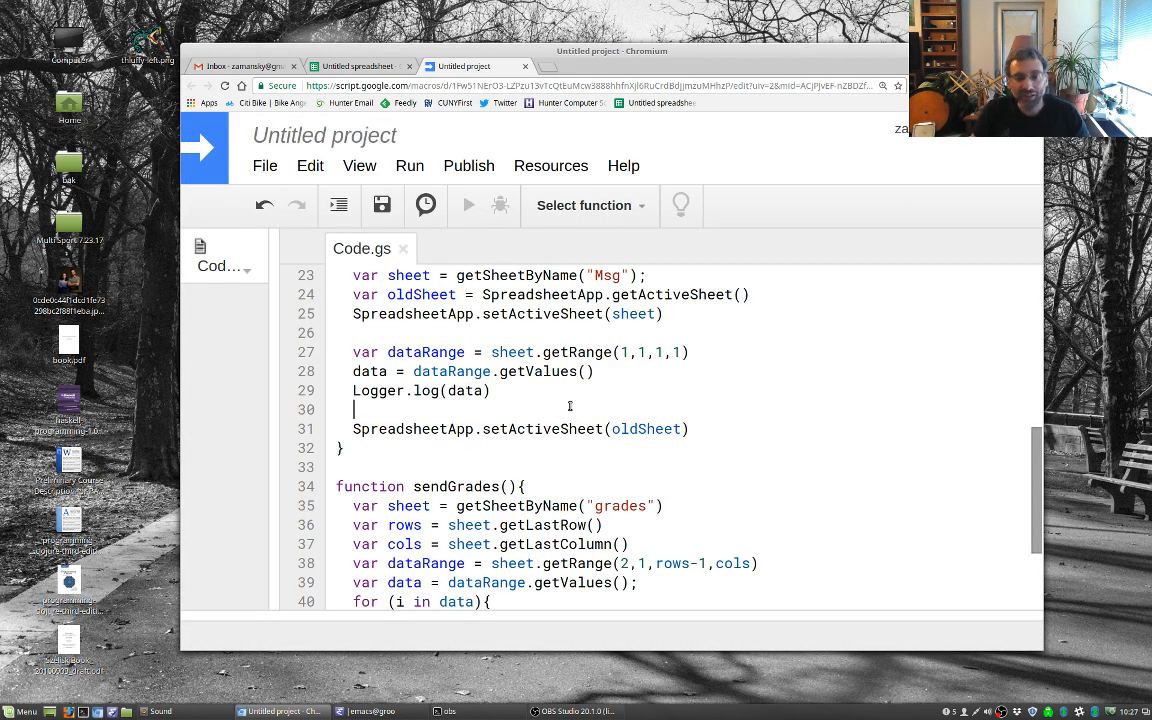
Store data[0][0] in var msg and log it with Logger.log(msg).
text(v)
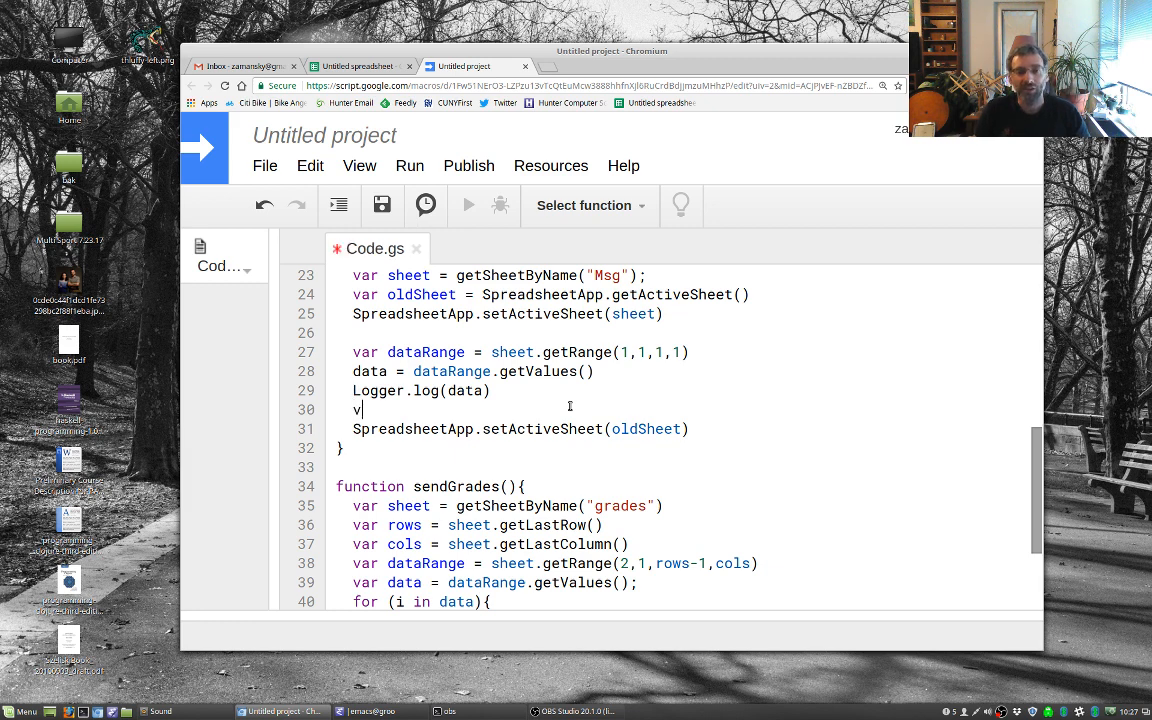
text(ar msg =)
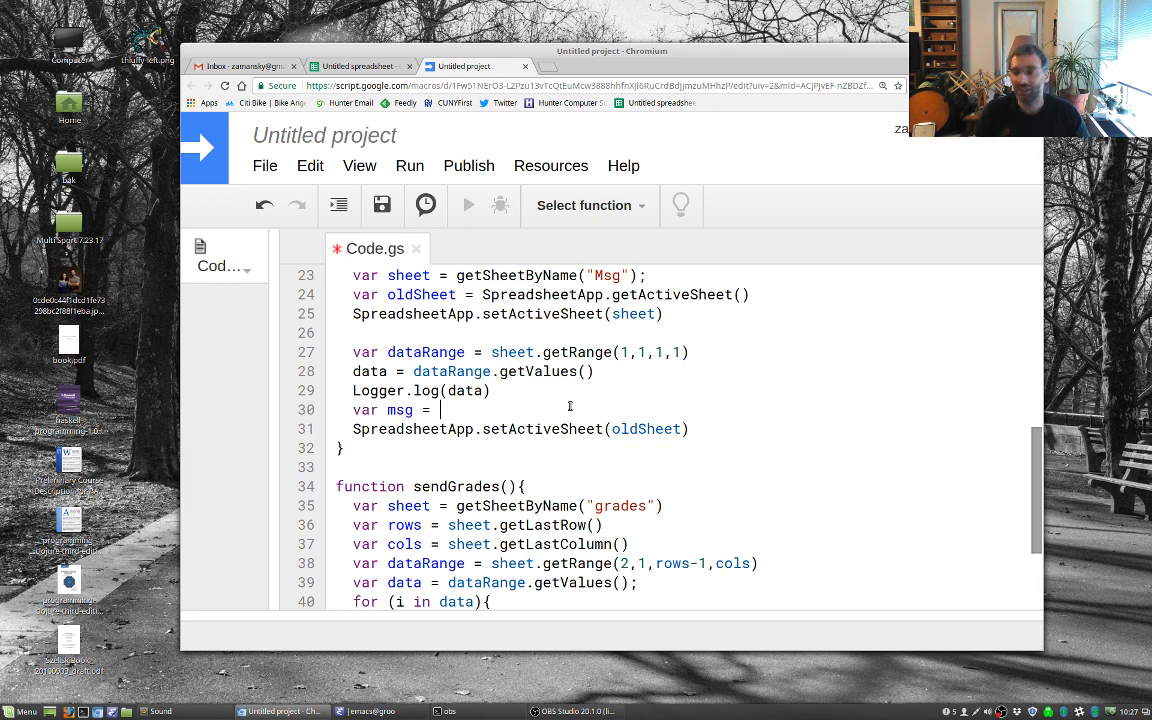
text(data[0][0])
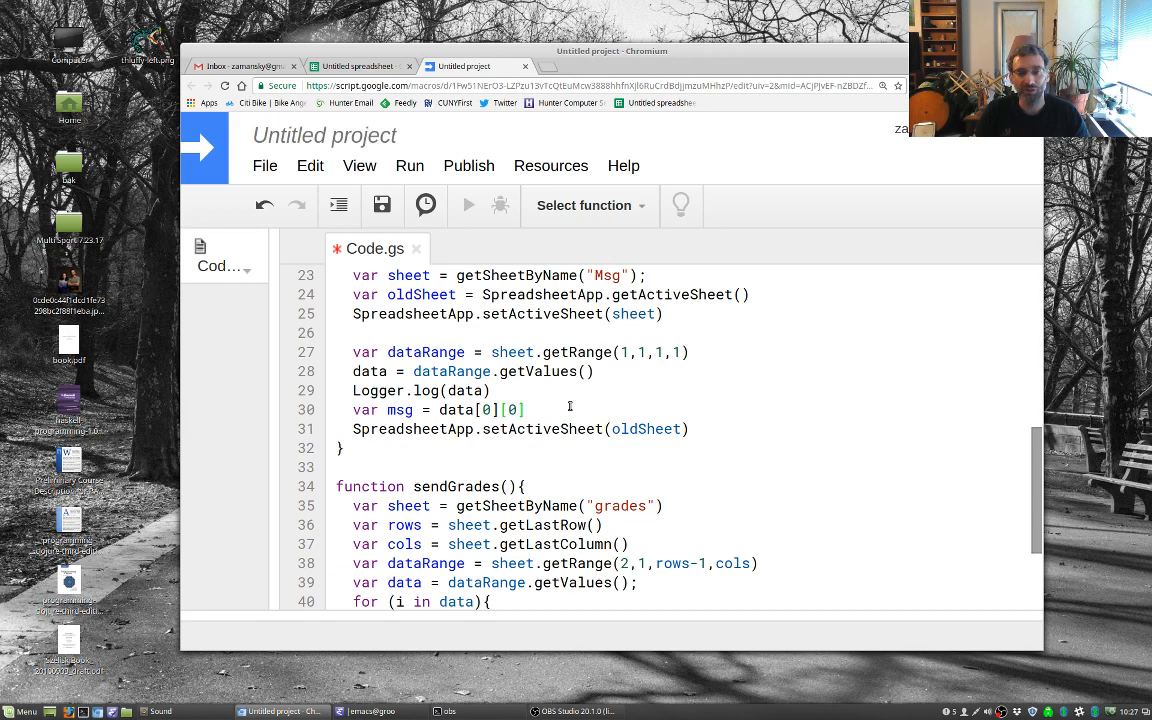
text(Logger)
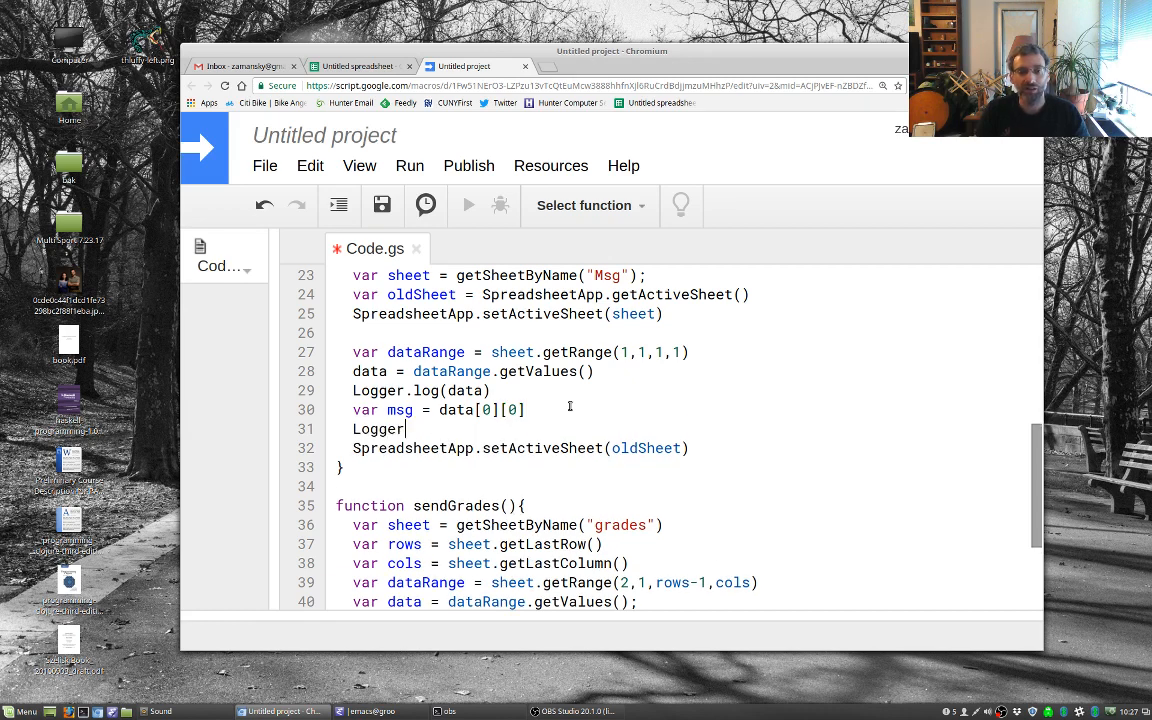
text(.log(msg))
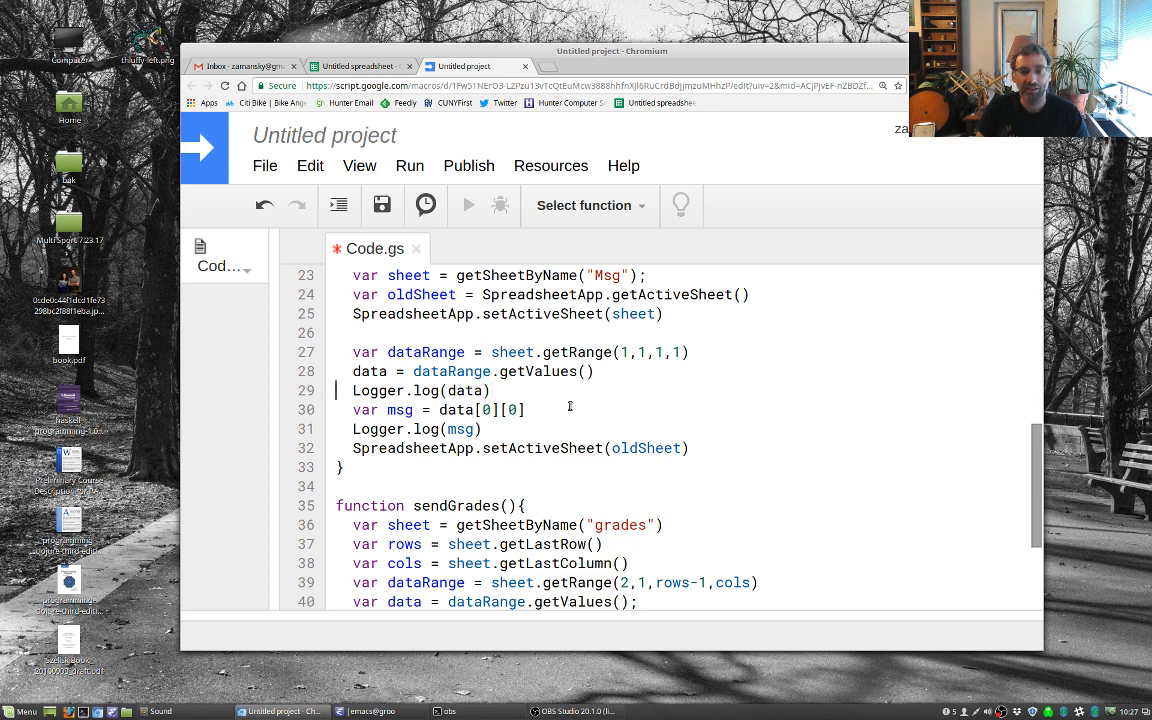
Rerun sendGrades to log the Dear %FIRST% template for each student.
scroll(up, 3)
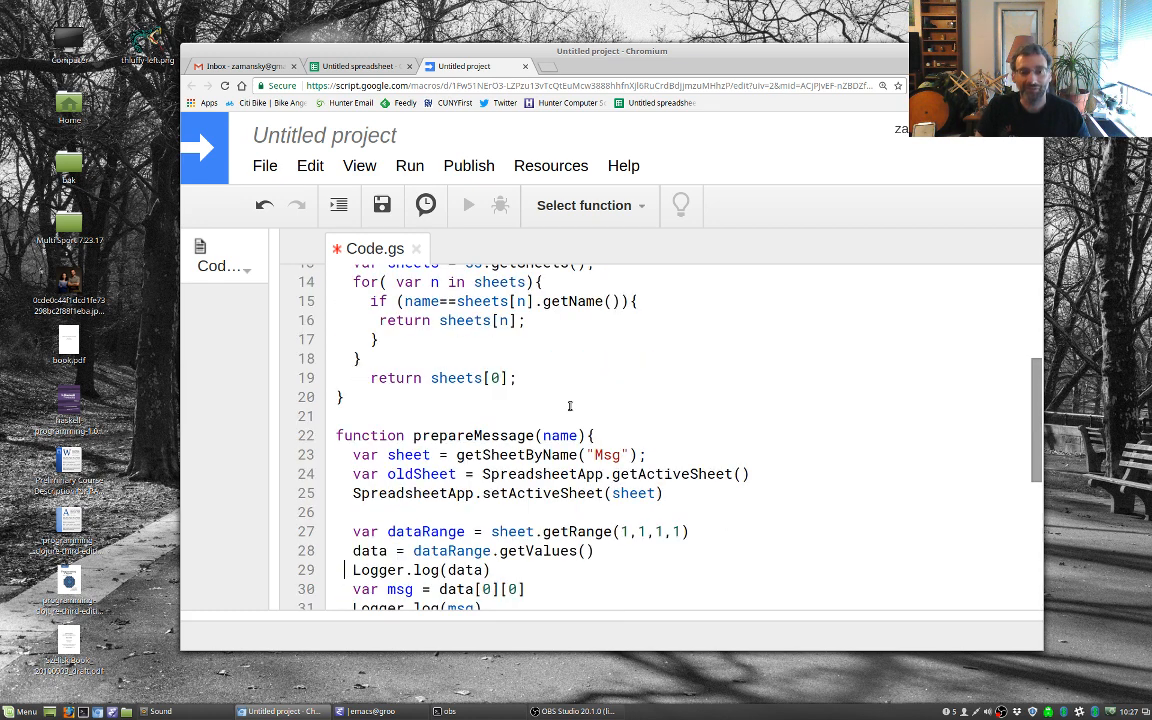
scroll(up, 3)
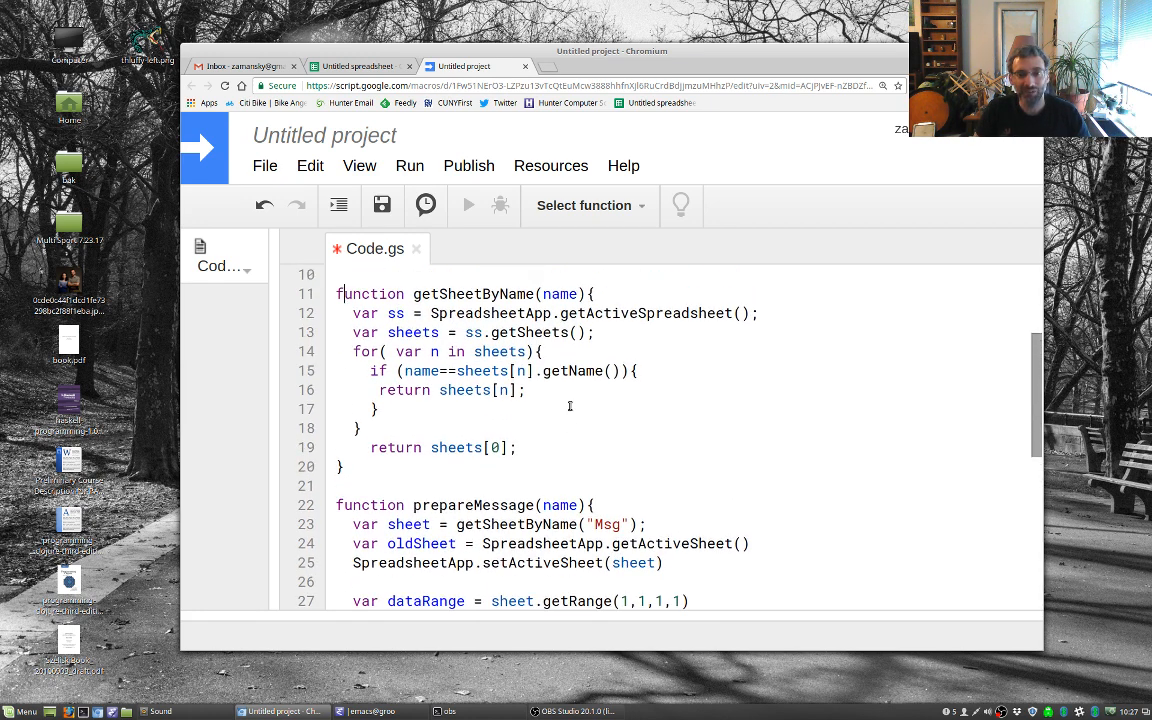
scroll(down, 3)
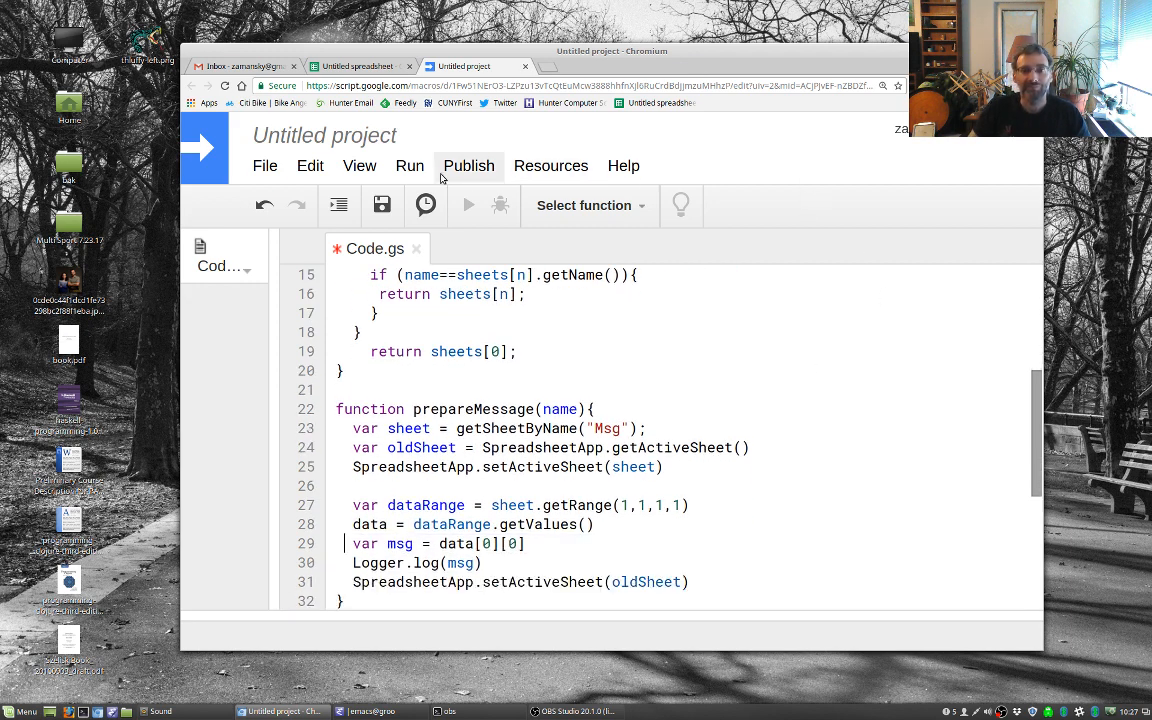
click(409, 165)
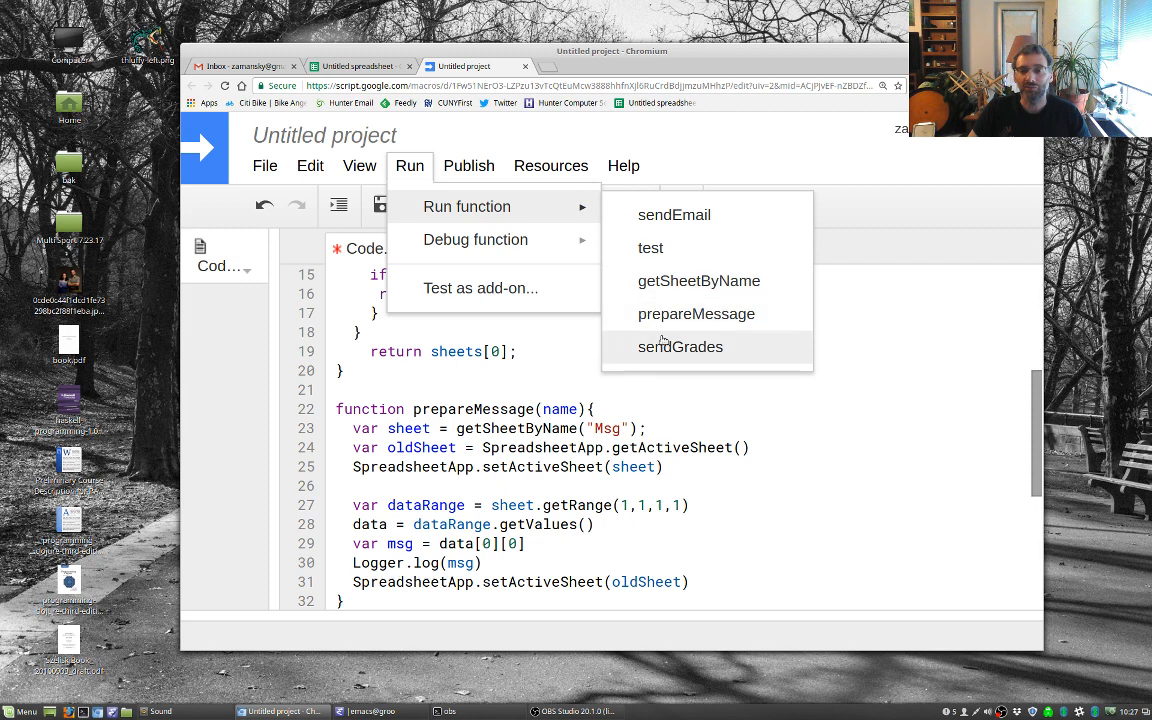
click(680, 346)
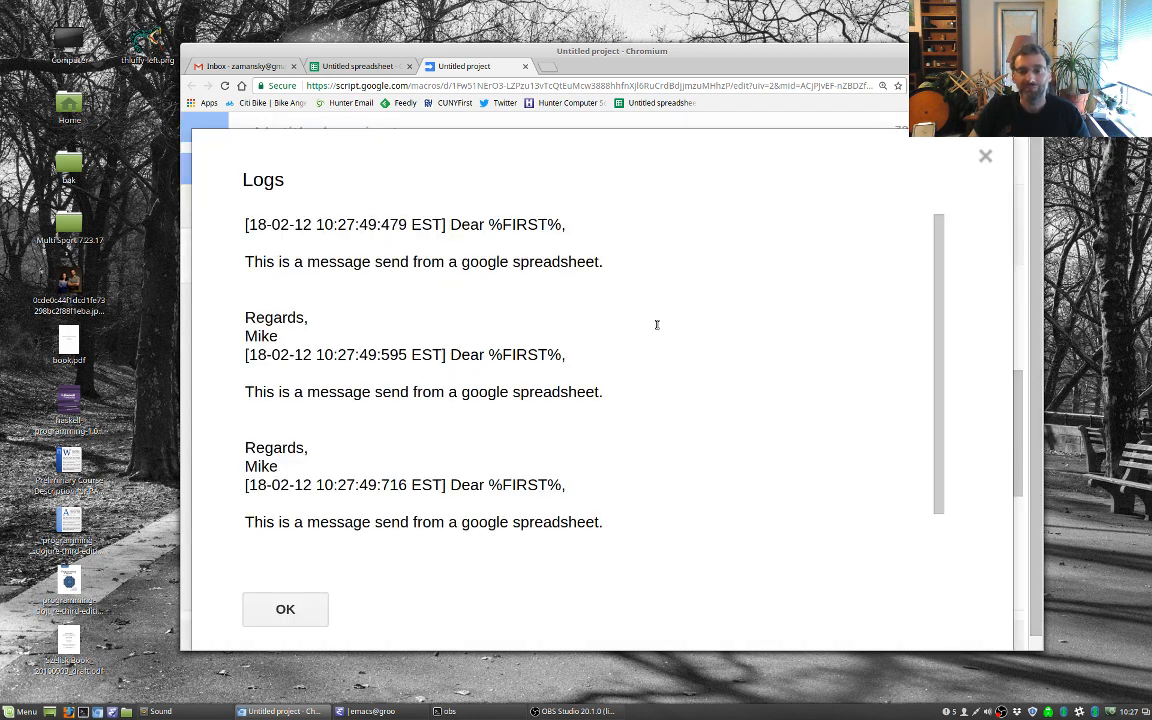
mouse_move(395, 448)
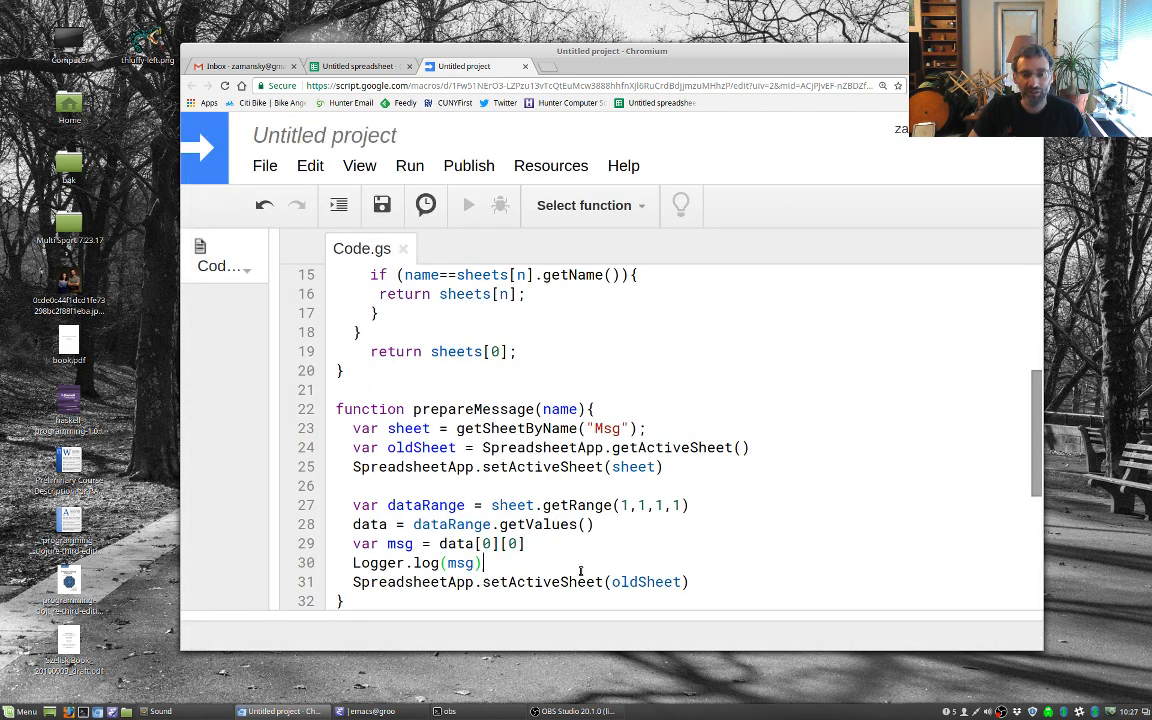
Add msg = msg.replace("%FIRST%", name) before Logger.log(msg) in prepareMessage.
key(BackSpace)
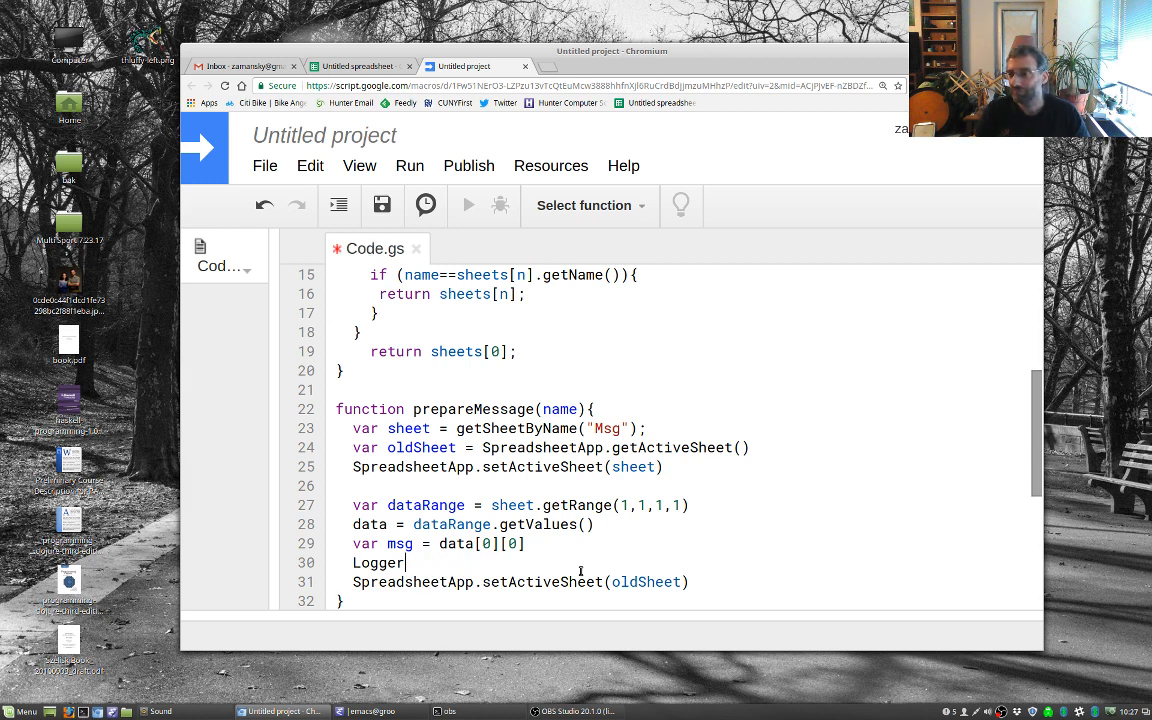
key(BackSpace)
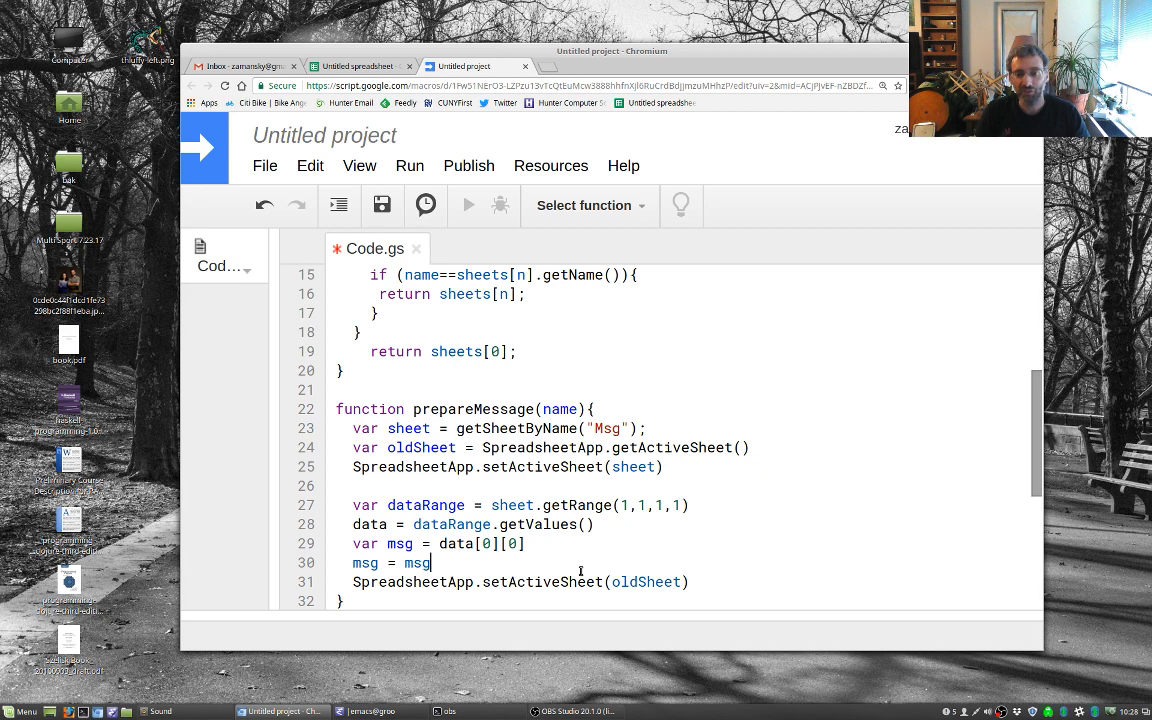
text(.replace)
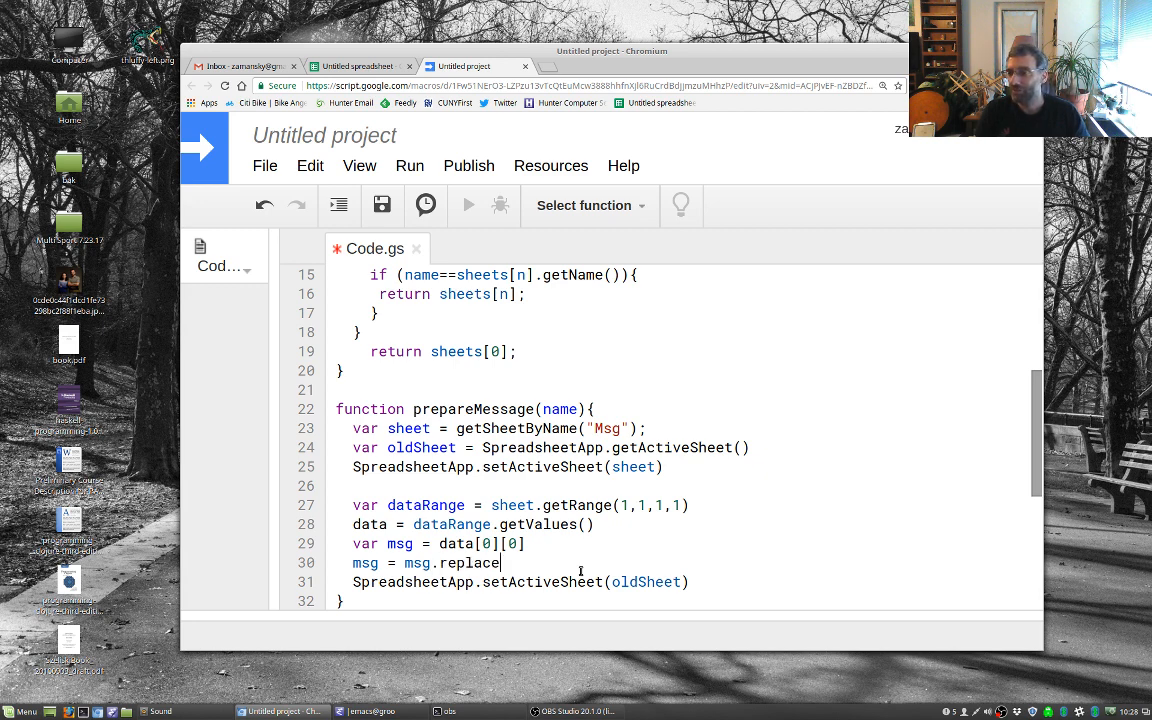
text(("%FIRST)
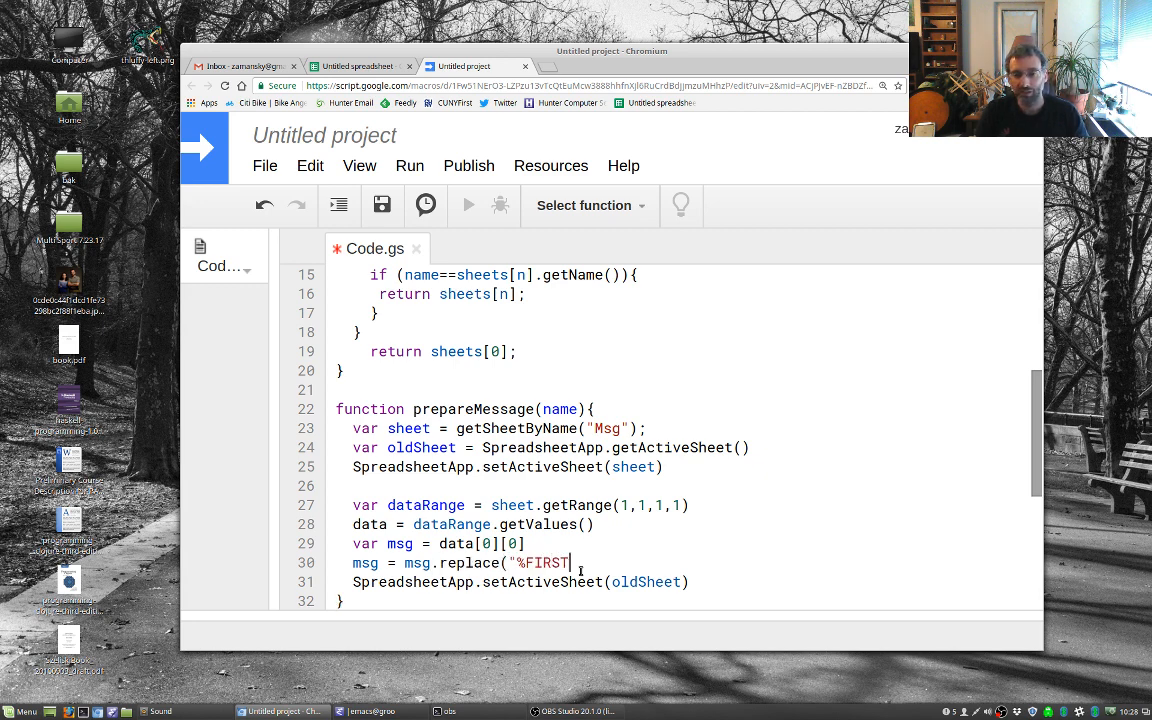
text(%",f)
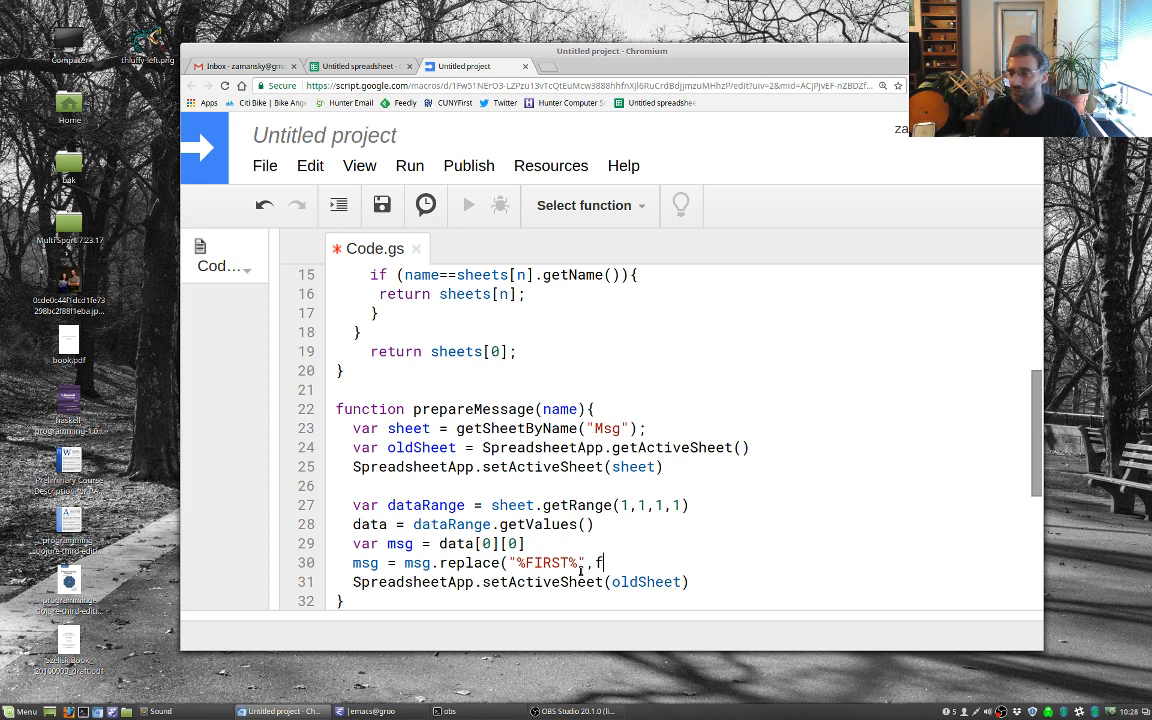
text(ame))
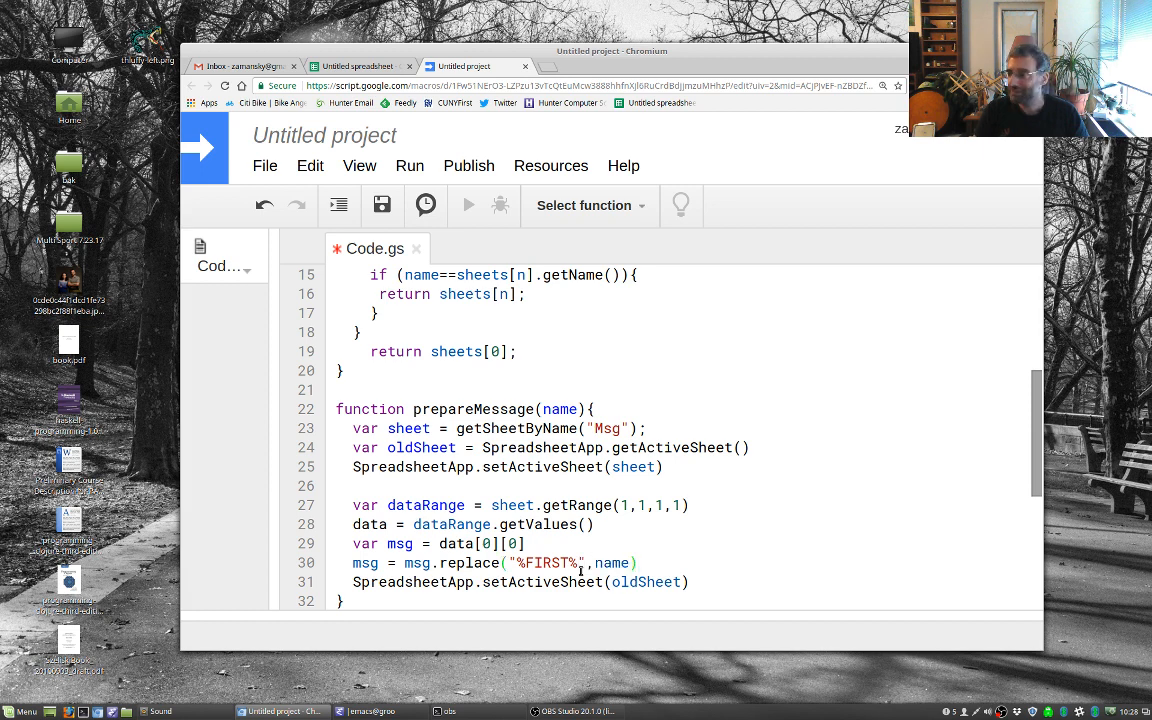
text(Log)
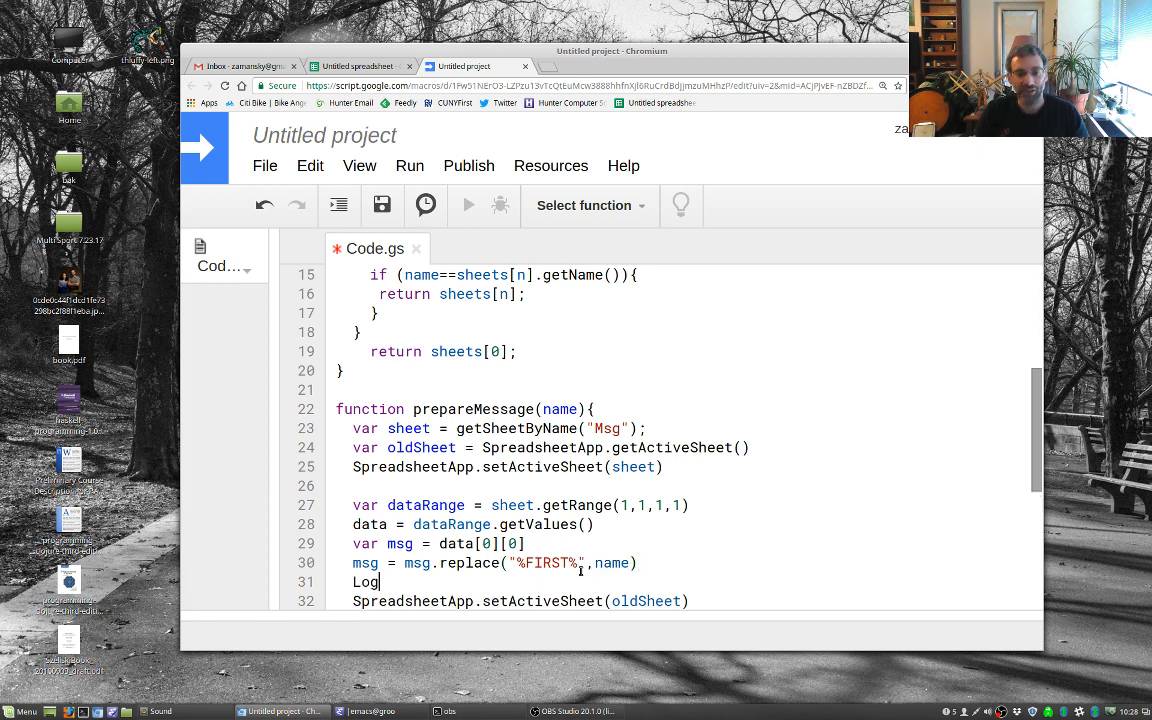
text(ger.log(msg))
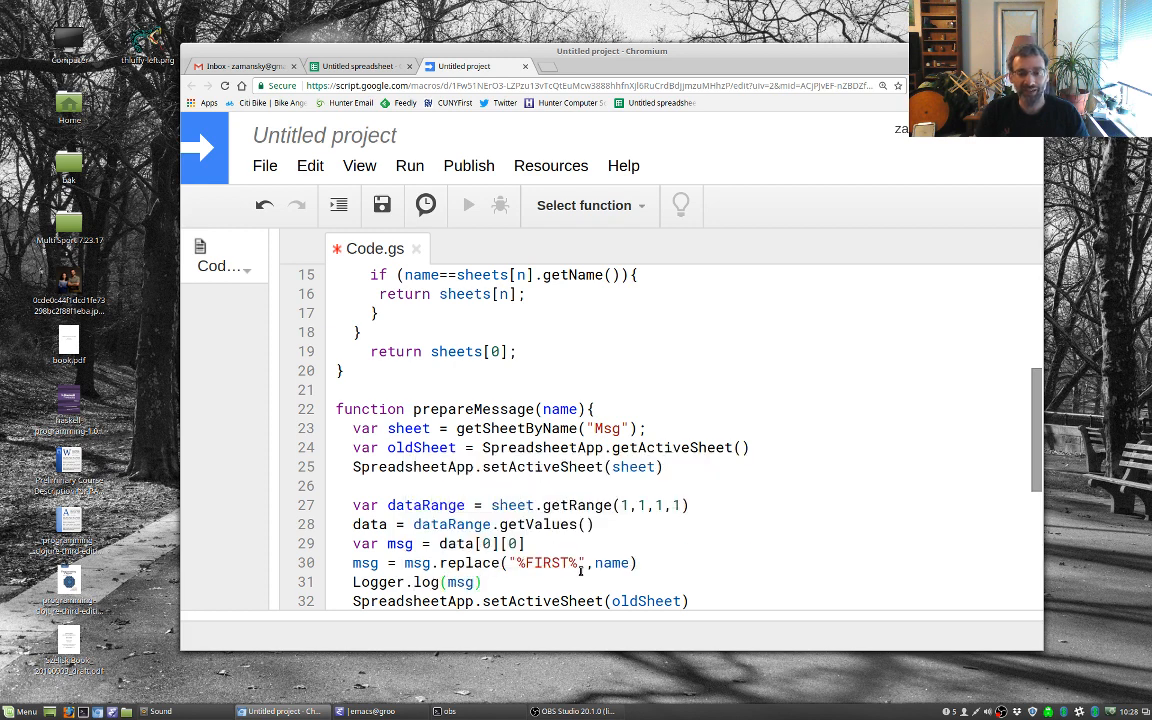
Run sendGrades and check the logs greeting Mike, Michael and Not Mike.
click(409, 165)
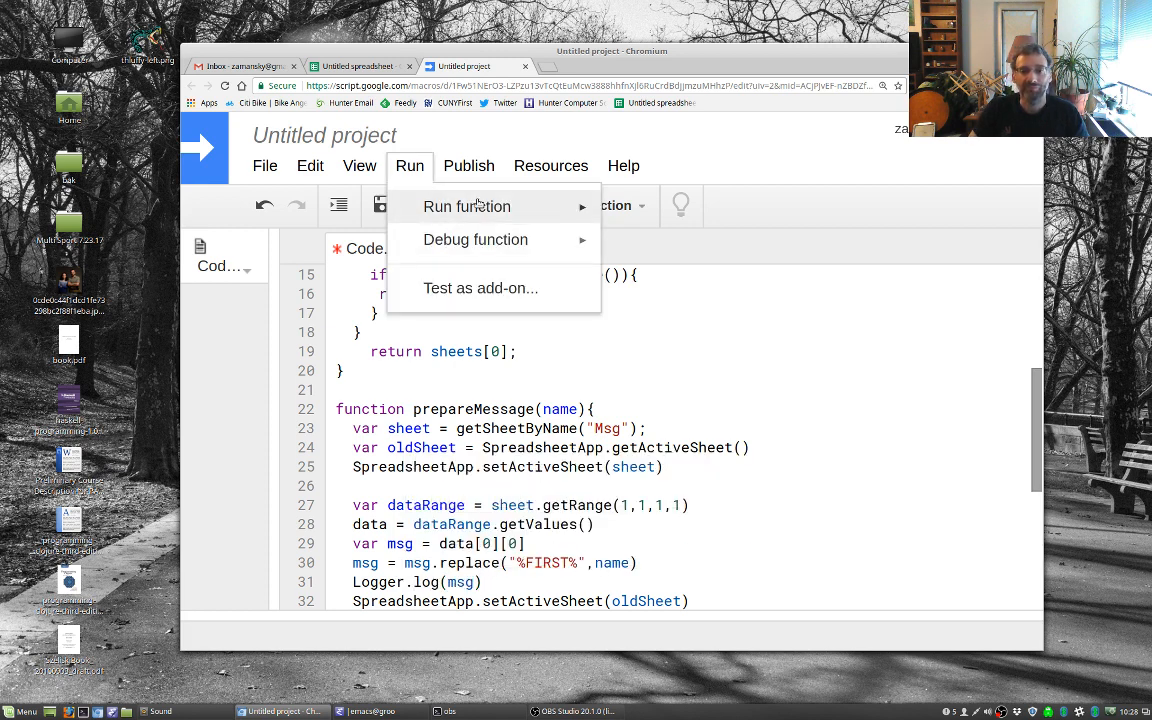
click(466, 206)
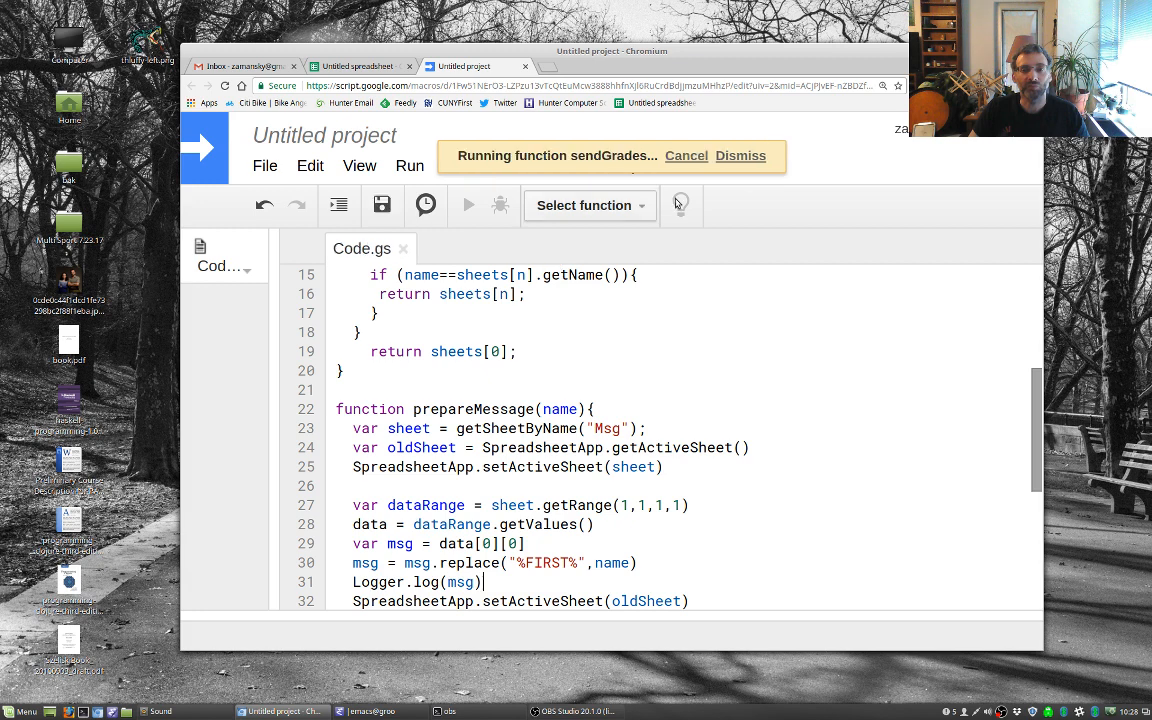
click(740, 155)
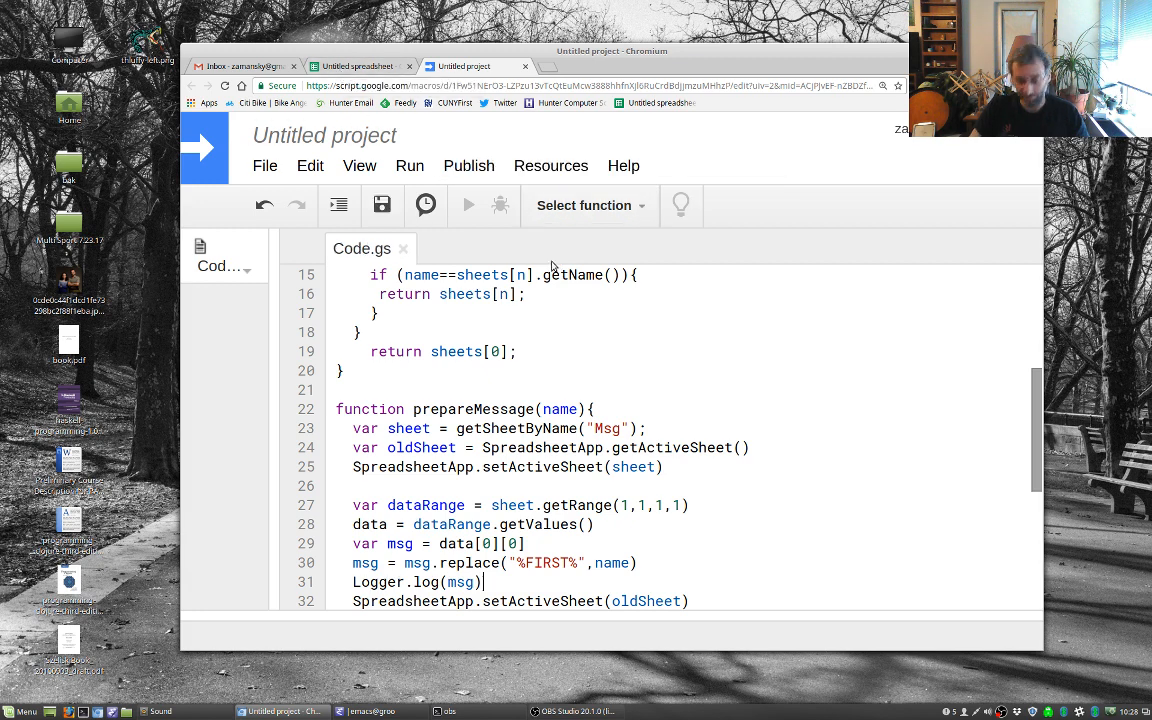
click(468, 205)
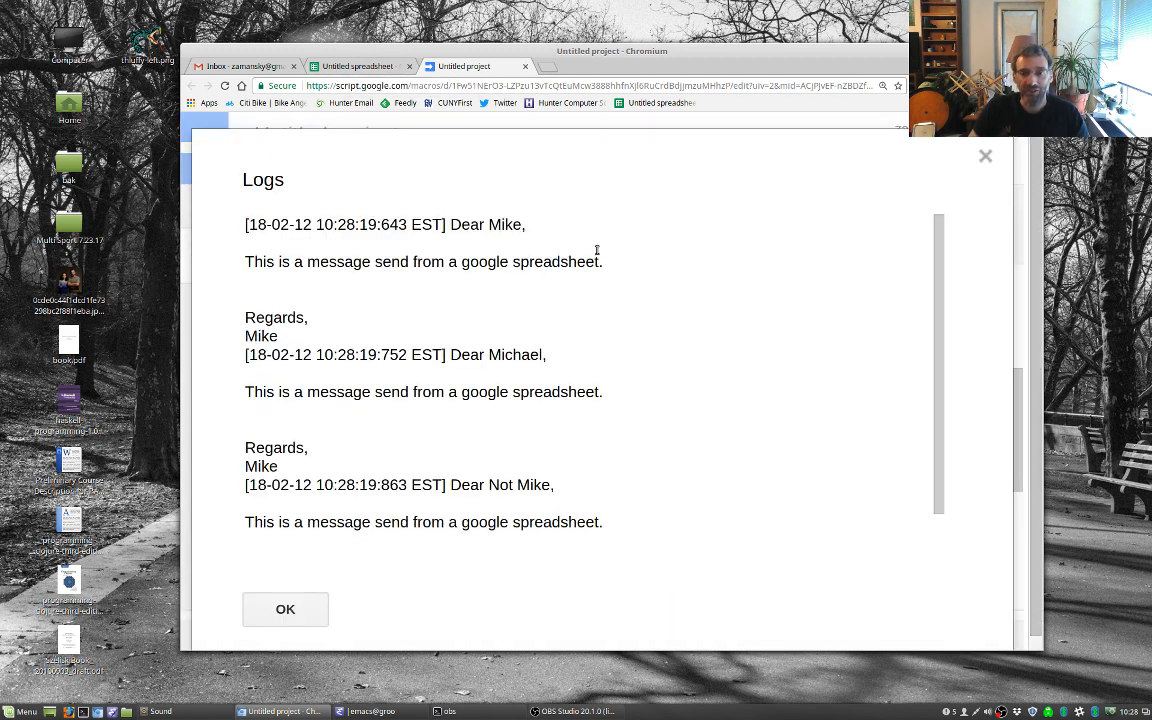
click(285, 609)
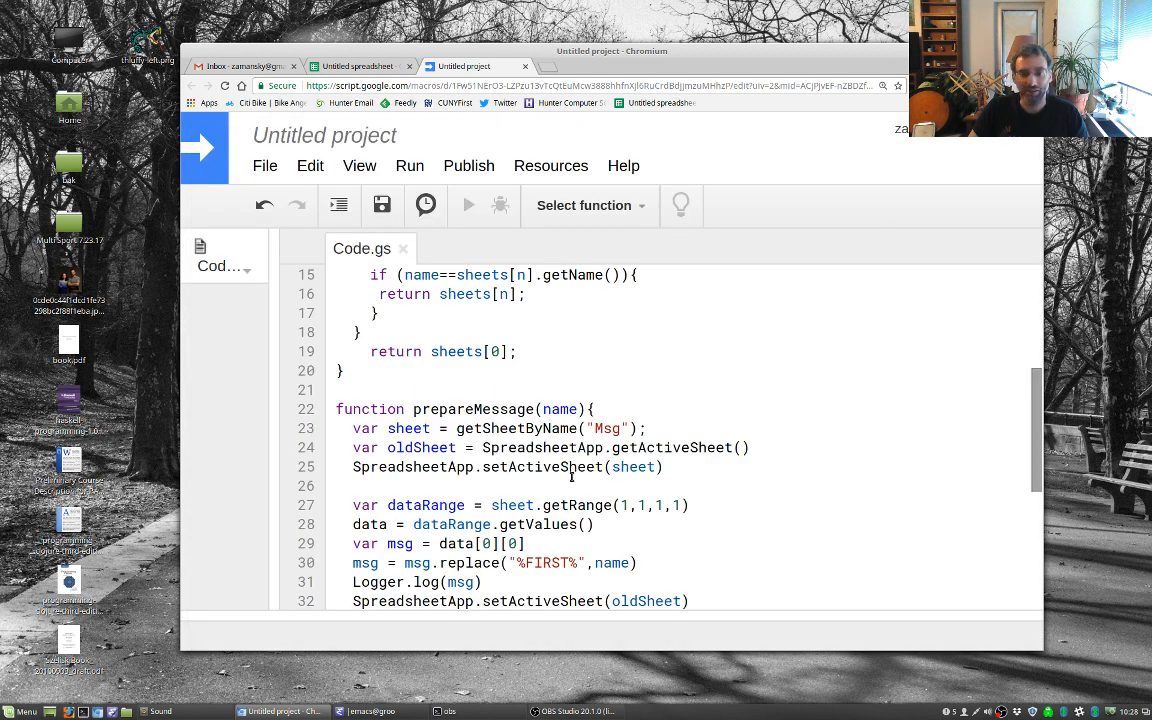
Return msg from prepareMessage and add sendEmail(to, "Important Grade Info", msg) in the loop.
scroll(down, 3)
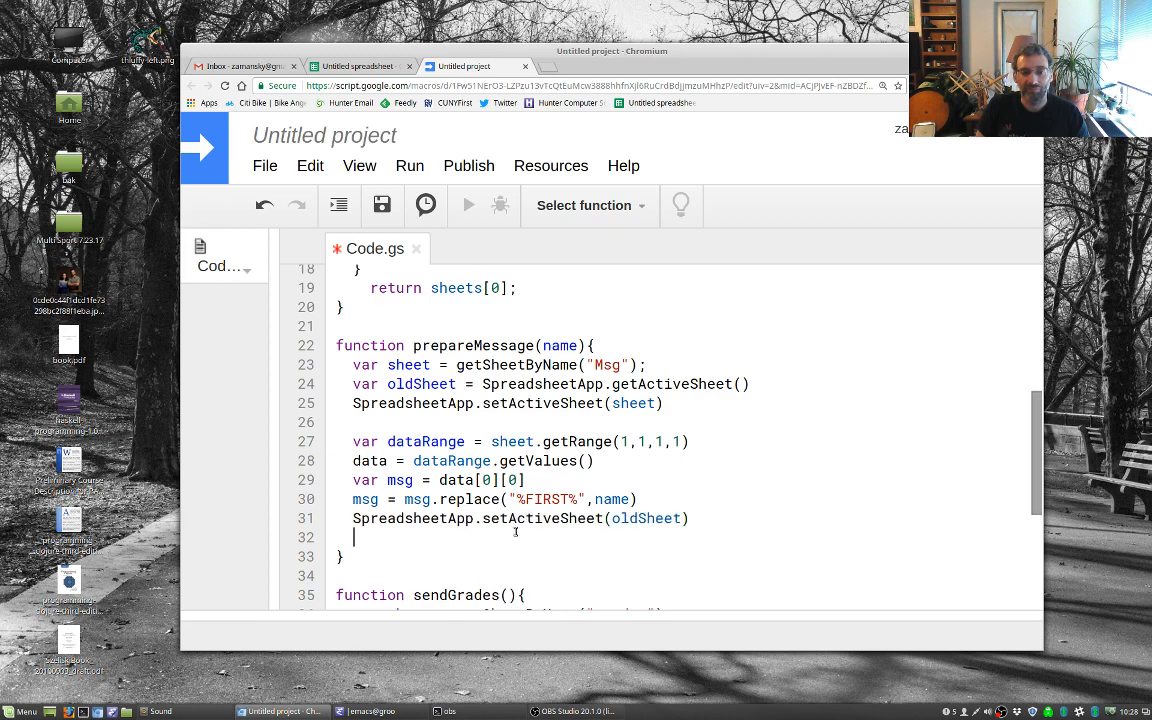
text(return msg)
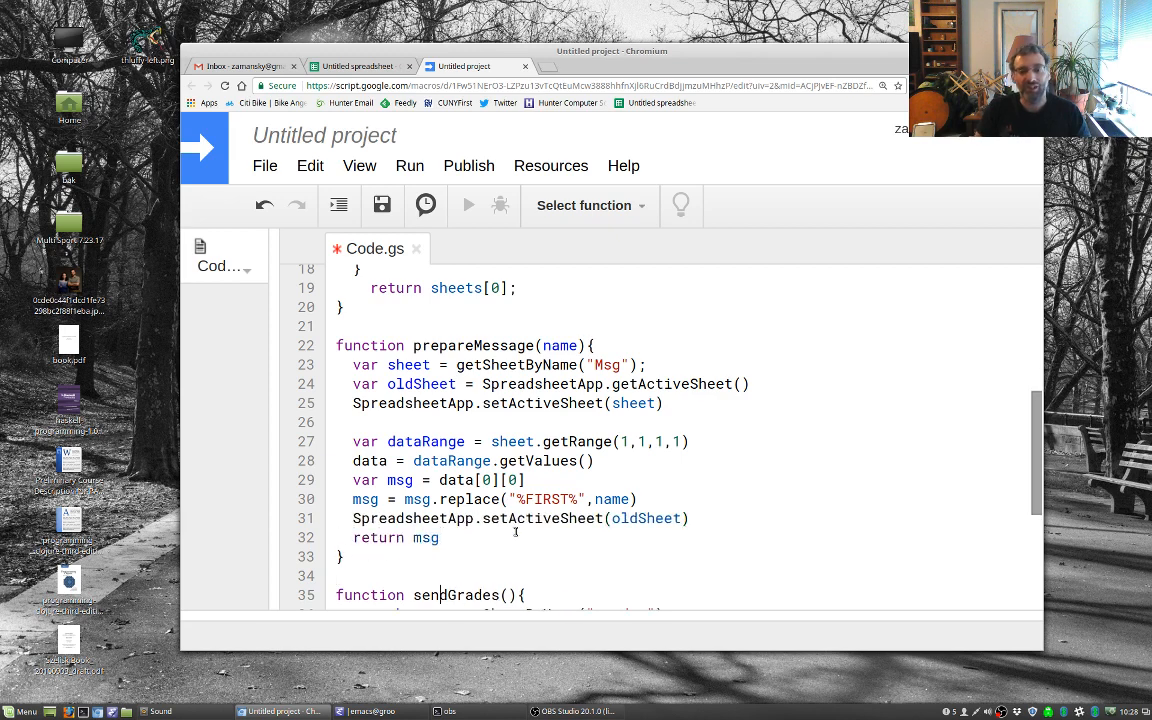
scroll(down, 3)
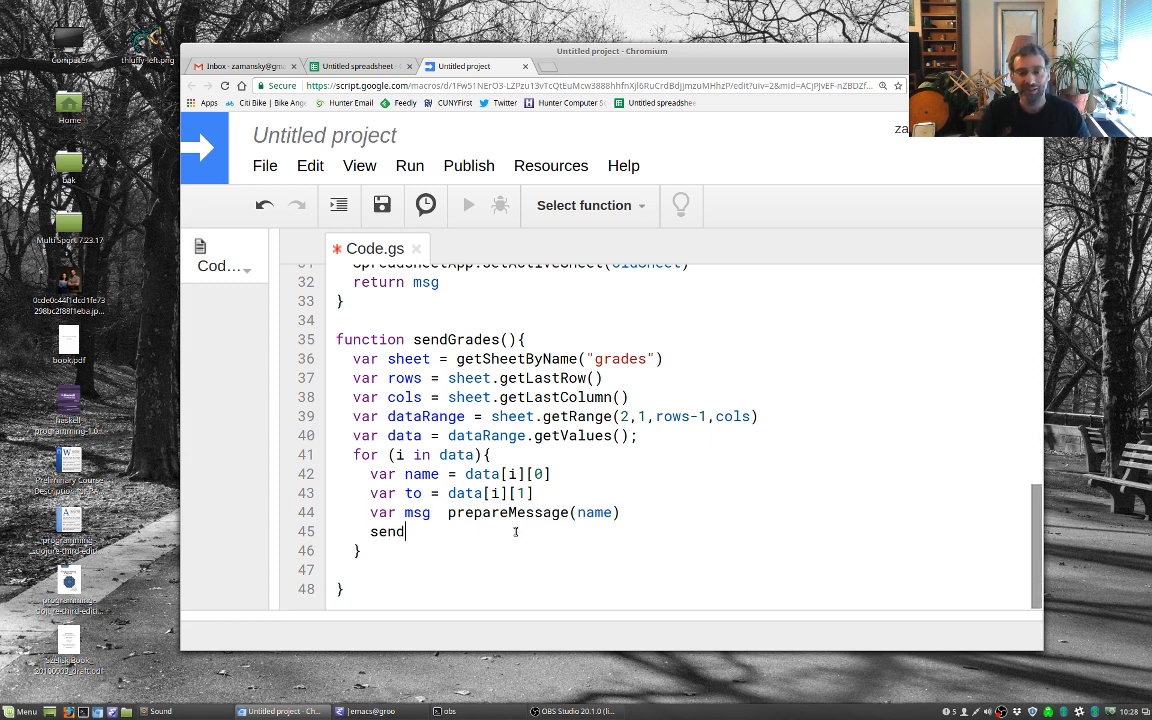
text(Email(to,)
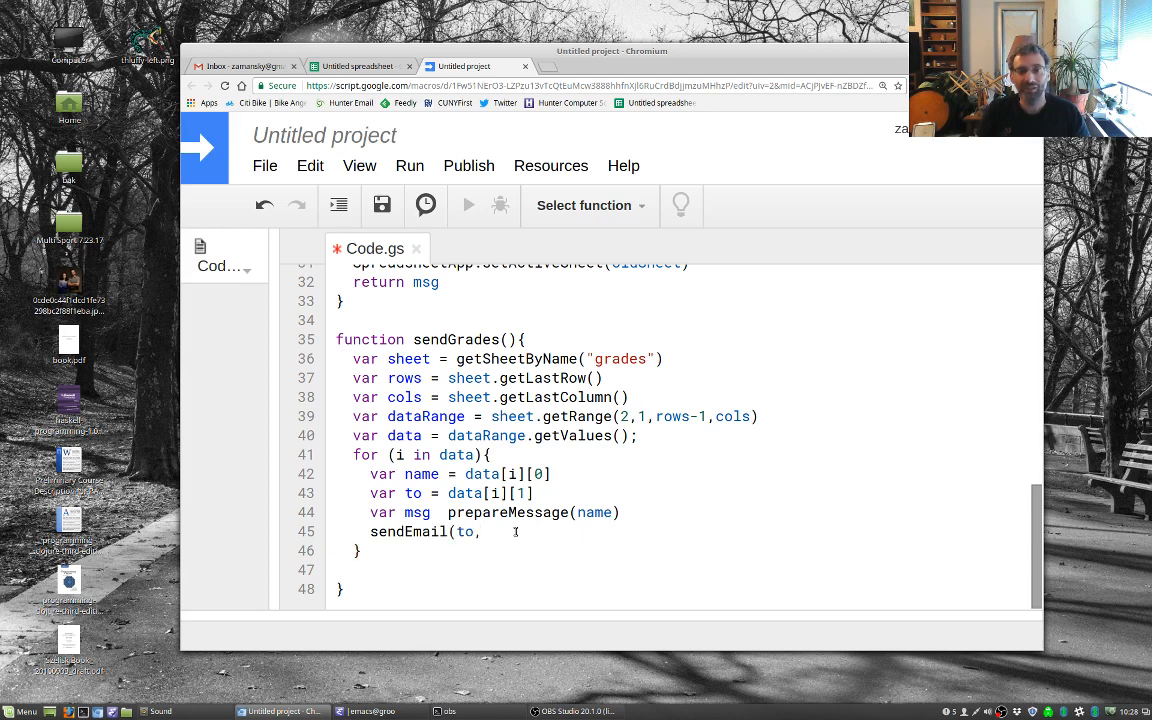
text("I)
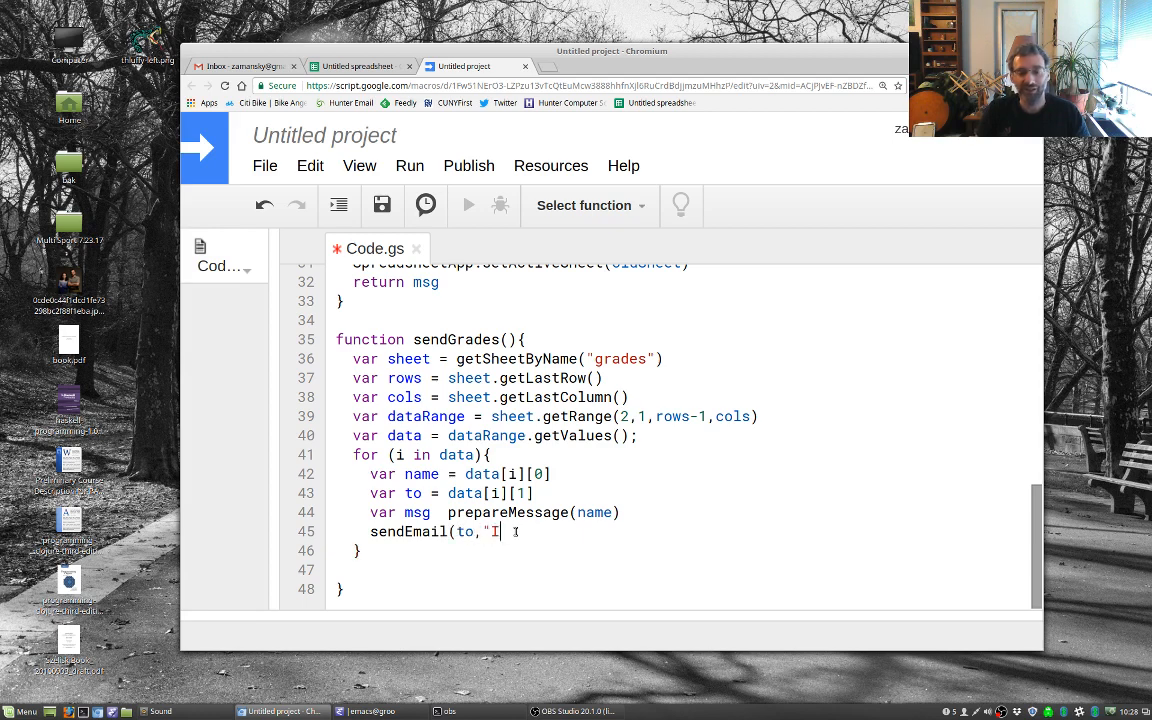
text(mportant)
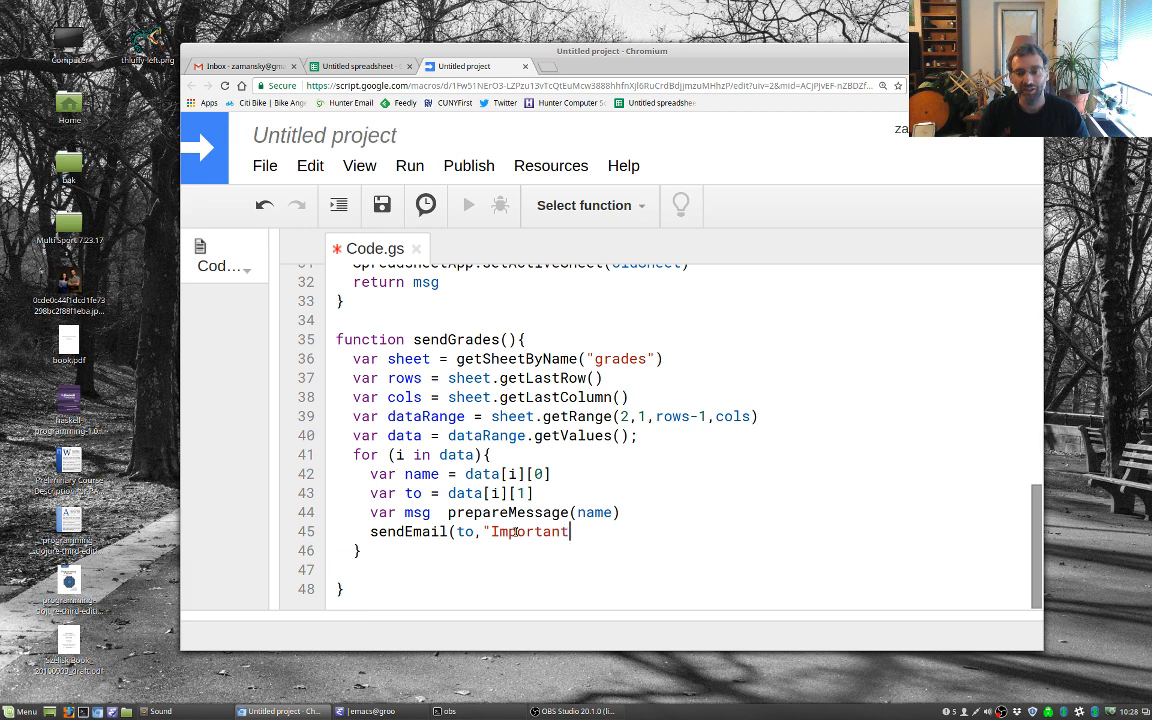
text(Grade Info")
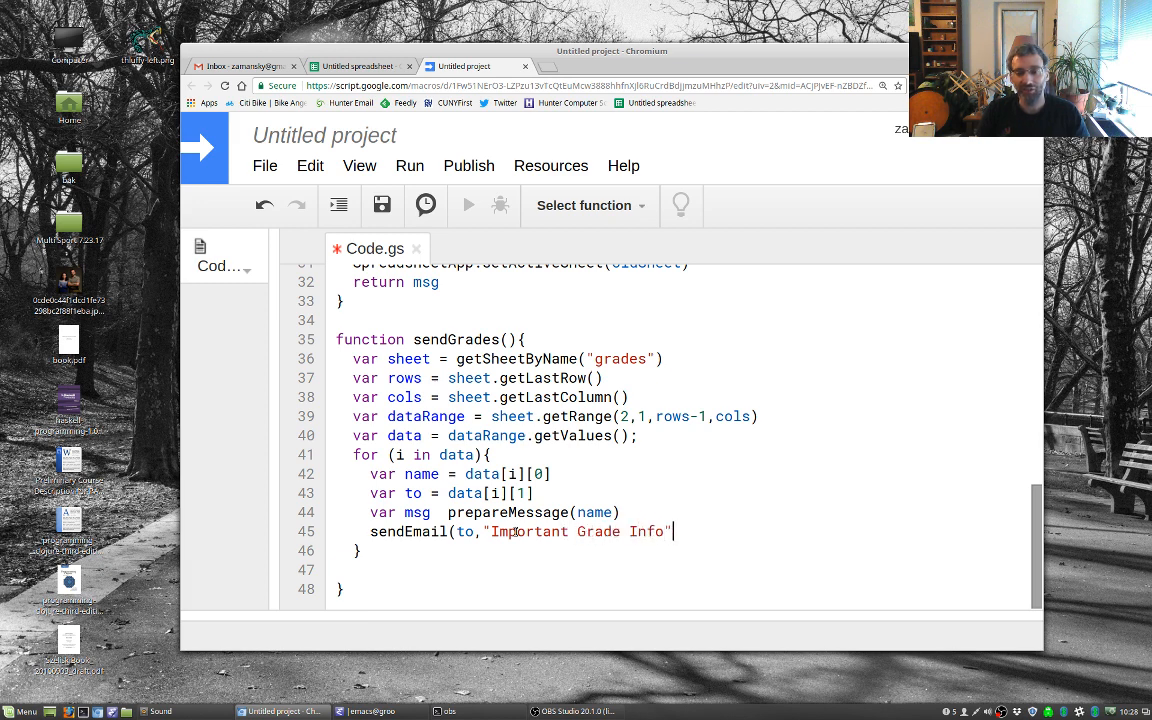
text(,msg))
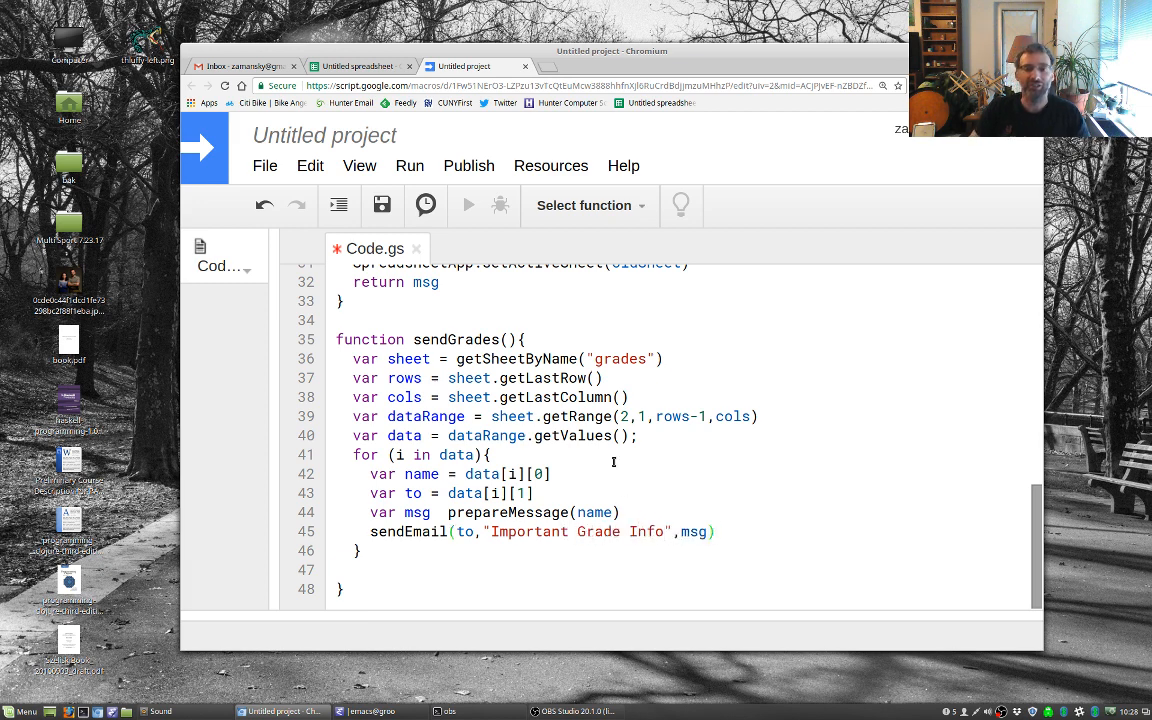
Save the script, dismissing the syntax errors until the missing equals sign is fixed.
click(468, 205)
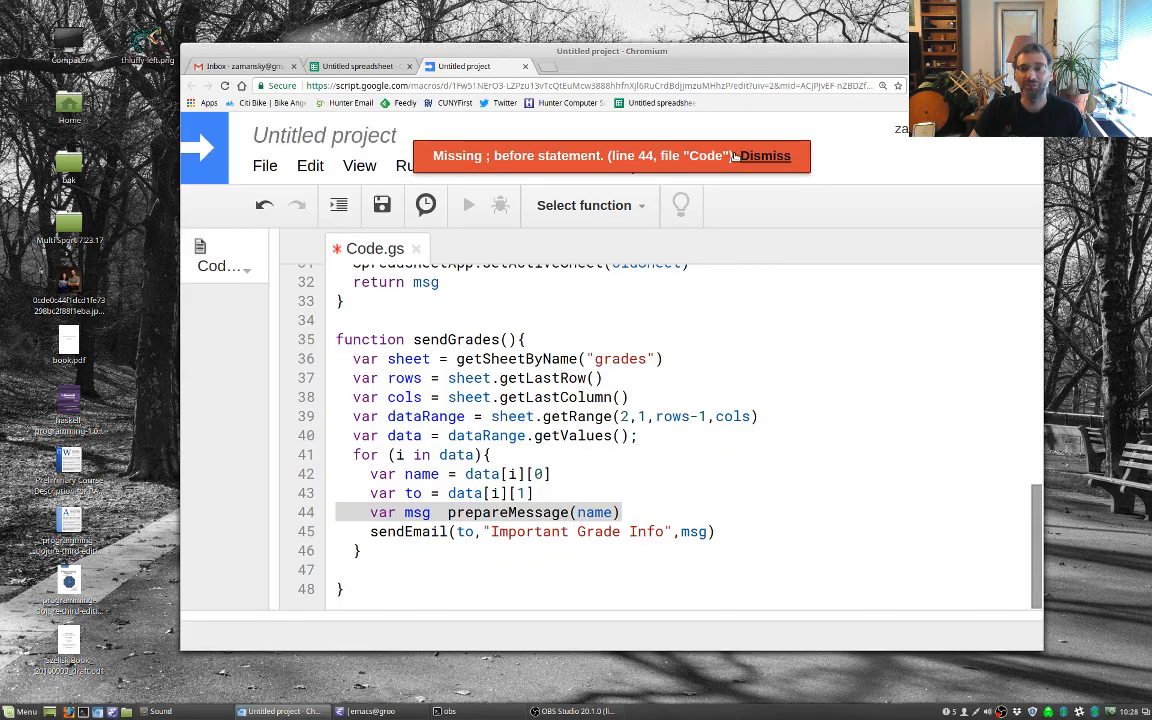
click(765, 155)
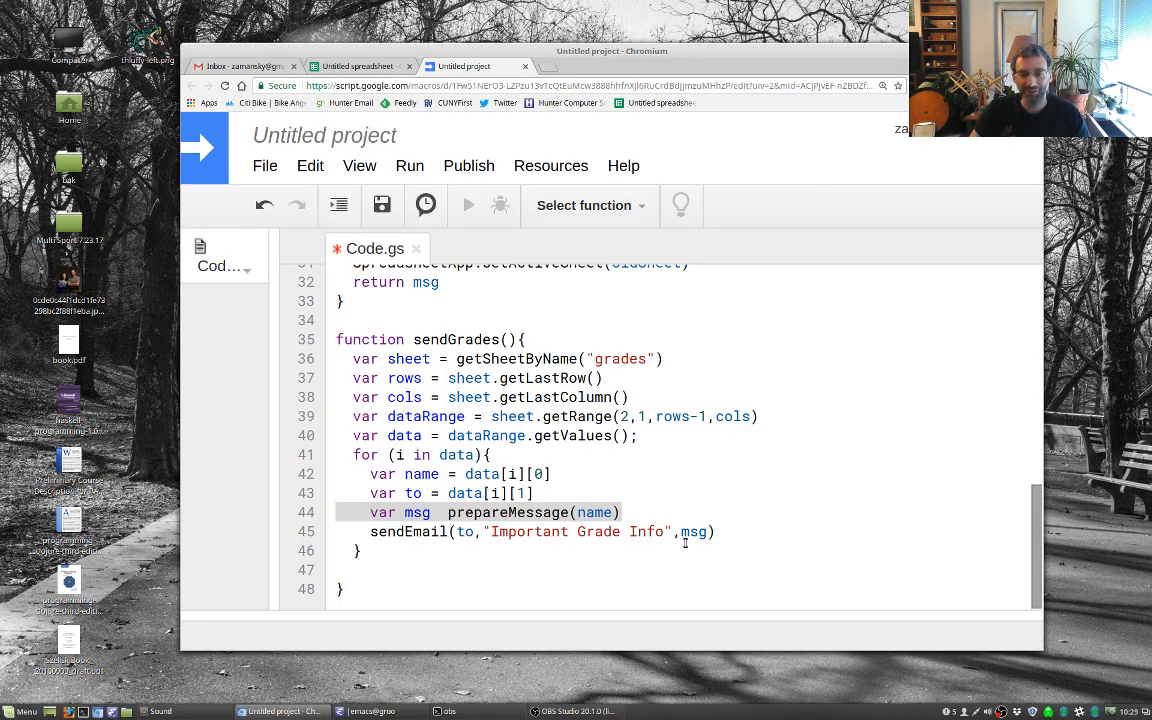
scroll(up, 3)
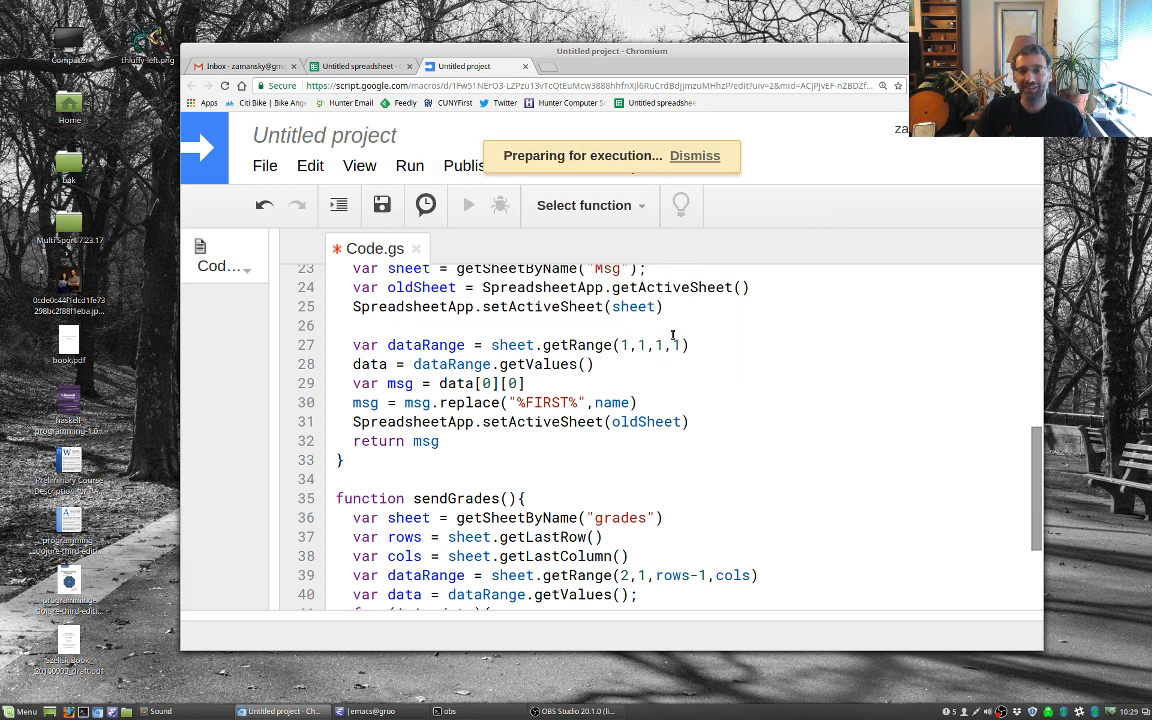
click(468, 205)
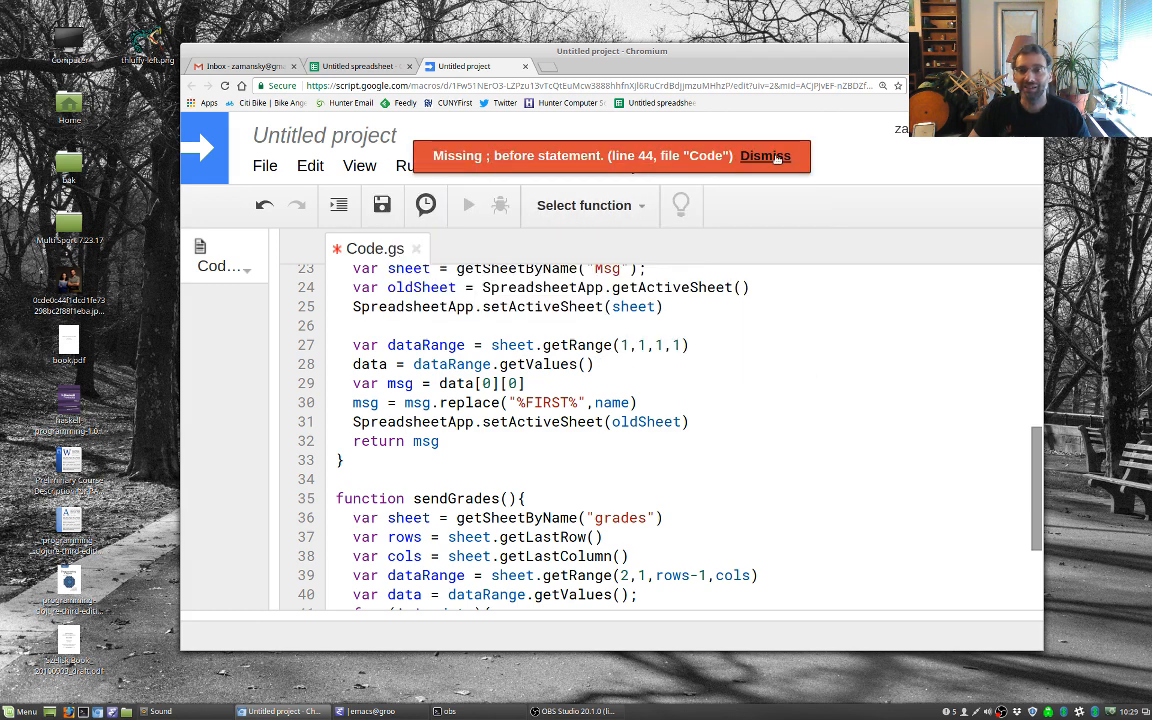
click(765, 155)
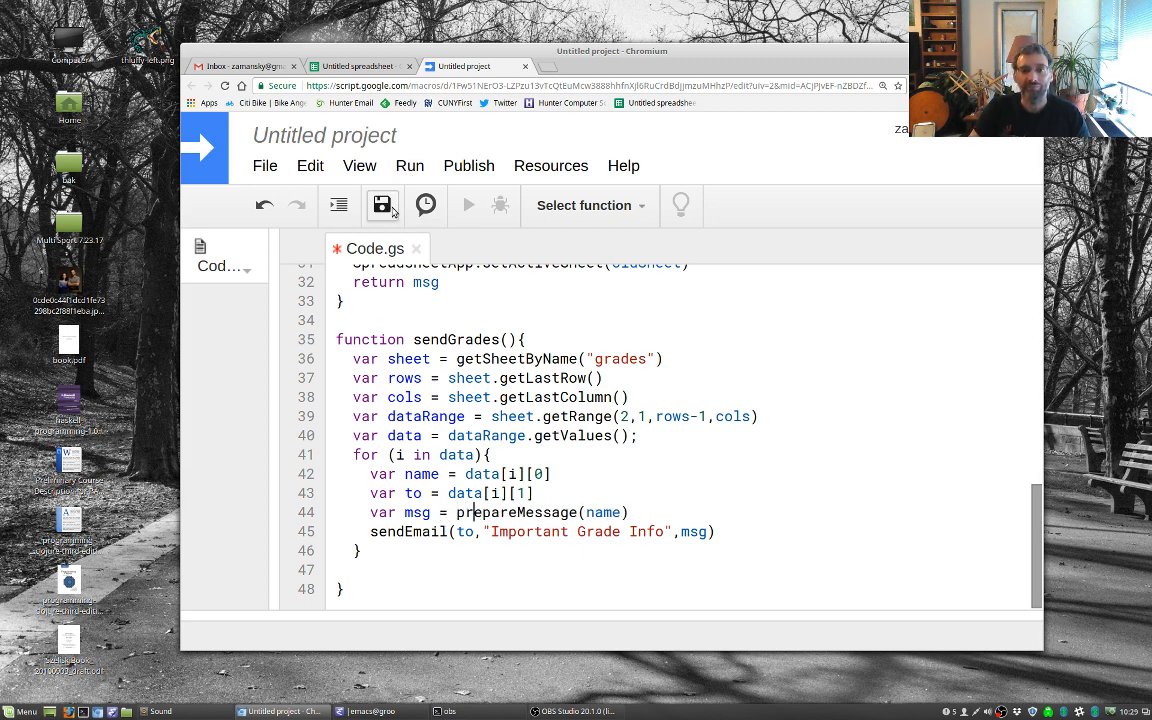
Run sendGrades and view the three Important Grade Info emails in Gmail.
click(409, 165)
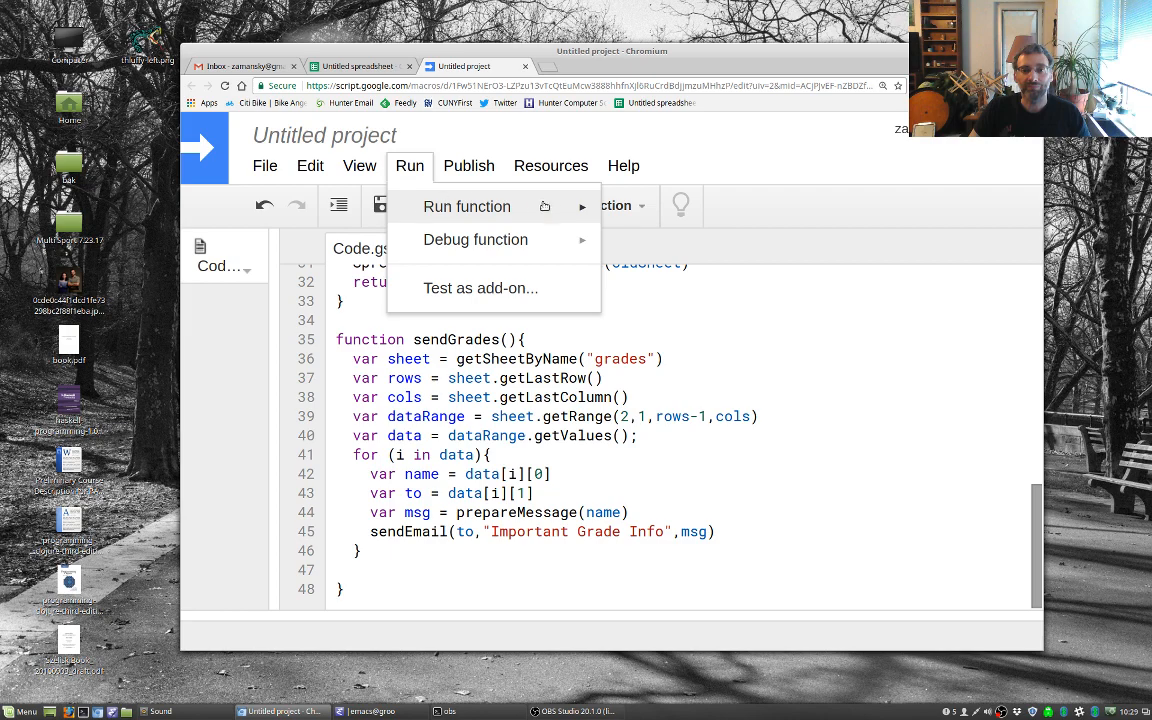
click(466, 206)
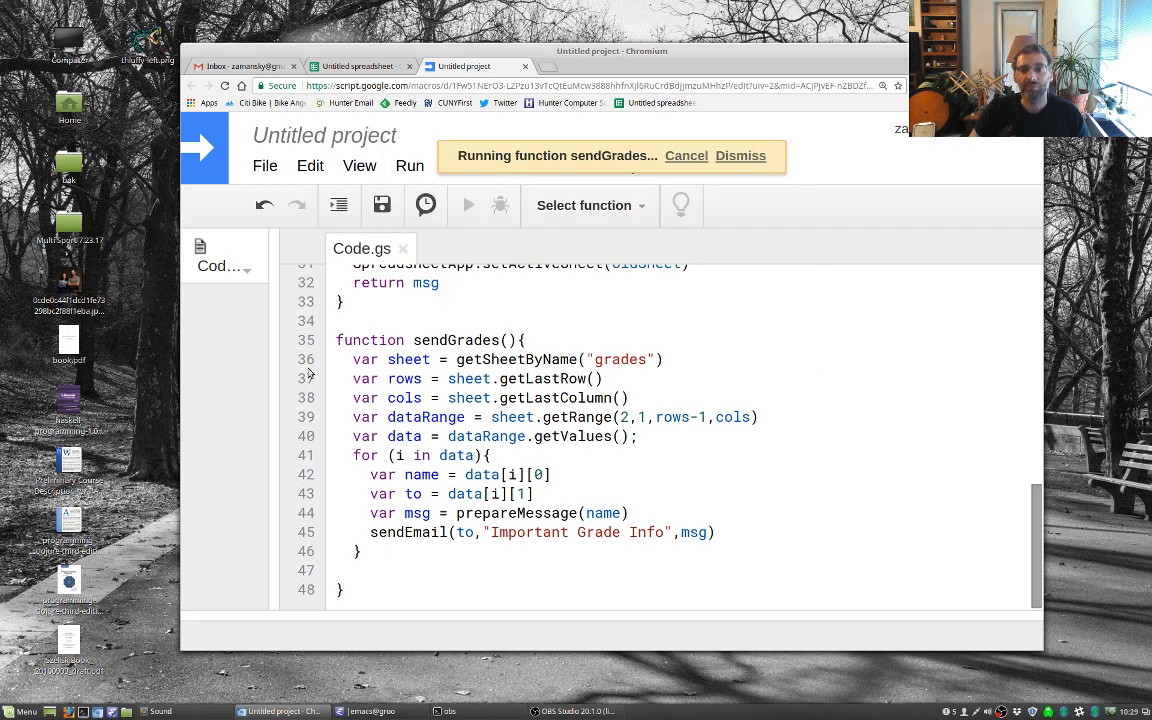
click(740, 155)
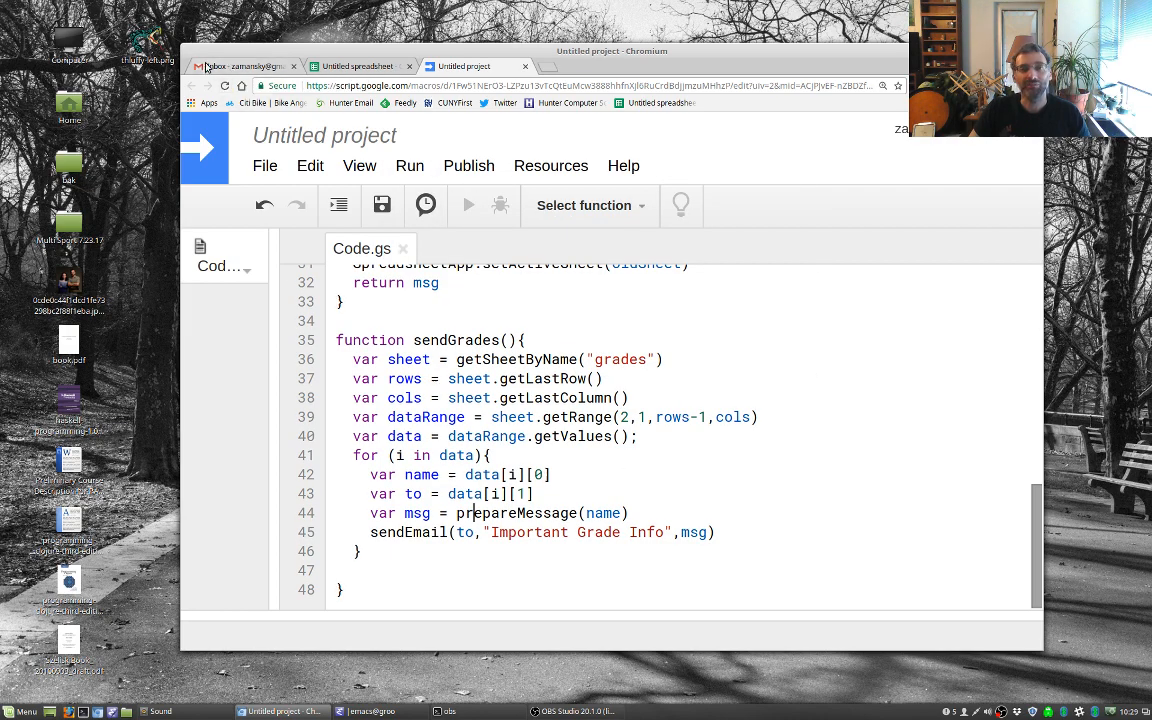
click(258, 66)
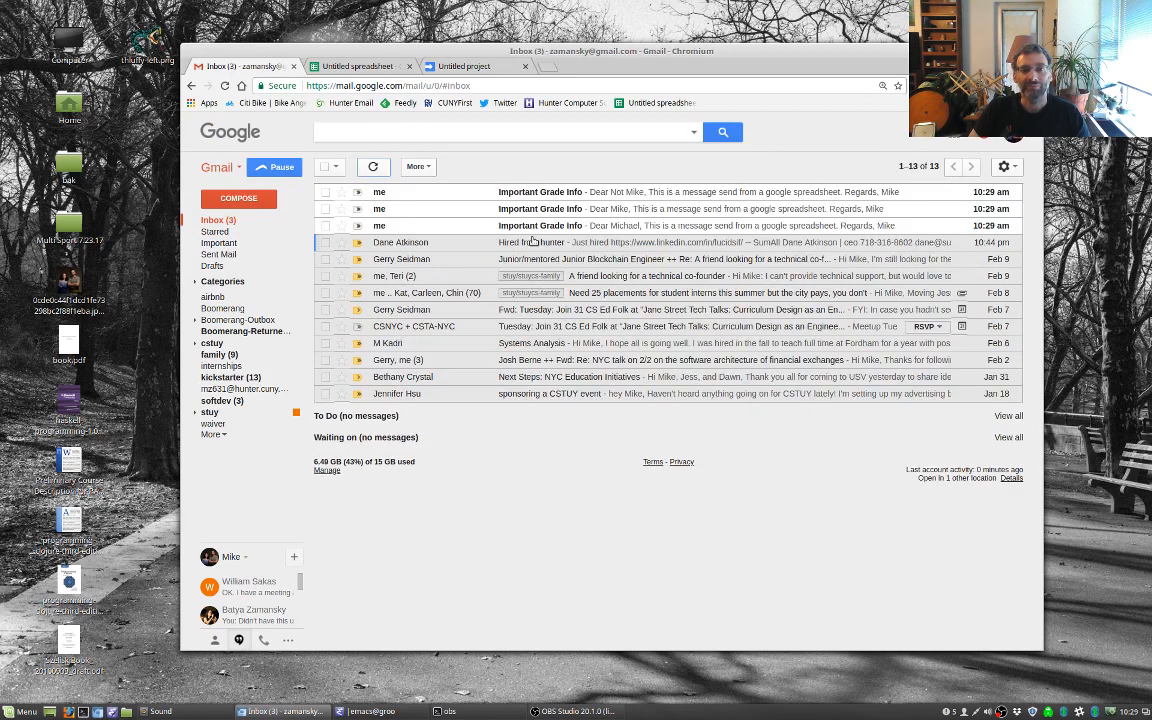
Open and delete the Dear Michael email, read Dear Mike, then return to the script.
click(540, 208)
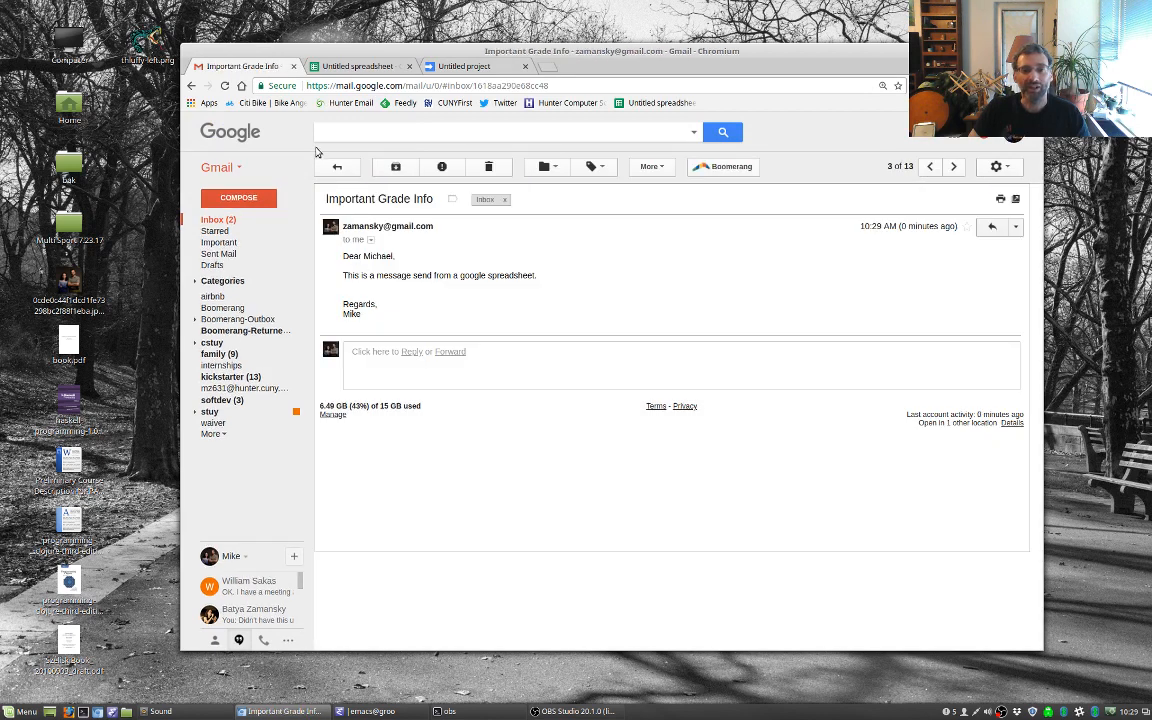
click(488, 167)
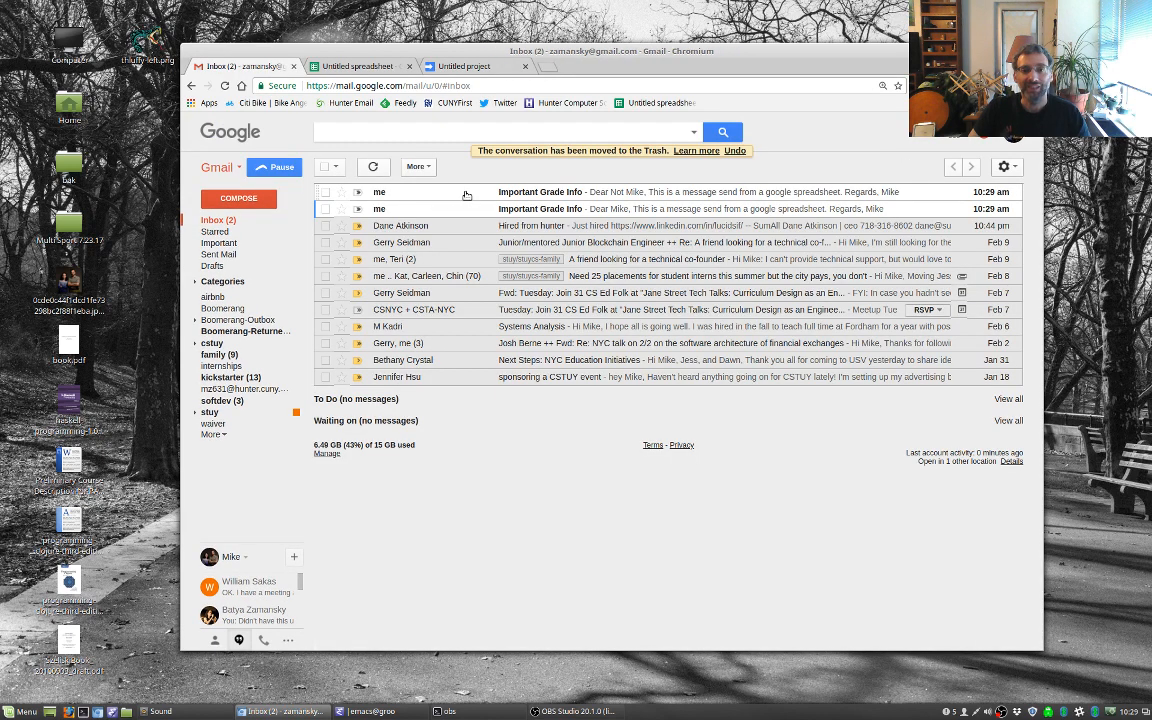
click(540, 192)
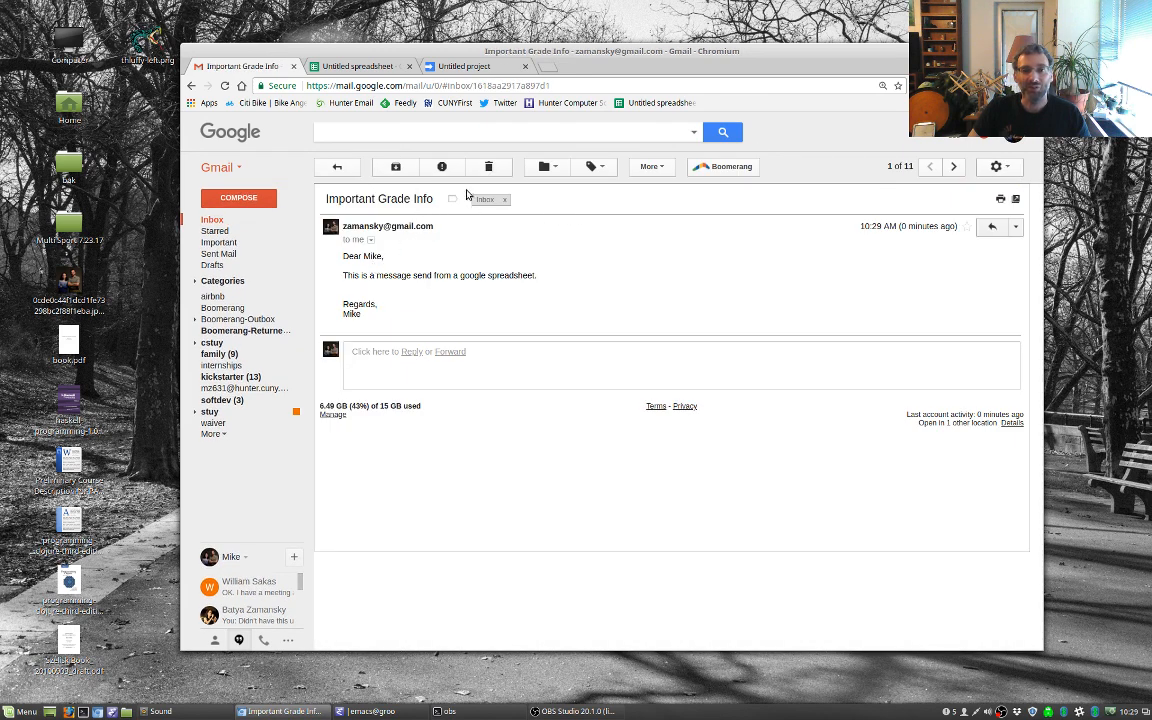
click(463, 66)
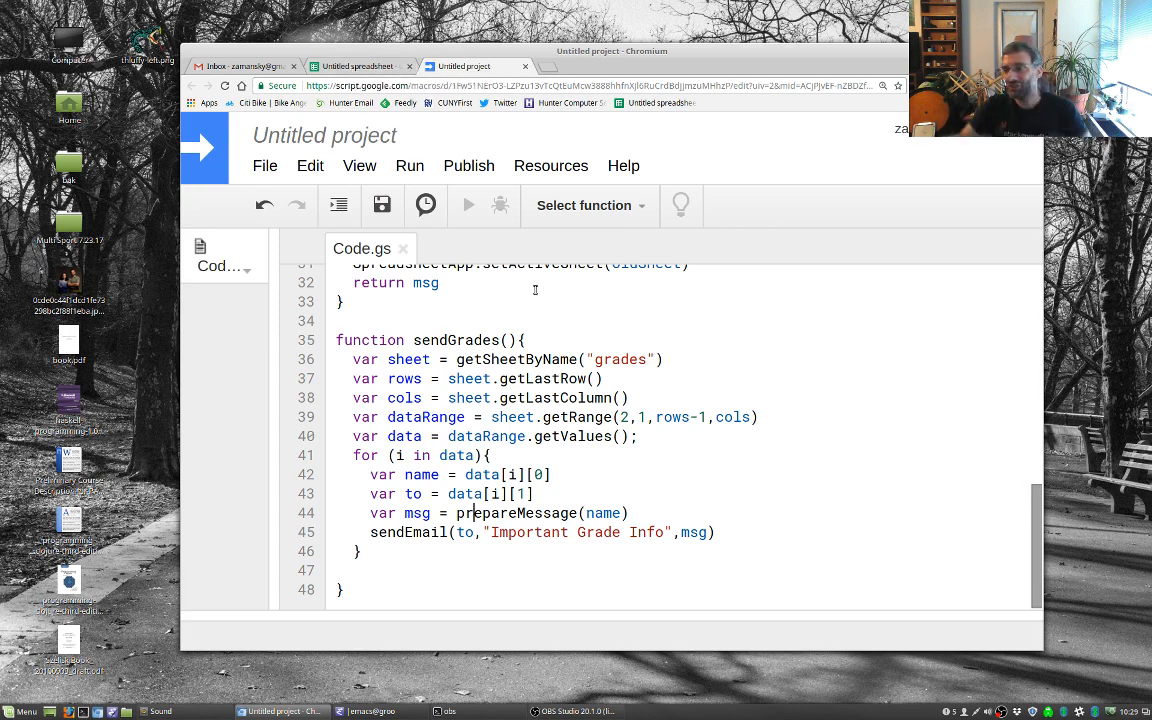
Scroll through the message-building code in Code.gs, then show the Msg sheet's Dear %FIRST% template.
scroll(up, 3)
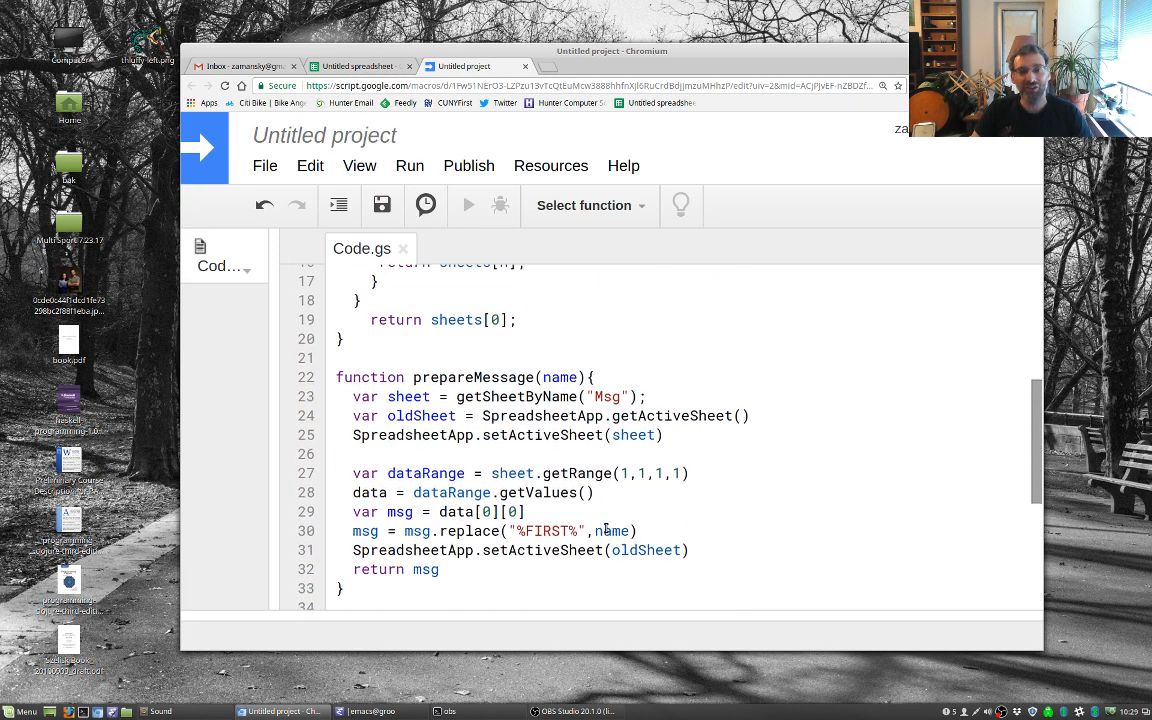
scroll(up, 3)
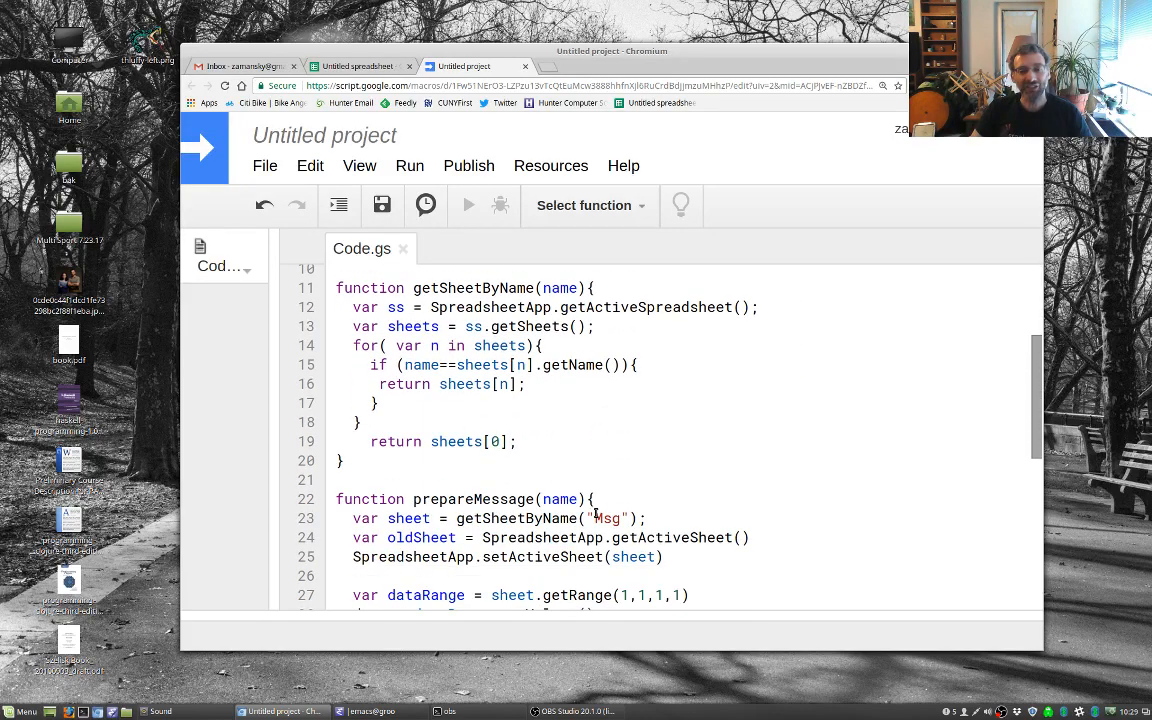
scroll(down, 3)
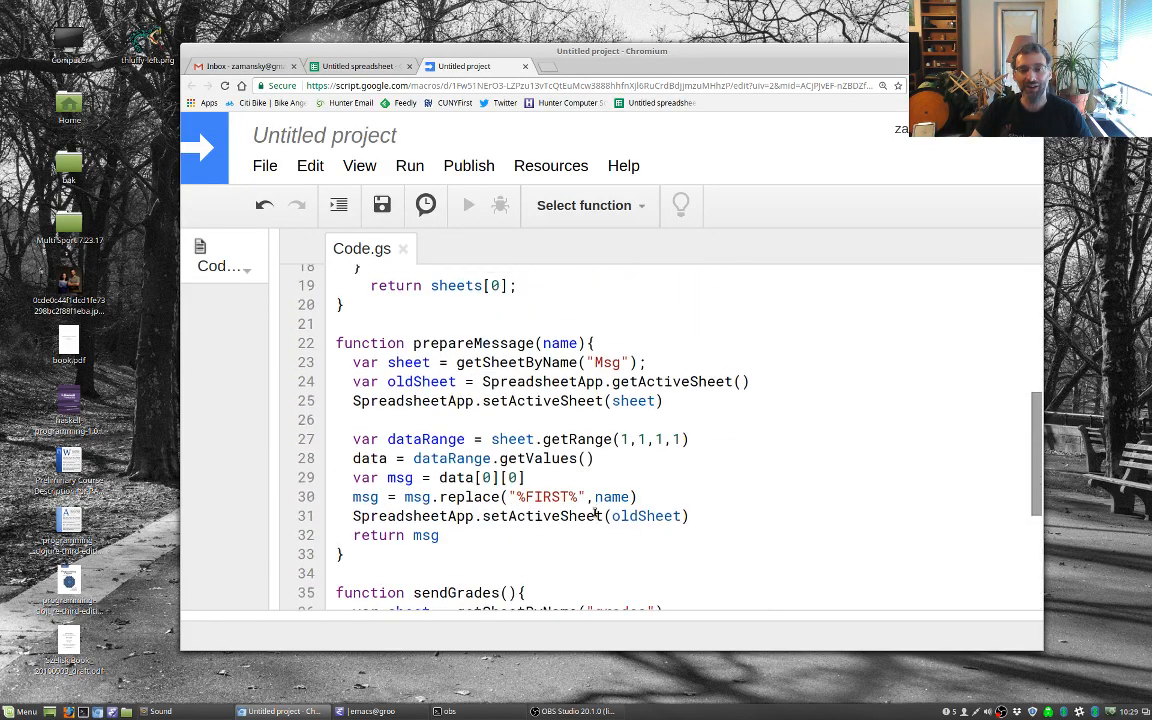
scroll(up, 3)
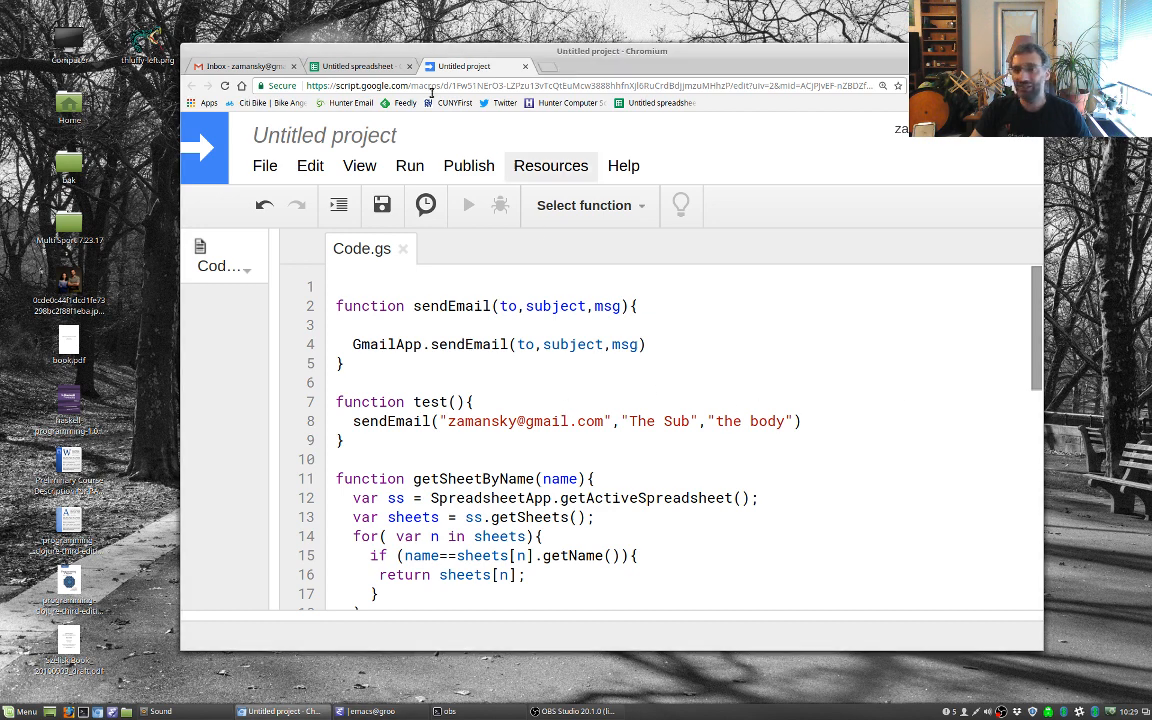
click(357, 65)
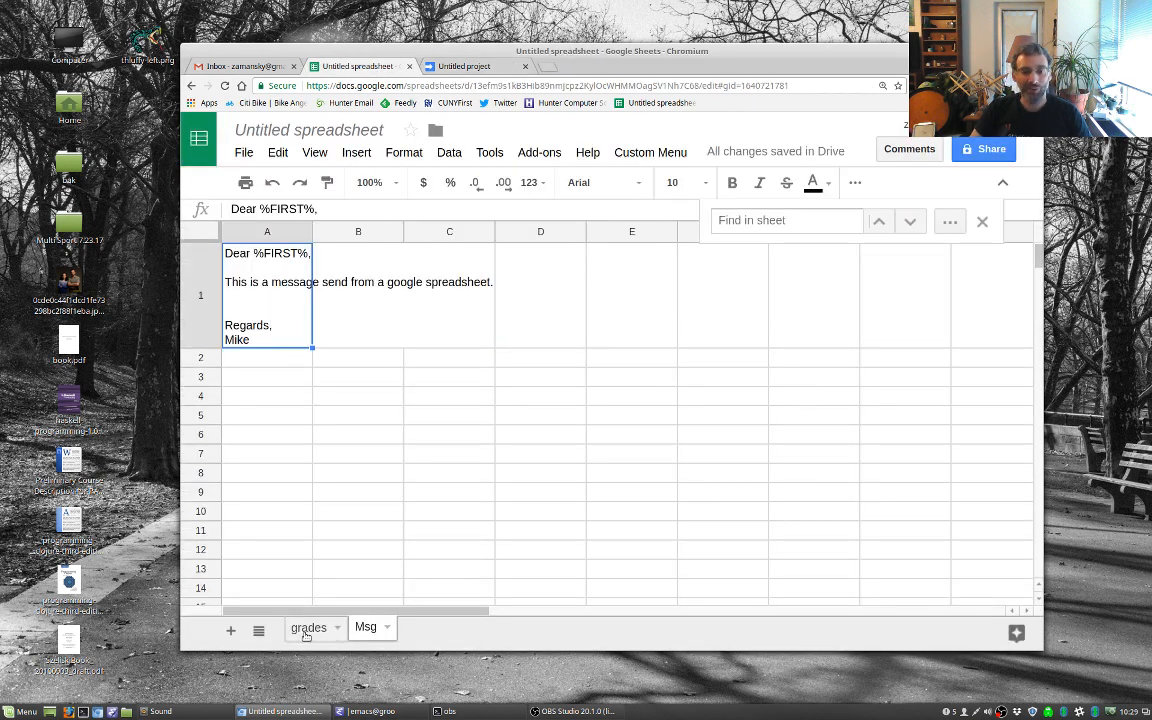
Rerun sendGrades from the grades sheet and view the three new Important Grade Info emails.
click(308, 627)
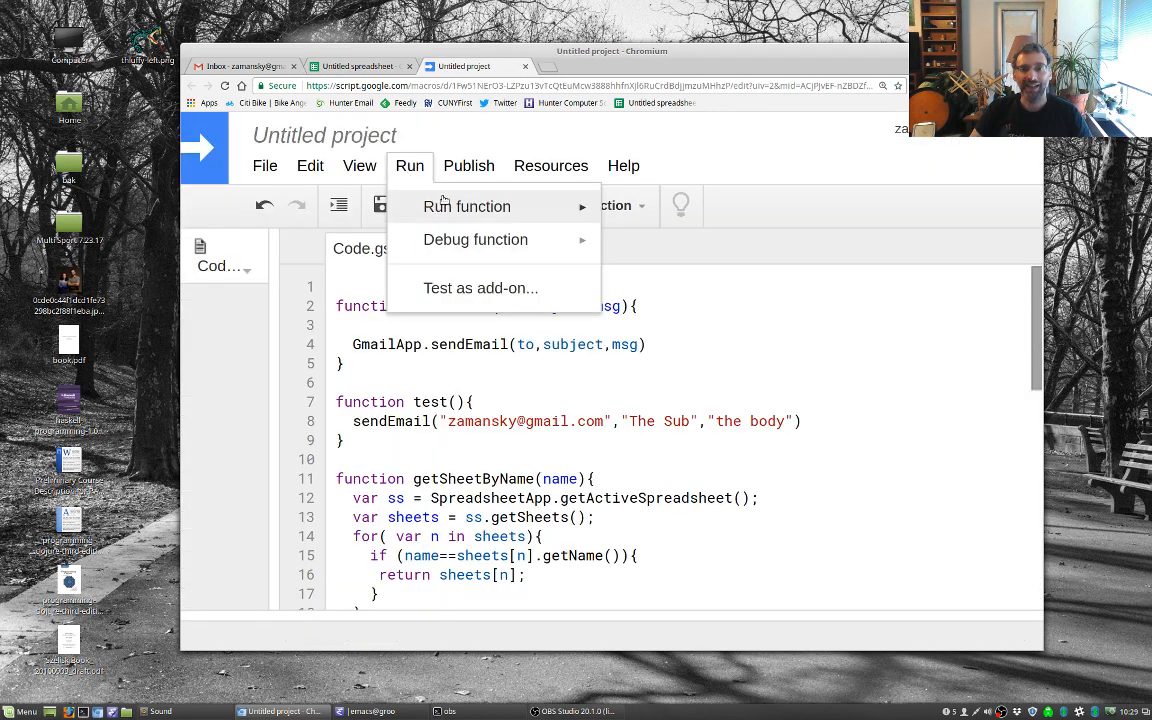
click(466, 206)
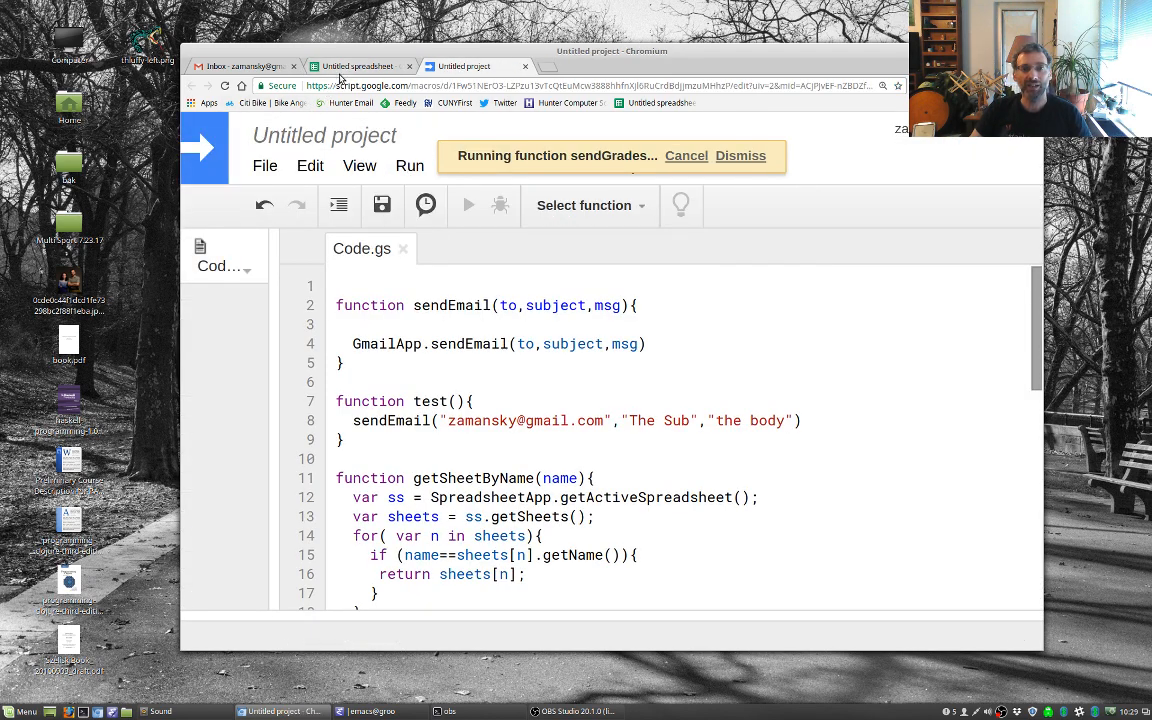
click(357, 66)
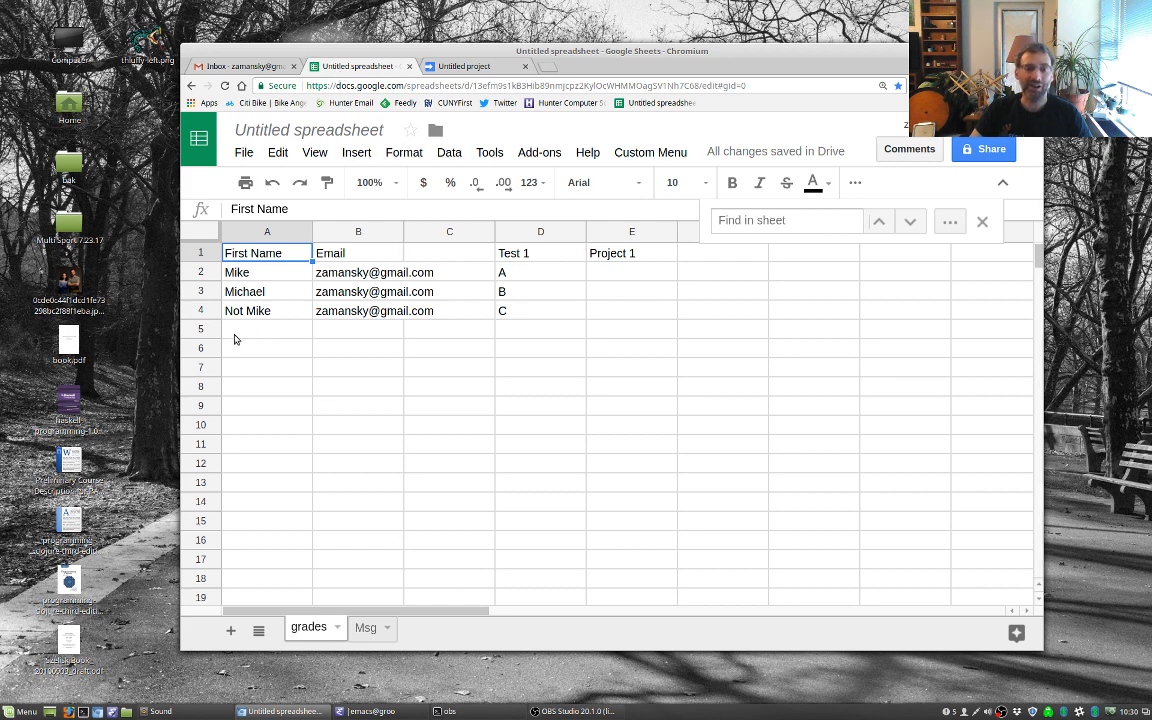
mouse_move(227, 95)
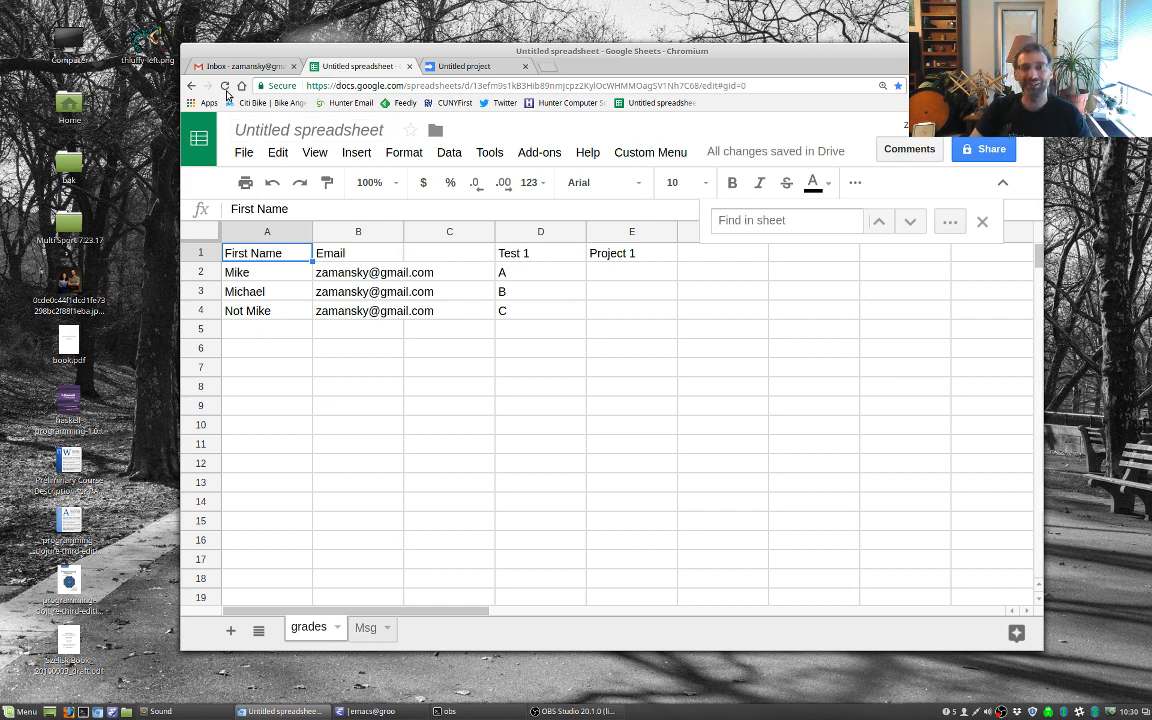
click(308, 130)
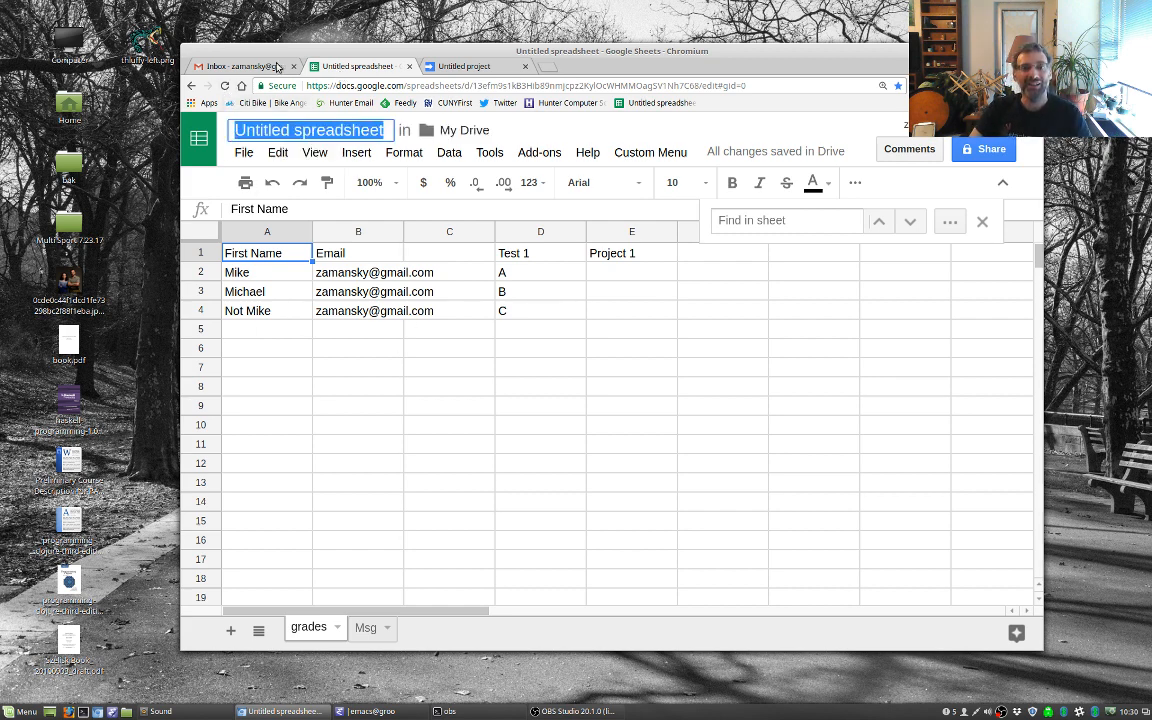
click(240, 66)
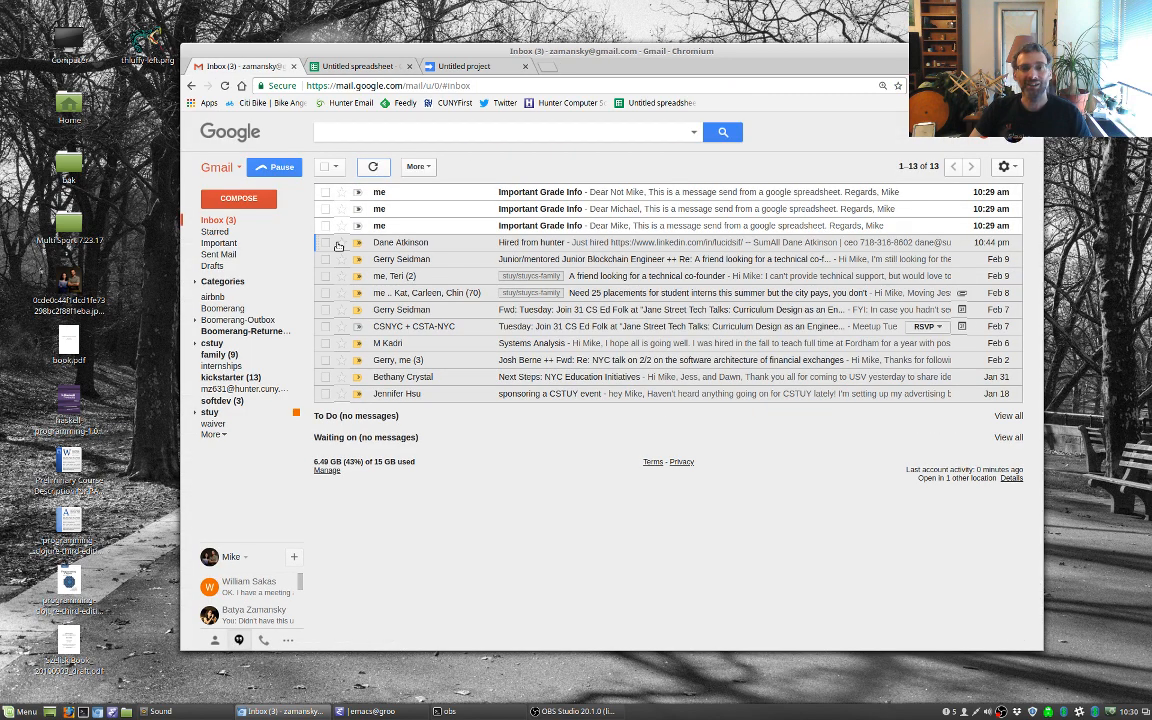
Select the three Important Grade Info emails and return to the grades sheet.
click(326, 166)
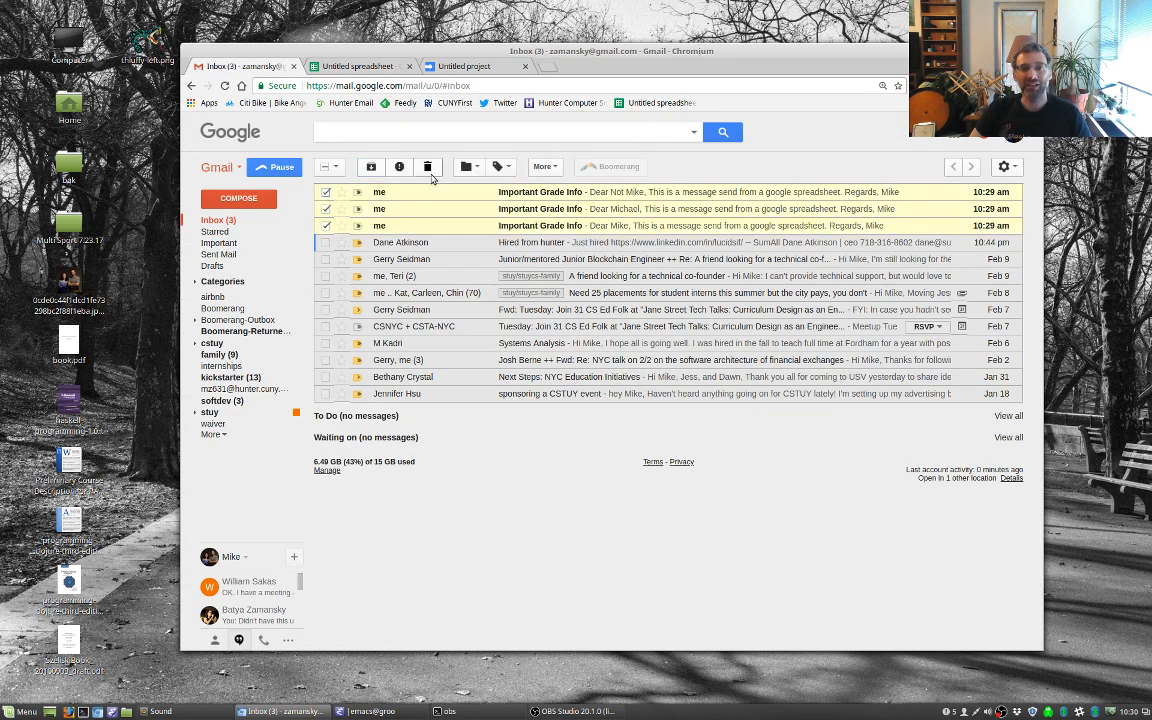
click(358, 66)
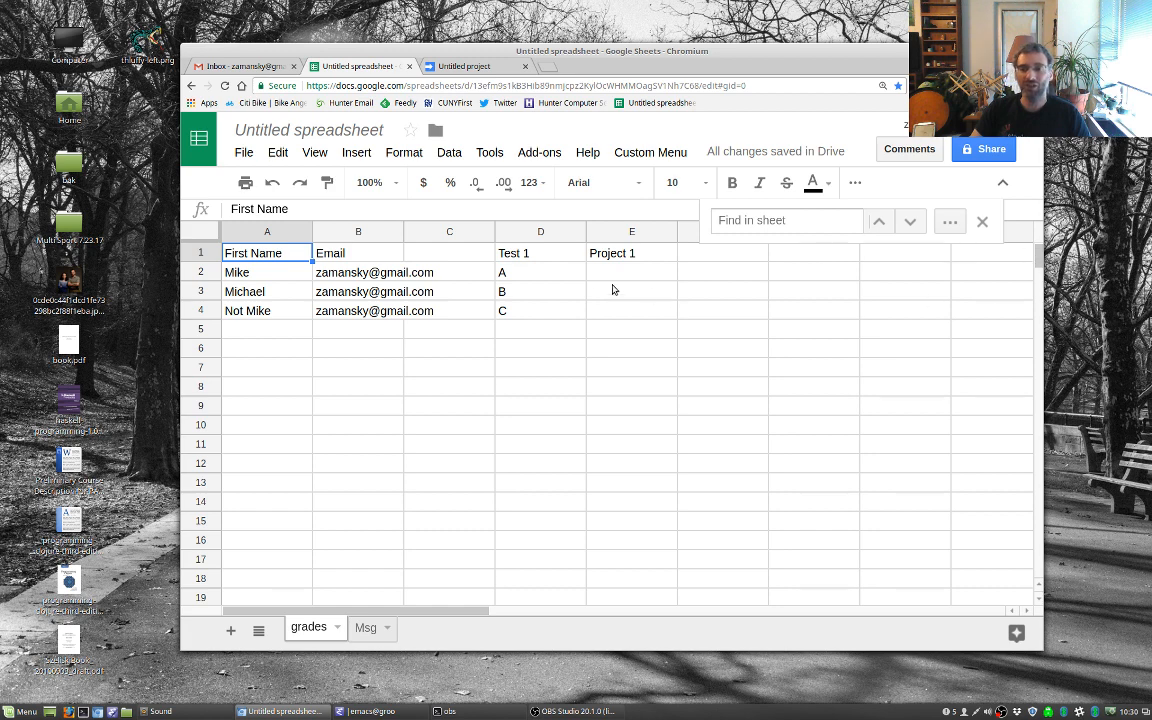
mouse_move(333, 298)
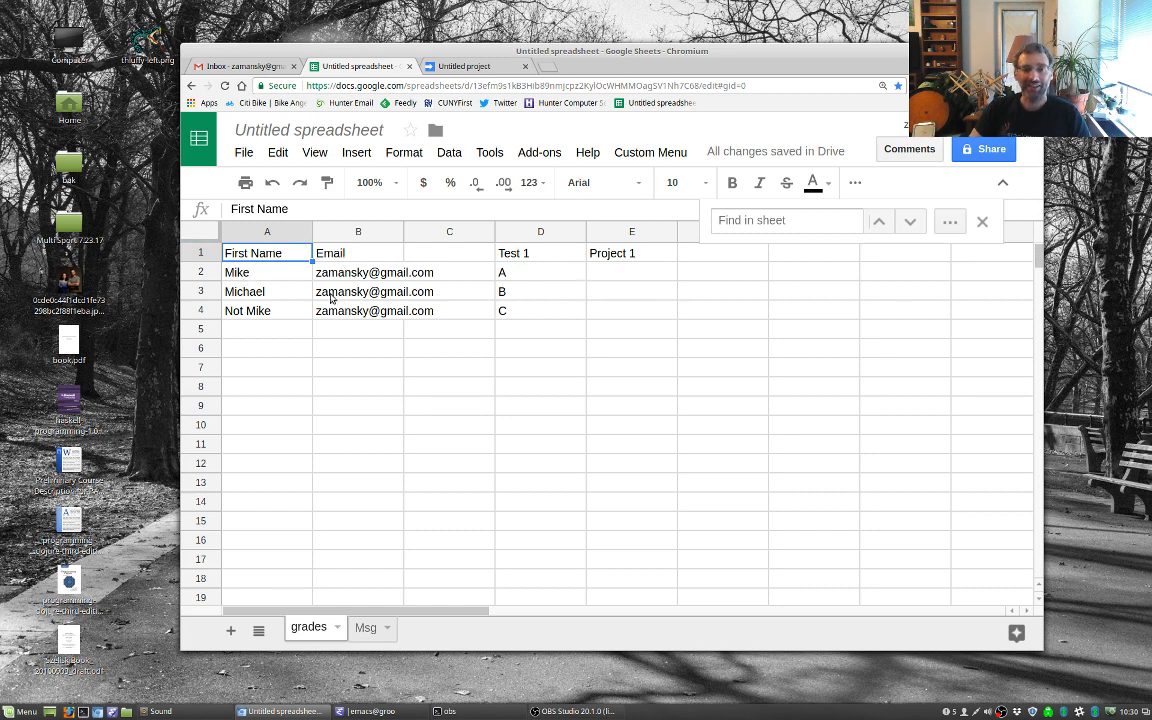
mouse_move(250, 331)
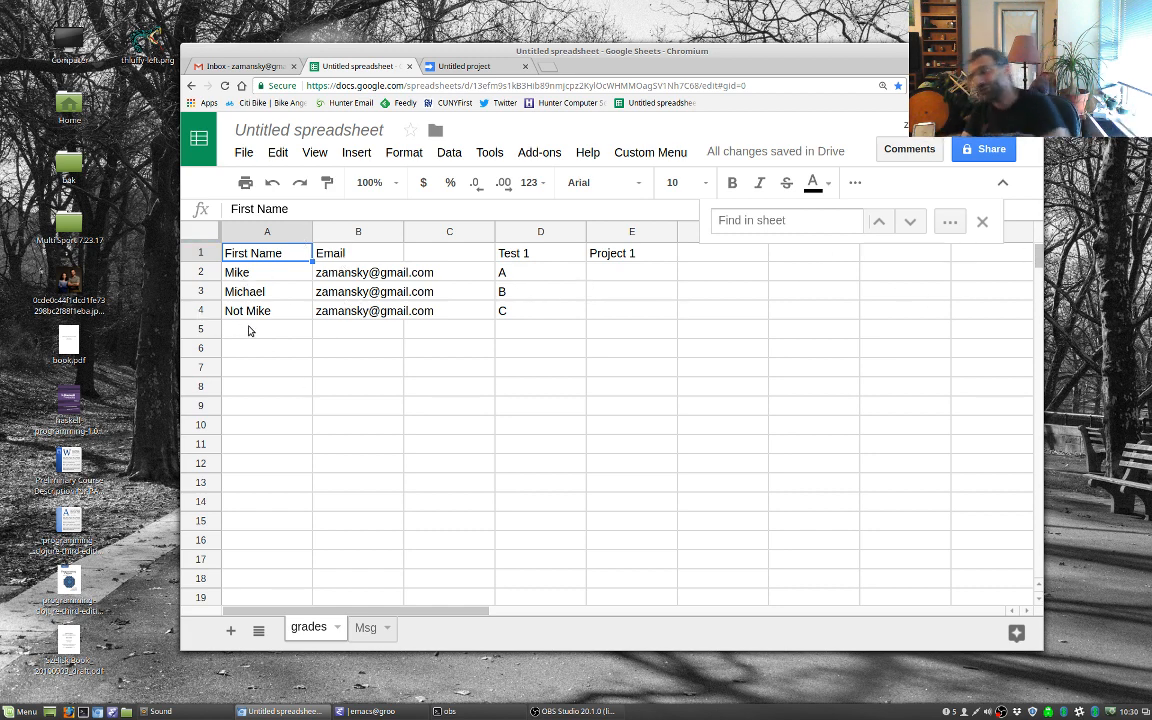
mouse_move(639, 330)
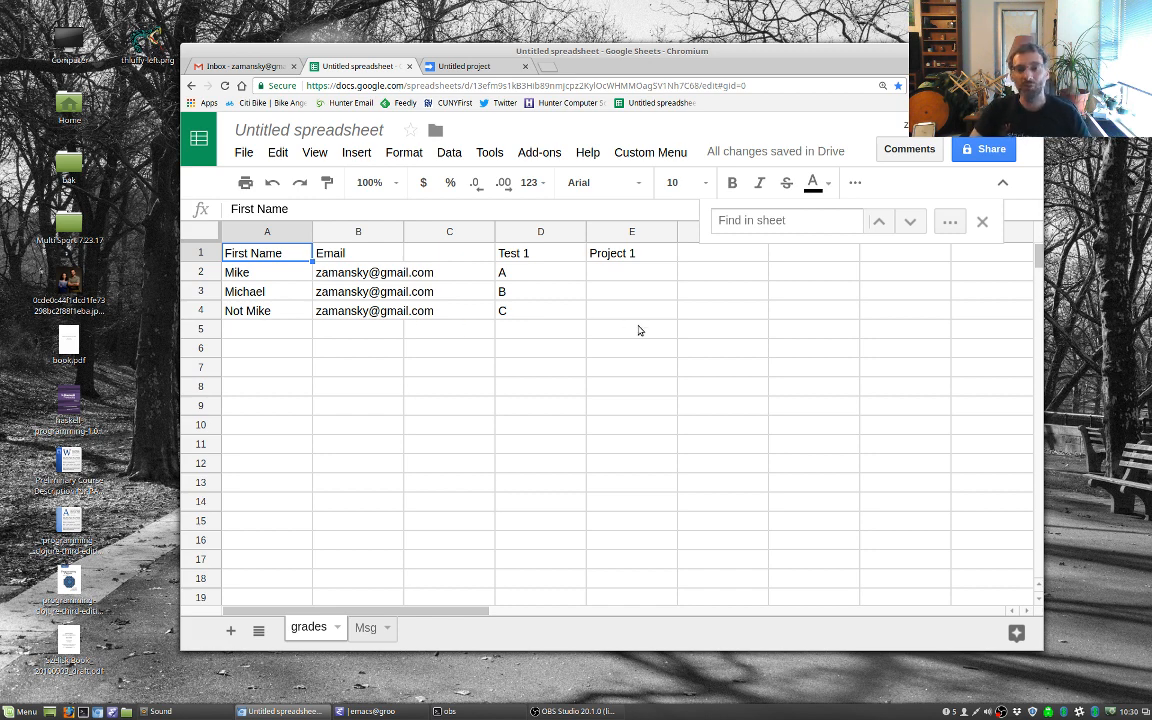